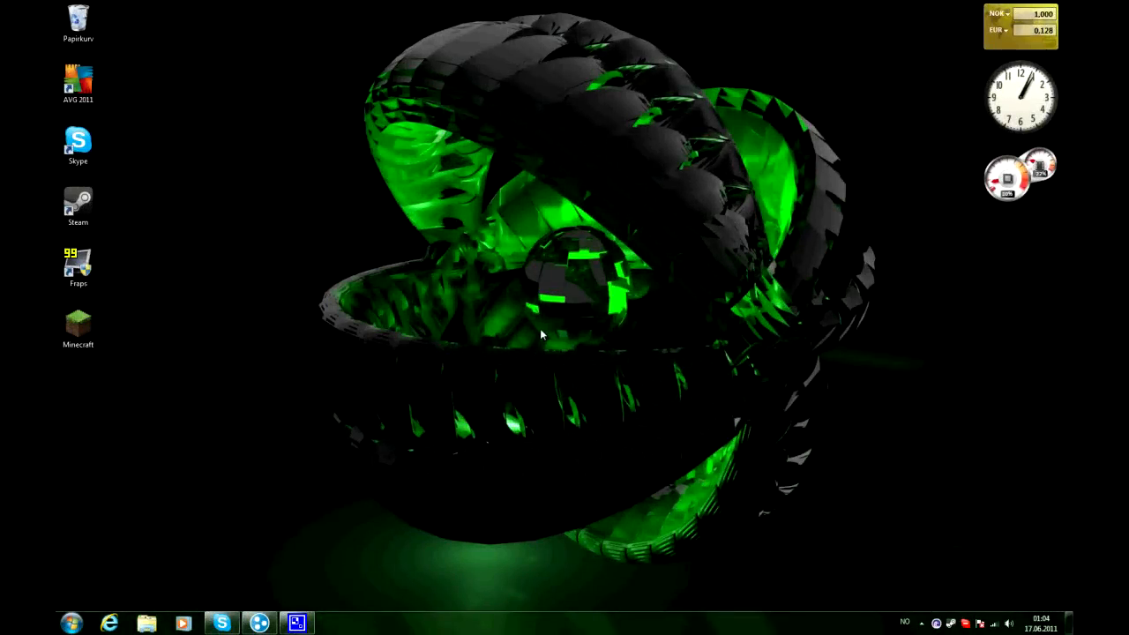
{"action": "mouse_move", "coordinate": [502, 325]}
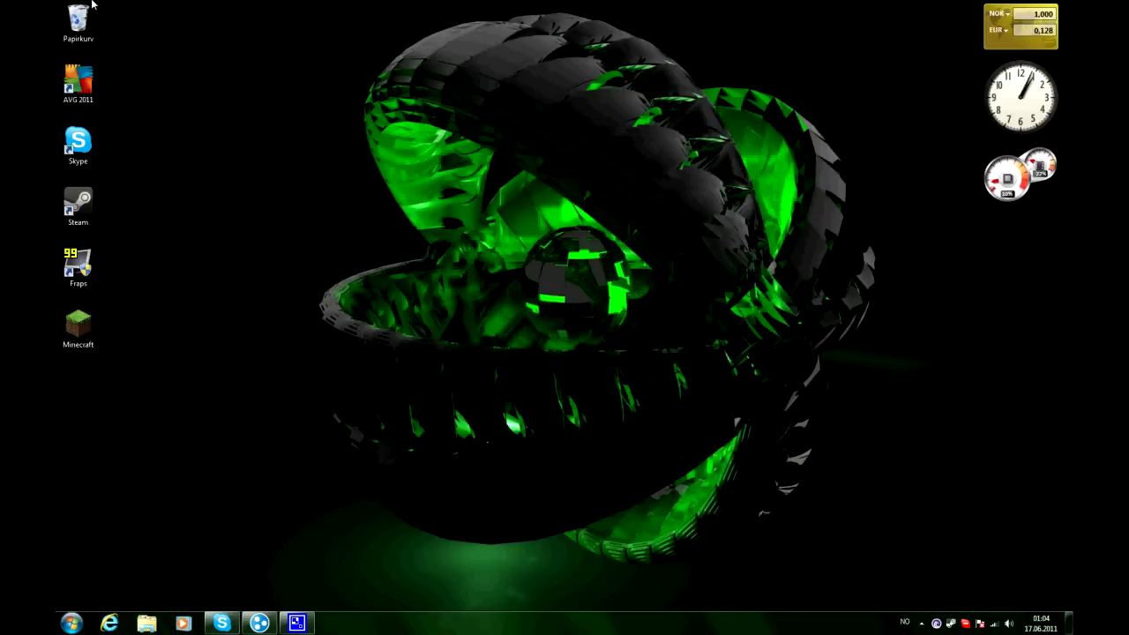
{"action": "mouse_move", "coordinate": [259, 29]}
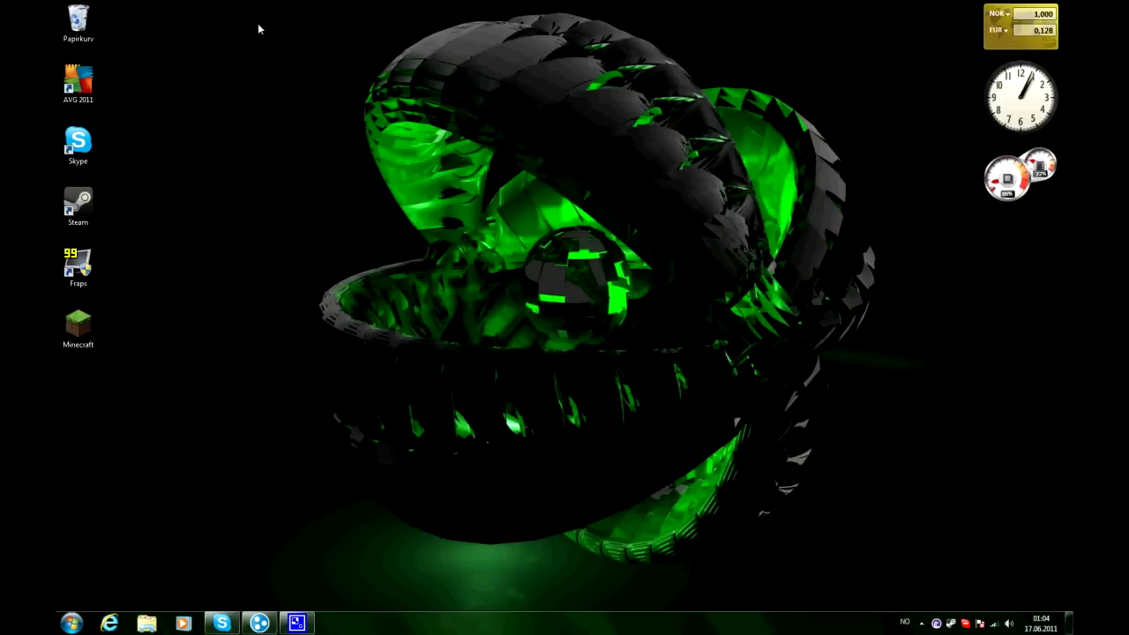
{"action": "mouse_move", "coordinate": [253, 42]}
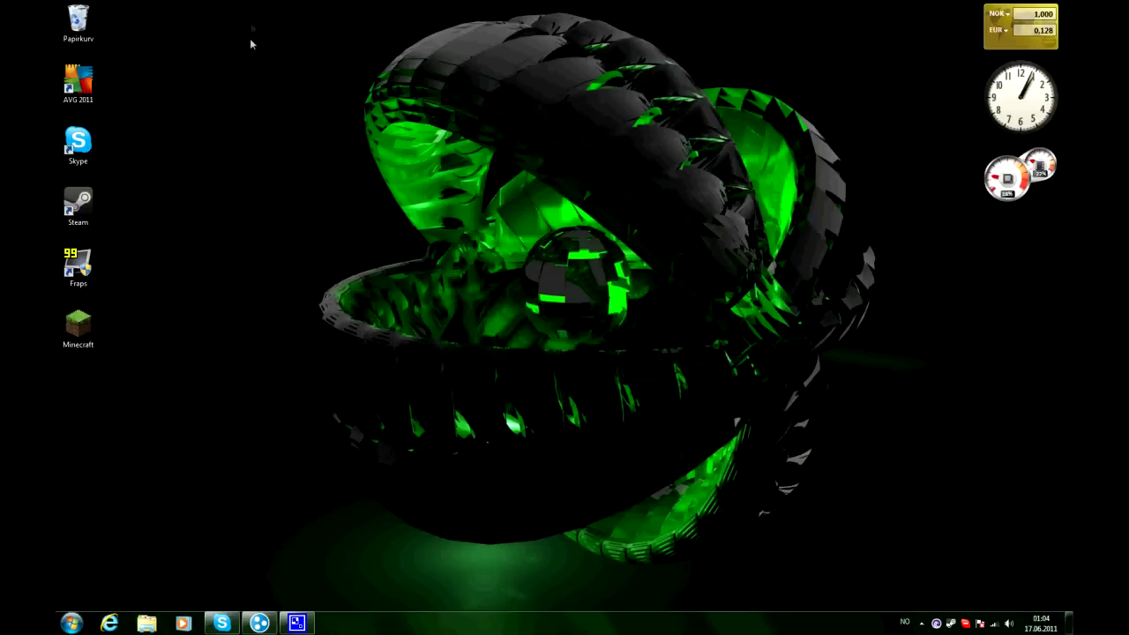
{"action": "mouse_move", "coordinate": [211, 25]}
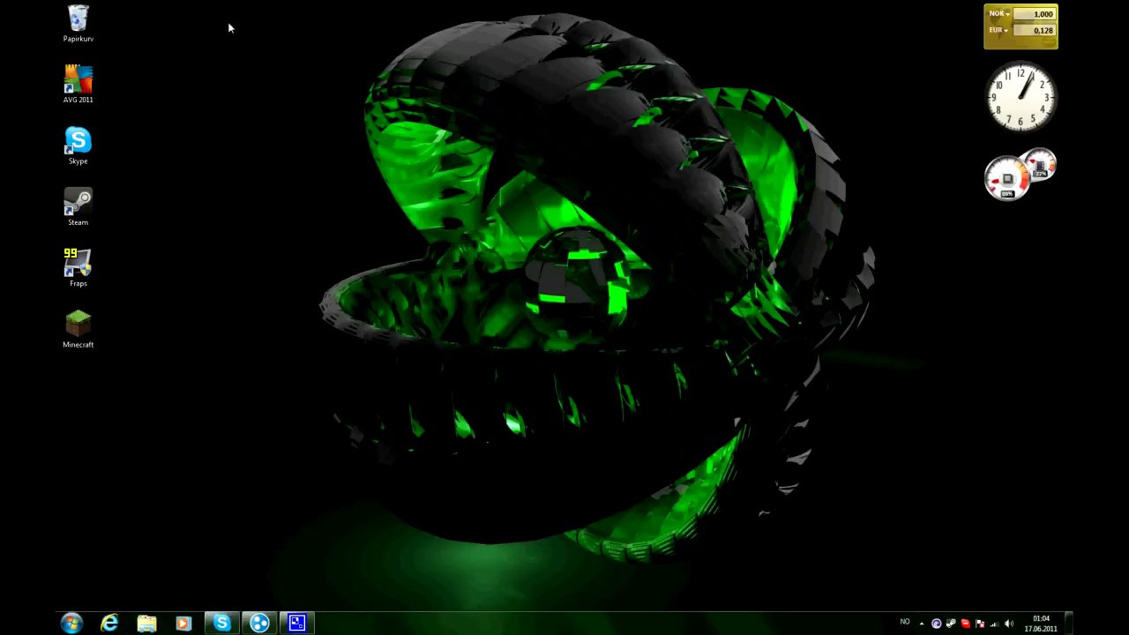
{"action": "mouse_move", "coordinate": [271, 265]}
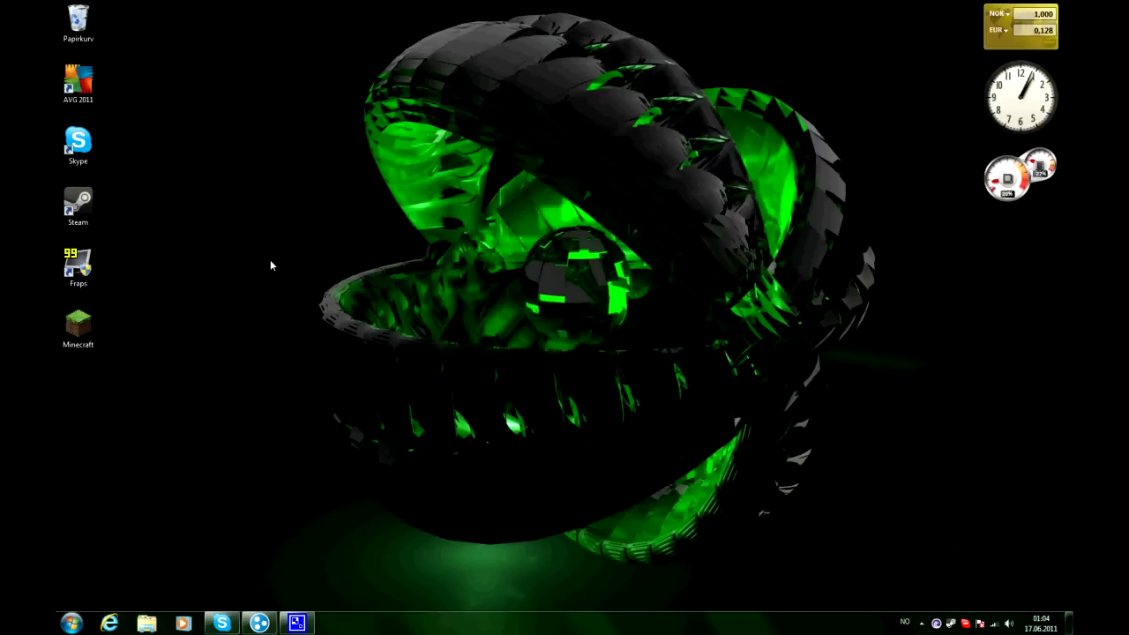
{"action": "mouse_move", "coordinate": [131, 497]}
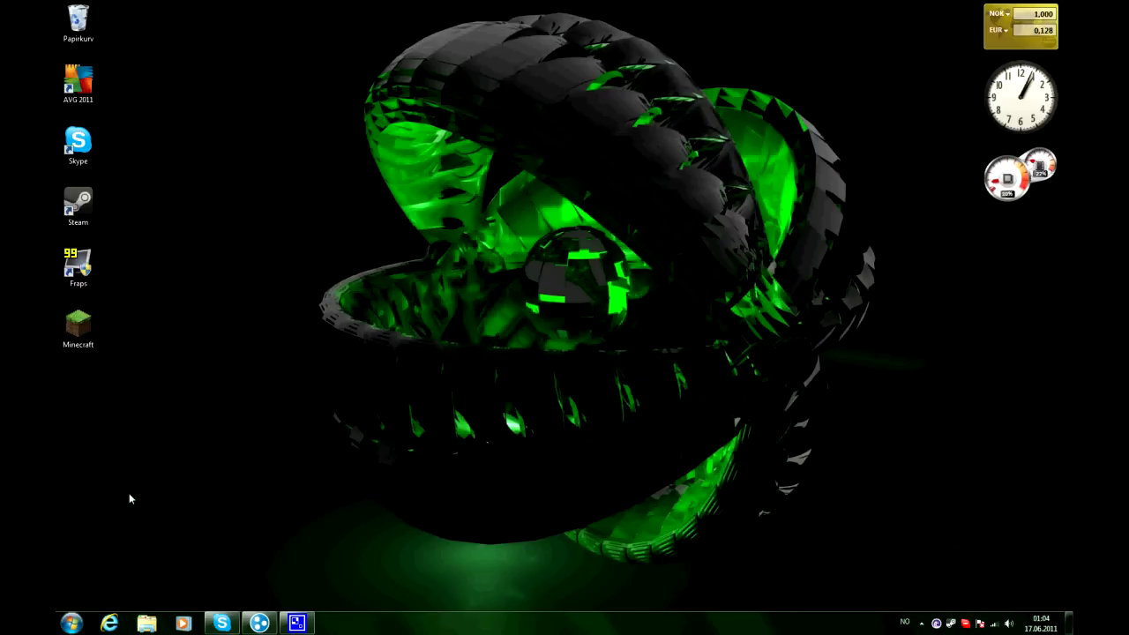
{"action": "mouse_move", "coordinate": [240, 43]}
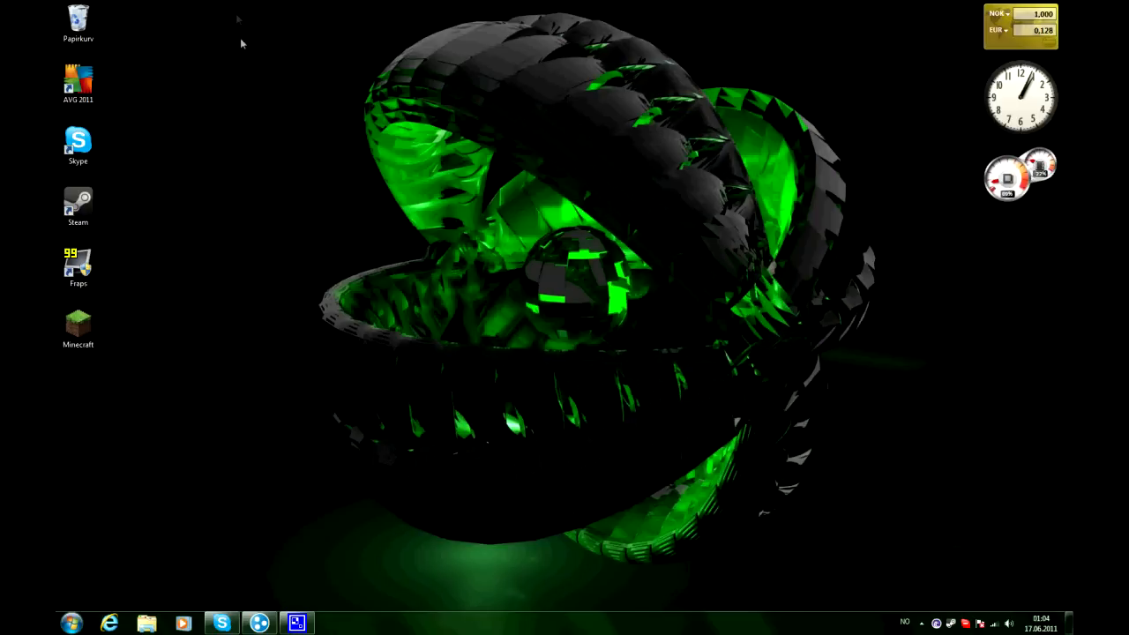
{"action": "mouse_move", "coordinate": [243, 159]}
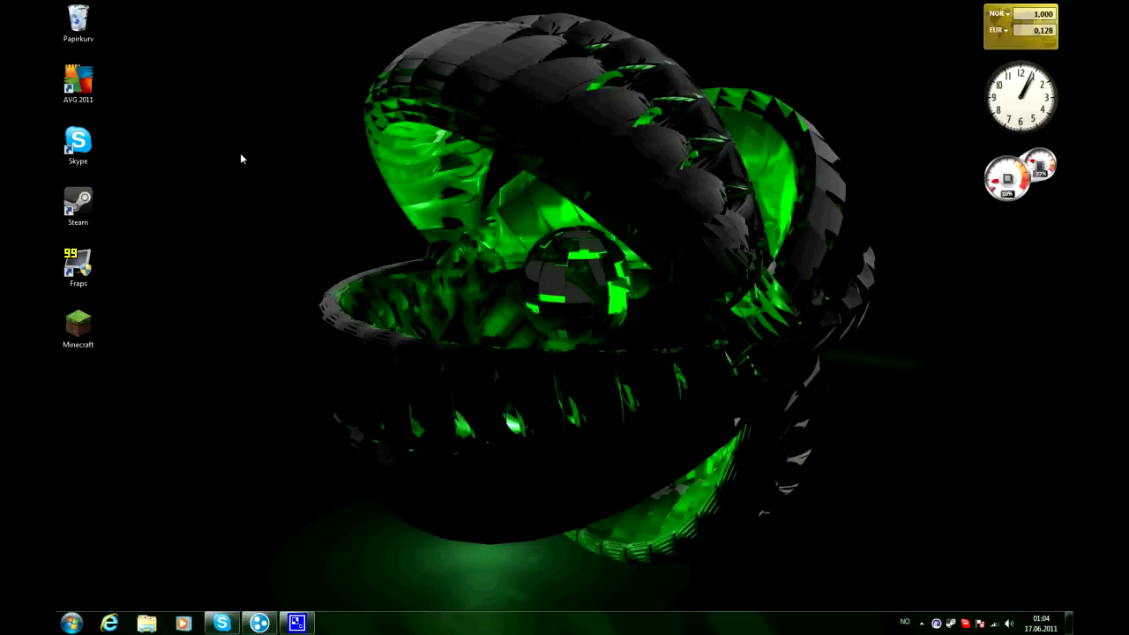
{"action": "mouse_move", "coordinate": [155, 42]}
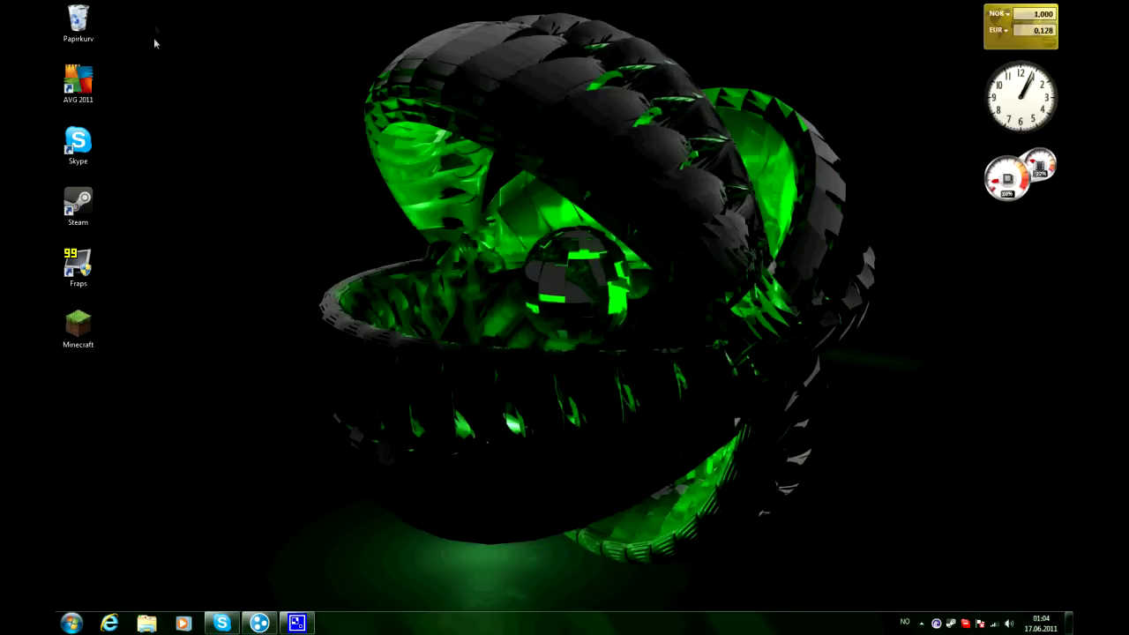
{"action": "mouse_move", "coordinate": [183, 166]}
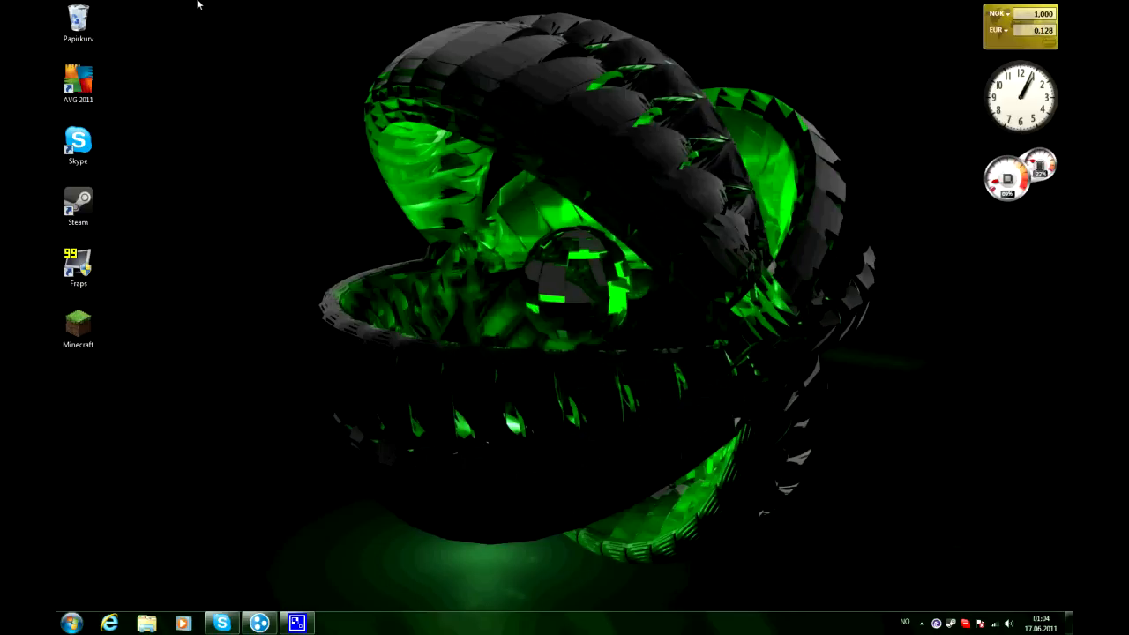
{"action": "mouse_move", "coordinate": [183, 349]}
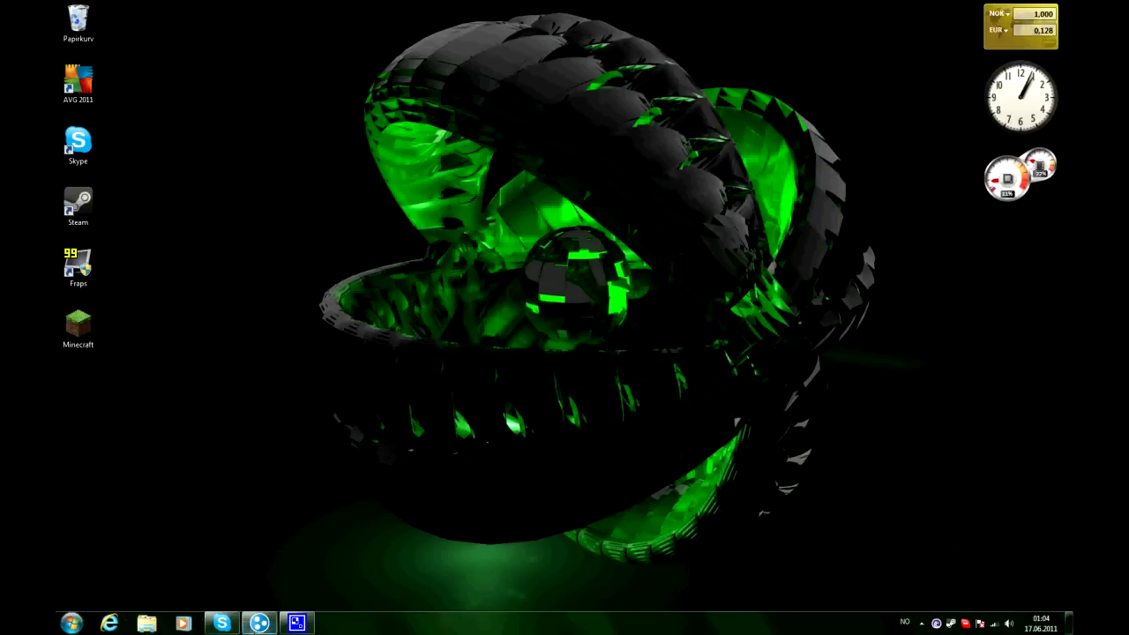
{"action": "mouse_move", "coordinate": [130, 585]}
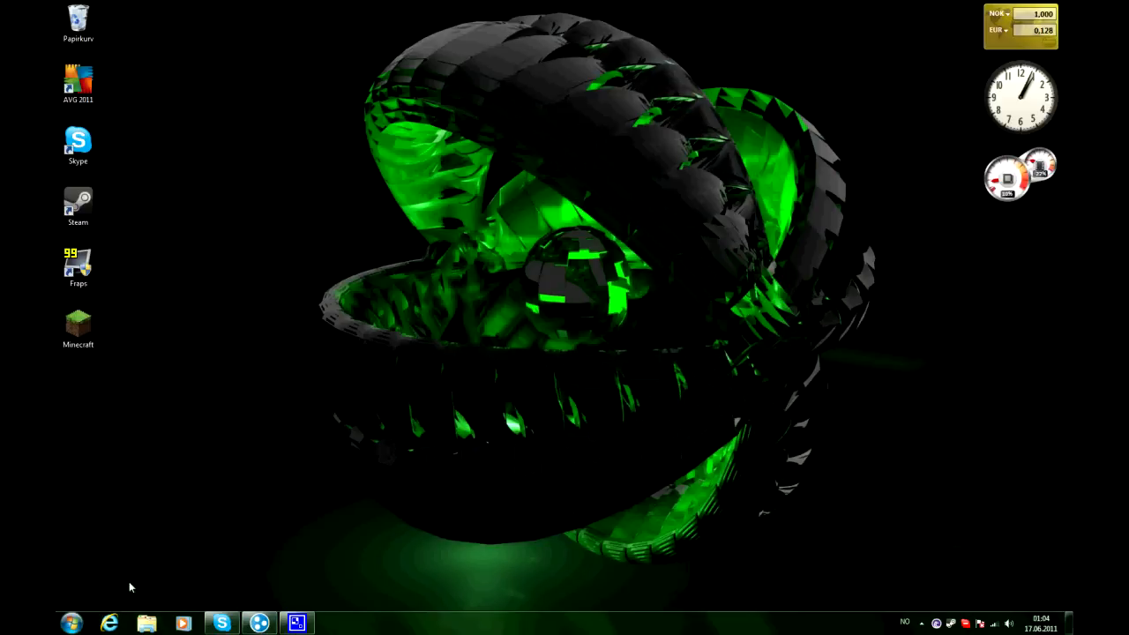
Step: Start Internet Explorer and load google.com
{"action": "left_click", "coordinate": [109, 624]}
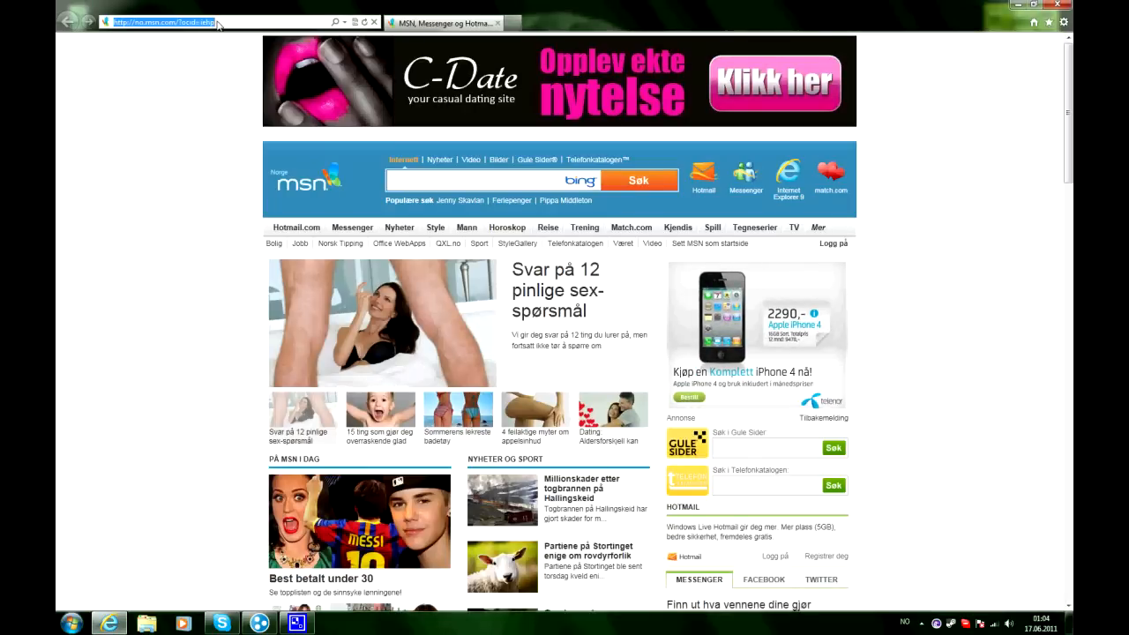
{"action": "type", "text": "google.com"}
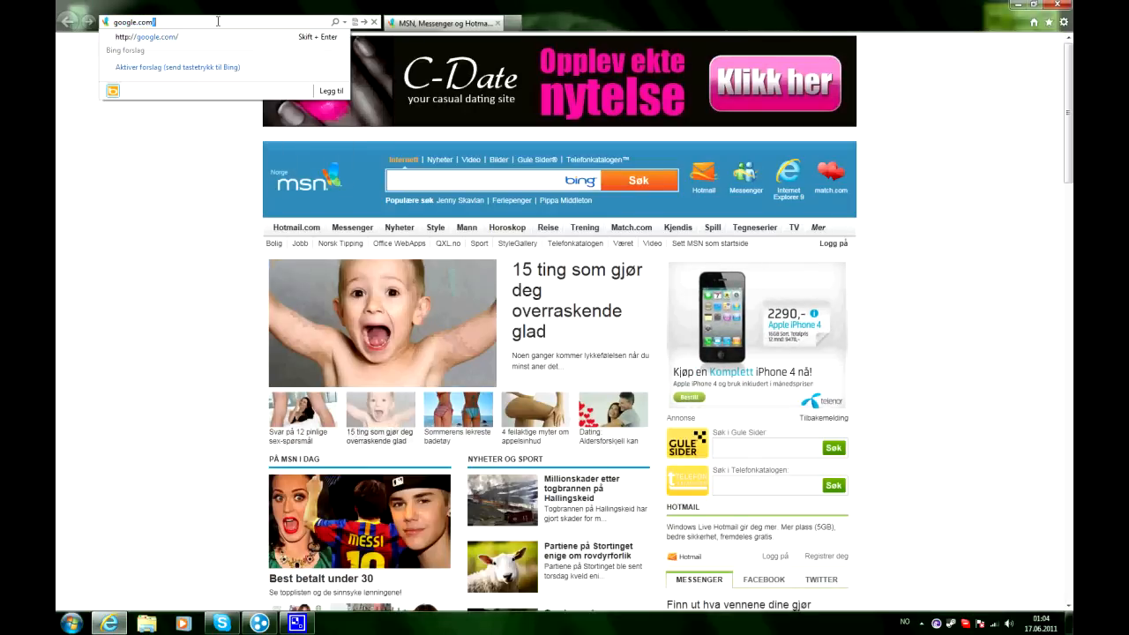
{"action": "key", "text": "Return"}
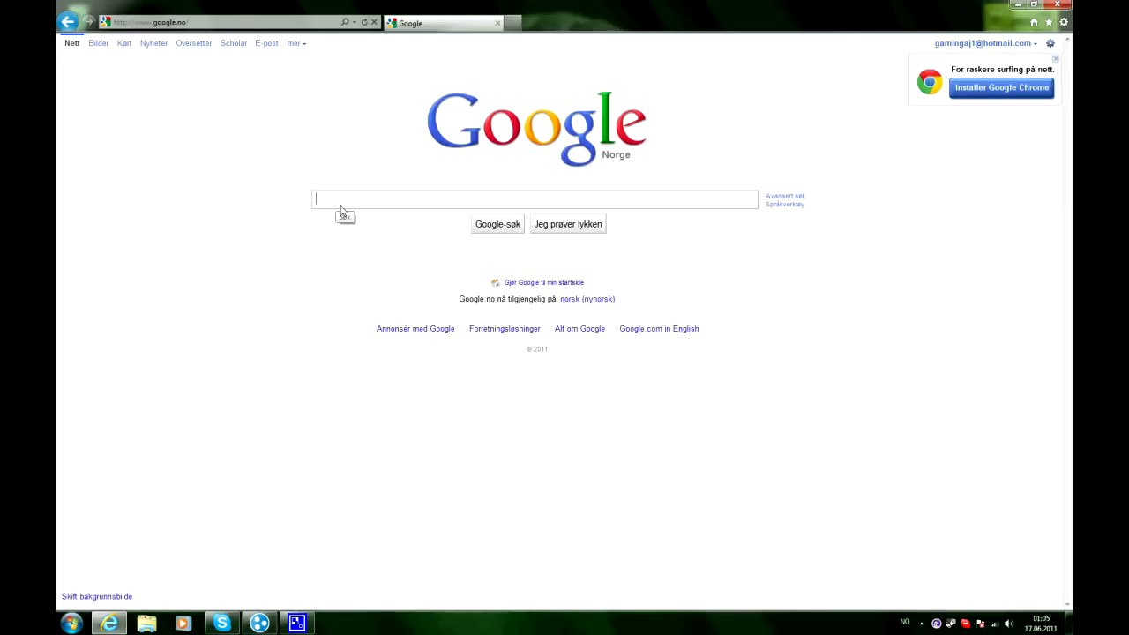
{"action": "mouse_move", "coordinate": [385, 169]}
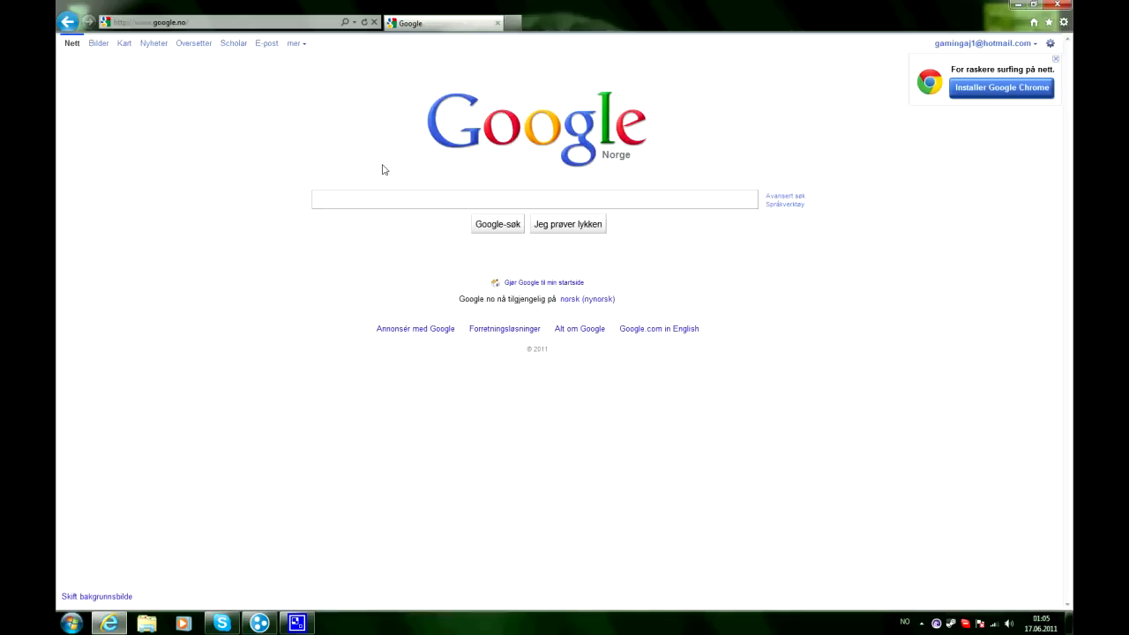
Step: Search Google for "hamachi"
{"action": "type", "text": "hma"}
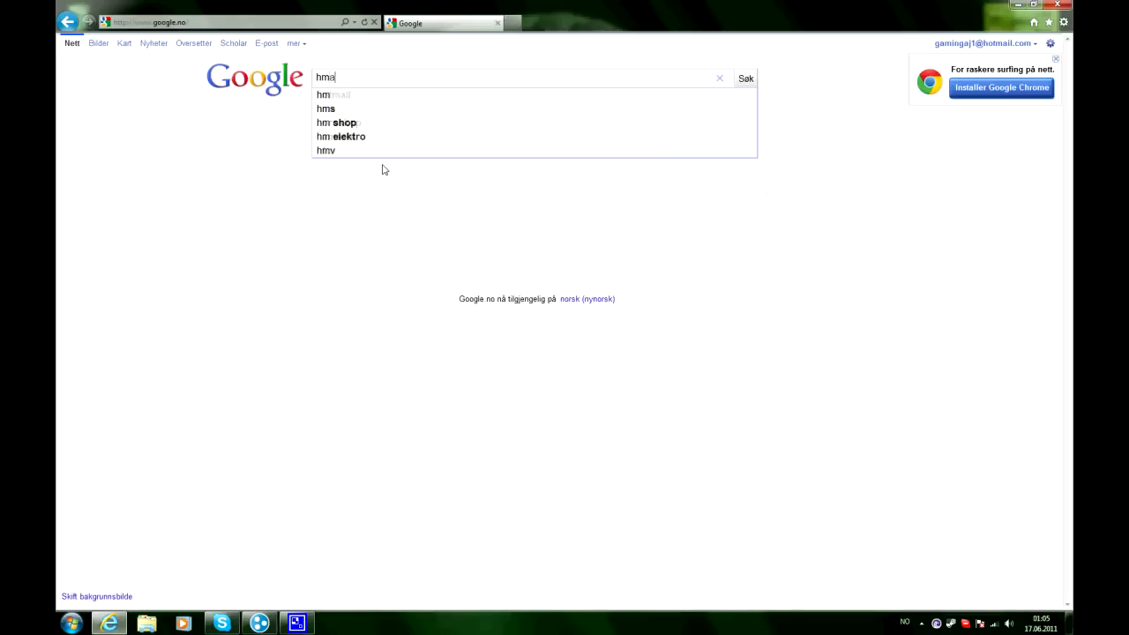
{"action": "type", "text": "hamachi"}
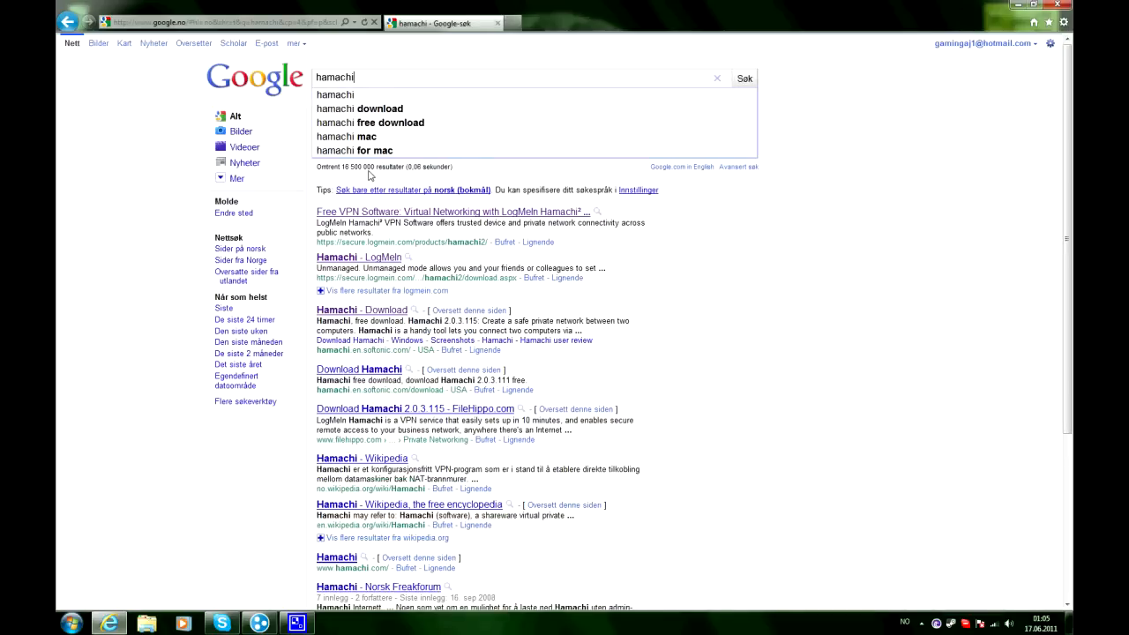
{"action": "left_click", "coordinate": [744, 78]}
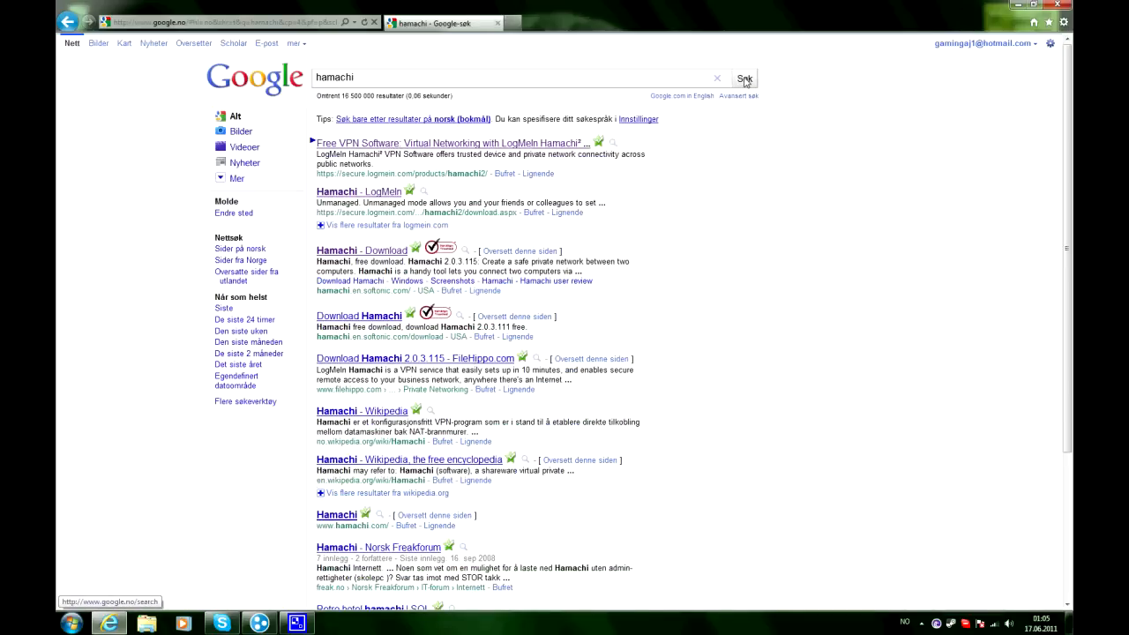
{"action": "mouse_move", "coordinate": [459, 75]}
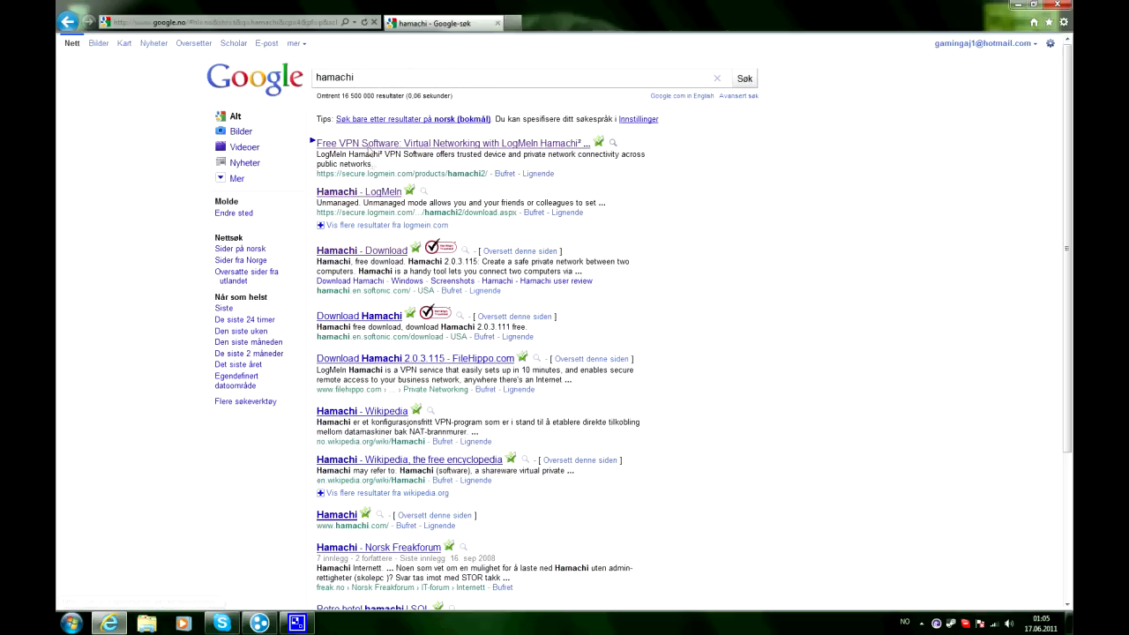
Step: Accept the Conditions of Use on the LogMeIn page and download Hamachi in unmanaged mode
{"action": "left_click", "coordinate": [358, 190]}
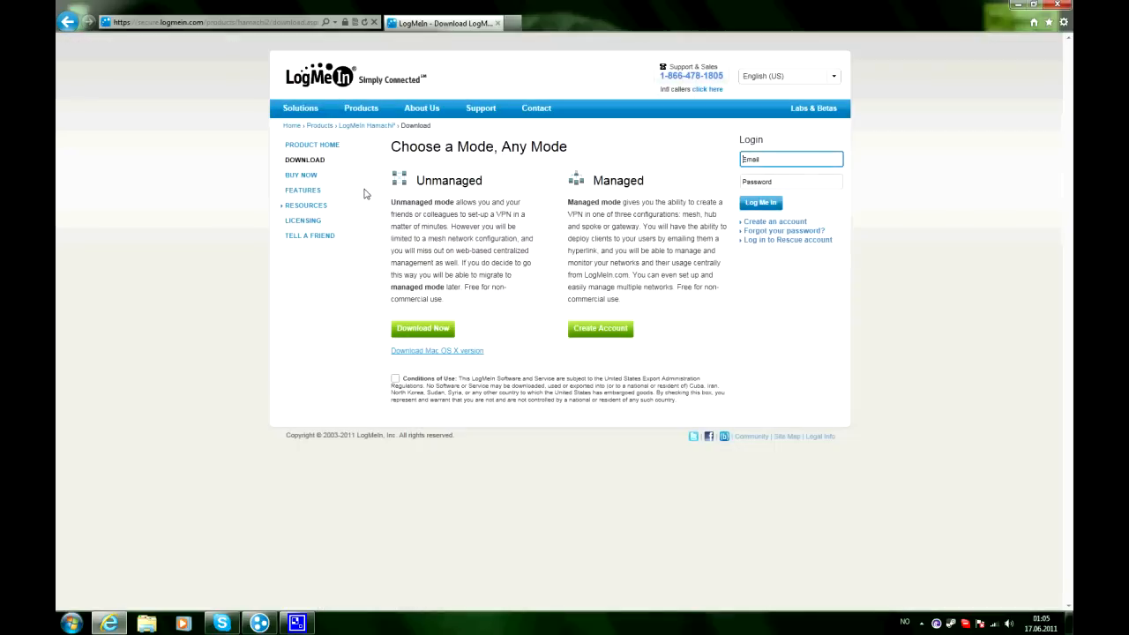
{"action": "mouse_move", "coordinate": [343, 164]}
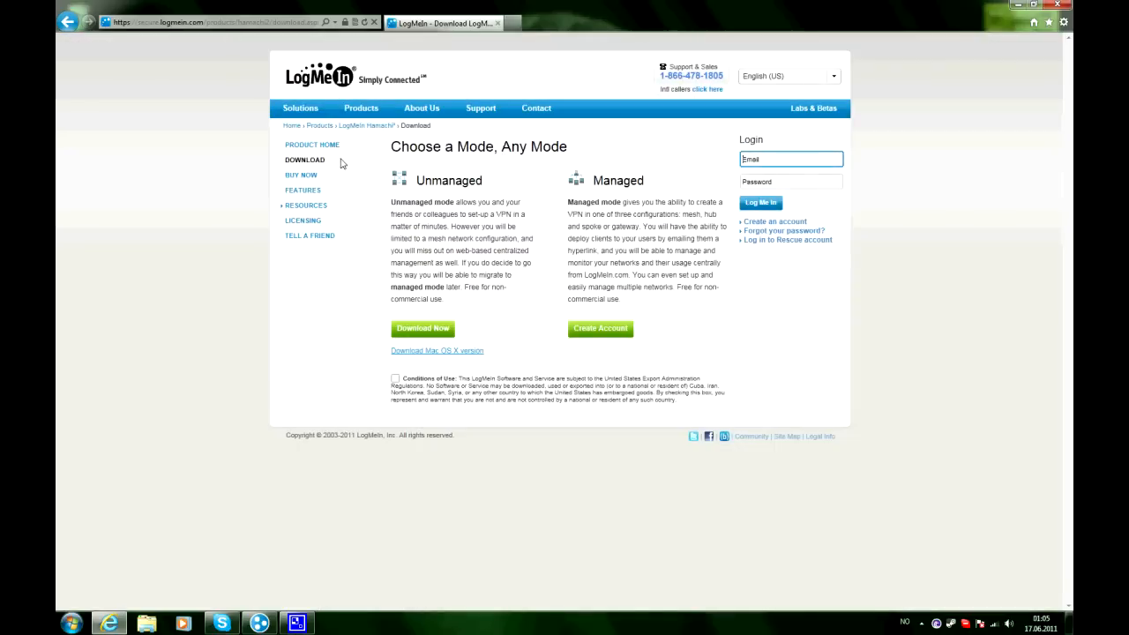
{"action": "mouse_move", "coordinate": [254, 81]}
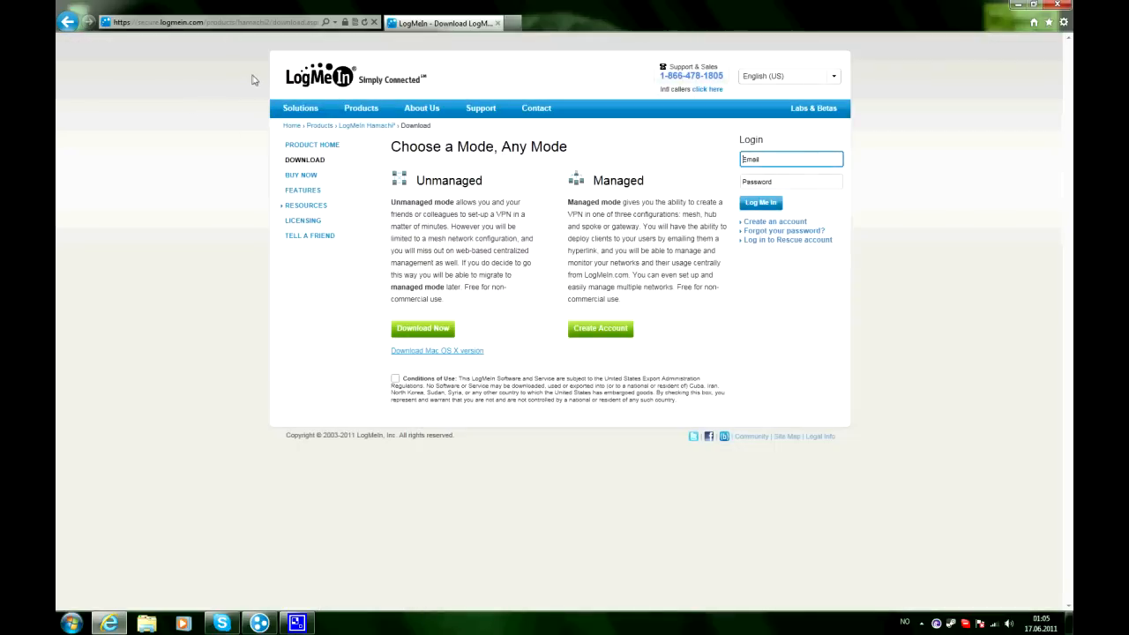
{"action": "mouse_move", "coordinate": [467, 67]}
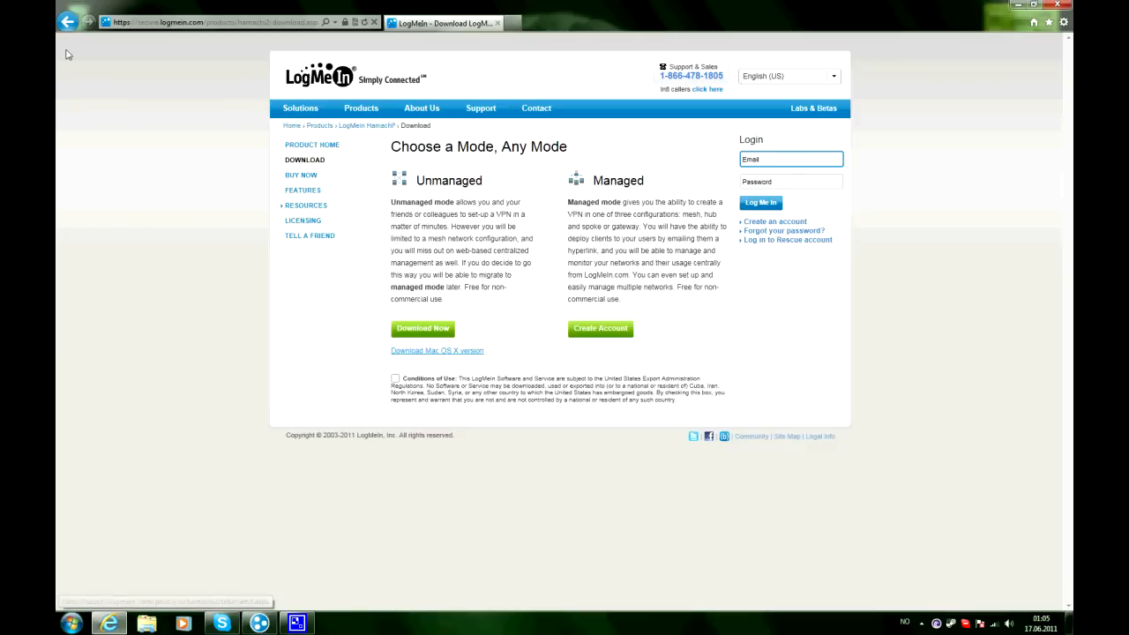
{"action": "left_click", "coordinate": [67, 21]}
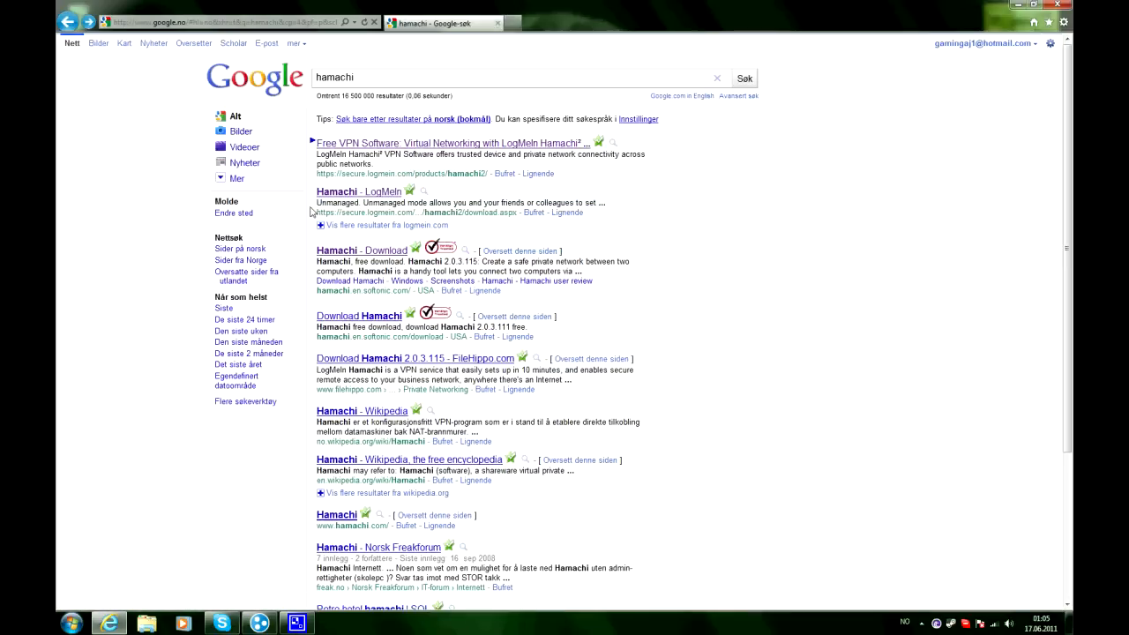
{"action": "left_click", "coordinate": [360, 191]}
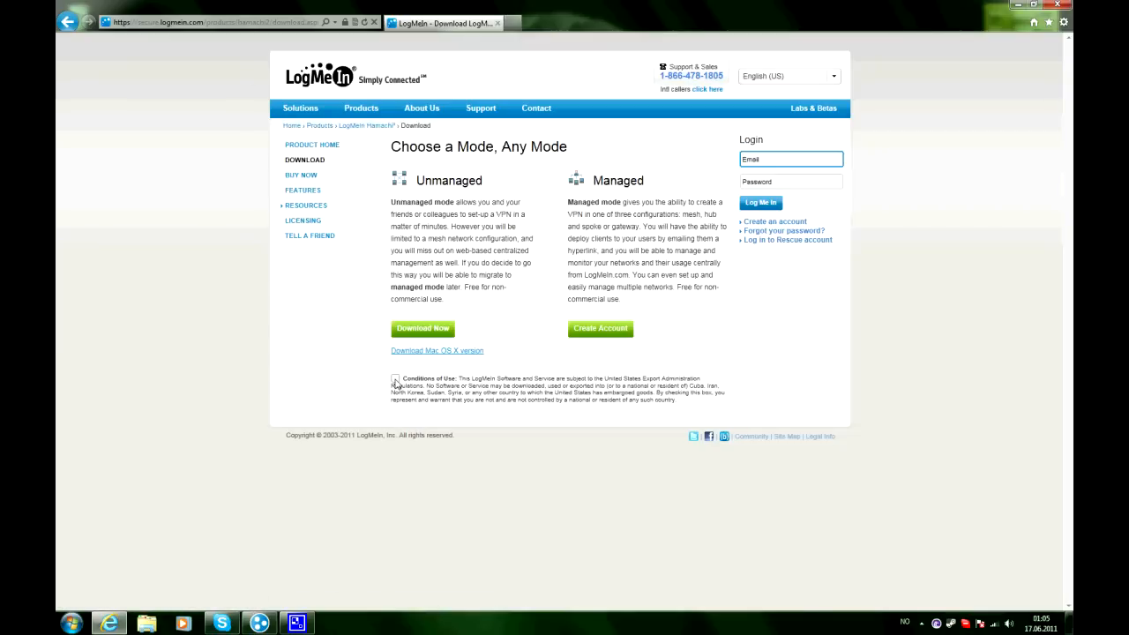
{"action": "left_click", "coordinate": [395, 378]}
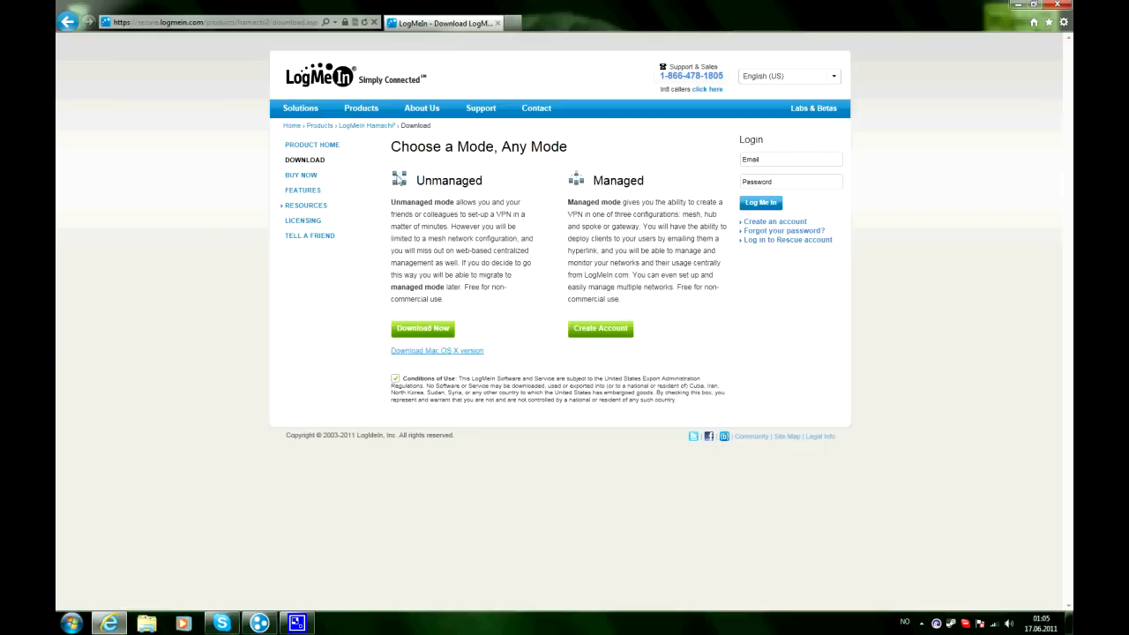
{"action": "left_click", "coordinate": [423, 328]}
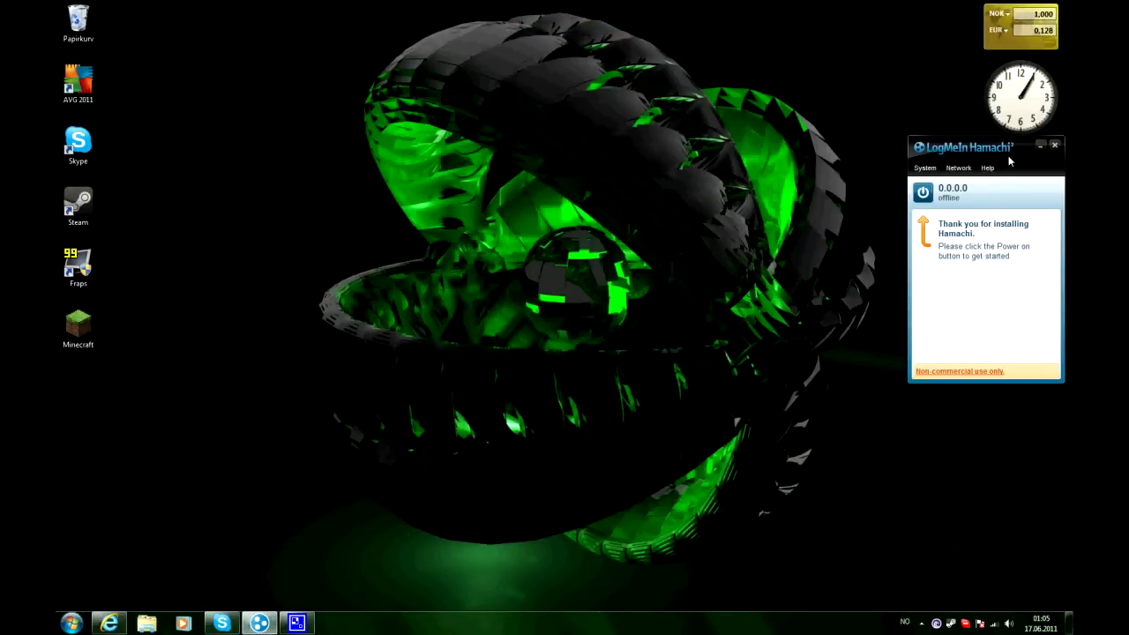
Step: Power Hamachi on and create the client with a shortened client name
{"action": "left_click_drag", "start_coordinate": [963, 148], "coordinate": [498, 116]}
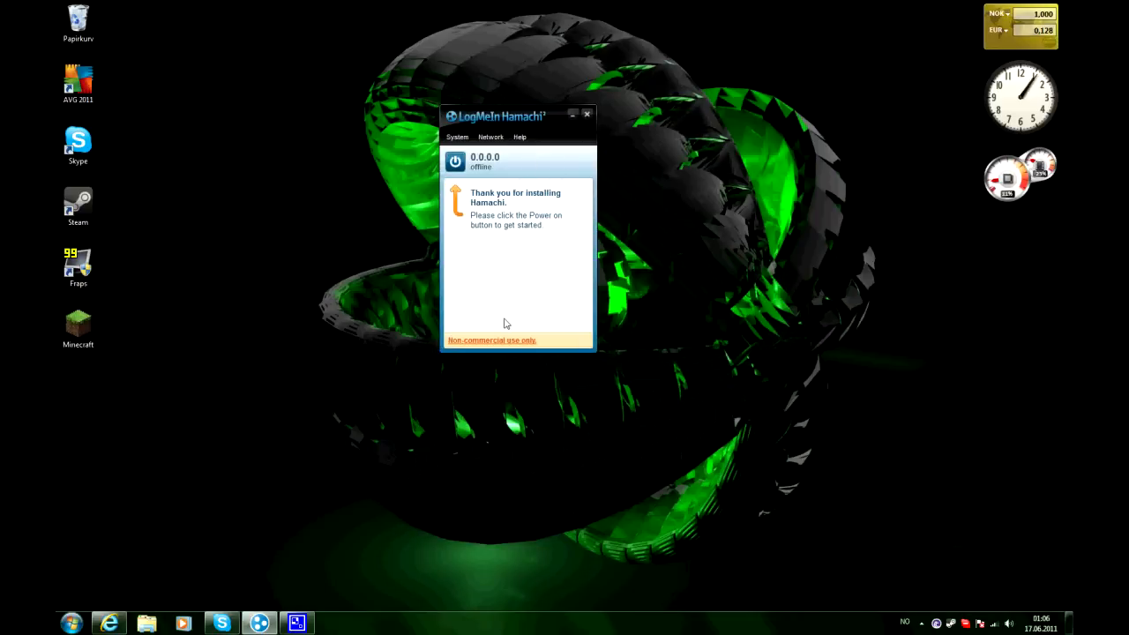
{"action": "mouse_move", "coordinate": [483, 131]}
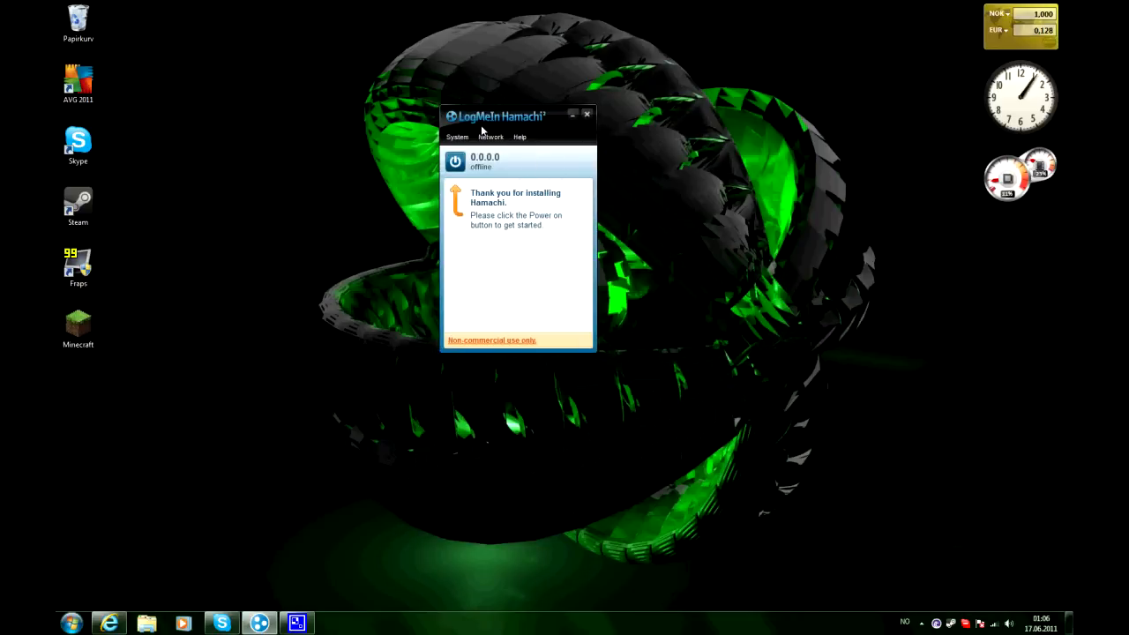
{"action": "mouse_move", "coordinate": [455, 163]}
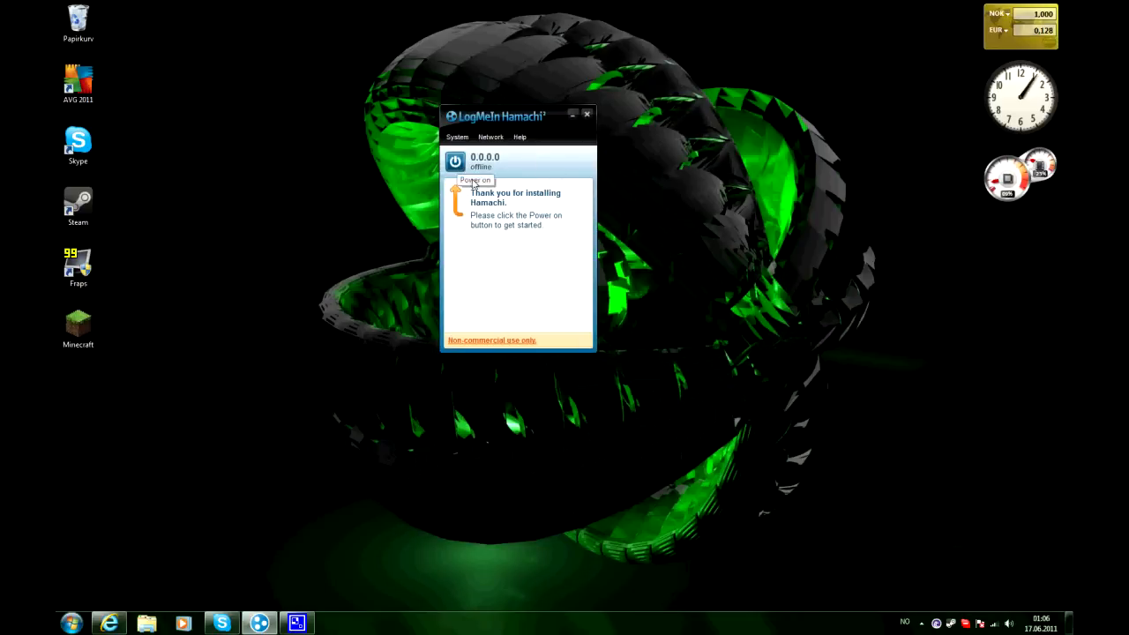
{"action": "left_click", "coordinate": [455, 163]}
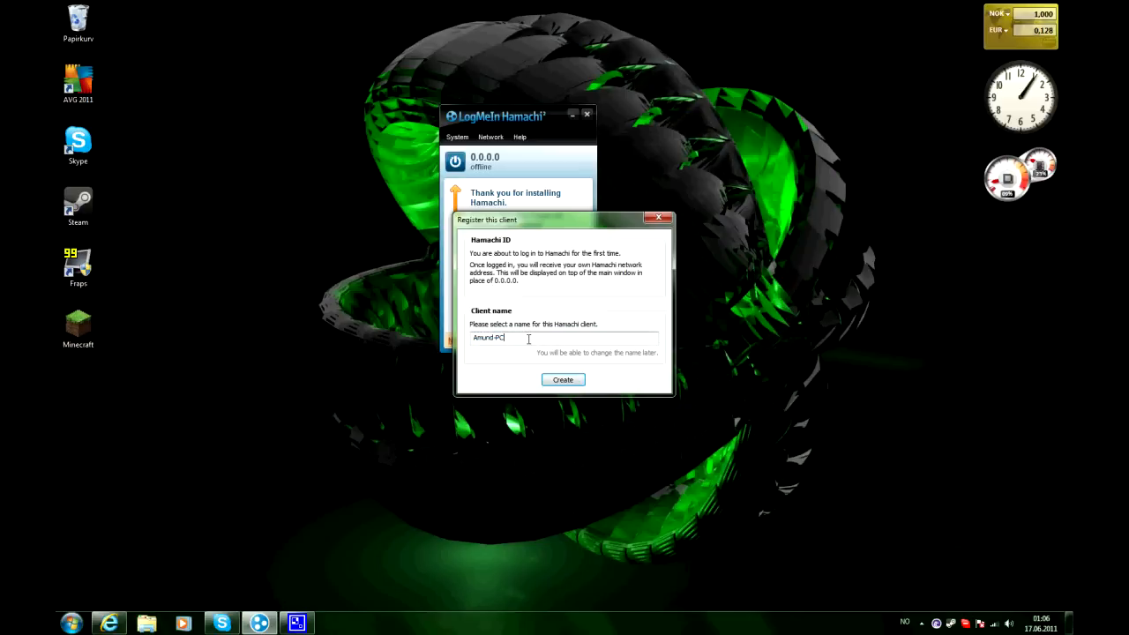
{"action": "double_click", "coordinate": [490, 339]}
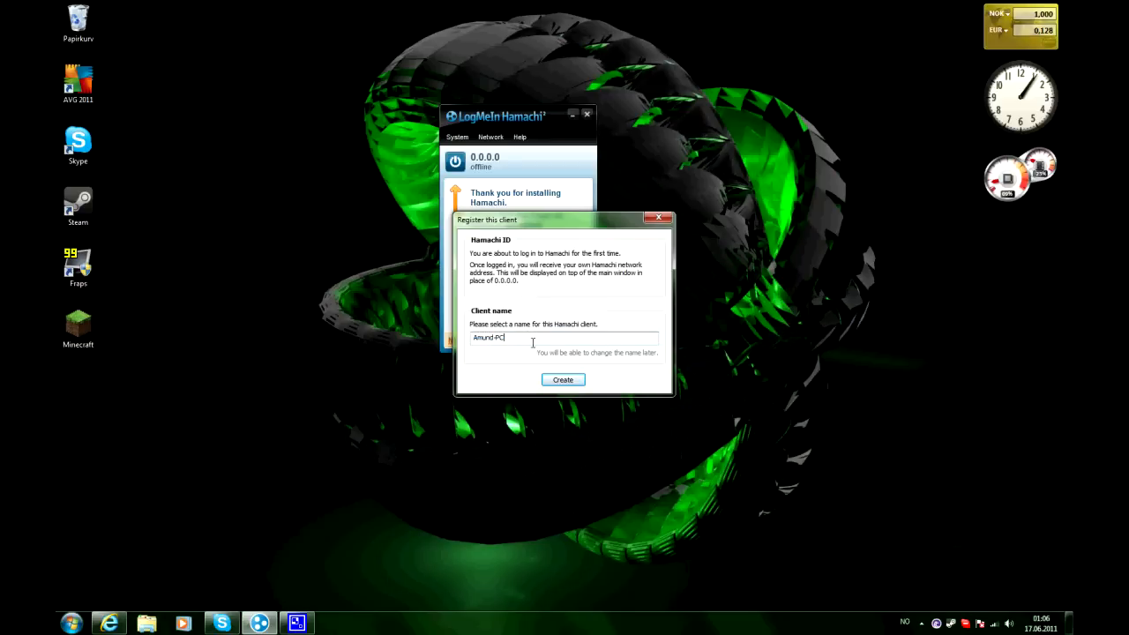
{"action": "double_click", "coordinate": [486, 339]}
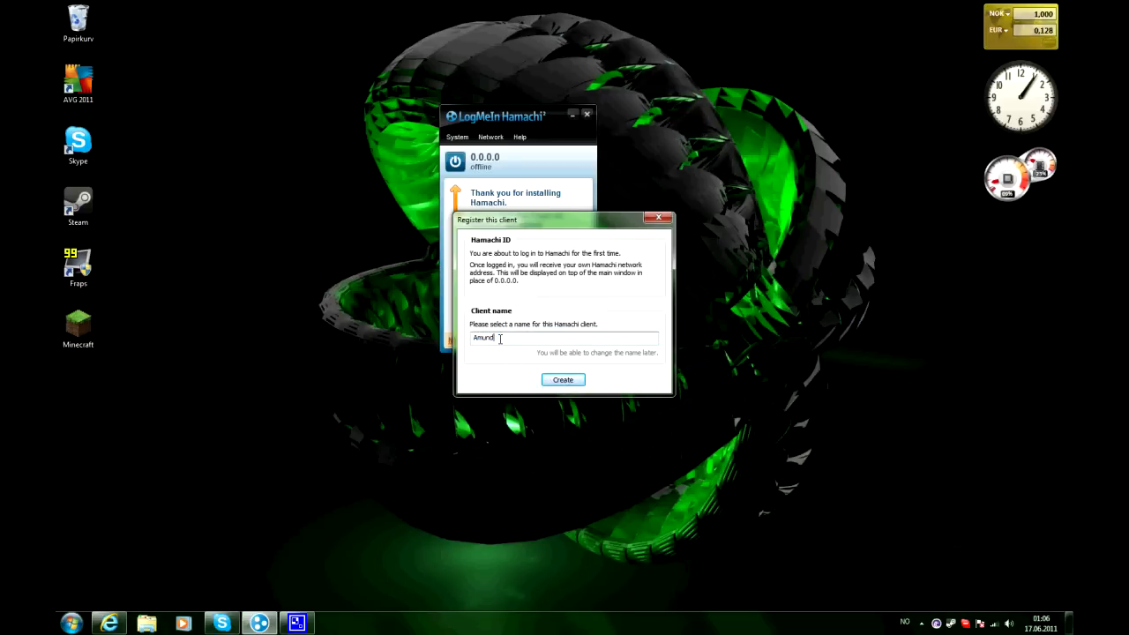
{"action": "left_click", "coordinate": [561, 379]}
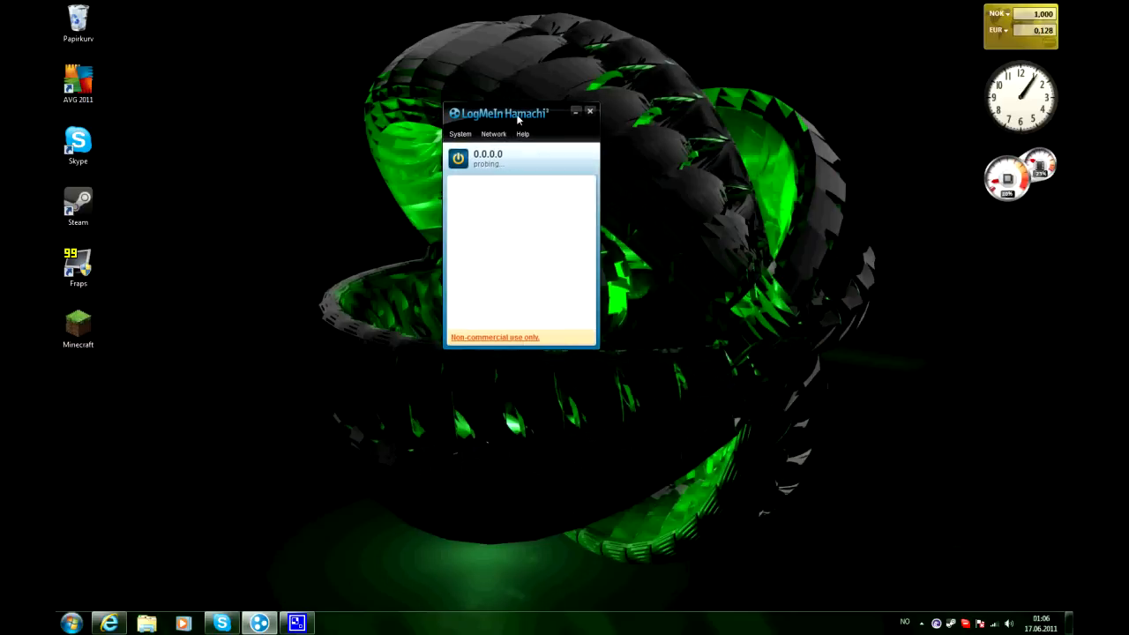
{"action": "mouse_move", "coordinate": [497, 180]}
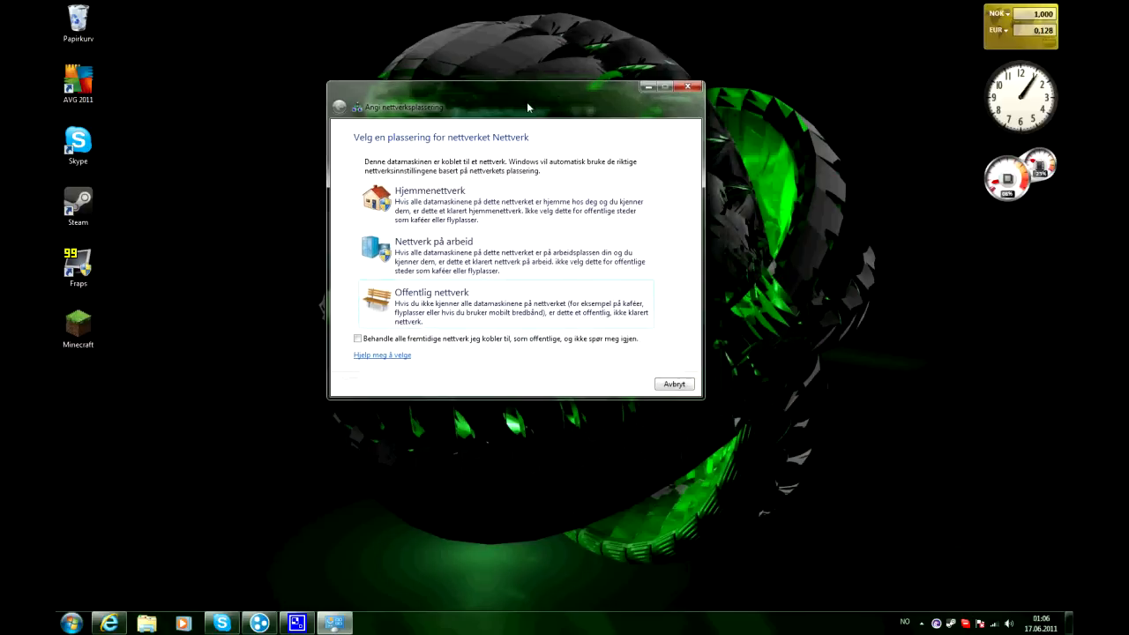
Step: Cancel the Set Network Location prompt without choosing a location type
{"action": "left_click_drag", "start_coordinate": [527, 106], "coordinate": [501, 91]}
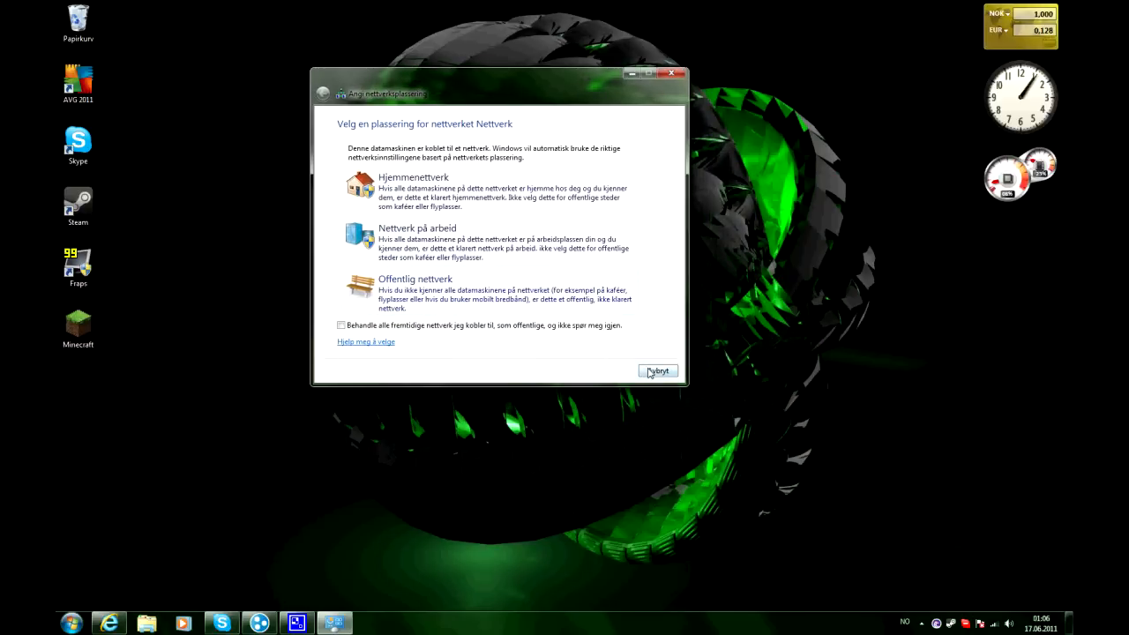
{"action": "left_click", "coordinate": [656, 370]}
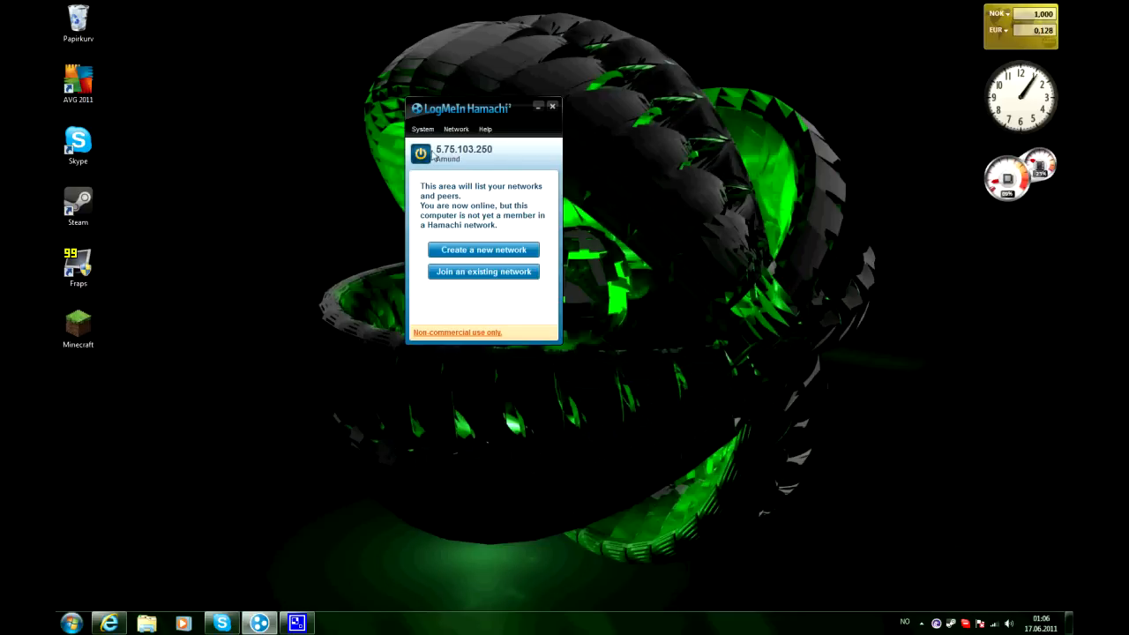
Step: Drag the Hamachi window over to the right edge of the desktop
{"action": "left_click_drag", "start_coordinate": [458, 108], "coordinate": [564, 92]}
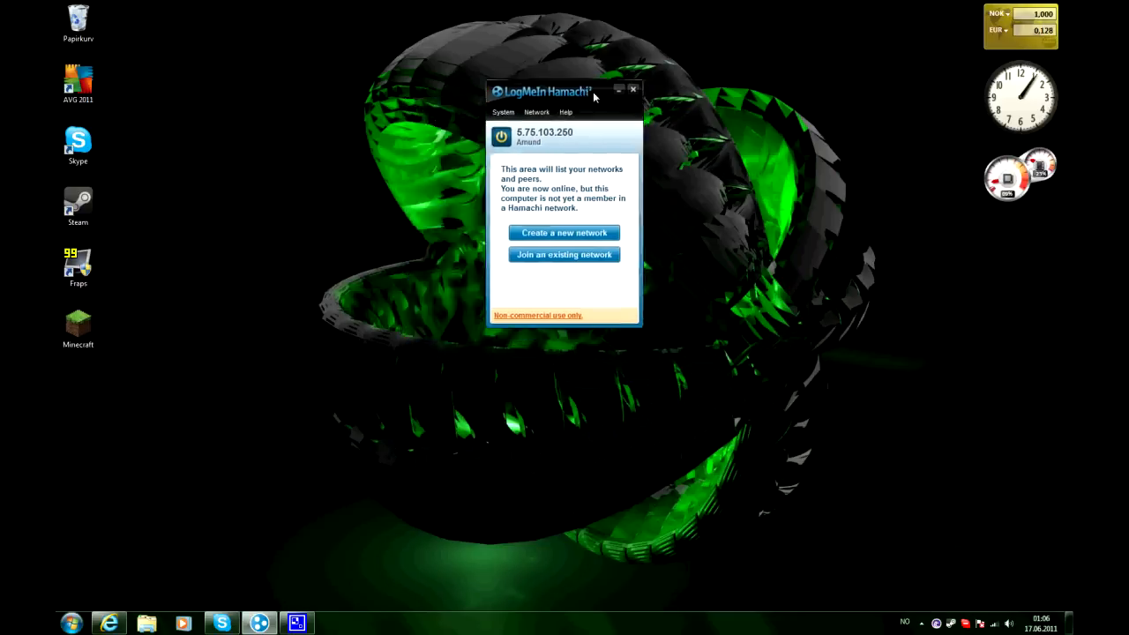
{"action": "left_click_drag", "start_coordinate": [542, 92], "coordinate": [908, 114]}
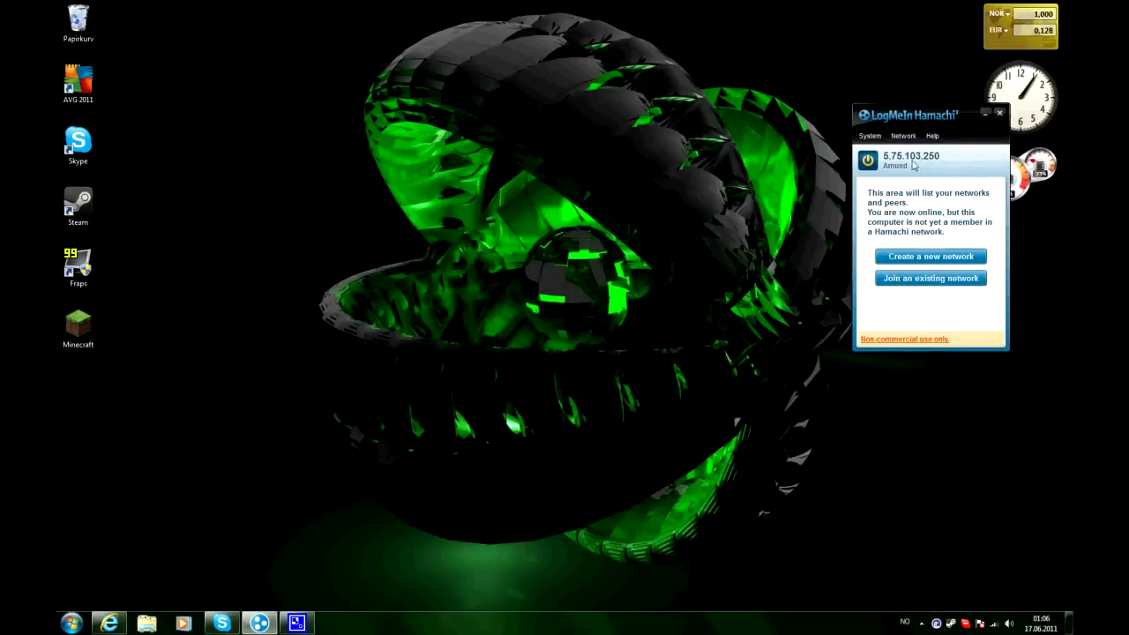
{"action": "mouse_move", "coordinate": [925, 160]}
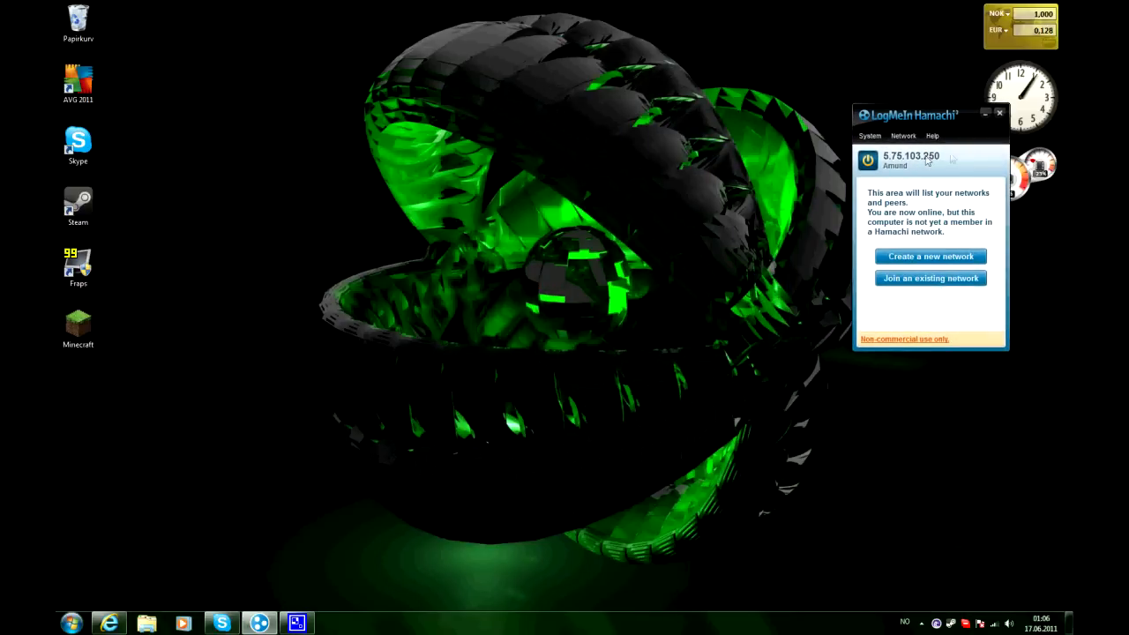
{"action": "mouse_move", "coordinate": [227, 455]}
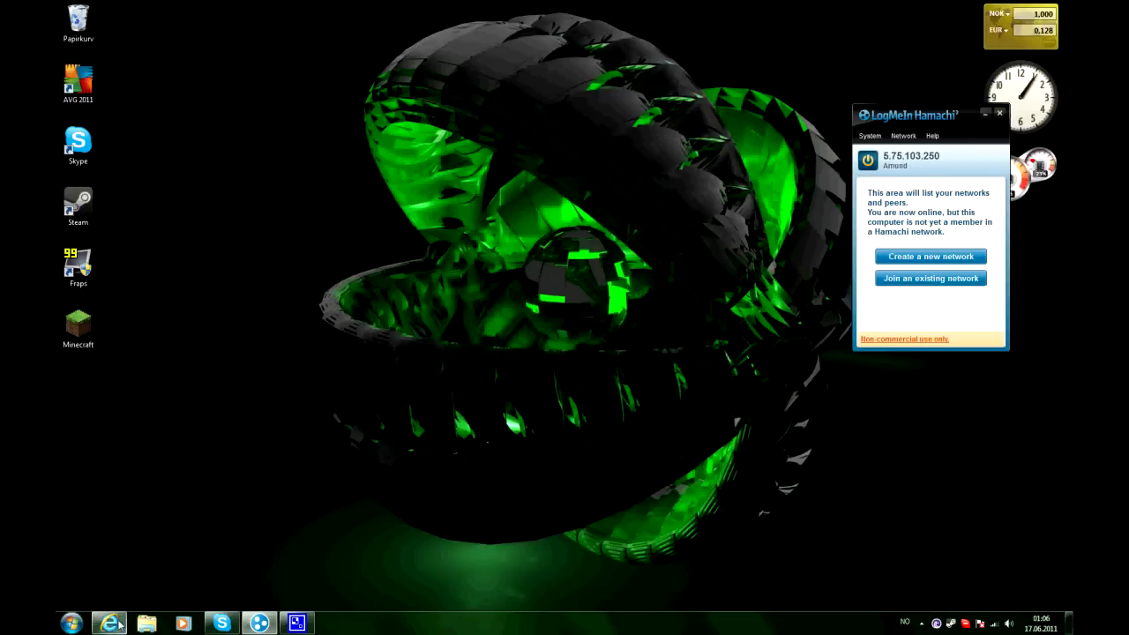
{"action": "mouse_move", "coordinate": [110, 625]}
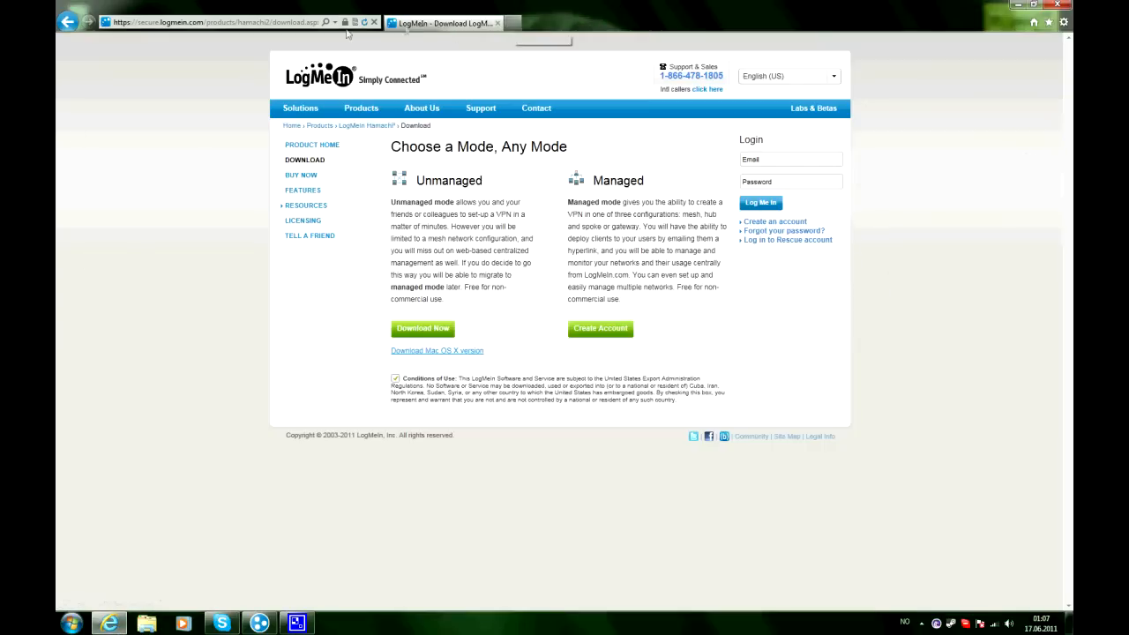
Step: Go to minecraft.net, reach the Download page and highlight the Windows server instructions
{"action": "left_click", "coordinate": [211, 21]}
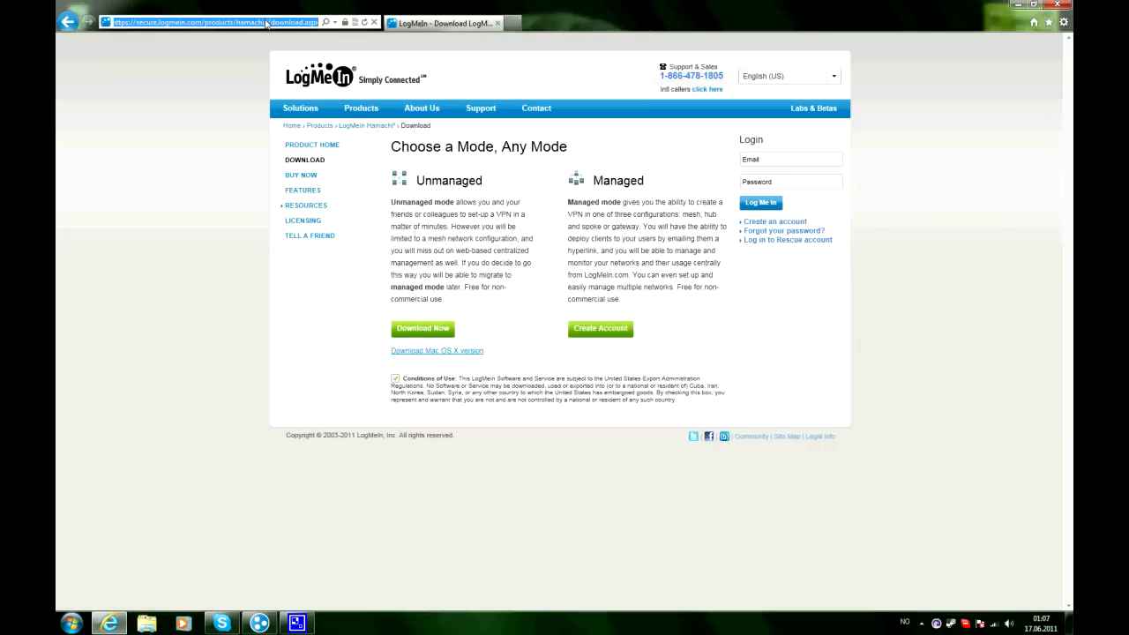
{"action": "type", "text": "minecraft.net/"}
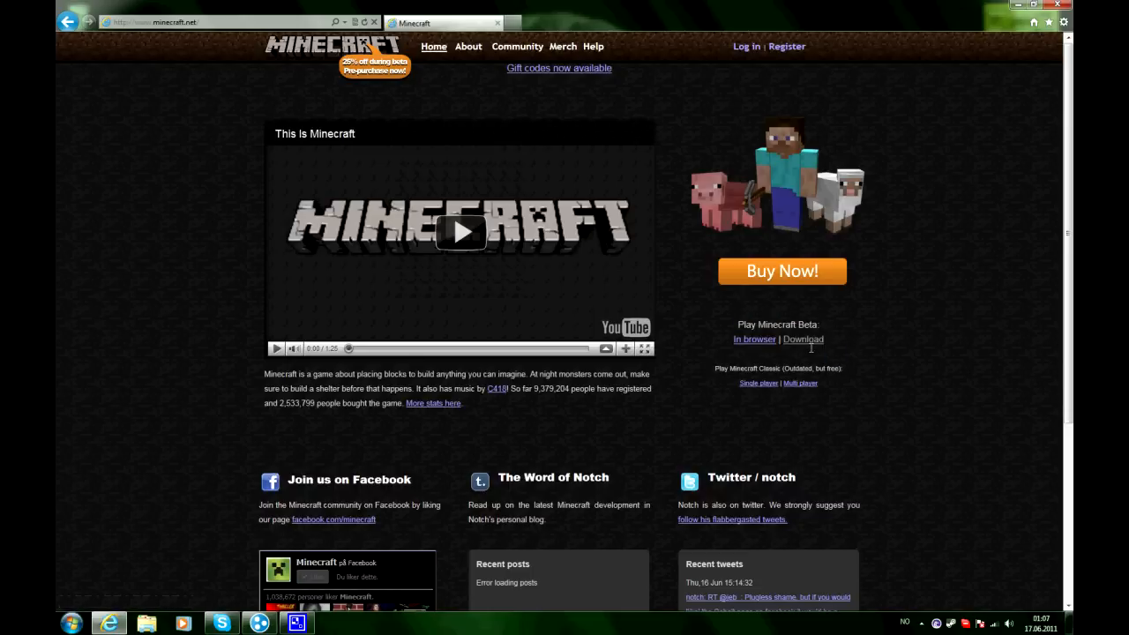
{"action": "left_click", "coordinate": [802, 339]}
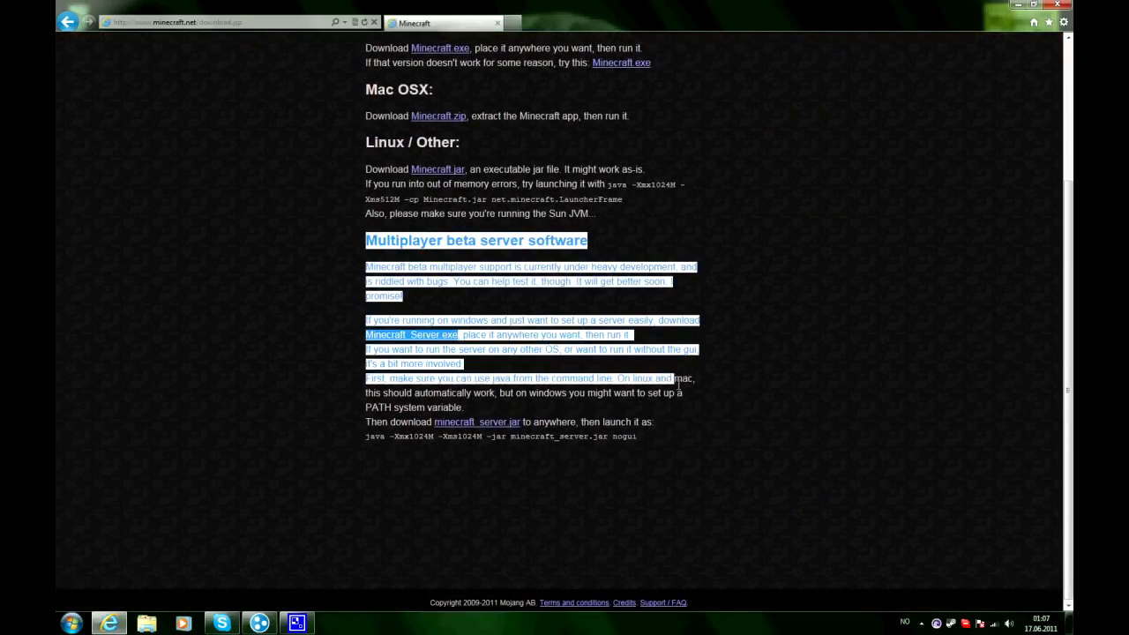
{"action": "left_click", "coordinate": [568, 374]}
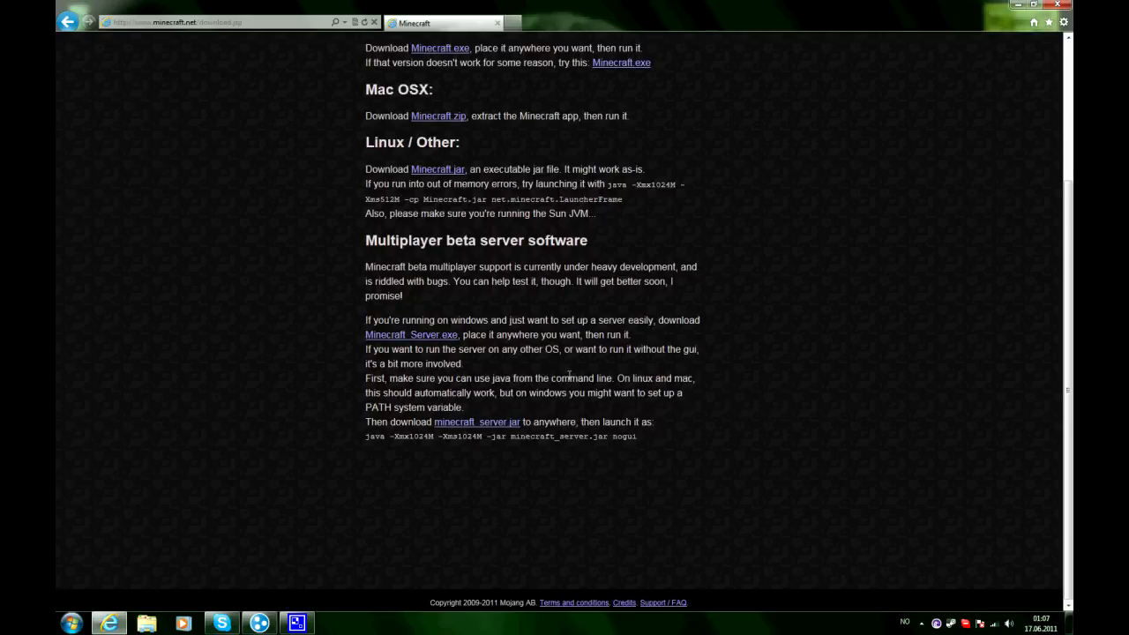
{"action": "mouse_move", "coordinate": [423, 353]}
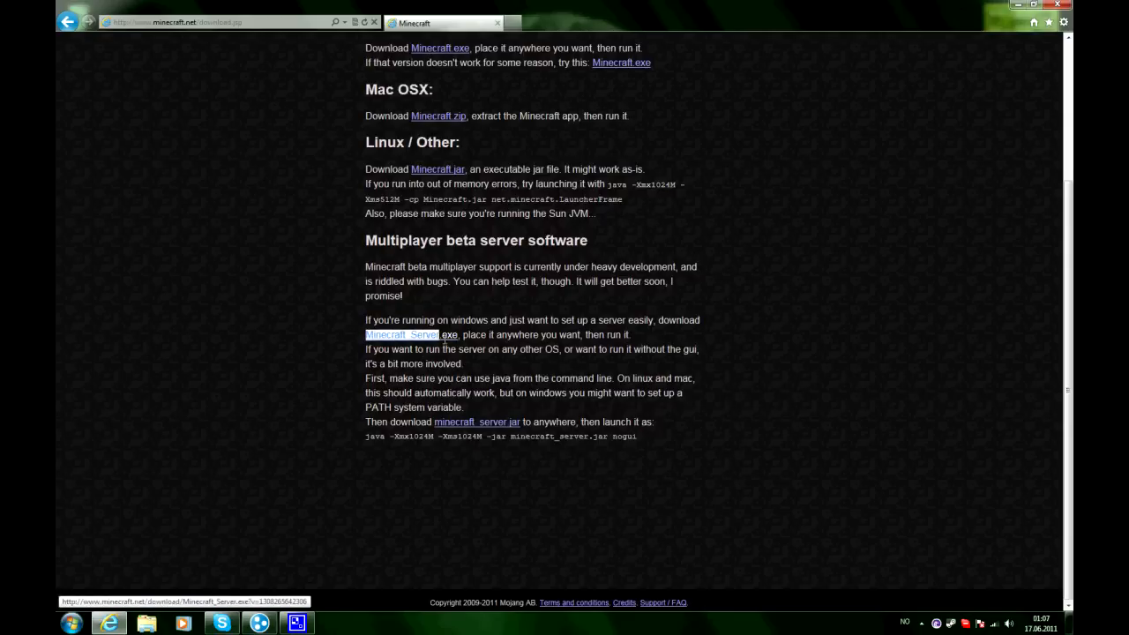
{"action": "left_click_drag", "start_coordinate": [384, 296], "coordinate": [617, 351]}
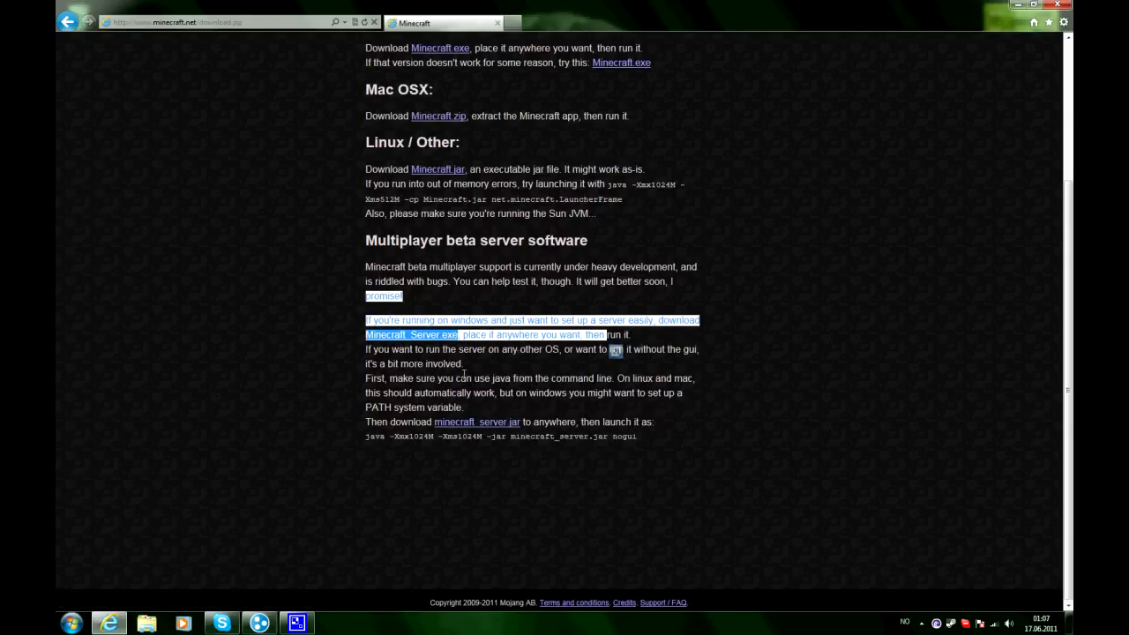
Step: Download Minecraft_Server.exe, saving it and cancelling the Open with prompt
{"action": "left_click", "coordinate": [410, 335]}
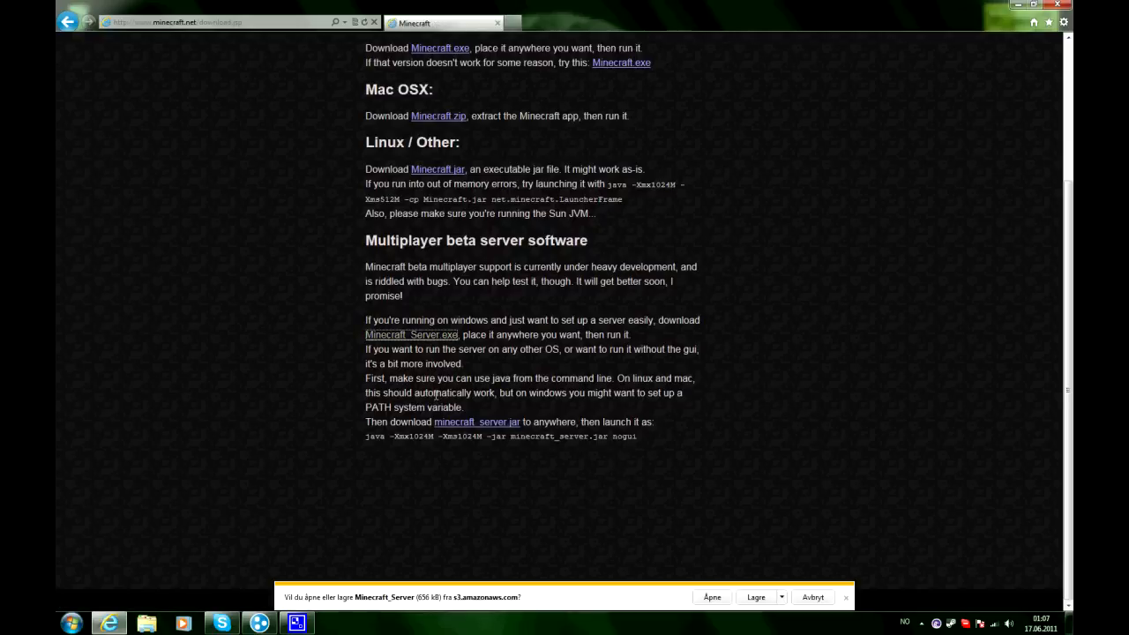
{"action": "mouse_move", "coordinate": [740, 621]}
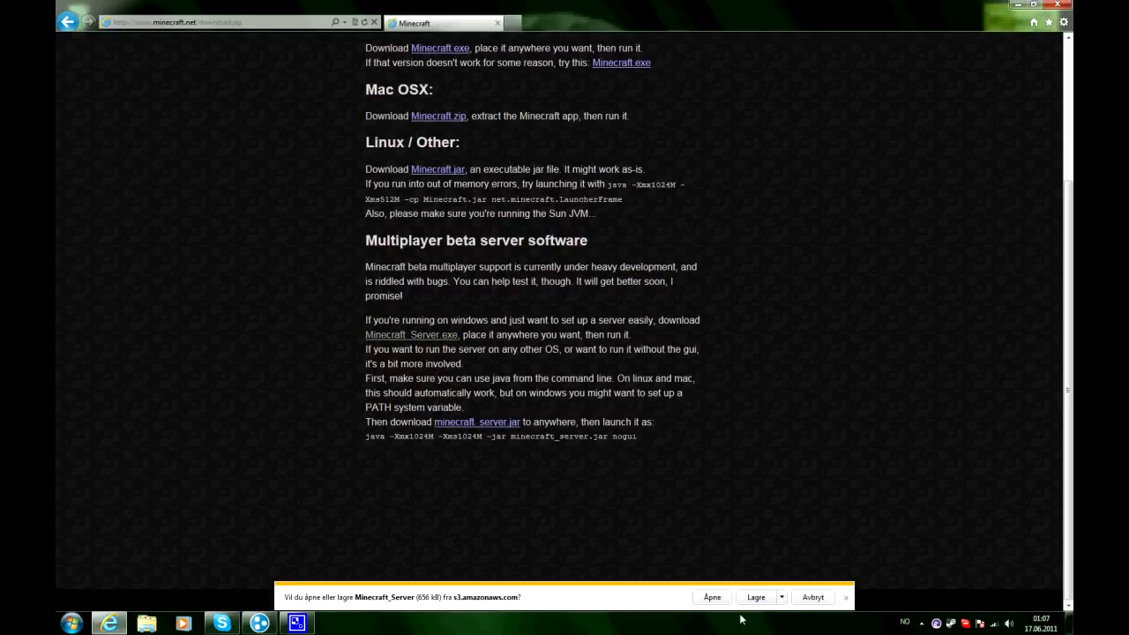
{"action": "left_click", "coordinate": [755, 596]}
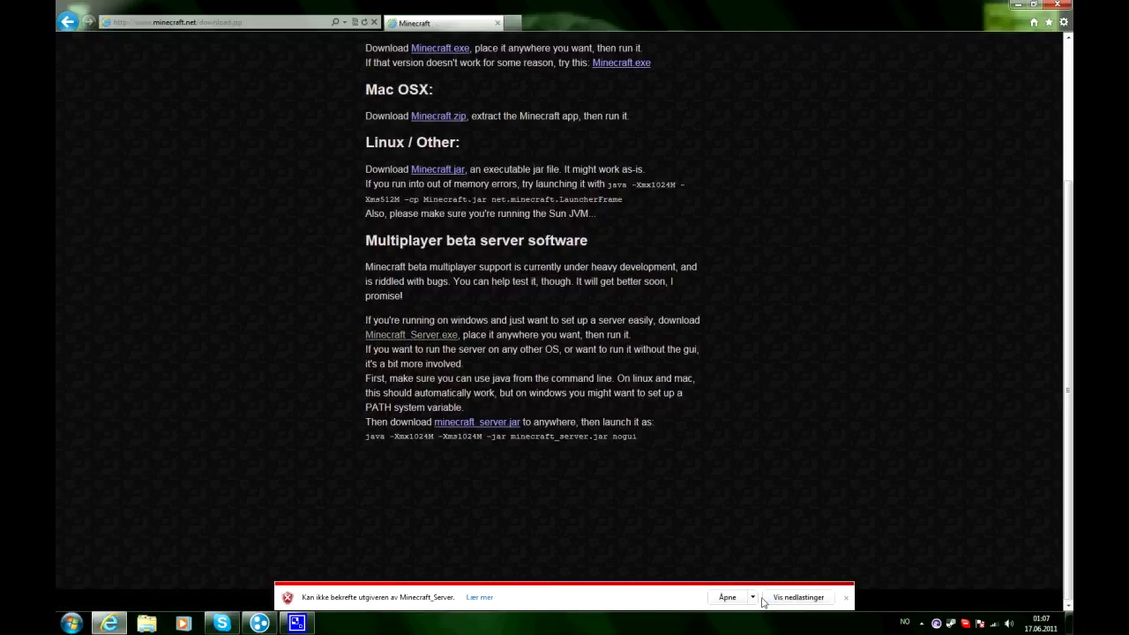
{"action": "mouse_move", "coordinate": [459, 539]}
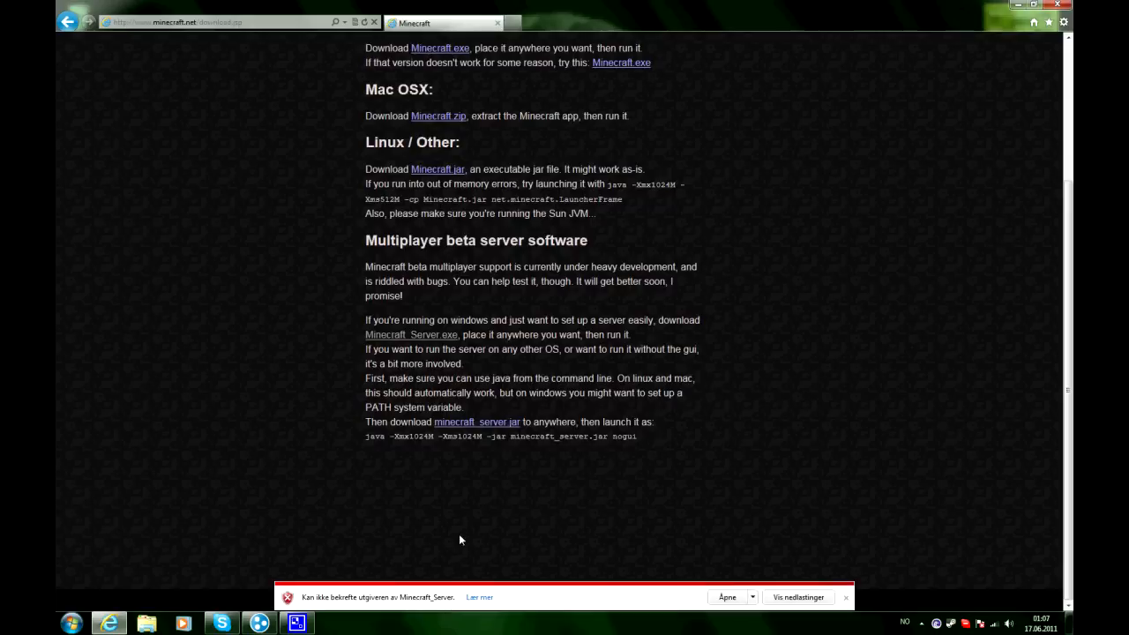
{"action": "left_click", "coordinate": [752, 596]}
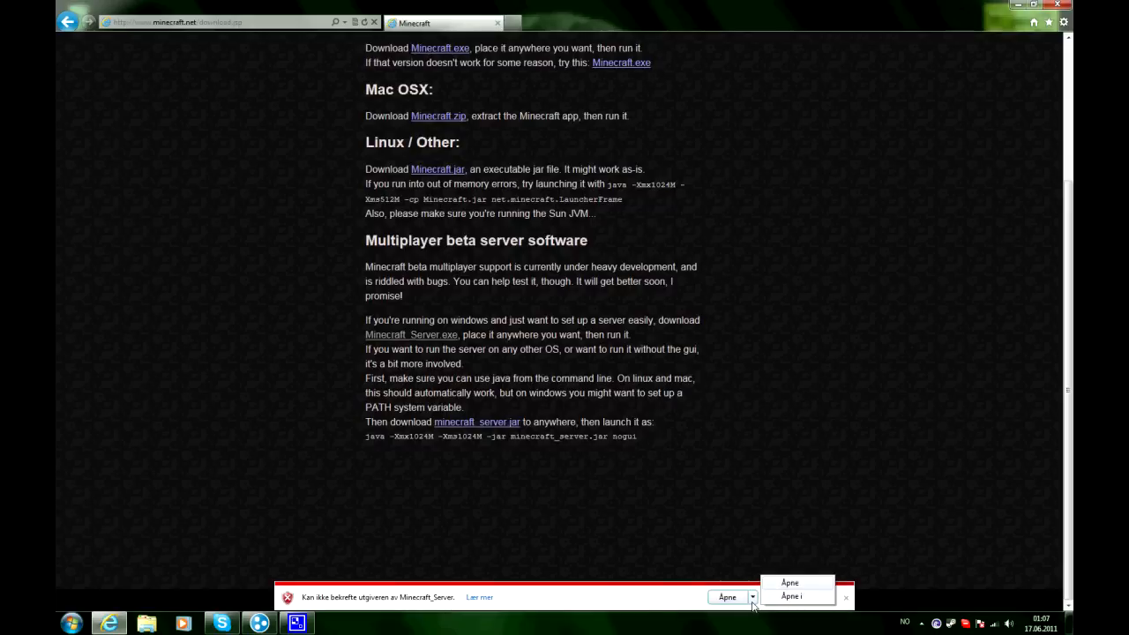
{"action": "left_click", "coordinate": [790, 596]}
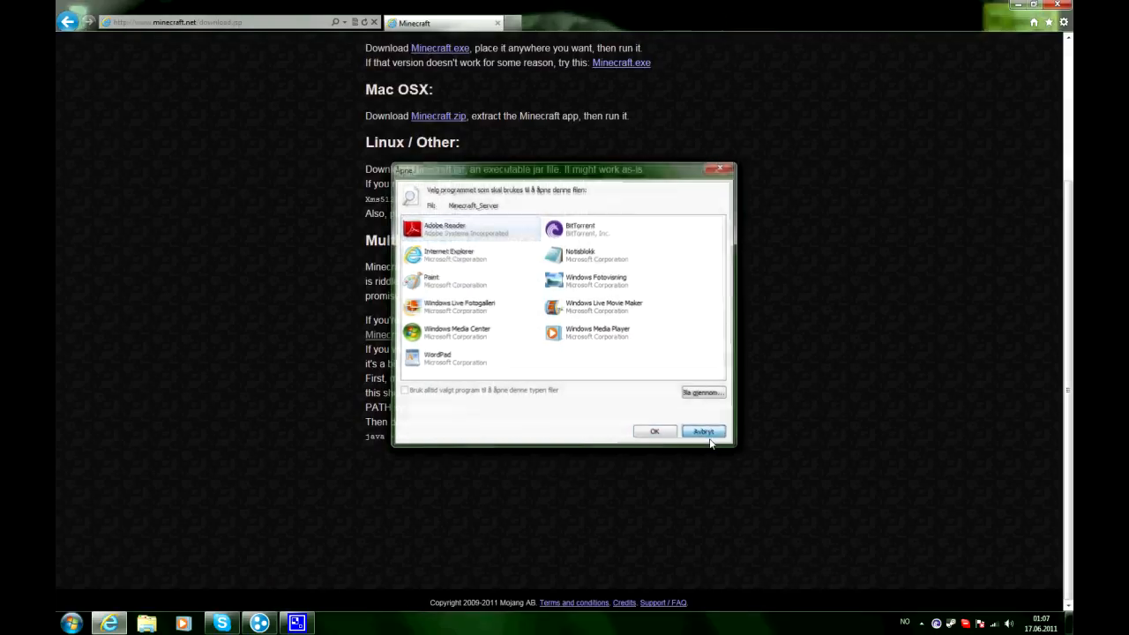
{"action": "left_click", "coordinate": [702, 430]}
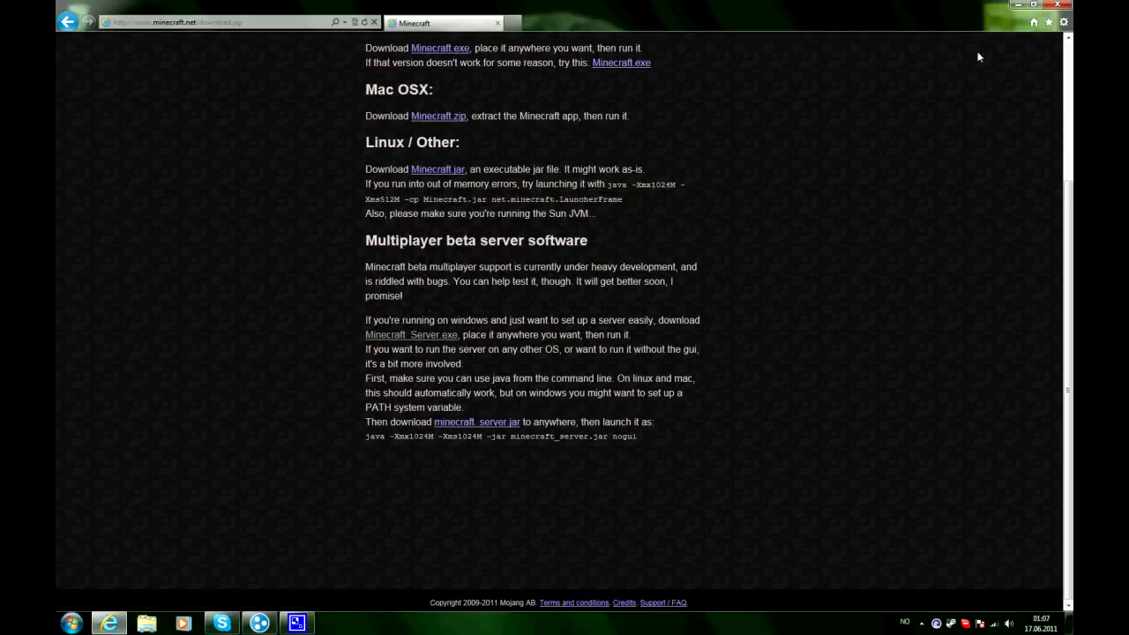
Step: Download and save Minecraft_Server.exe again and show the downloaded files
{"action": "left_click", "coordinate": [409, 335]}
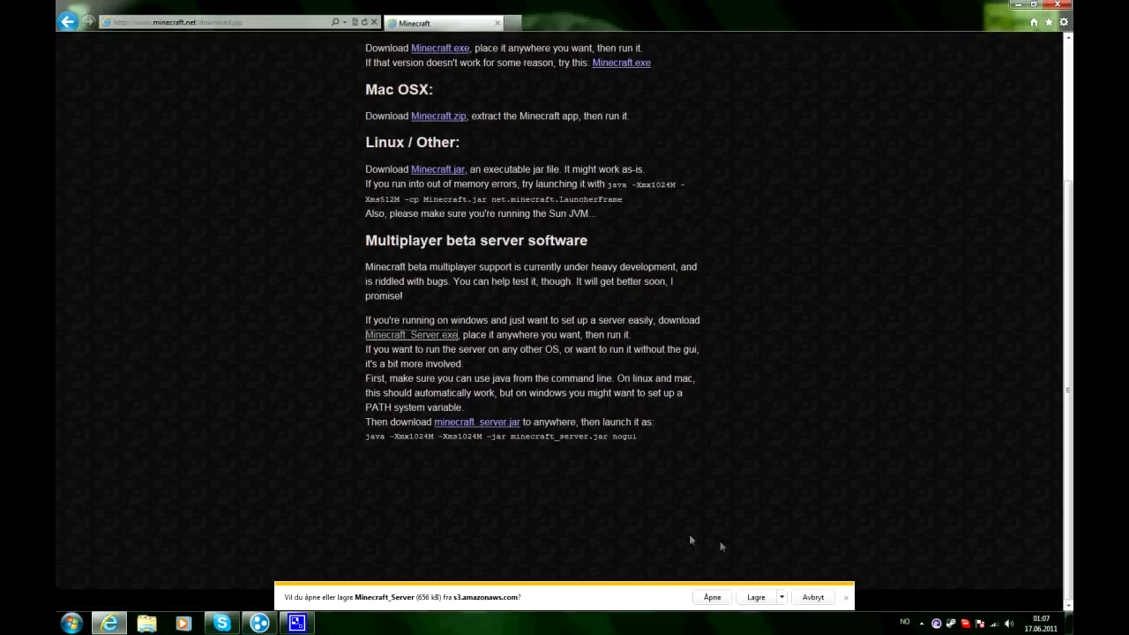
{"action": "left_click", "coordinate": [755, 596]}
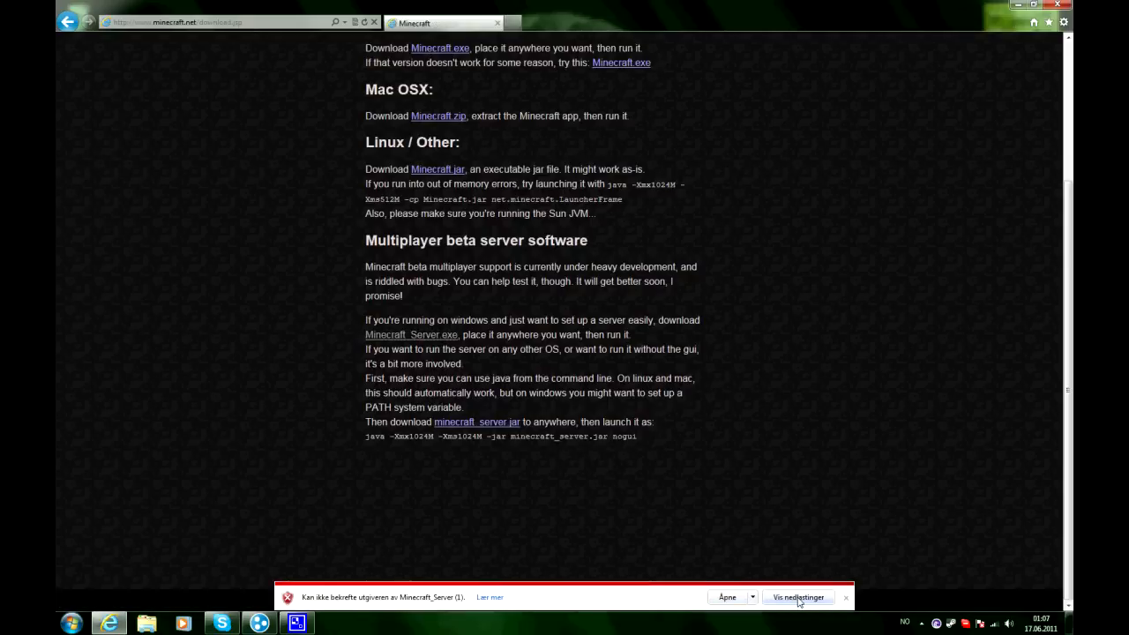
{"action": "left_click", "coordinate": [844, 596]}
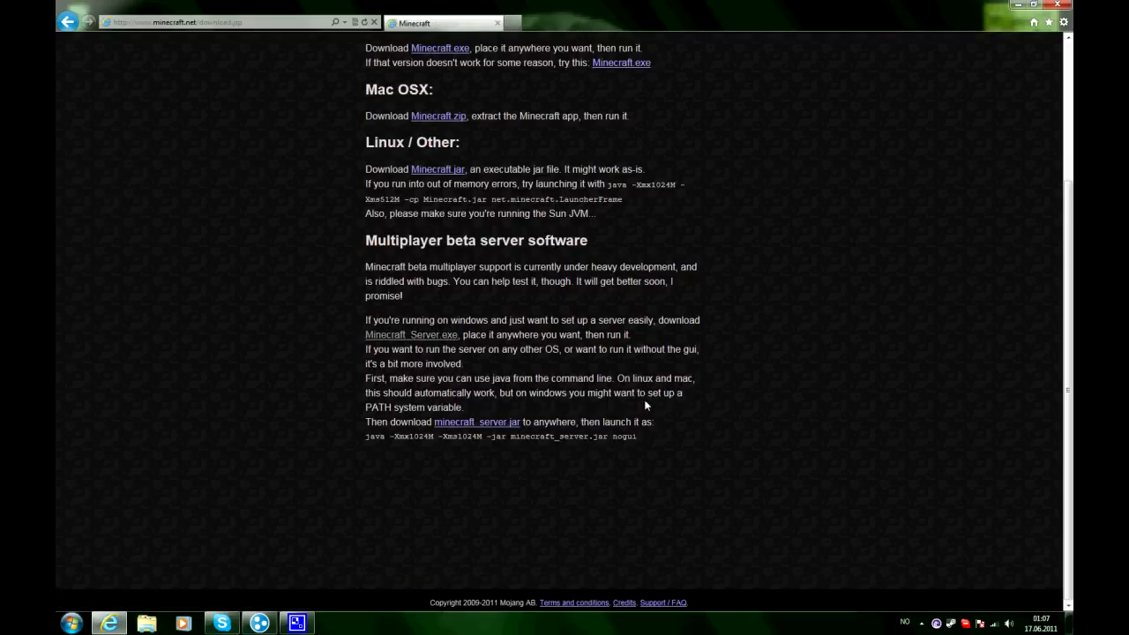
{"action": "scroll", "scroll_direction": "up", "scroll_amount": 3}
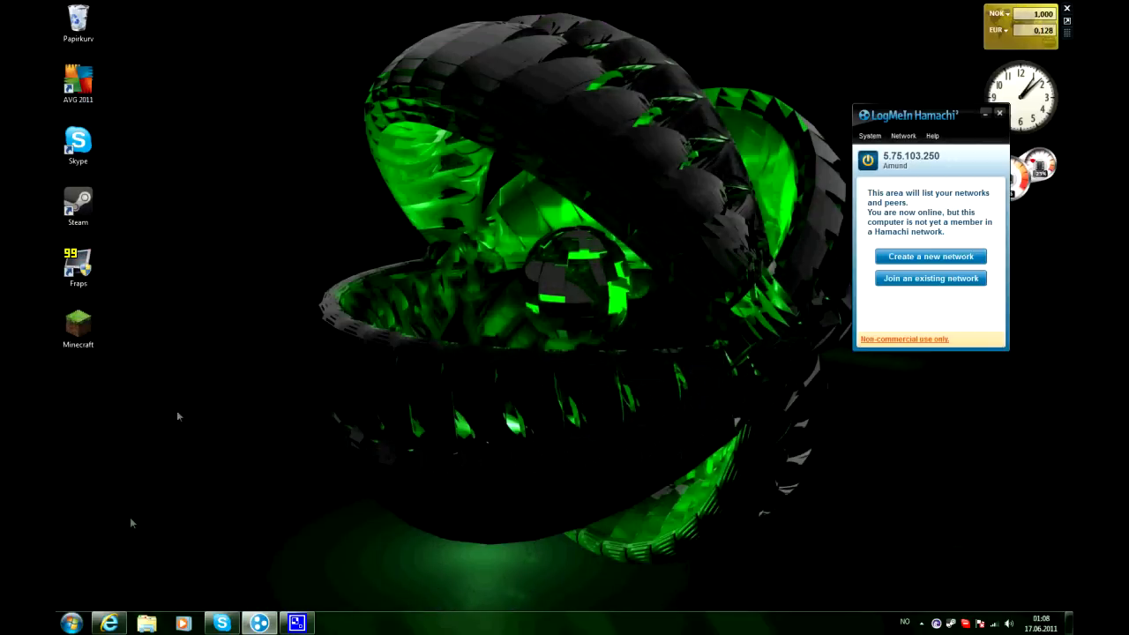
{"action": "mouse_move", "coordinate": [204, 303]}
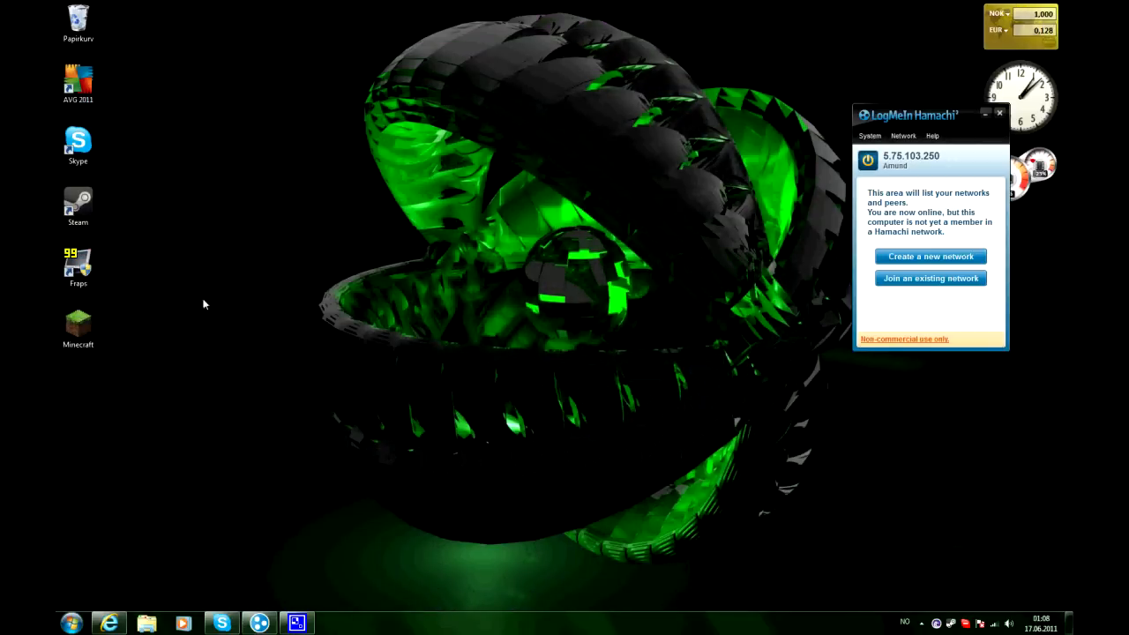
{"action": "mouse_move", "coordinate": [205, 451]}
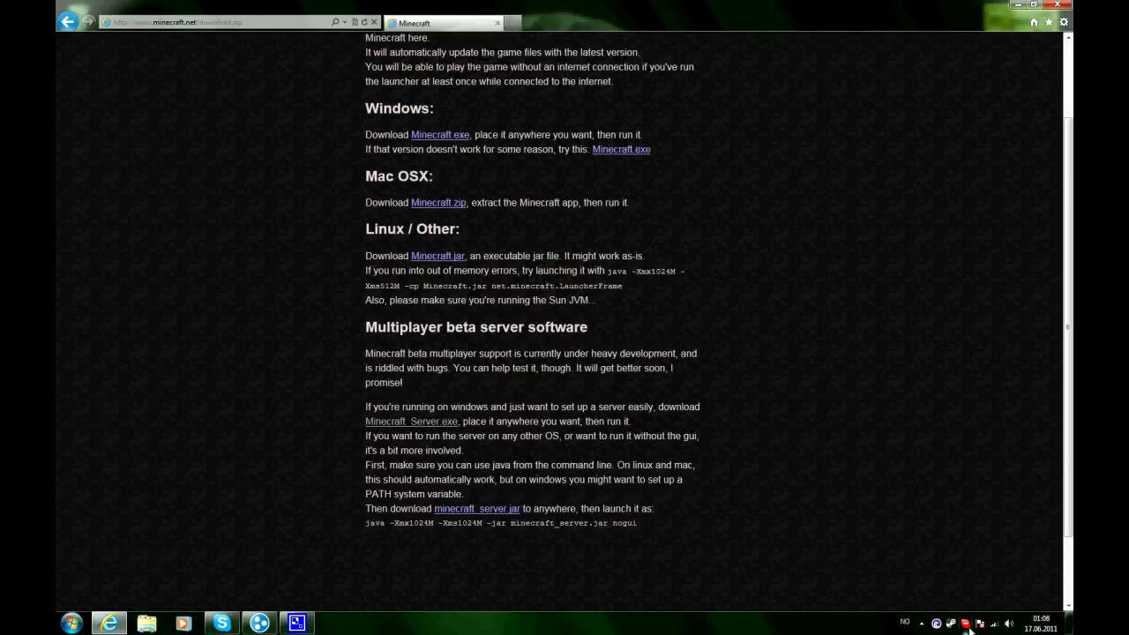
{"action": "mouse_move", "coordinate": [410, 420]}
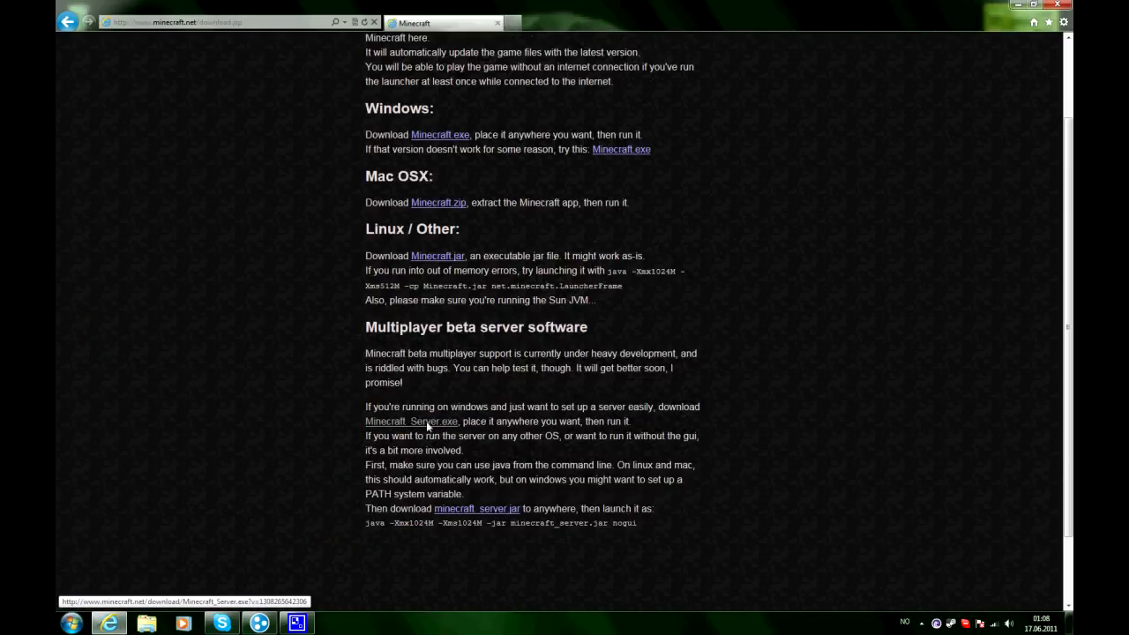
Step: Run Minecraft_Server.exe from the download bar and download minecraft_server.jar
{"action": "left_click", "coordinate": [410, 419]}
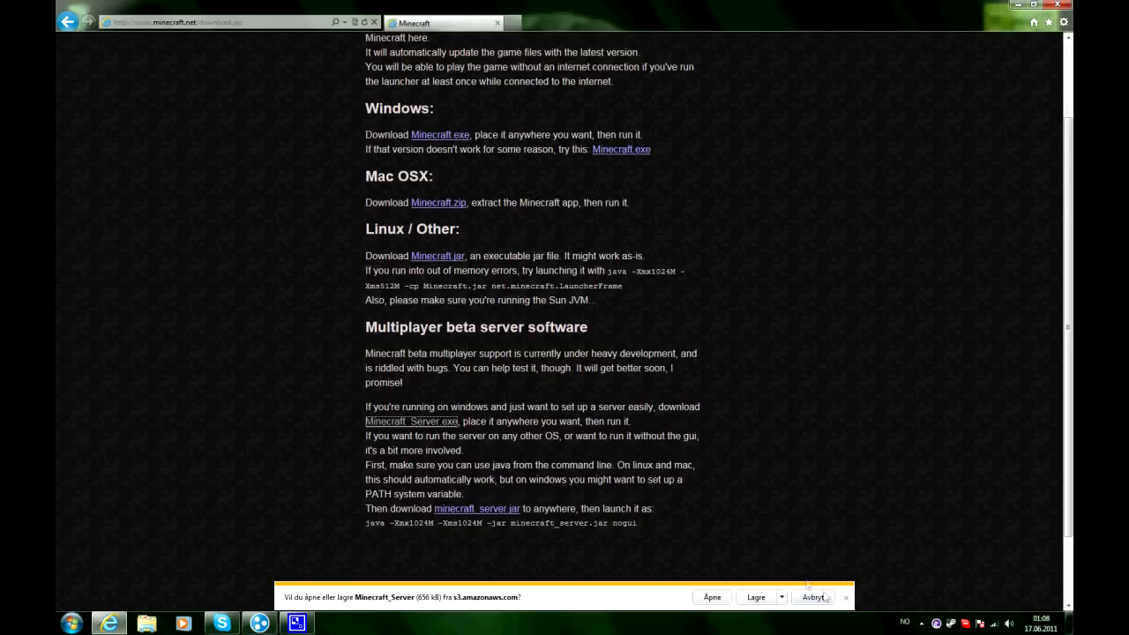
{"action": "left_click", "coordinate": [811, 596]}
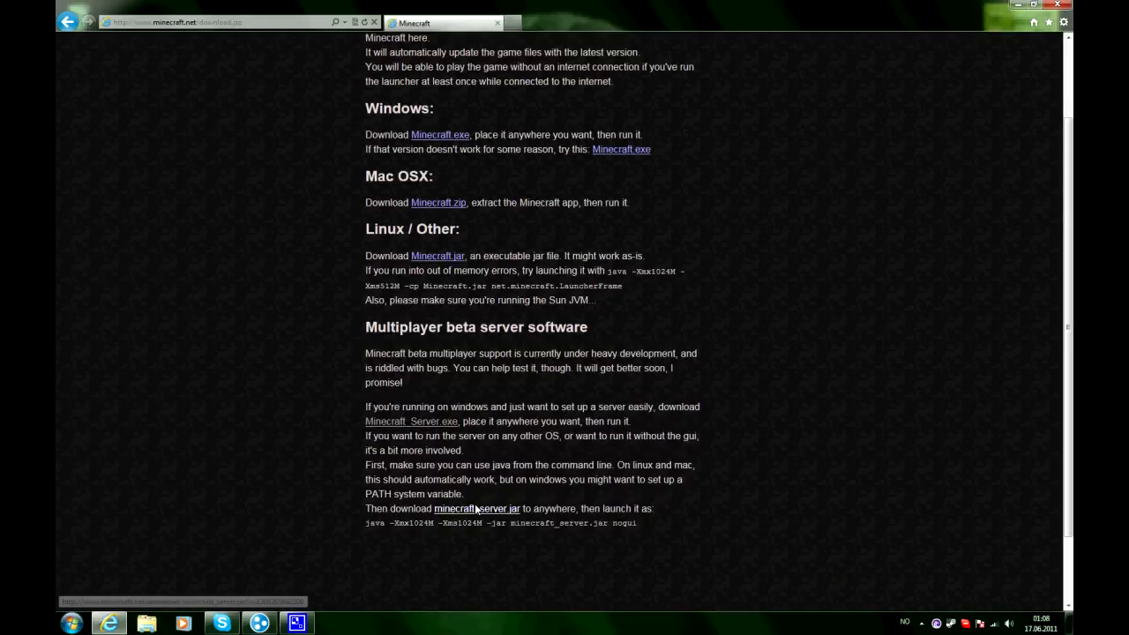
{"action": "mouse_move", "coordinate": [476, 507]}
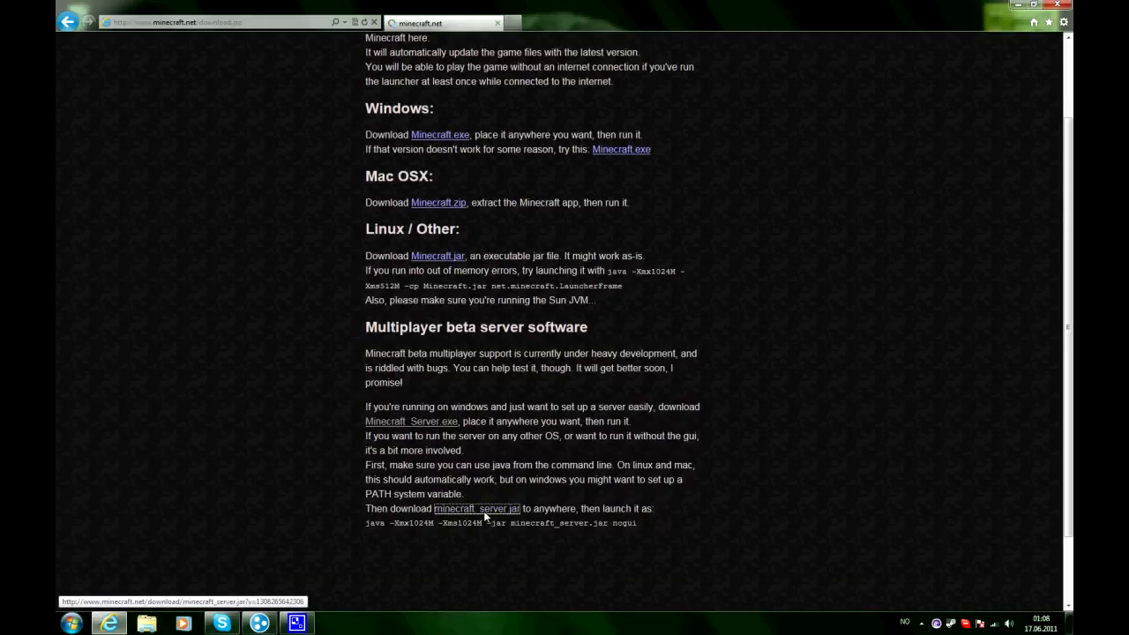
{"action": "left_click", "coordinate": [476, 508]}
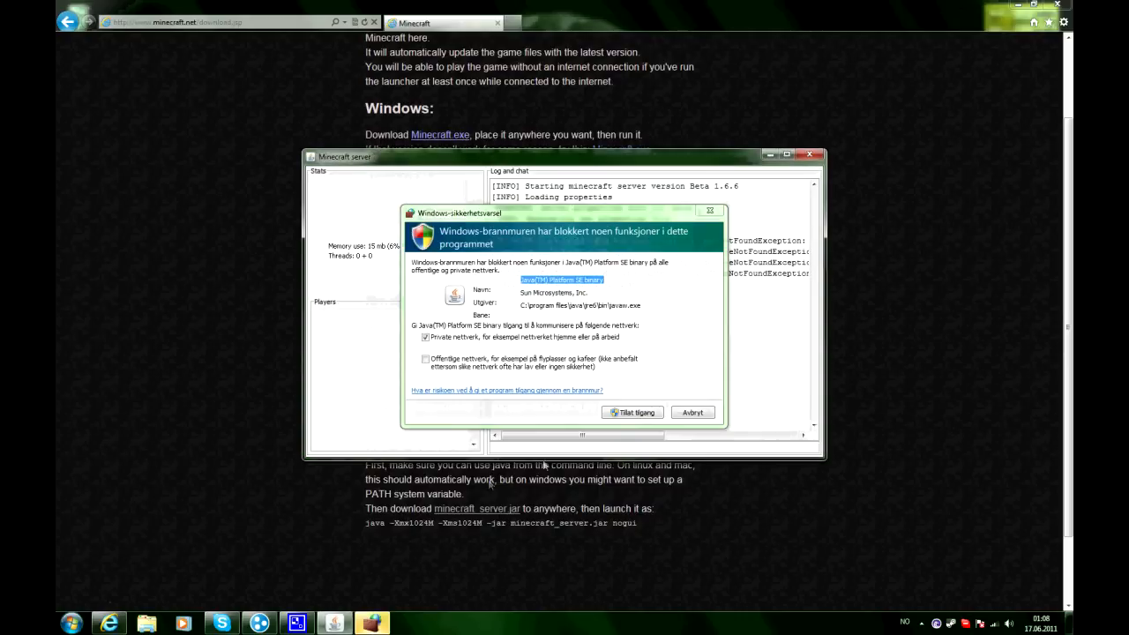
Step: Allow Java through the firewall and delete the duplicate server copies from Downloads
{"action": "left_click", "coordinate": [631, 412]}
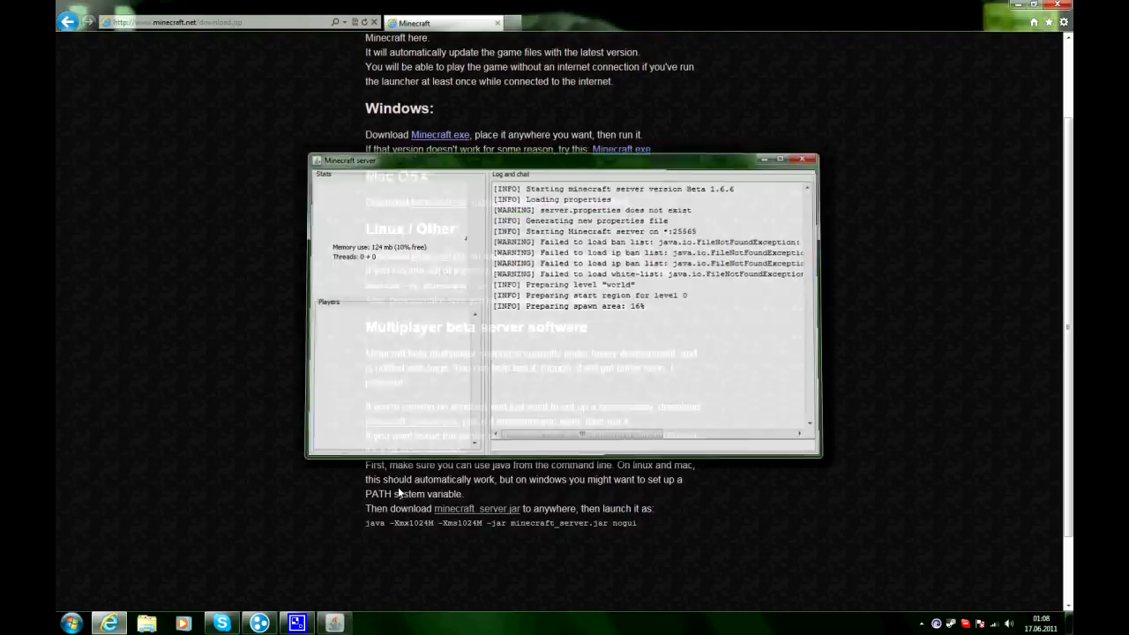
{"action": "left_click", "coordinate": [147, 625]}
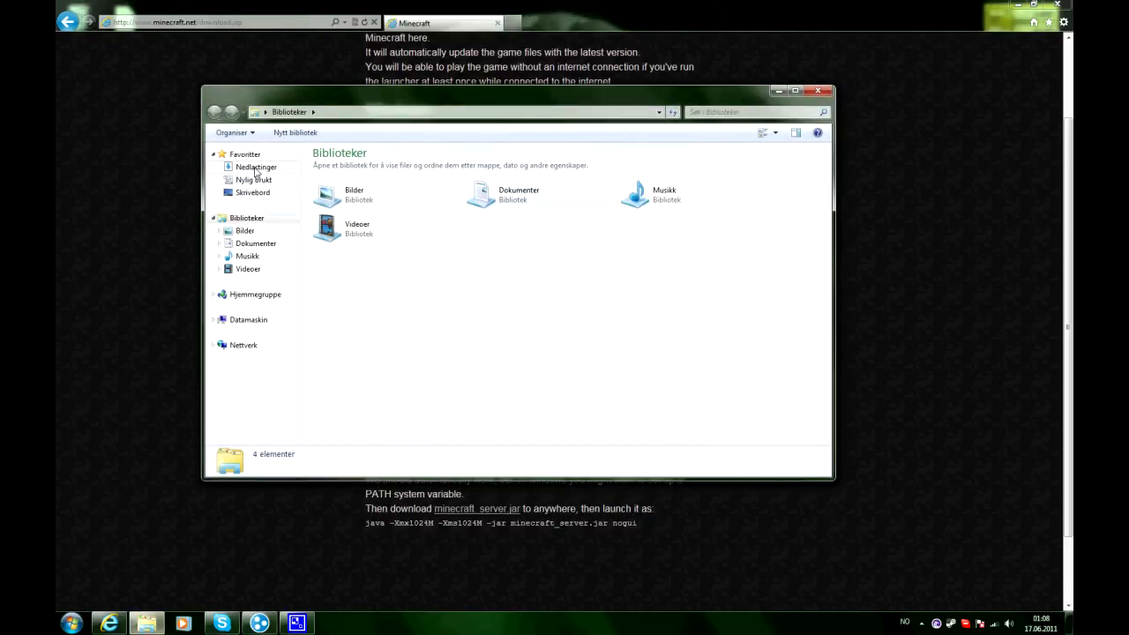
{"action": "left_click", "coordinate": [255, 166]}
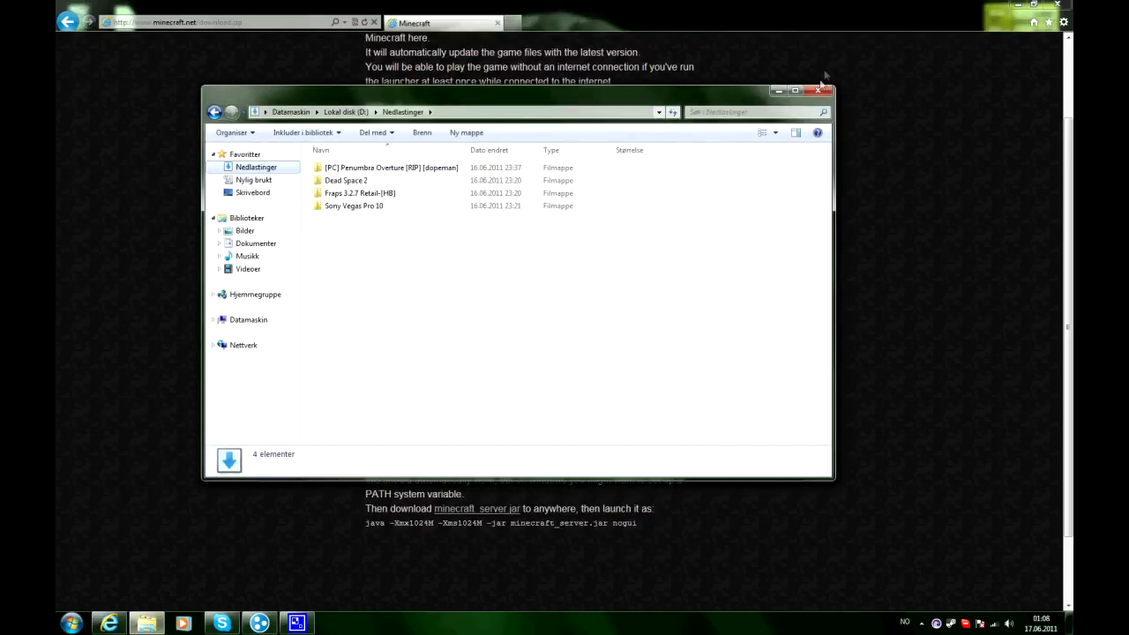
{"action": "left_click", "coordinate": [819, 90]}
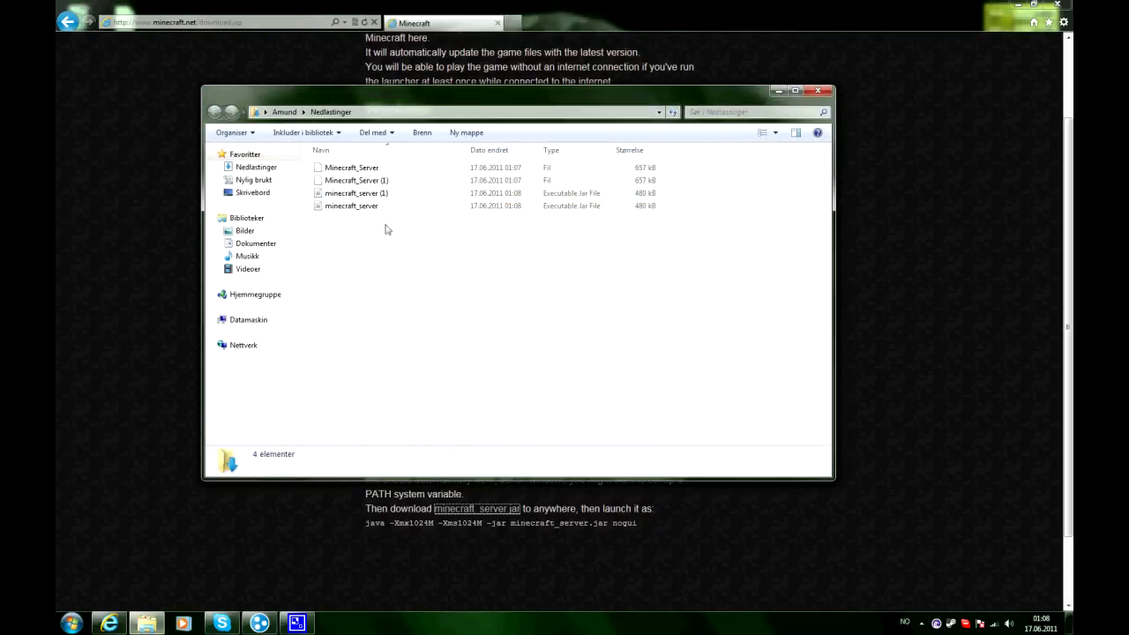
{"action": "left_click", "coordinate": [357, 192]}
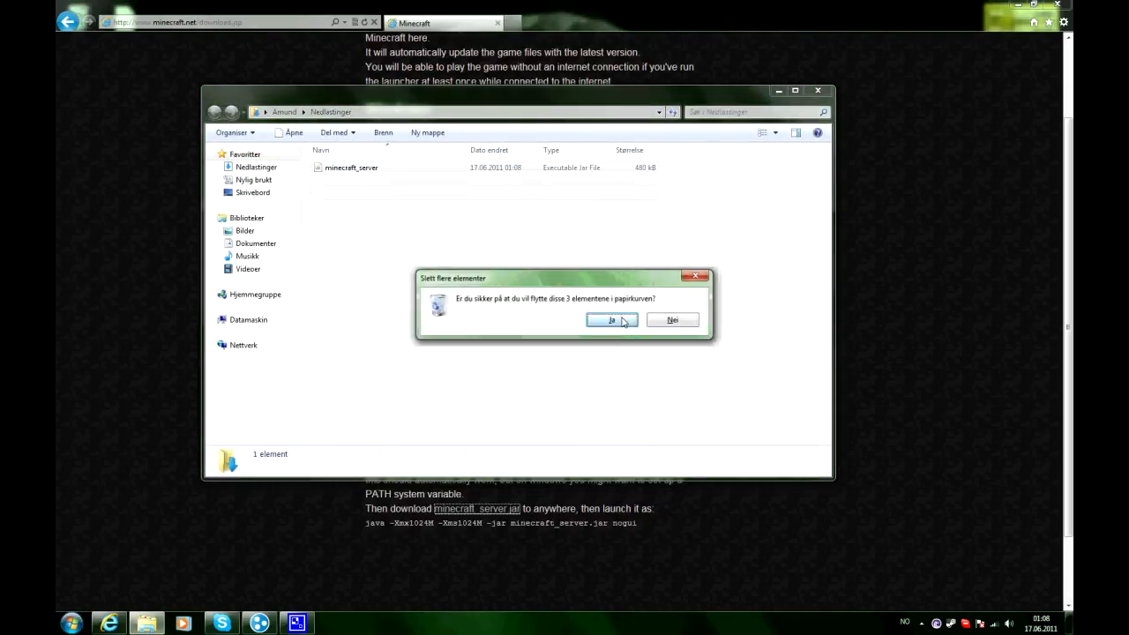
{"action": "left_click", "coordinate": [611, 319]}
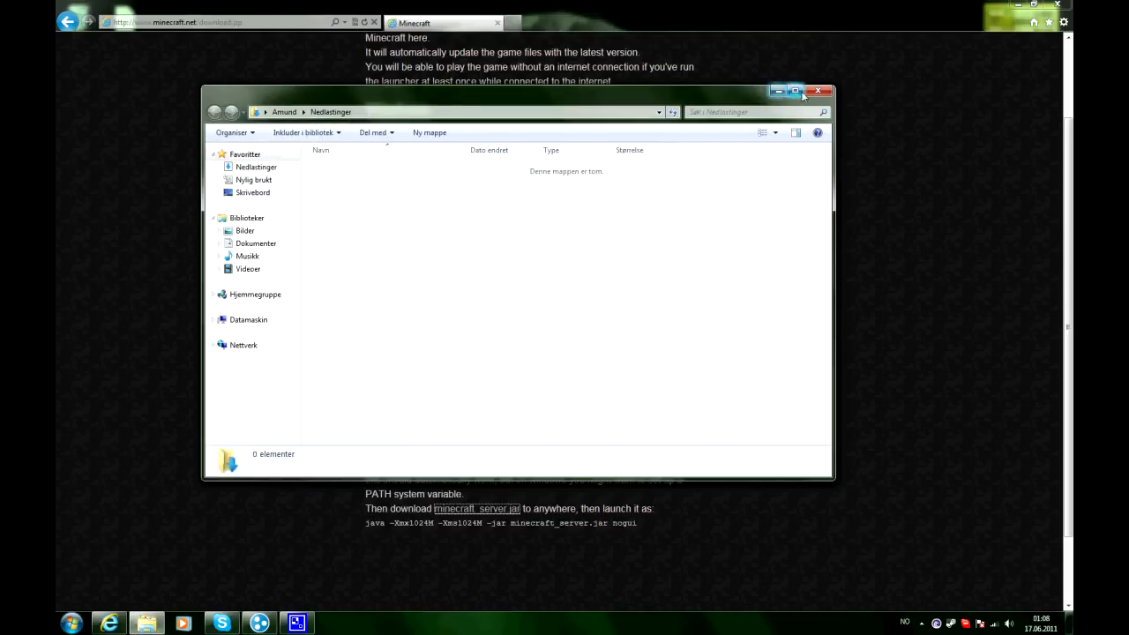
Step: Delete the server-generated files from the desktop
{"action": "left_click", "coordinate": [819, 92]}
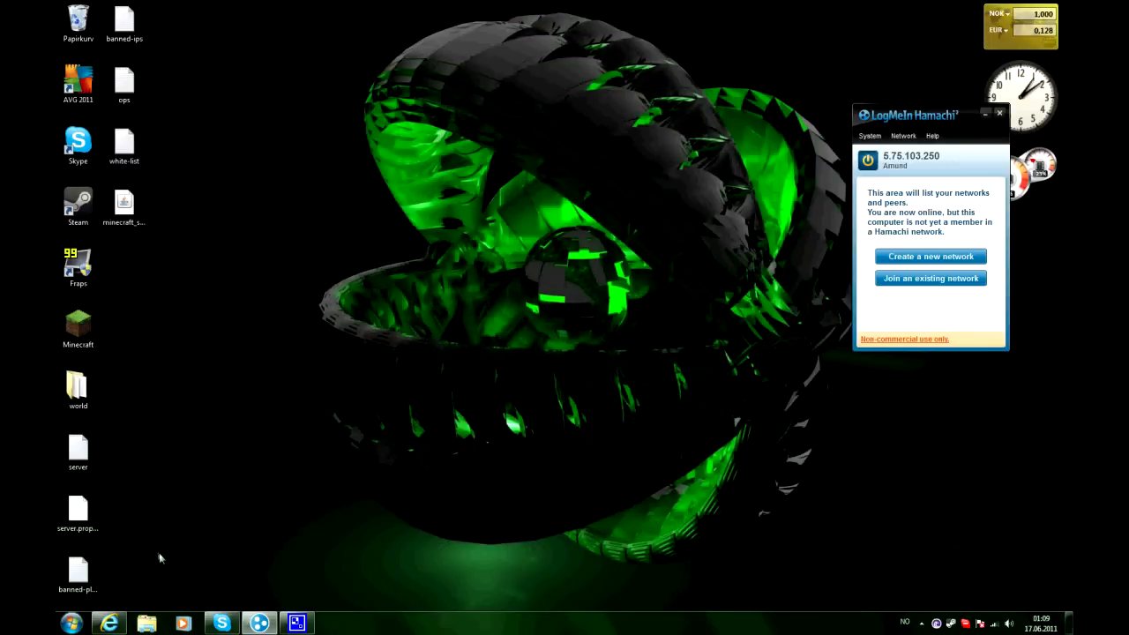
{"action": "mouse_move", "coordinate": [215, 497]}
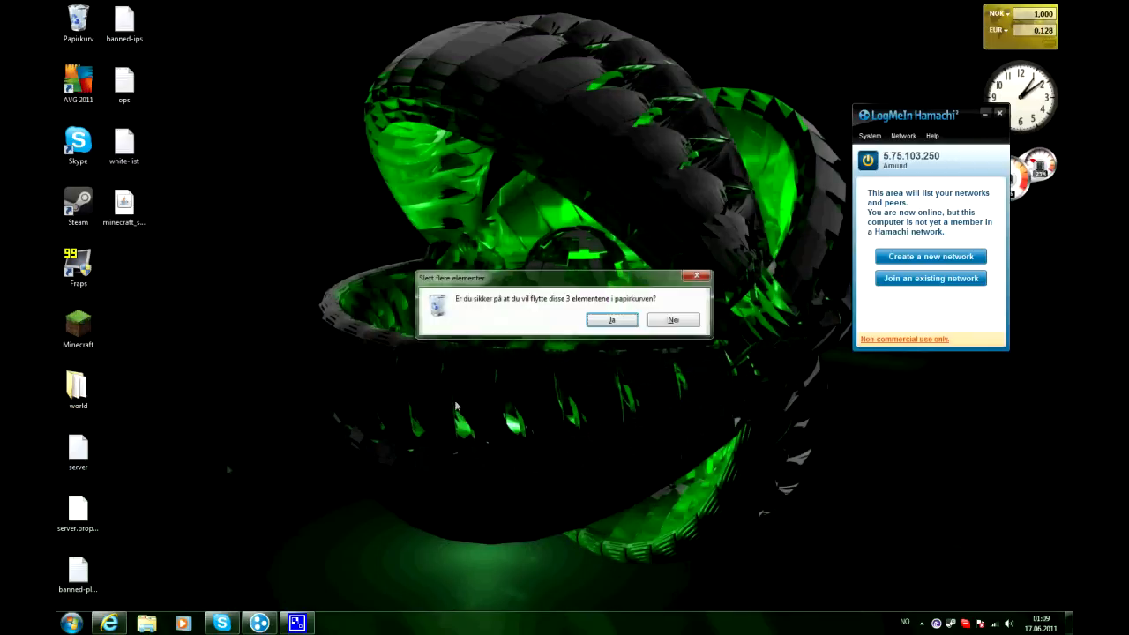
{"action": "left_click", "coordinate": [611, 319]}
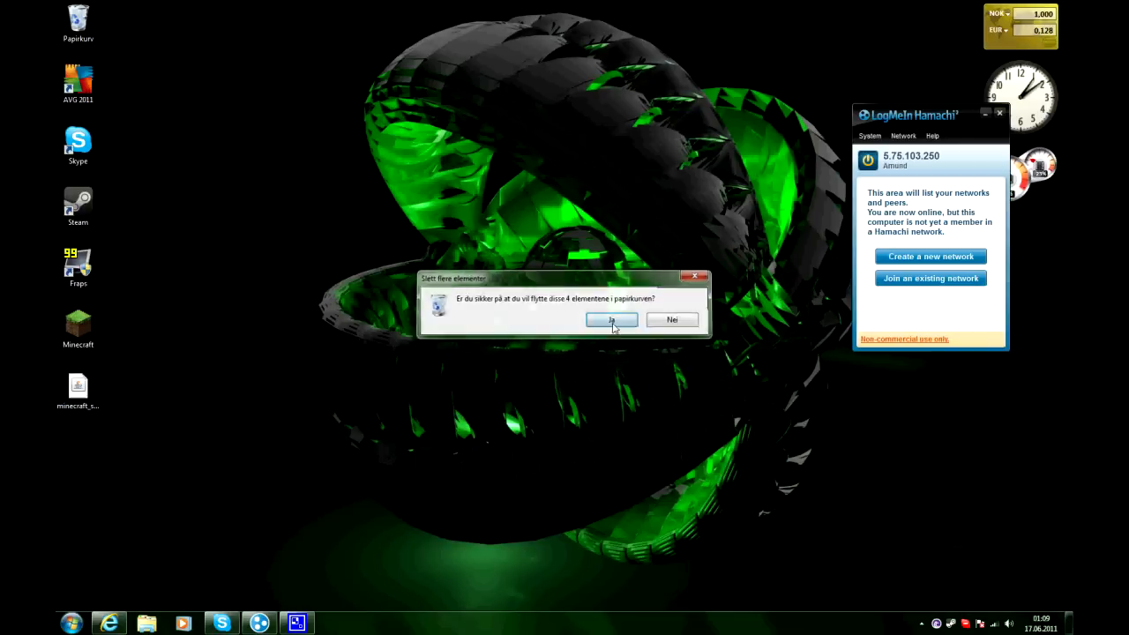
{"action": "left_click", "coordinate": [610, 319]}
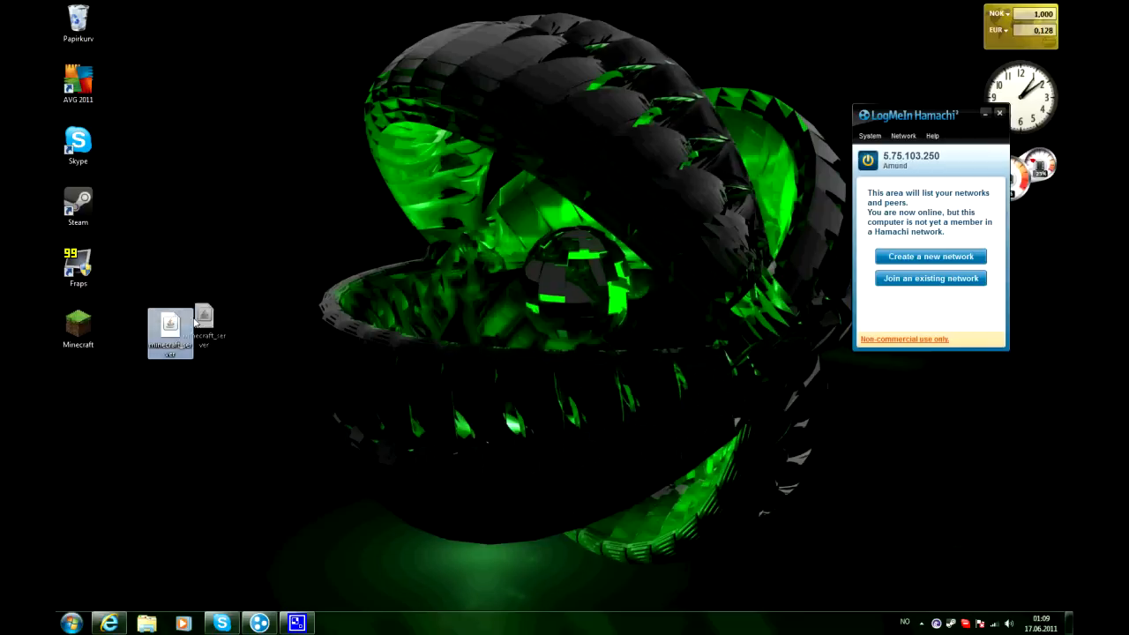
Step: Create a desktop folder named Minecraft Server and move the server file into it
{"action": "left_click_drag", "start_coordinate": [169, 331], "coordinate": [215, 268]}
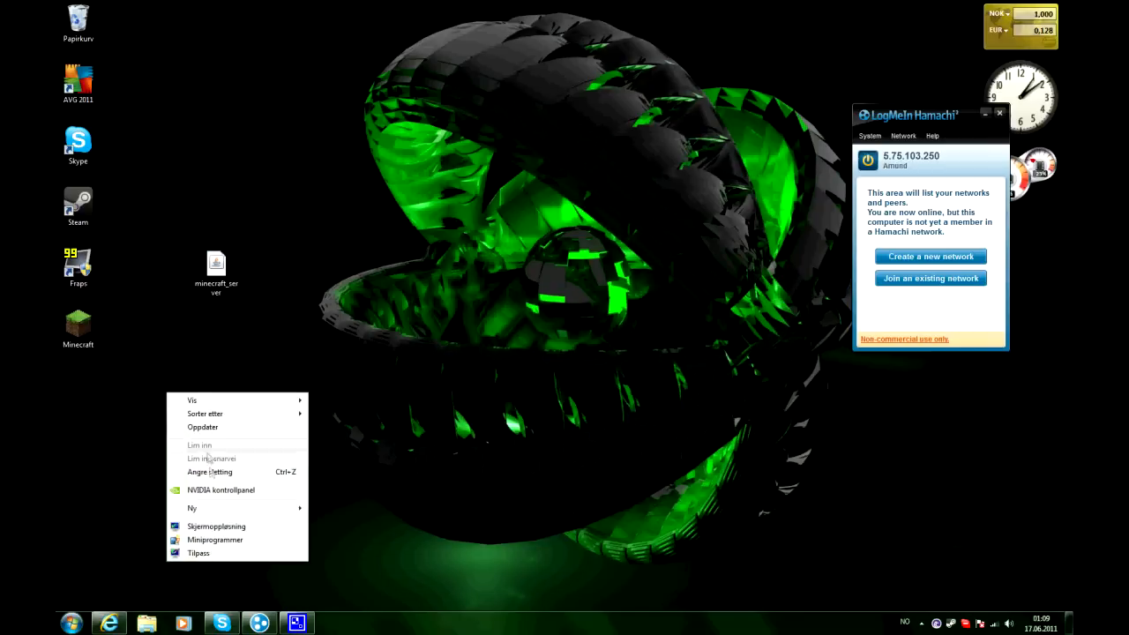
{"action": "left_click", "coordinate": [192, 508]}
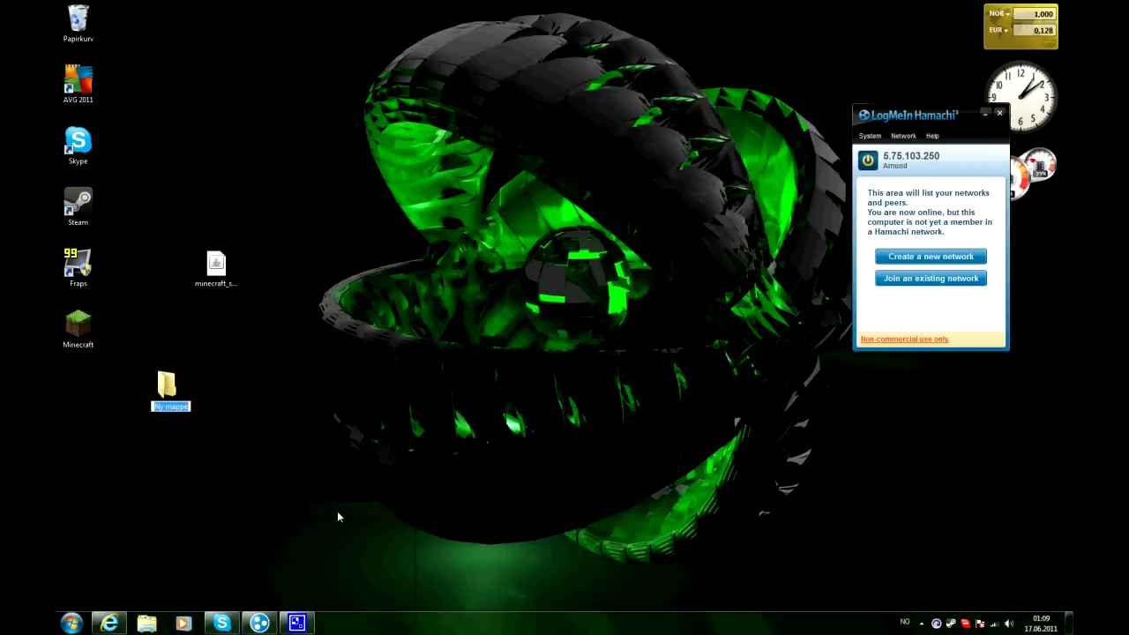
{"action": "right_click", "coordinate": [166, 385]}
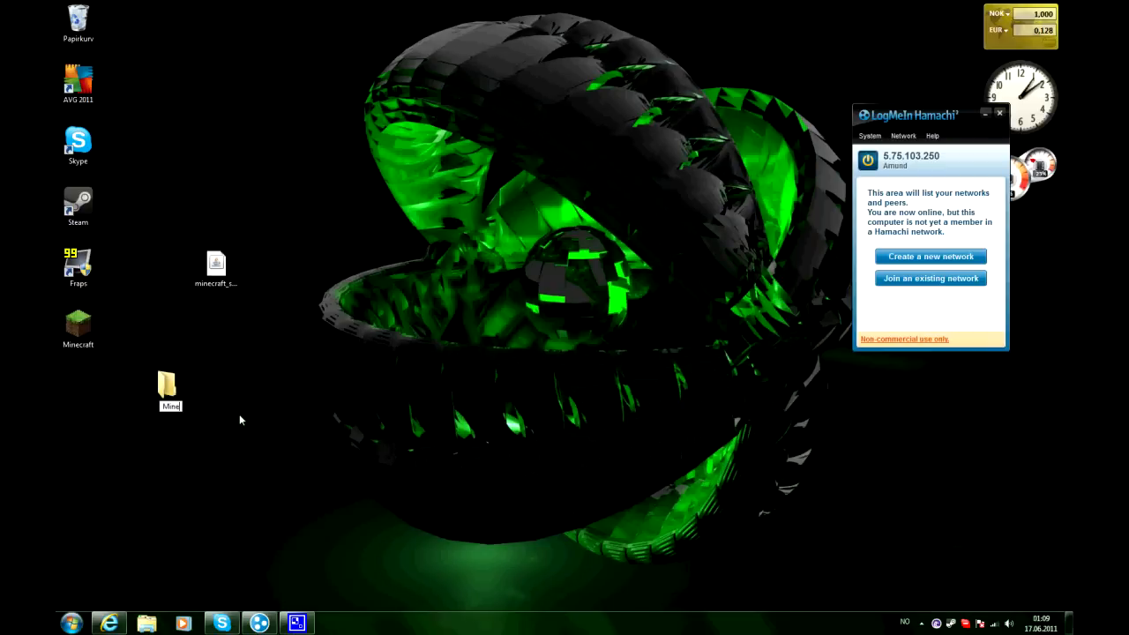
{"action": "type", "text": "Minecraft Serv"}
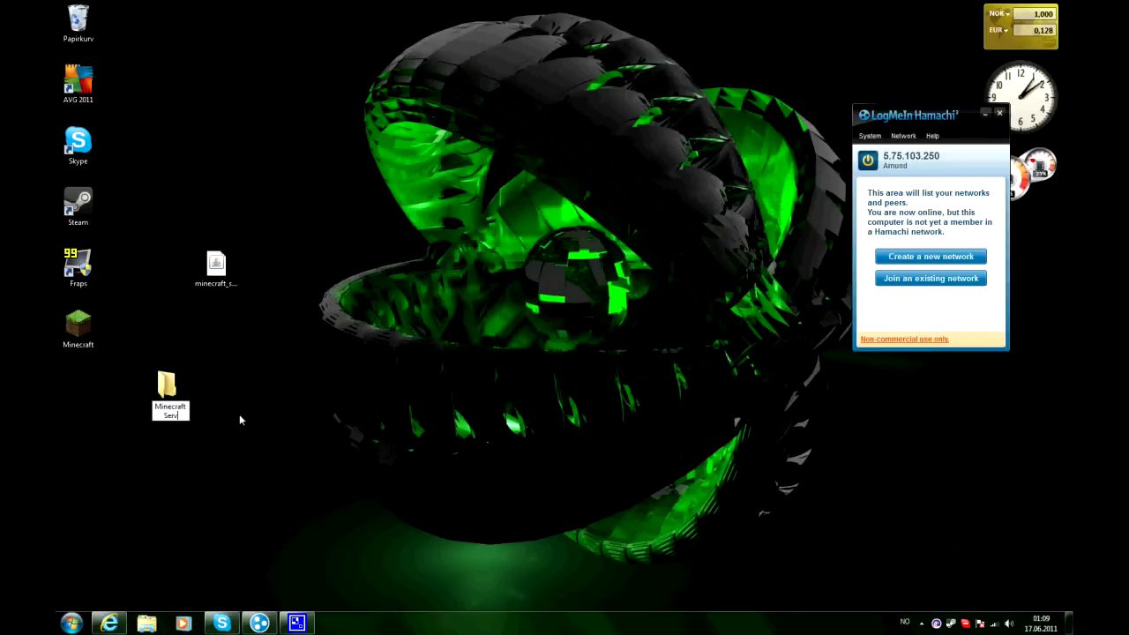
{"action": "left_click", "coordinate": [215, 264]}
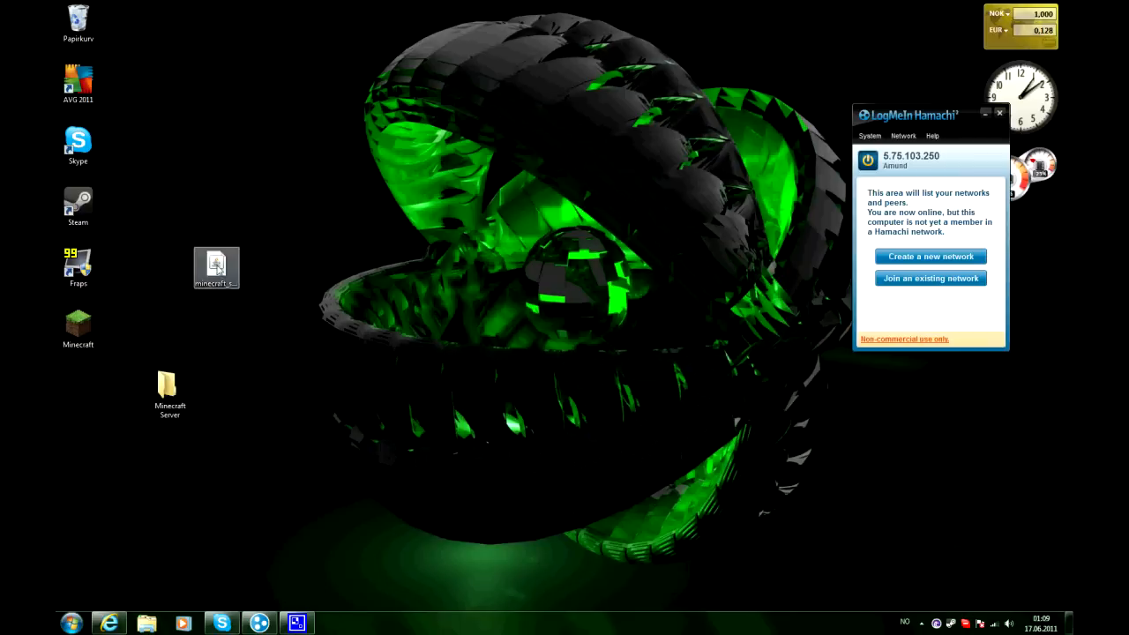
{"action": "left_click", "coordinate": [169, 395]}
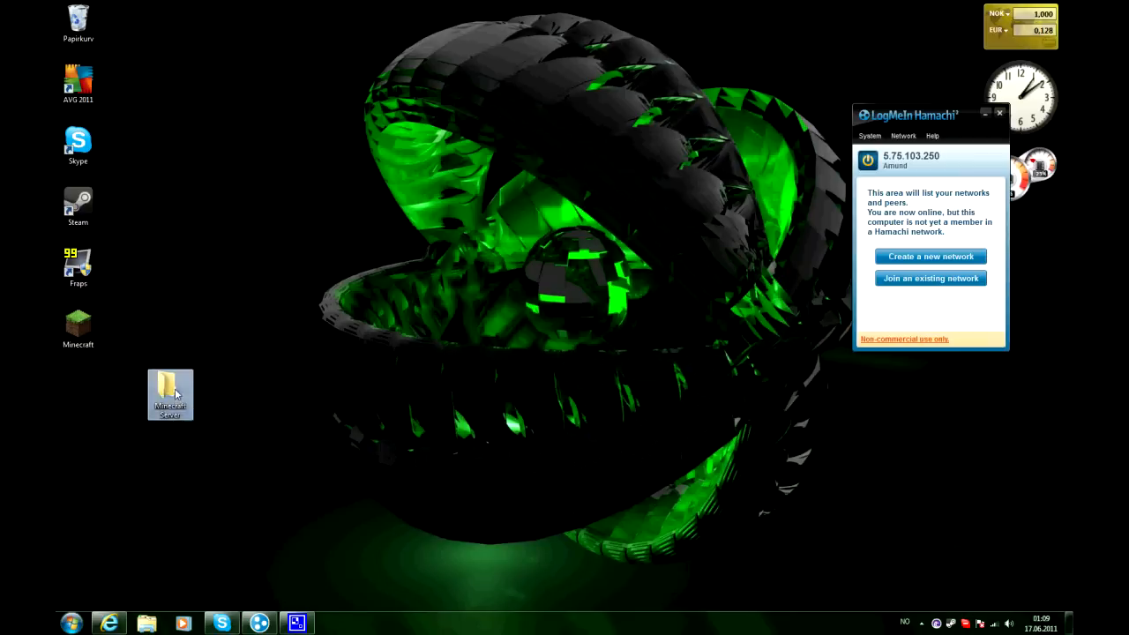
Step: Launch minecraft_server from inside the Minecraft Server folder
{"action": "double_click", "coordinate": [169, 395]}
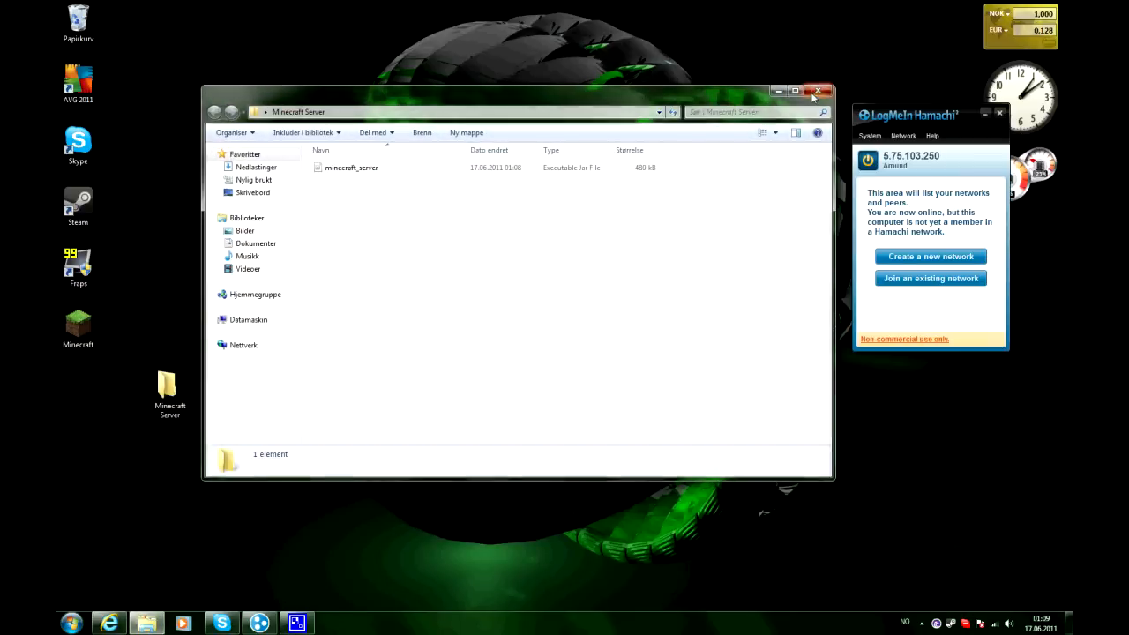
{"action": "left_click", "coordinate": [814, 92]}
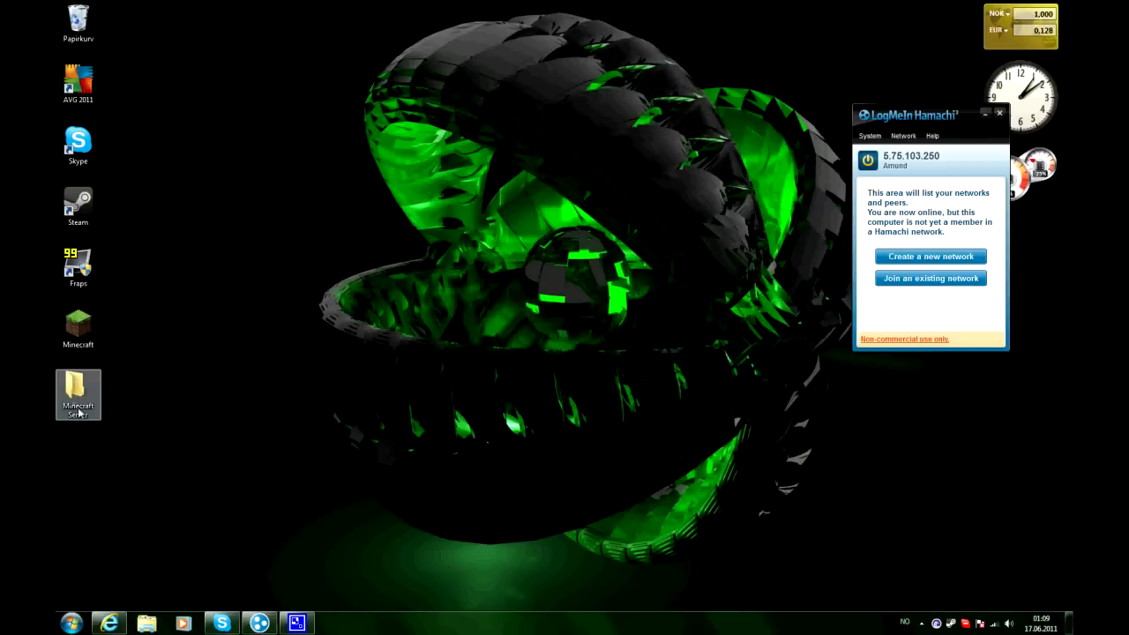
{"action": "mouse_move", "coordinate": [78, 395]}
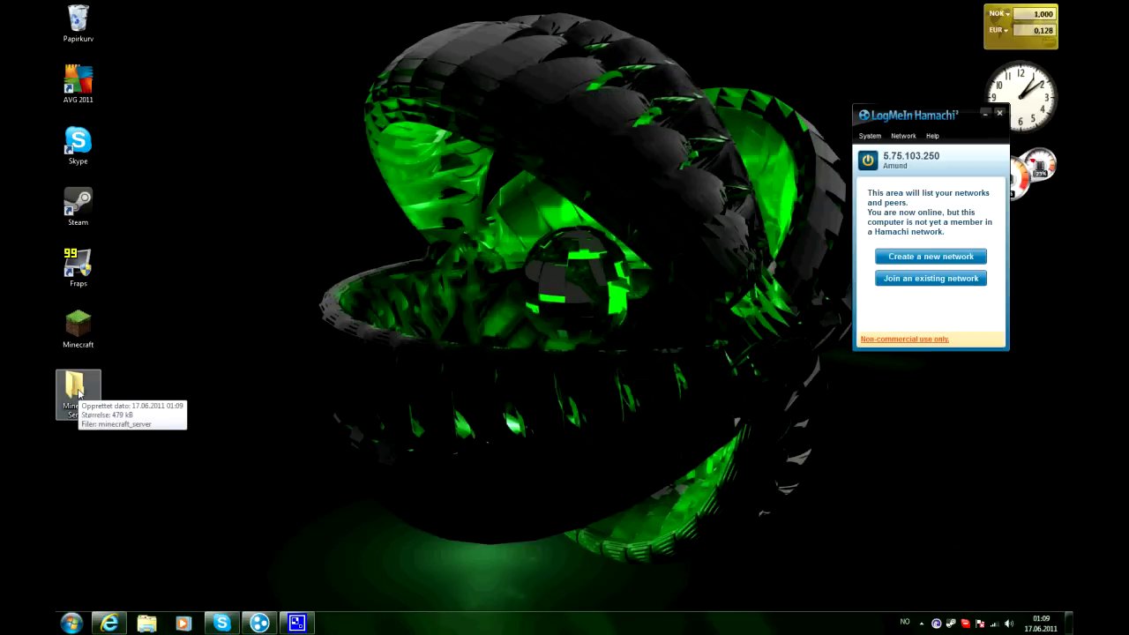
{"action": "double_click", "coordinate": [78, 395]}
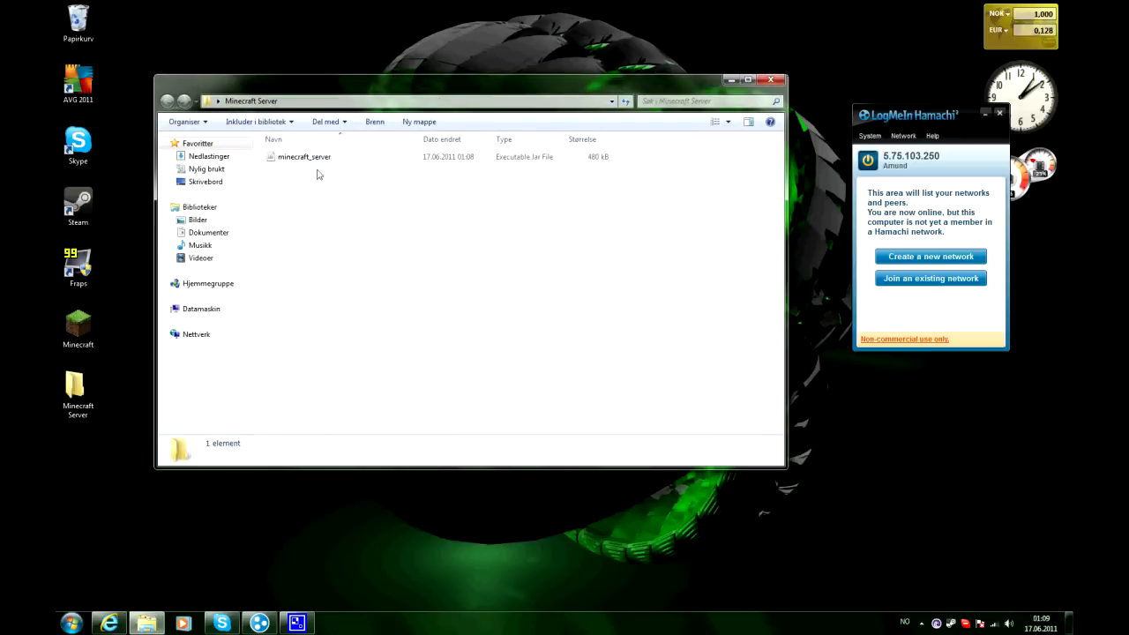
{"action": "double_click", "coordinate": [304, 155]}
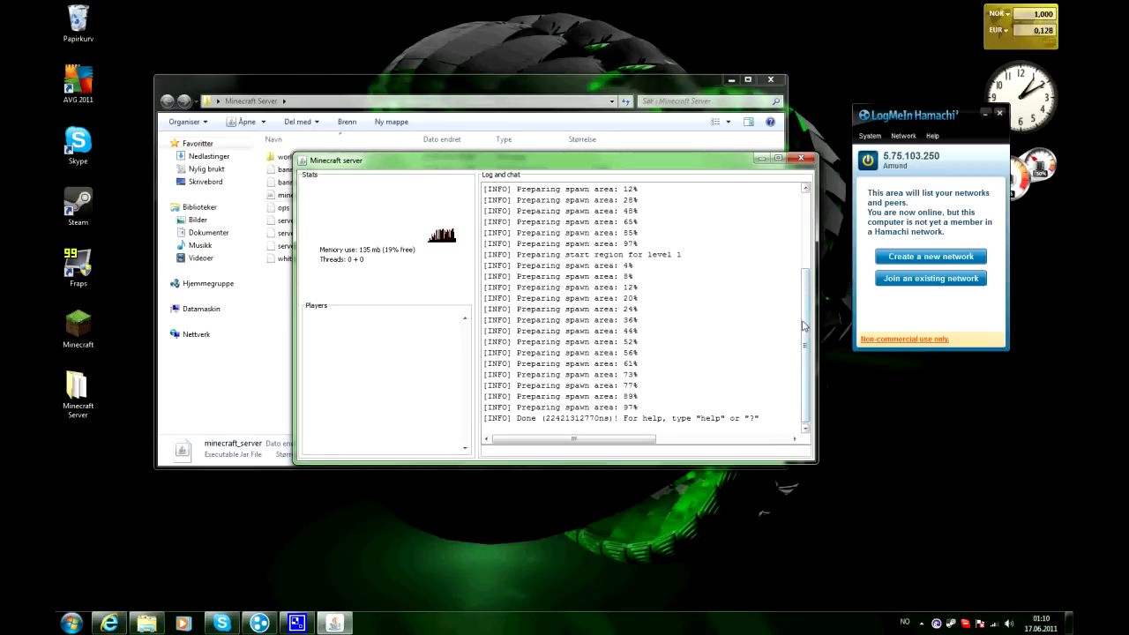
Step: Scroll through the server log to check the world preparation progress
{"action": "scroll", "scroll_direction": "up", "scroll_amount": 3}
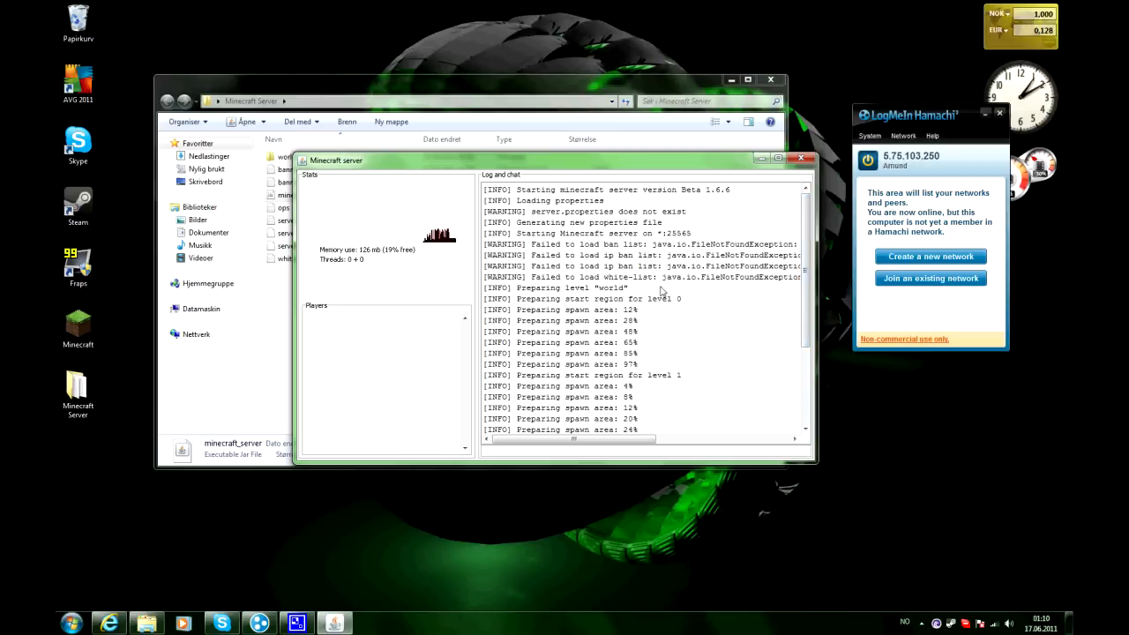
{"action": "mouse_move", "coordinate": [450, 169]}
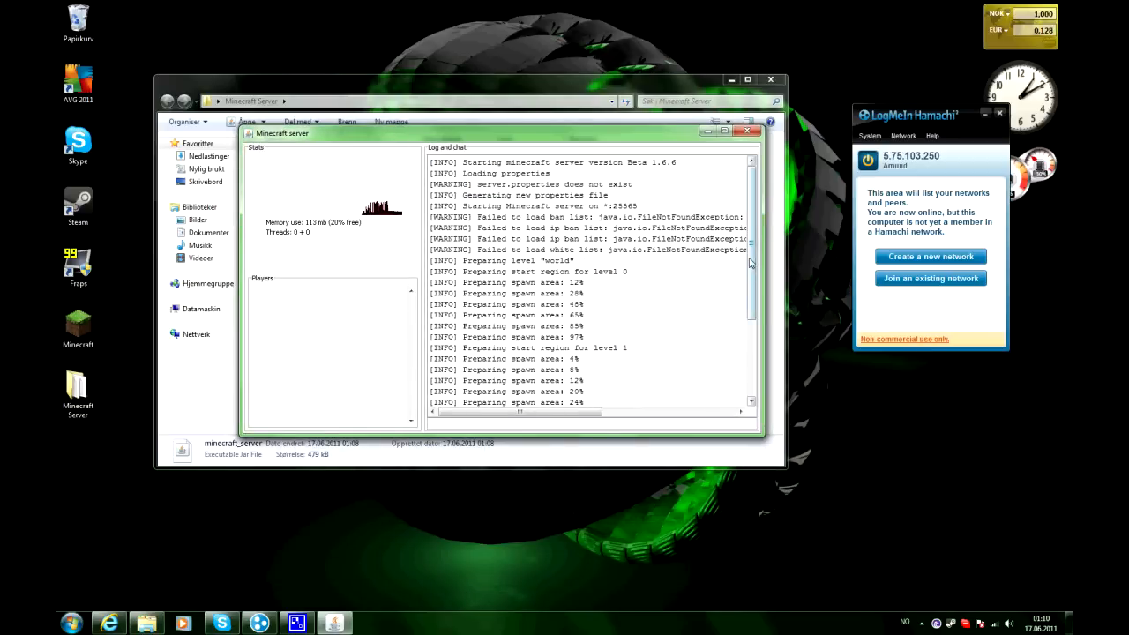
{"action": "scroll", "scroll_direction": "down", "scroll_amount": 3}
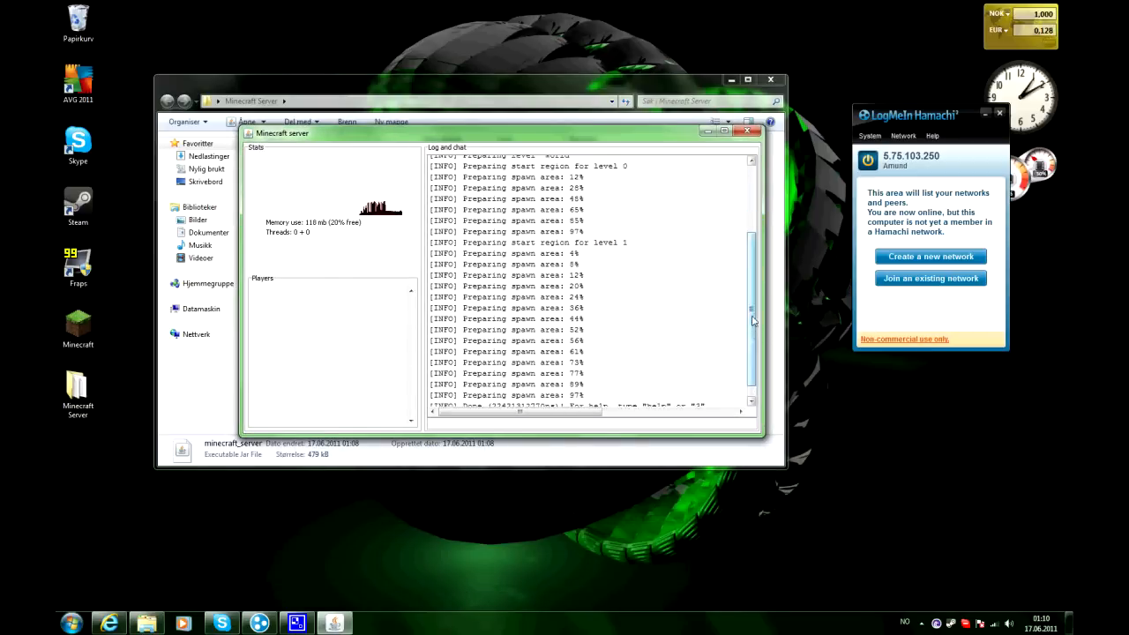
{"action": "scroll", "scroll_direction": "up", "scroll_amount": 3}
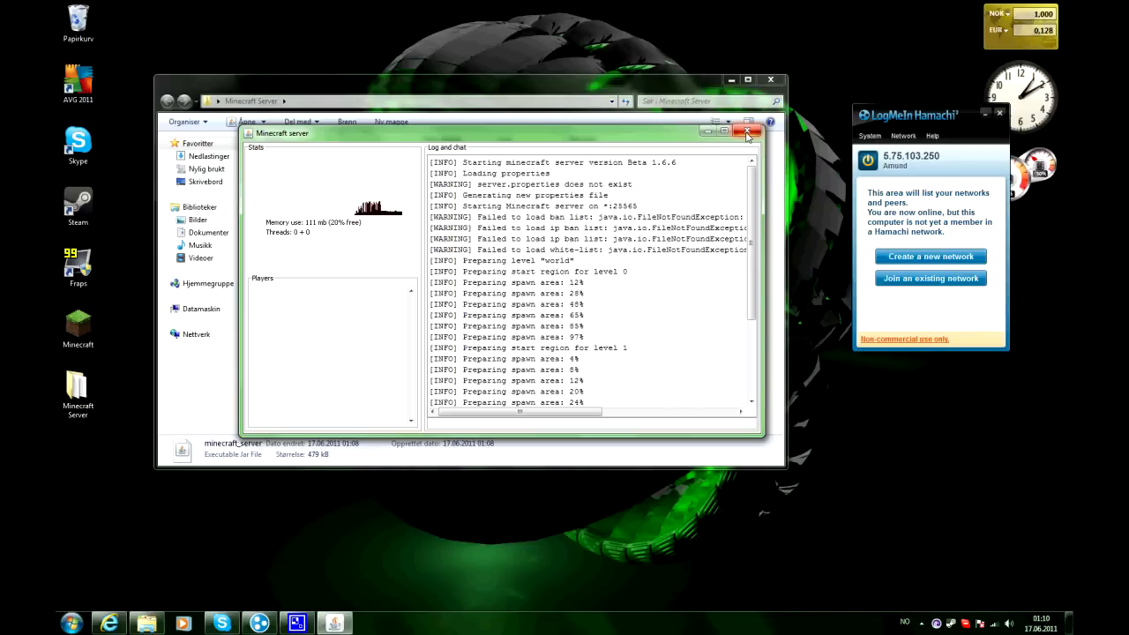
{"action": "left_click", "coordinate": [746, 132]}
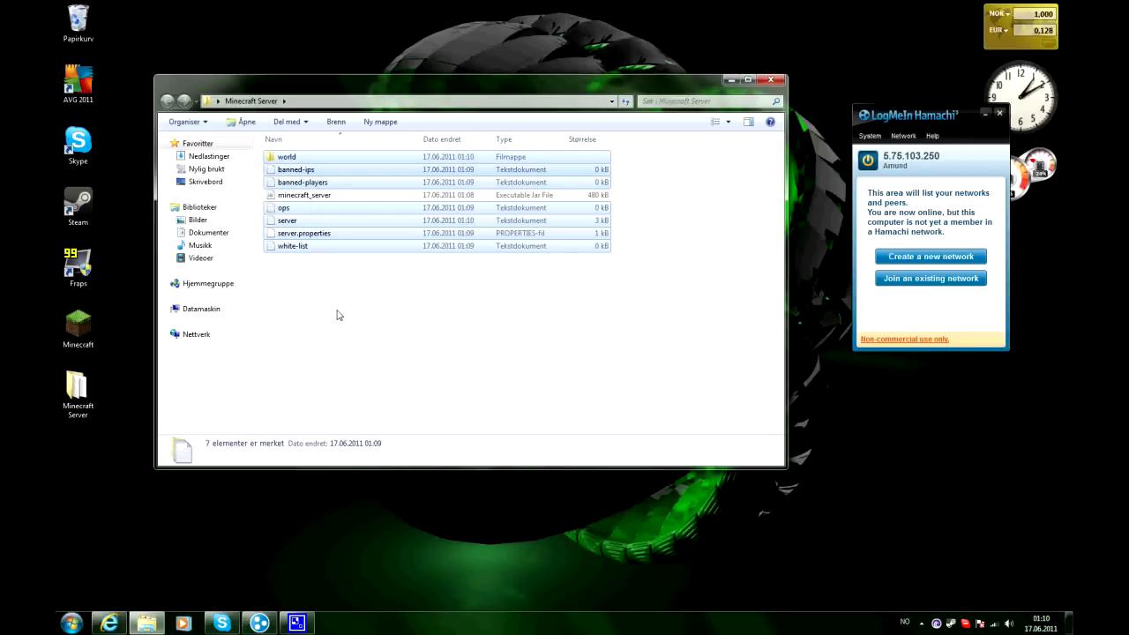
{"action": "left_click", "coordinate": [326, 303]}
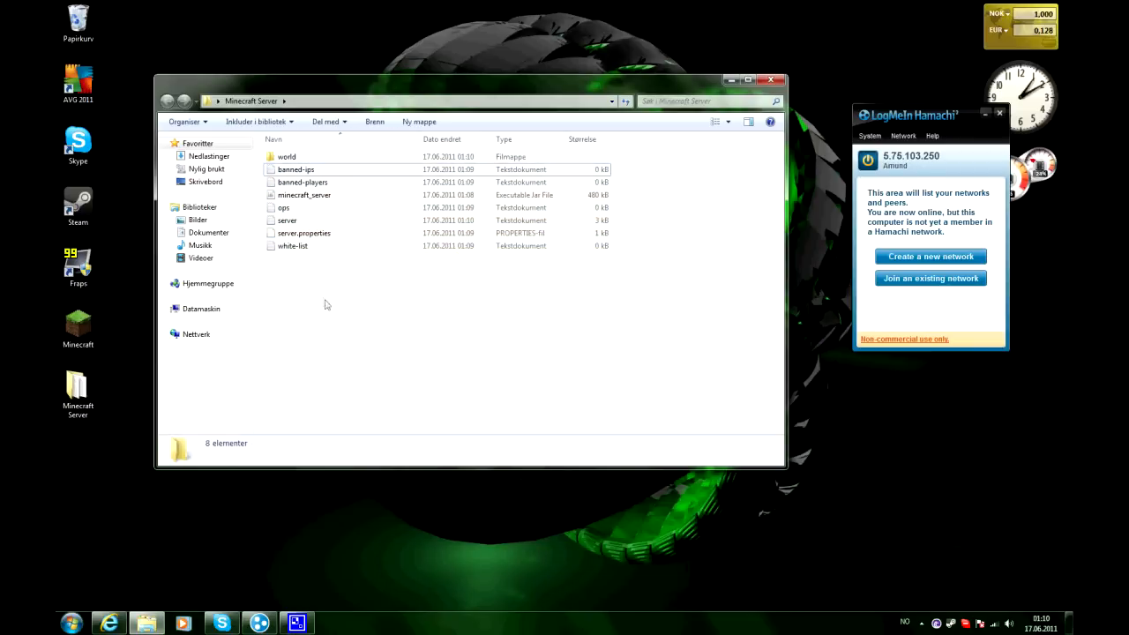
{"action": "mouse_move", "coordinate": [321, 162]}
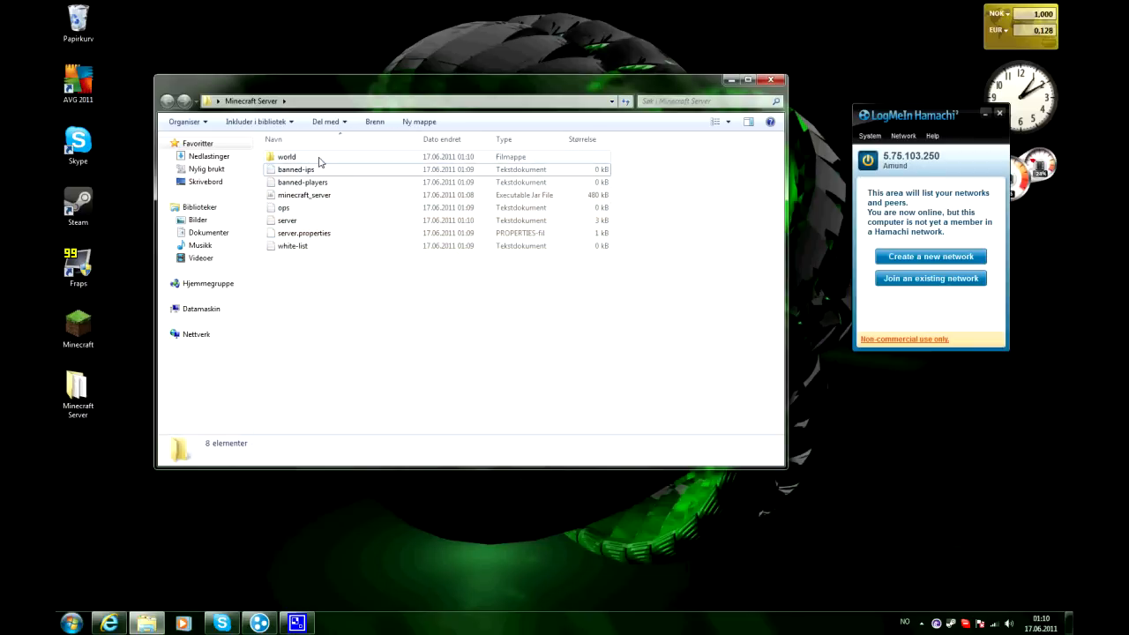
{"action": "left_click", "coordinate": [285, 155]}
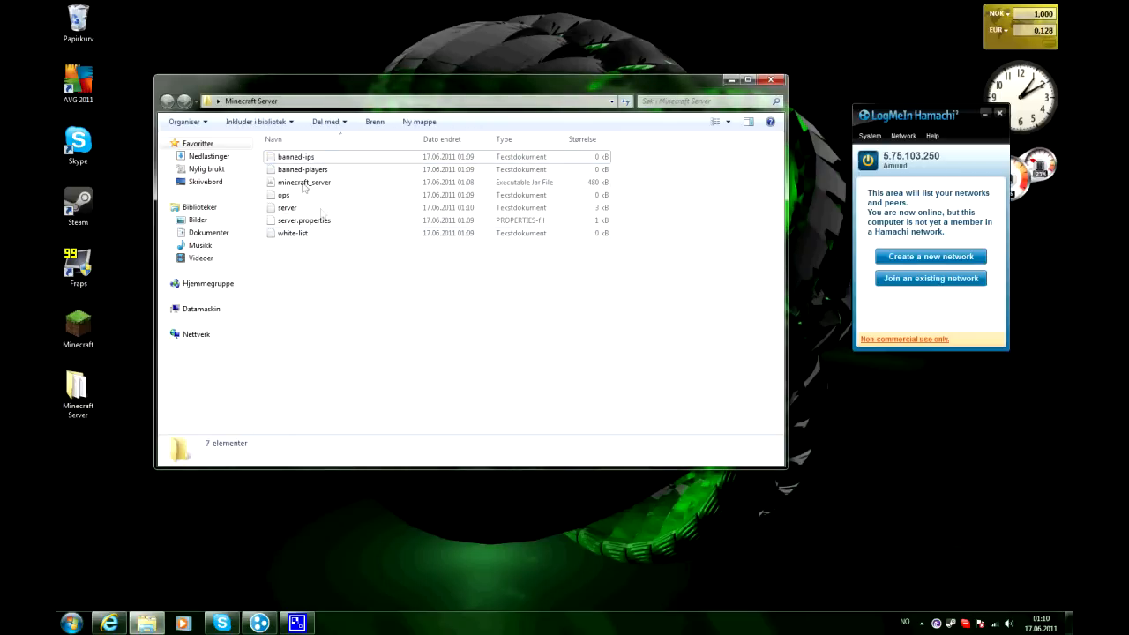
{"action": "mouse_move", "coordinate": [304, 218]}
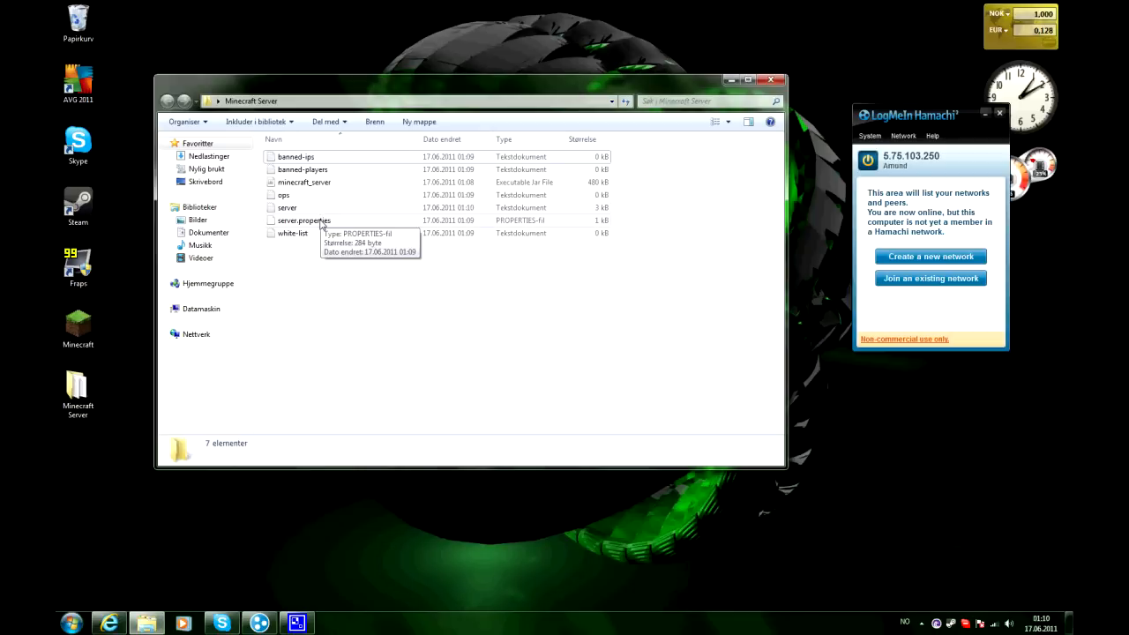
{"action": "left_click", "coordinate": [303, 221]}
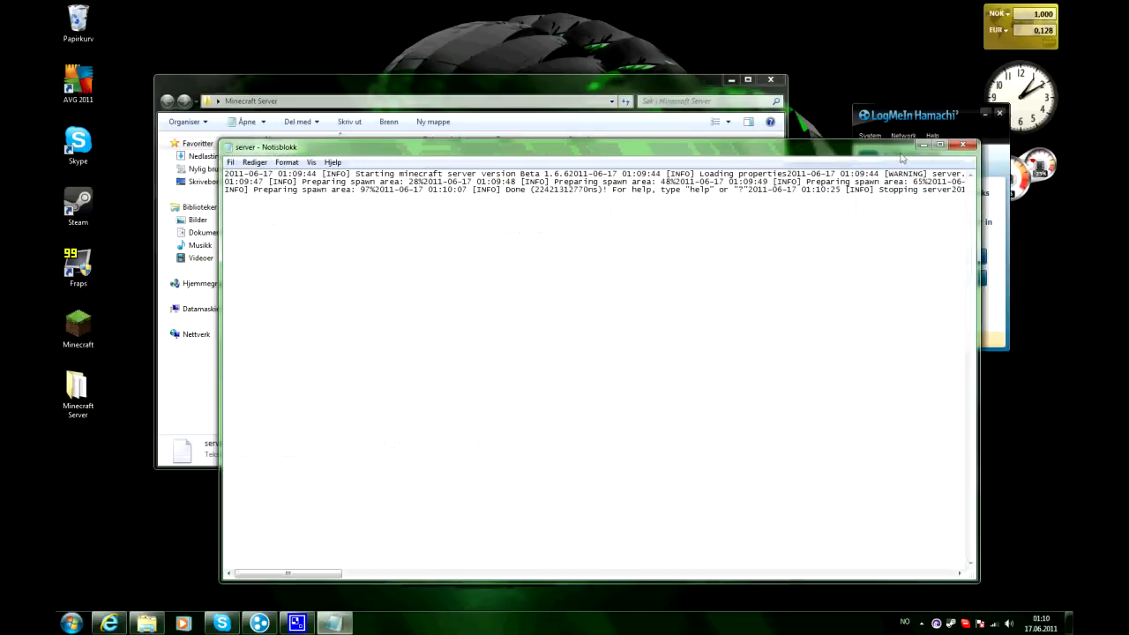
{"action": "left_click", "coordinate": [963, 146]}
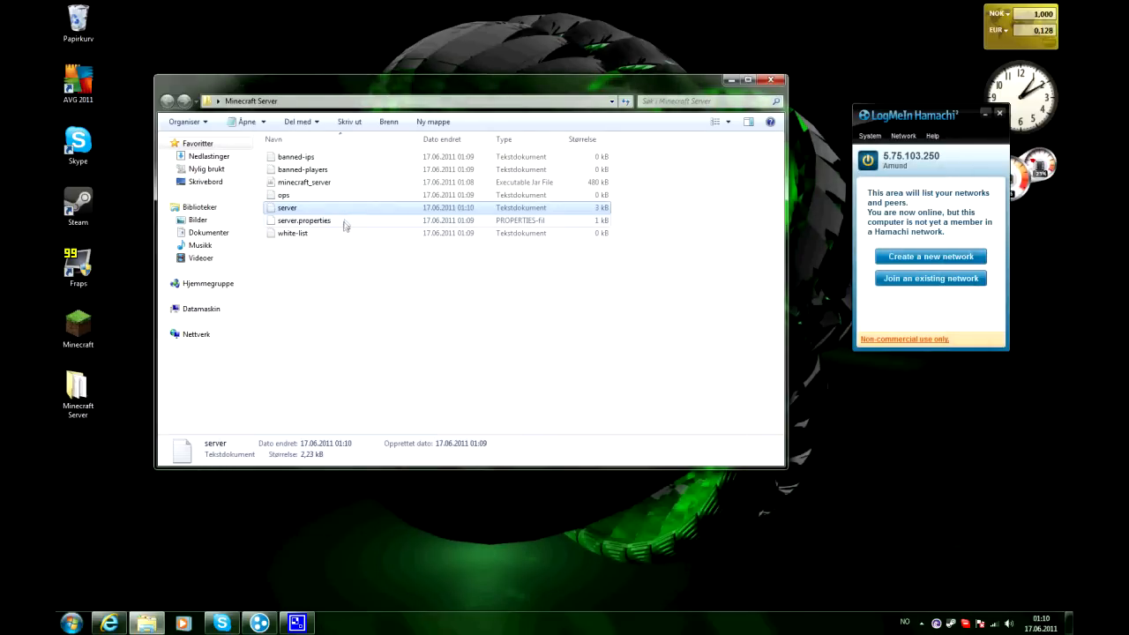
Step: Open server.properties in Notepad via the program selection list
{"action": "double_click", "coordinate": [303, 221]}
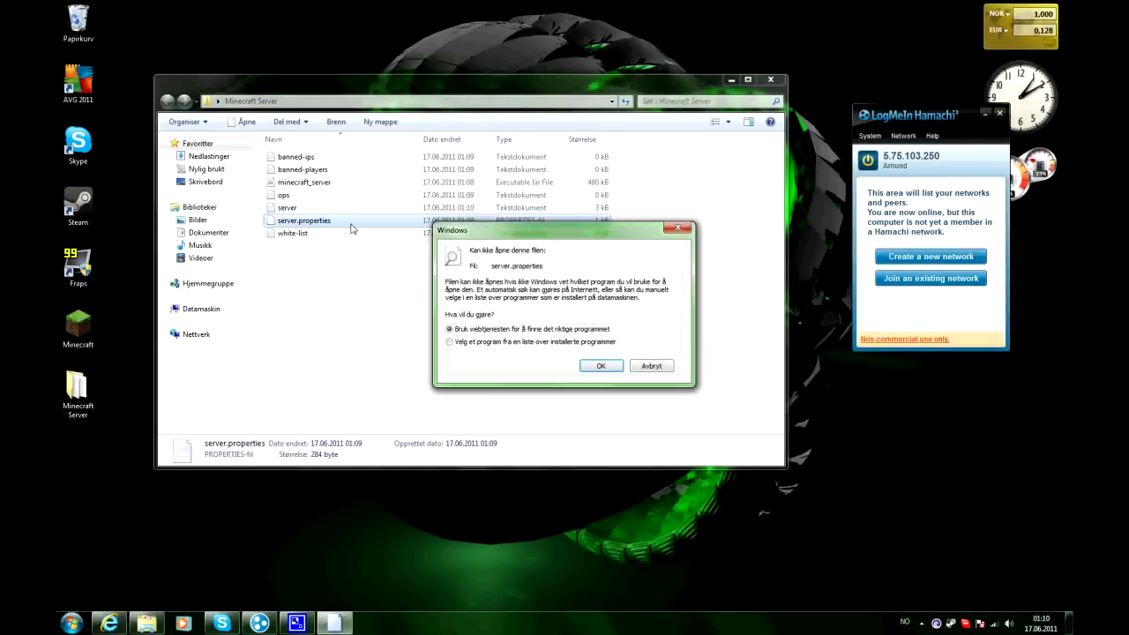
{"action": "left_click", "coordinate": [449, 342]}
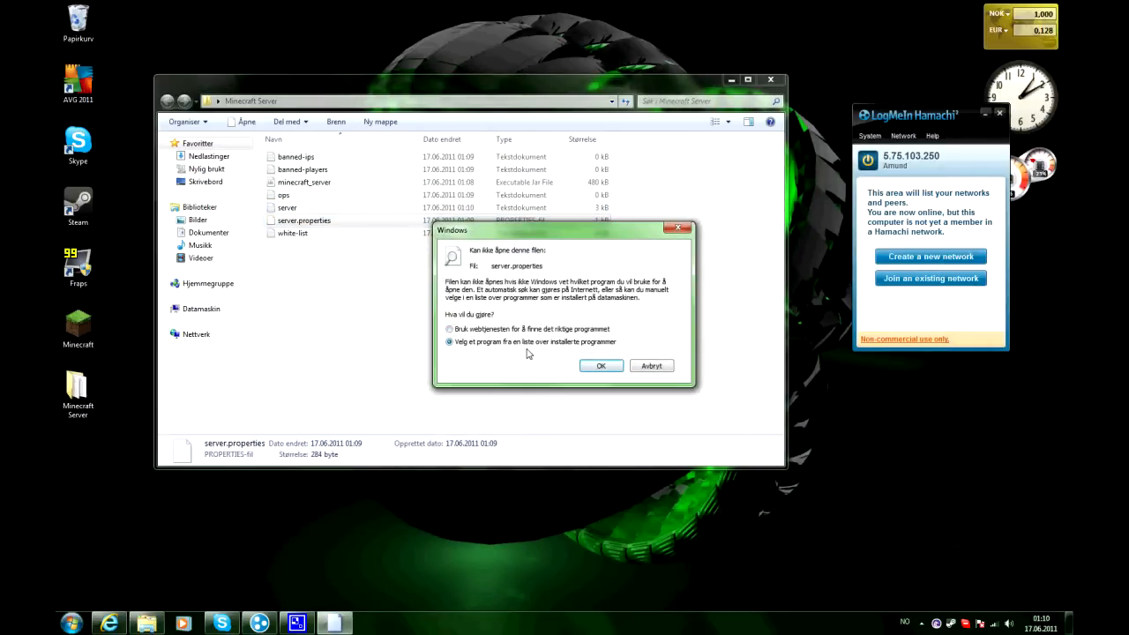
{"action": "left_click", "coordinate": [599, 365]}
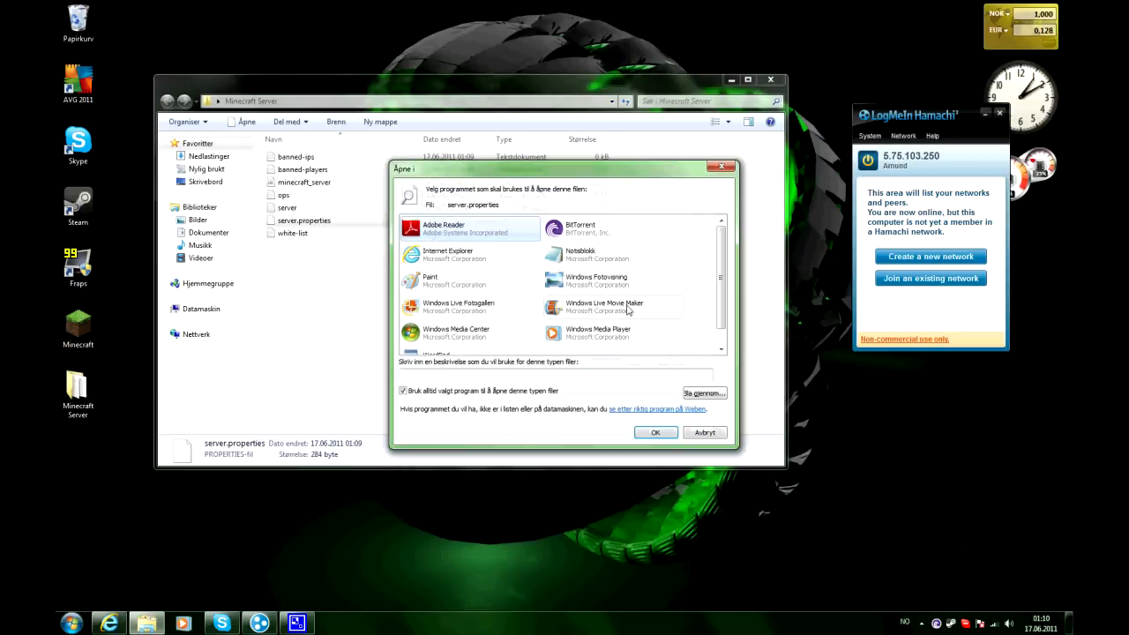
{"action": "left_click", "coordinate": [654, 432]}
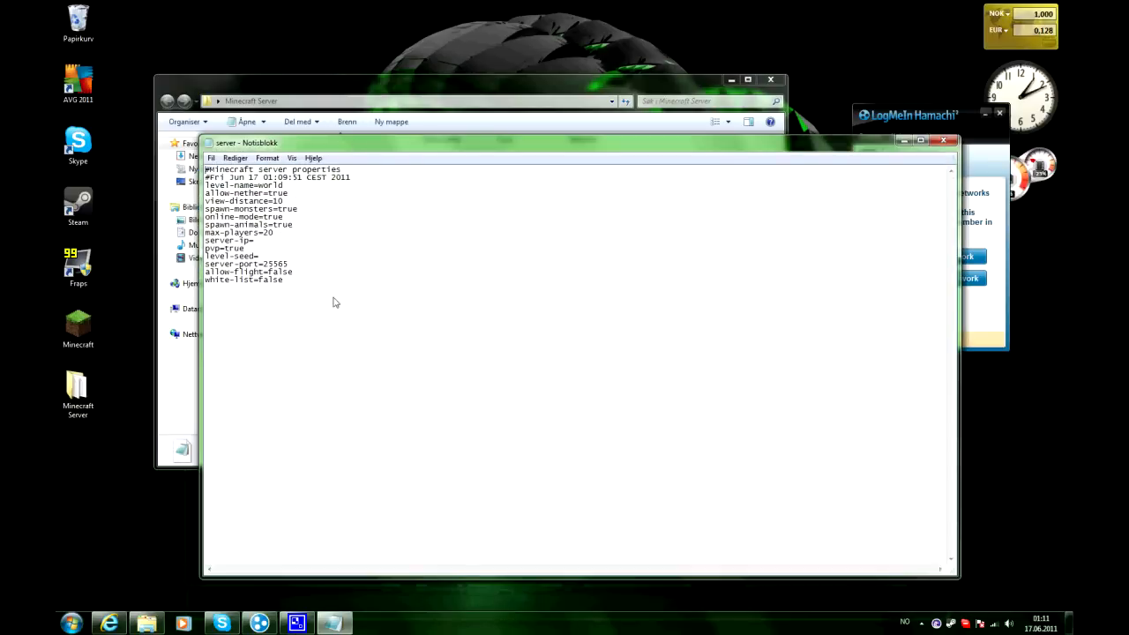
{"action": "mouse_move", "coordinate": [316, 212]}
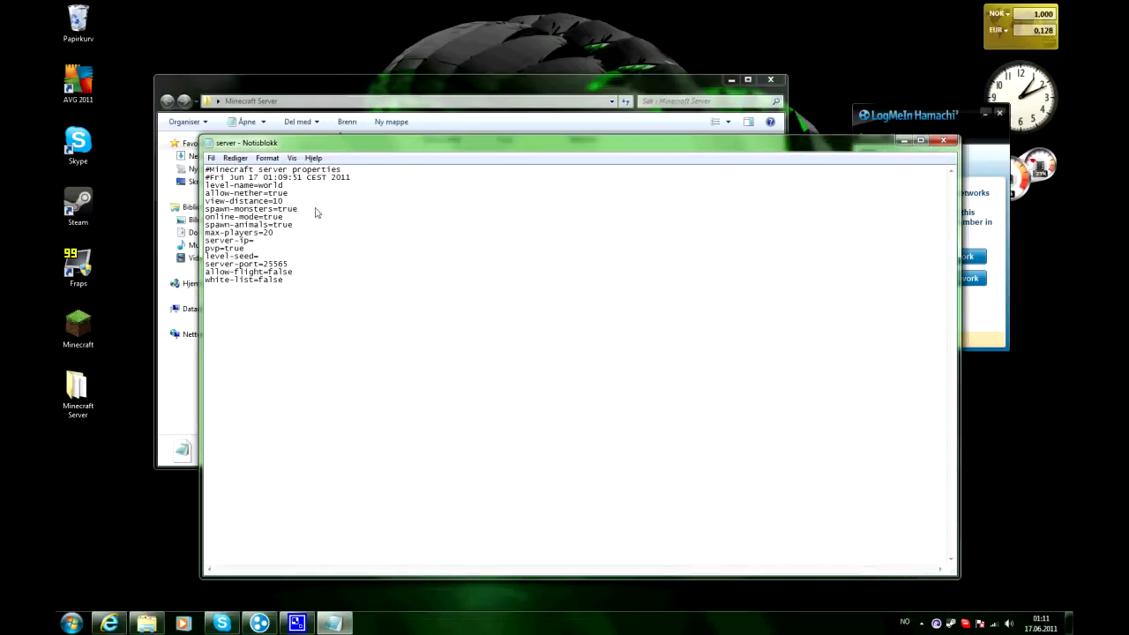
Step: Rename the world to Testworld and set allow-nether to false
{"action": "double_click", "coordinate": [268, 185]}
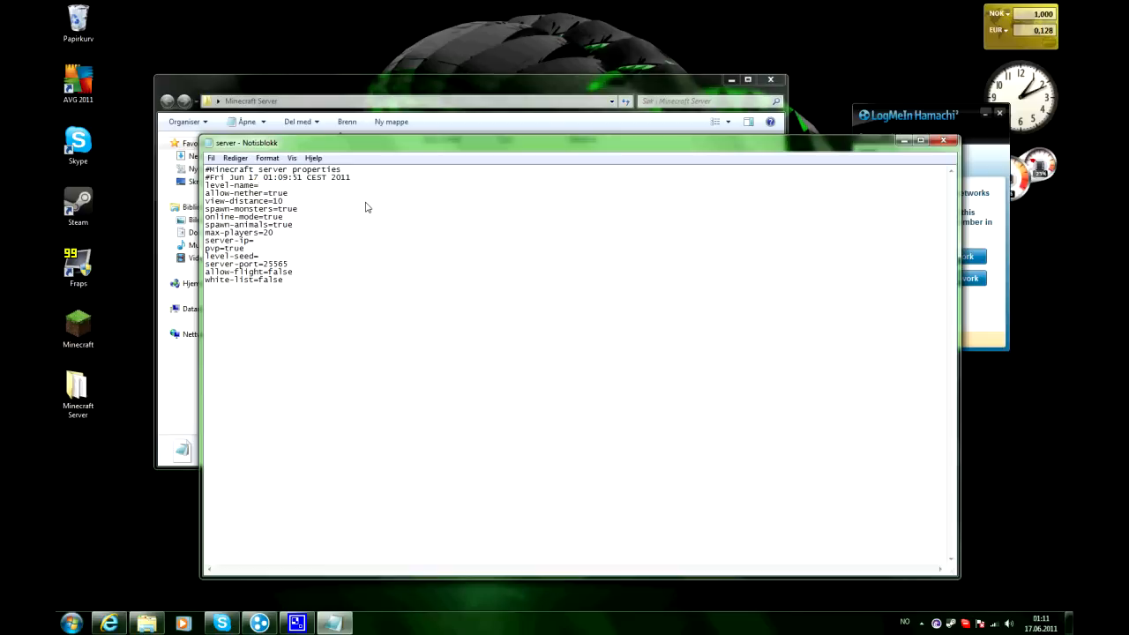
{"action": "type", "text": "Testworld"}
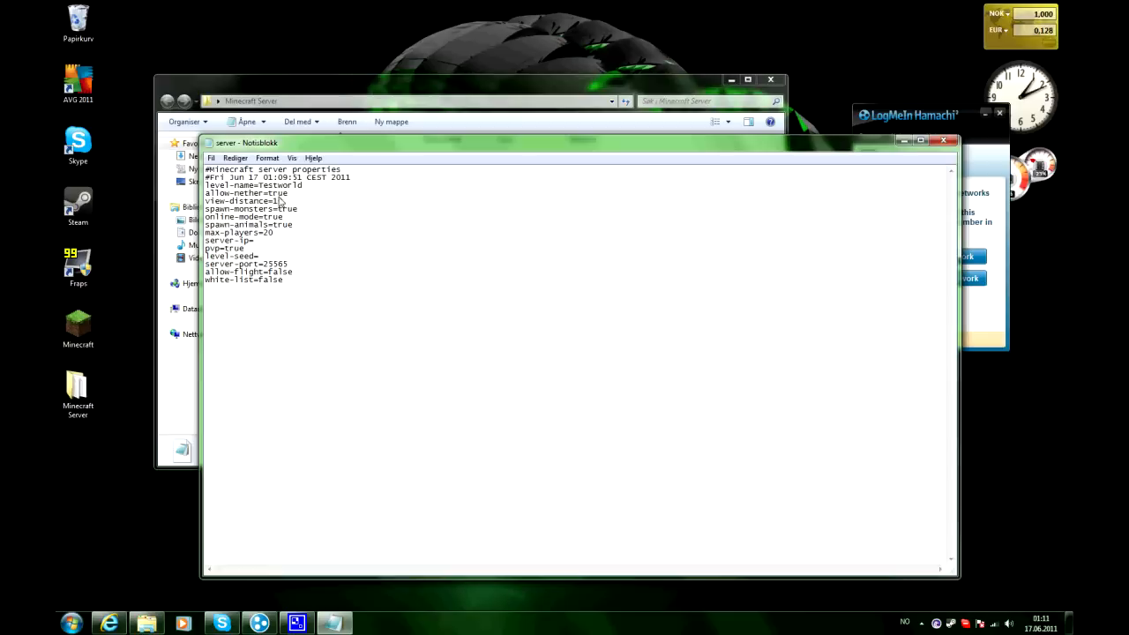
{"action": "type", "text": "0"}
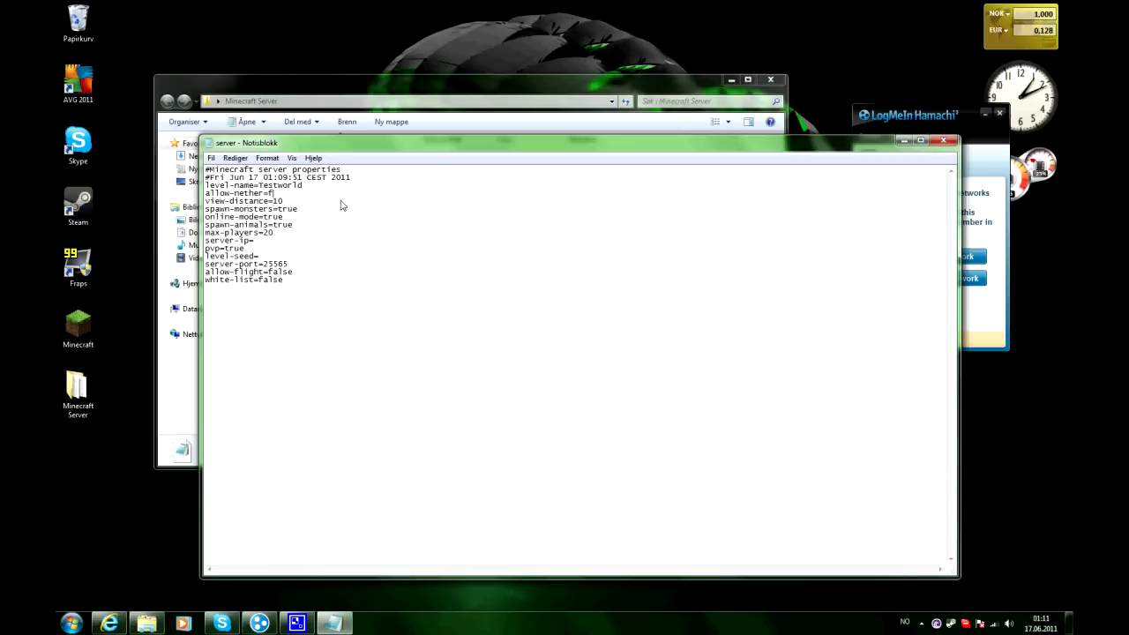
{"action": "key", "text": "BackSpace"}
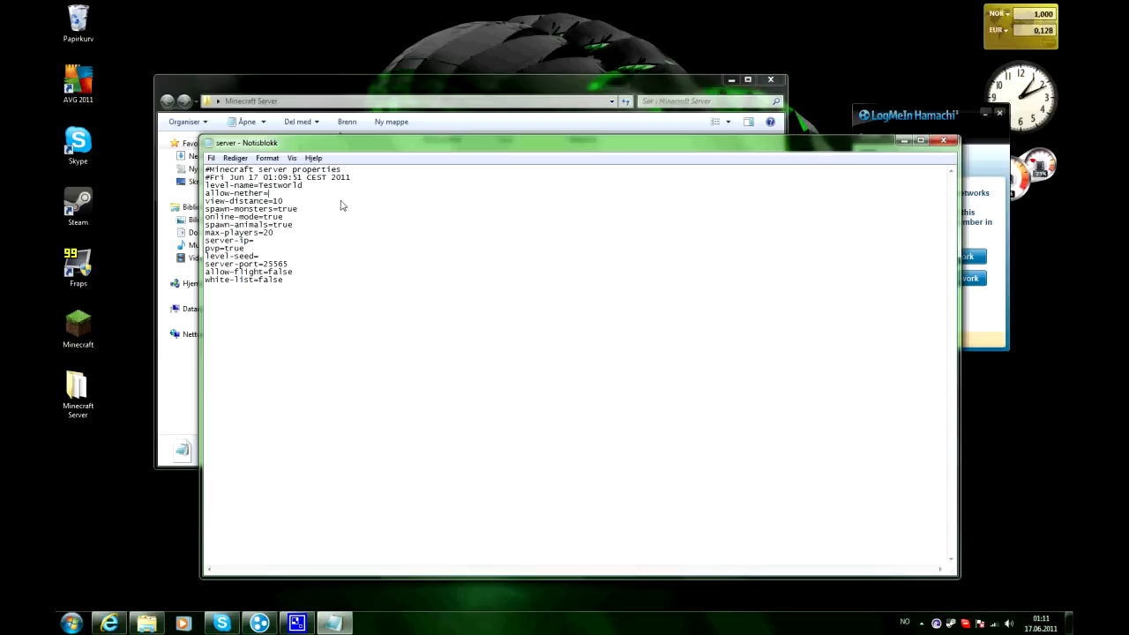
{"action": "type", "text": "true"}
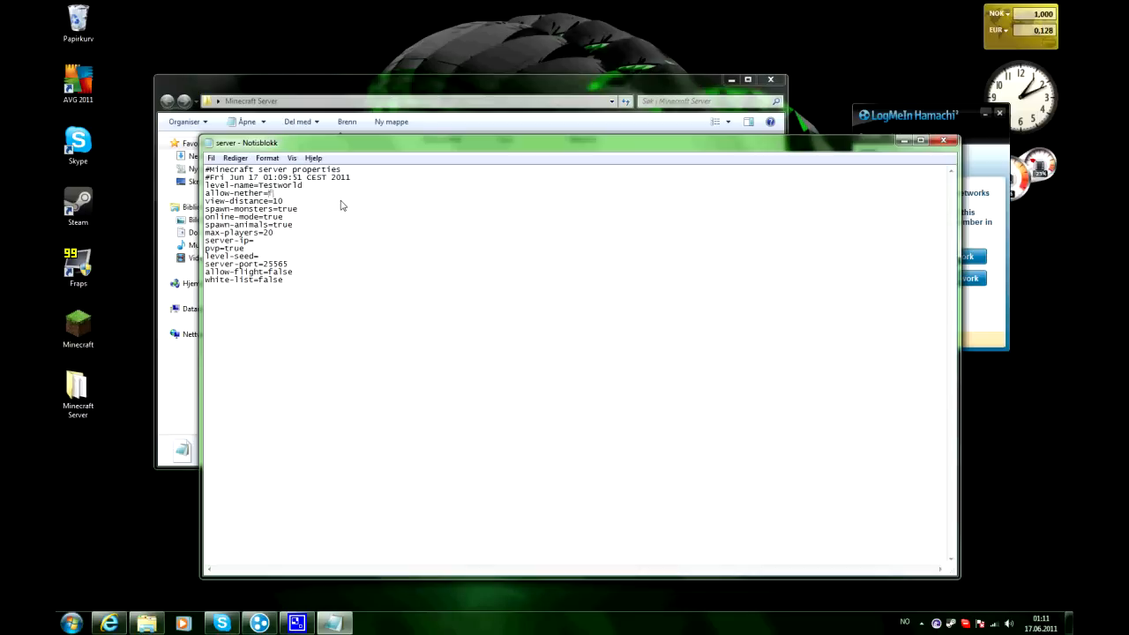
{"action": "type", "text": "false"}
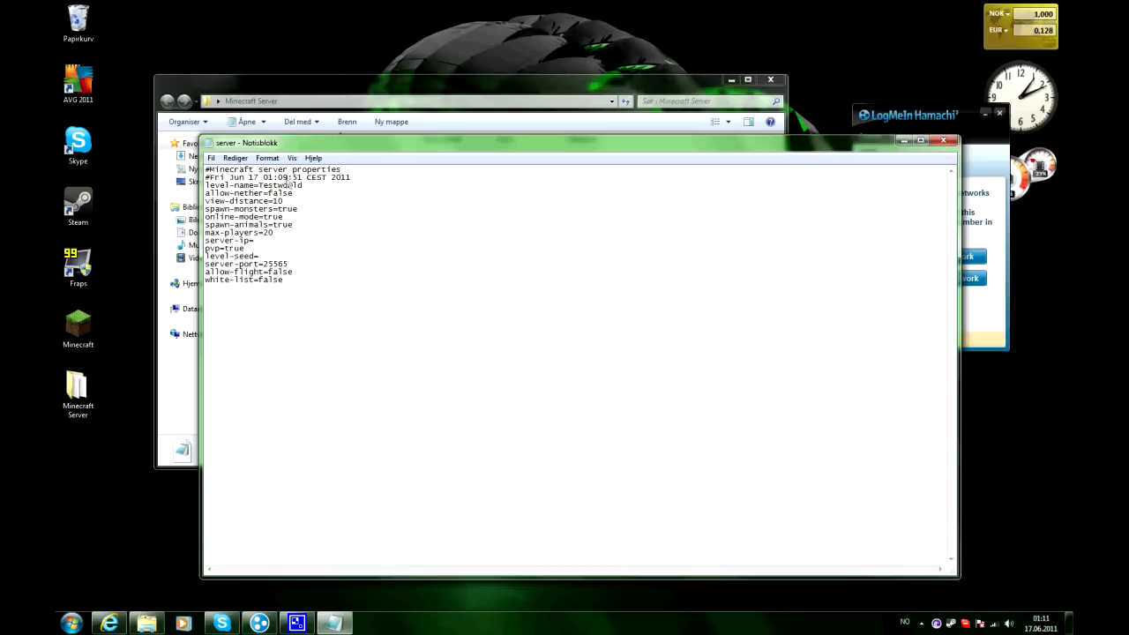
Step: Review the spawn-monsters and neighbouring settings, leaving them unchanged
{"action": "double_click", "coordinate": [280, 201]}
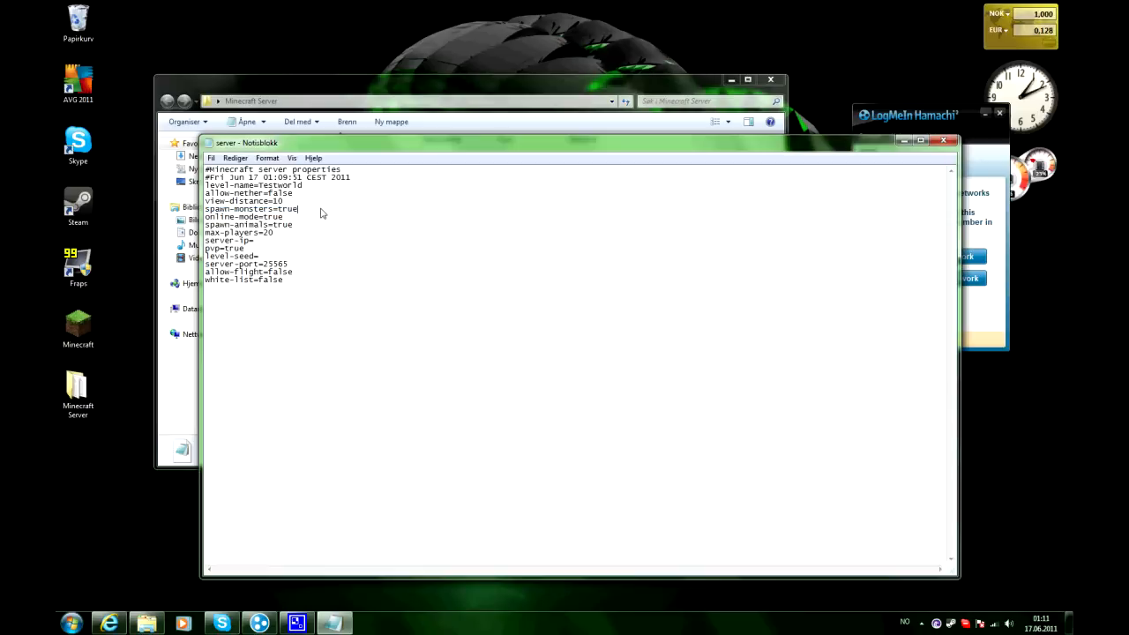
{"action": "double_click", "coordinate": [250, 208]}
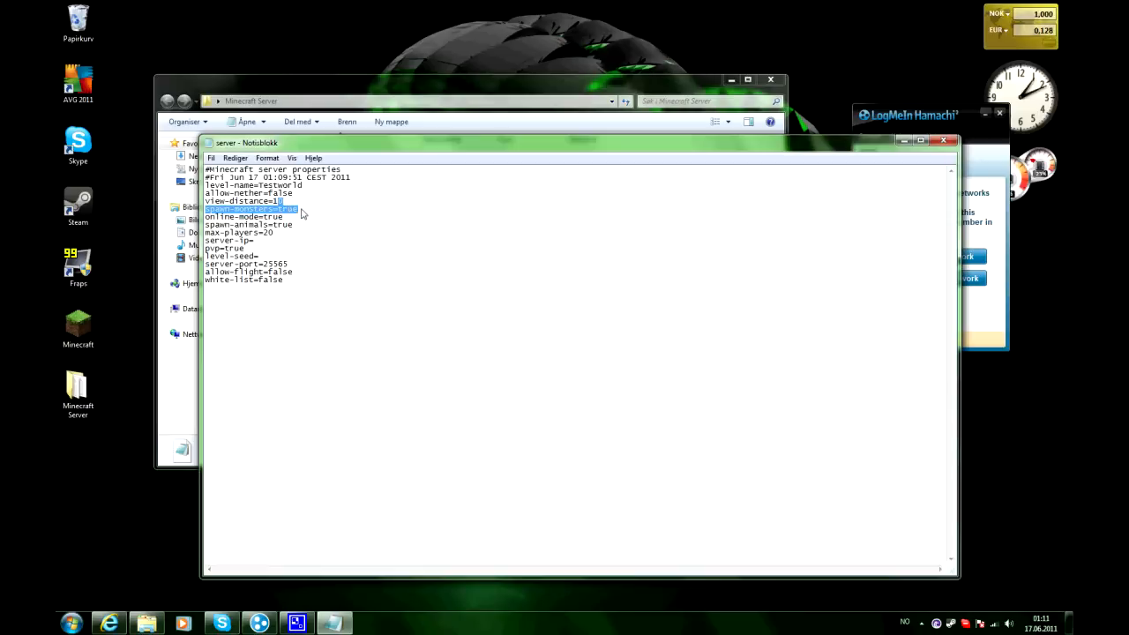
{"action": "left_click", "coordinate": [281, 208]}
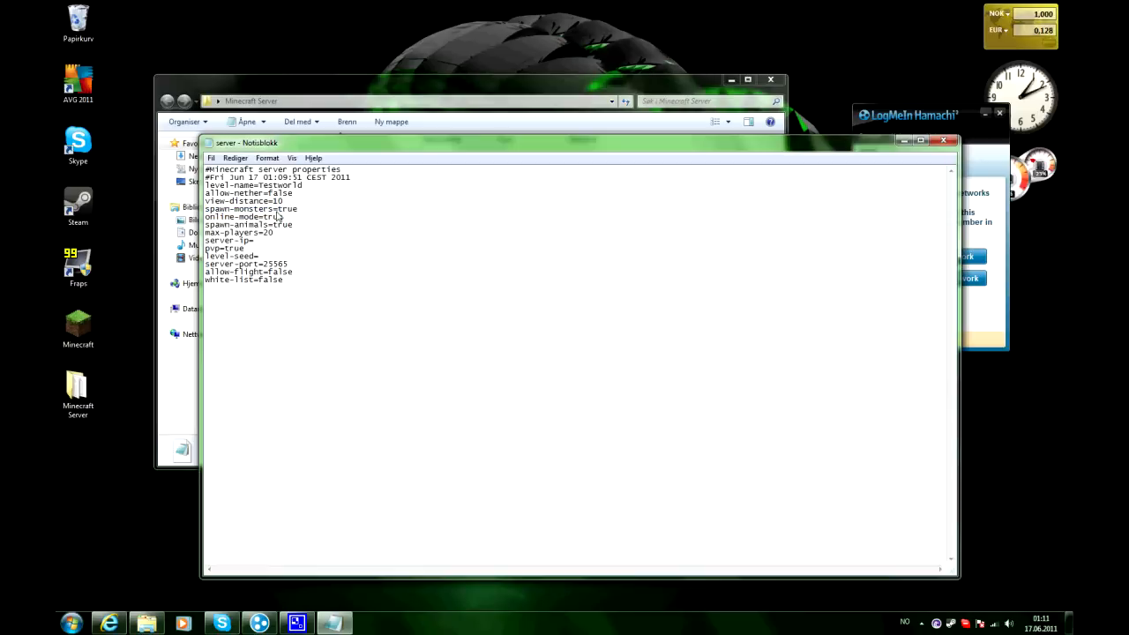
{"action": "double_click", "coordinate": [286, 208]}
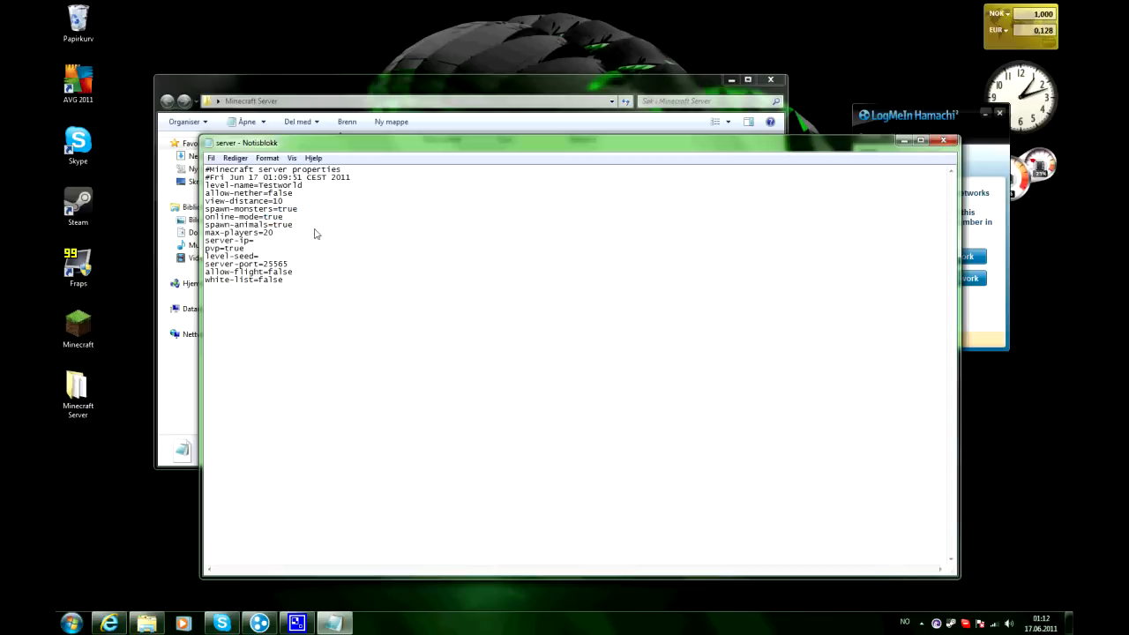
{"action": "double_click", "coordinate": [268, 224]}
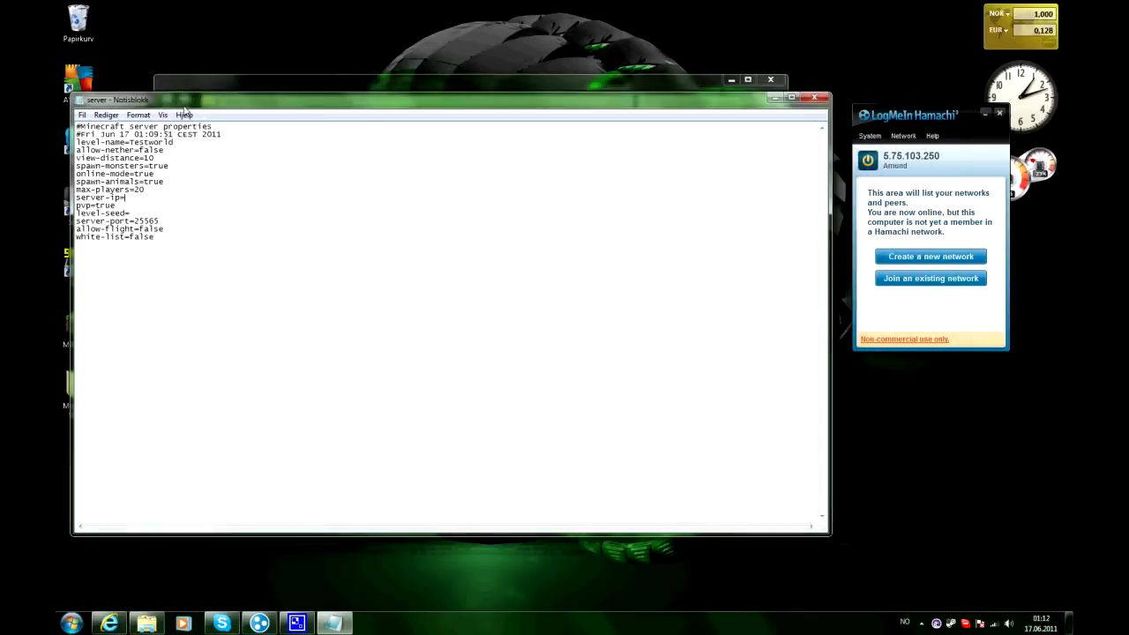
{"action": "mouse_move", "coordinate": [225, 194]}
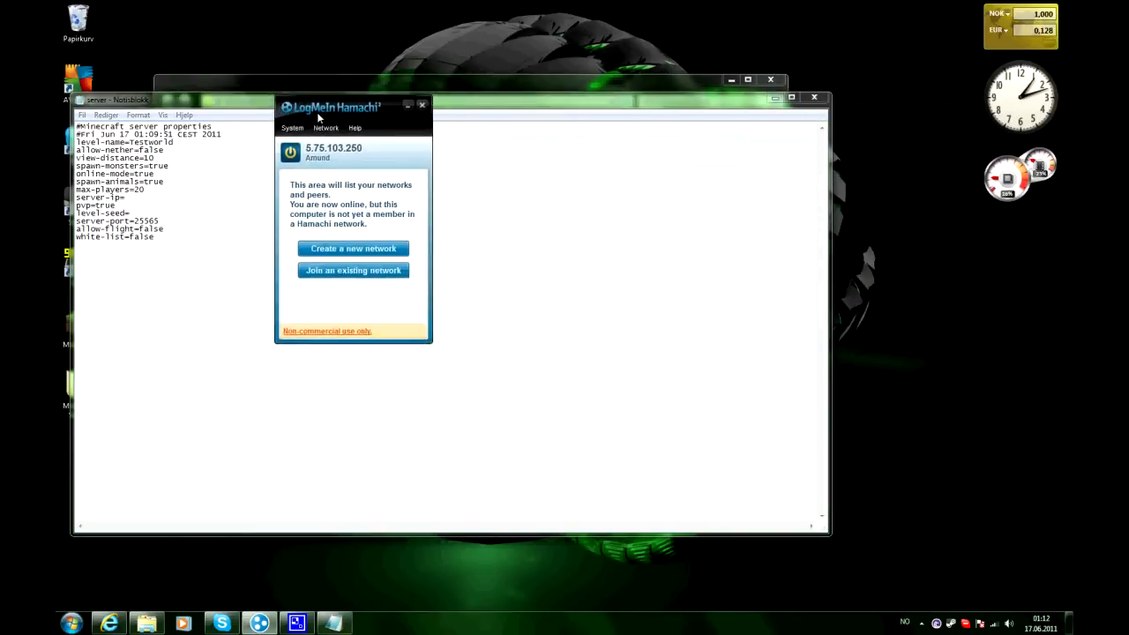
Step: Place Hamachi beside Notepad and enter server-ip=5.75.103.250
{"action": "left_click_drag", "start_coordinate": [332, 108], "coordinate": [279, 155]}
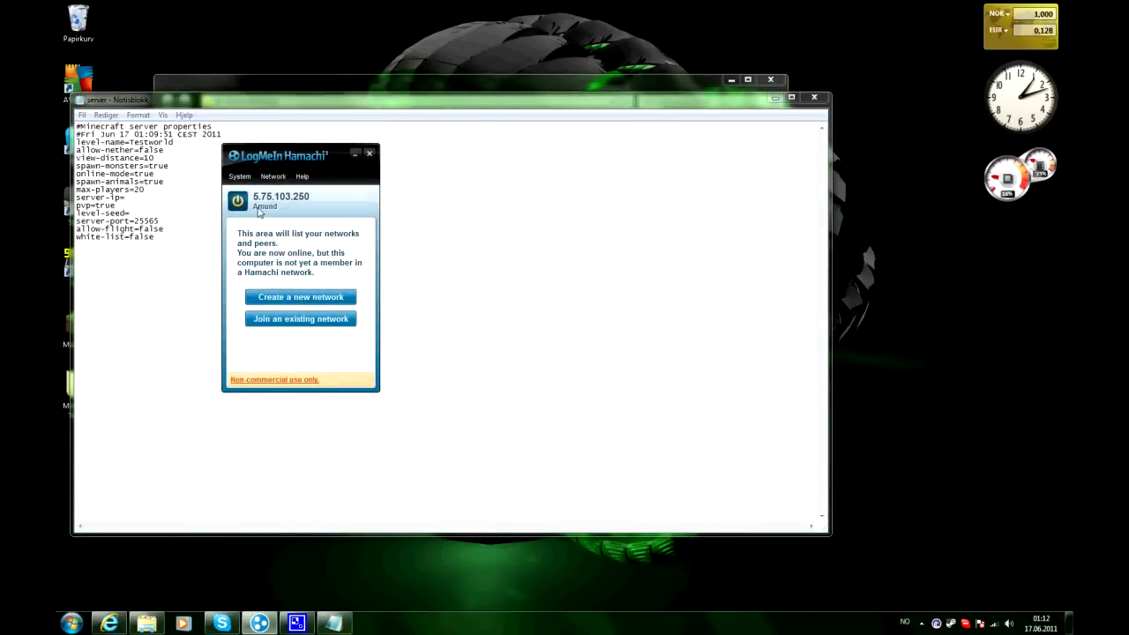
{"action": "mouse_move", "coordinate": [822, 275]}
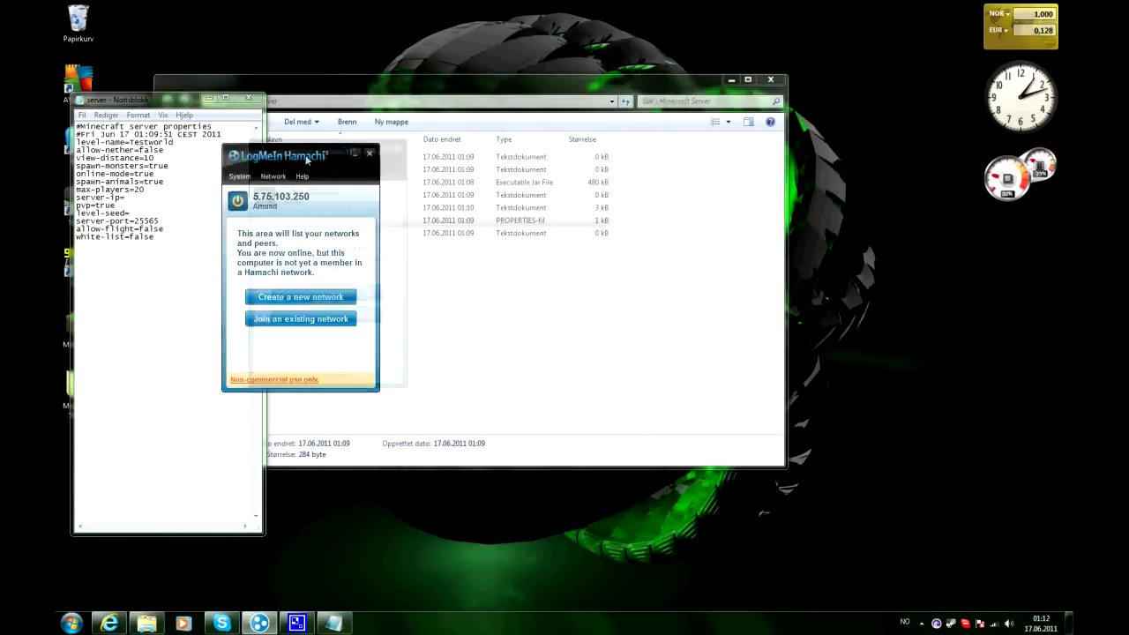
{"action": "left_click_drag", "start_coordinate": [282, 155], "coordinate": [332, 152]}
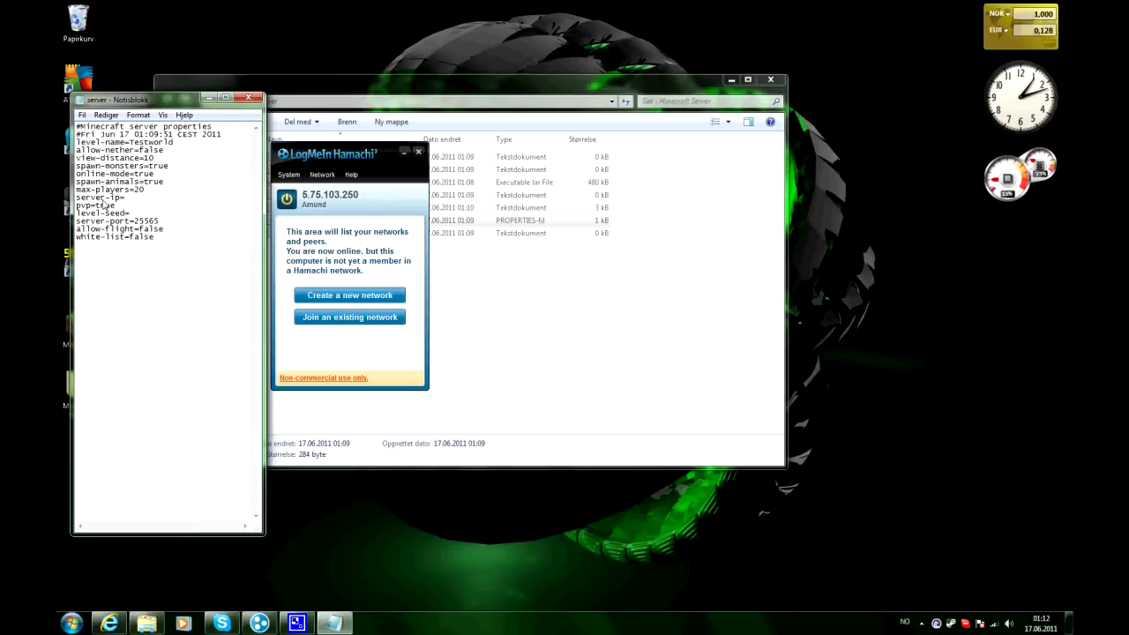
{"action": "left_click", "coordinate": [127, 198]}
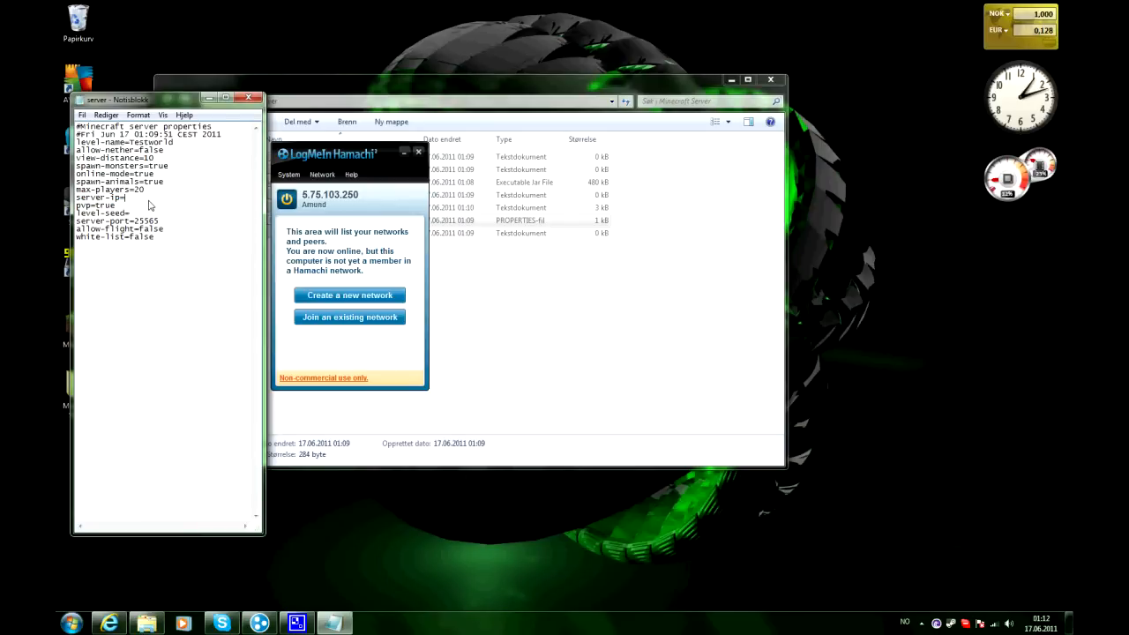
{"action": "type", "text": "5.75.103"}
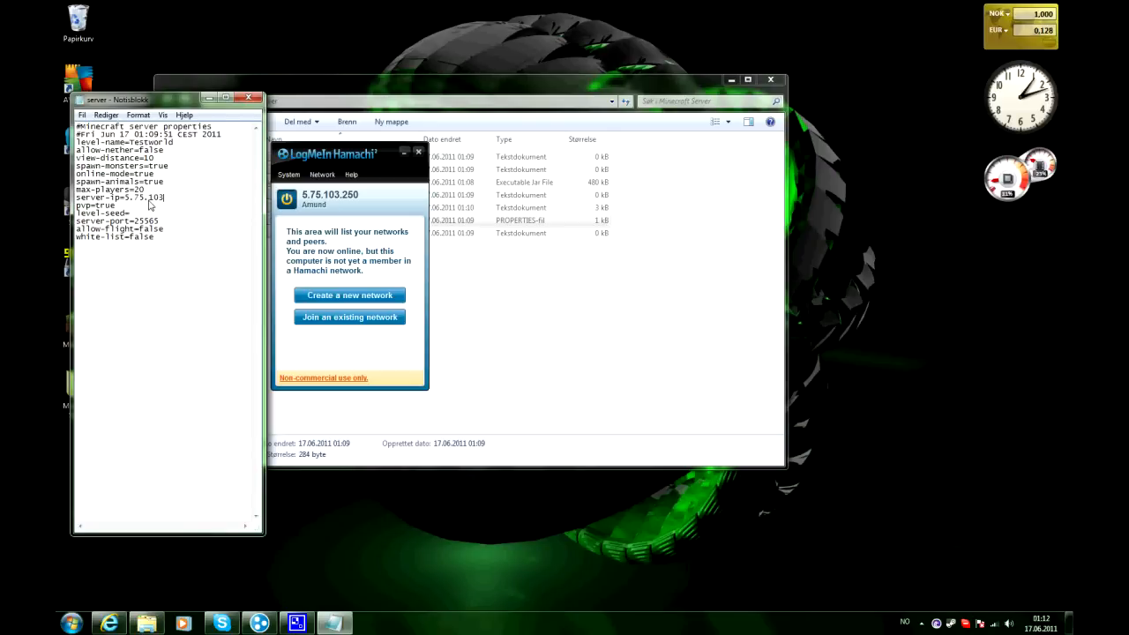
{"action": "type", "text": ".250"}
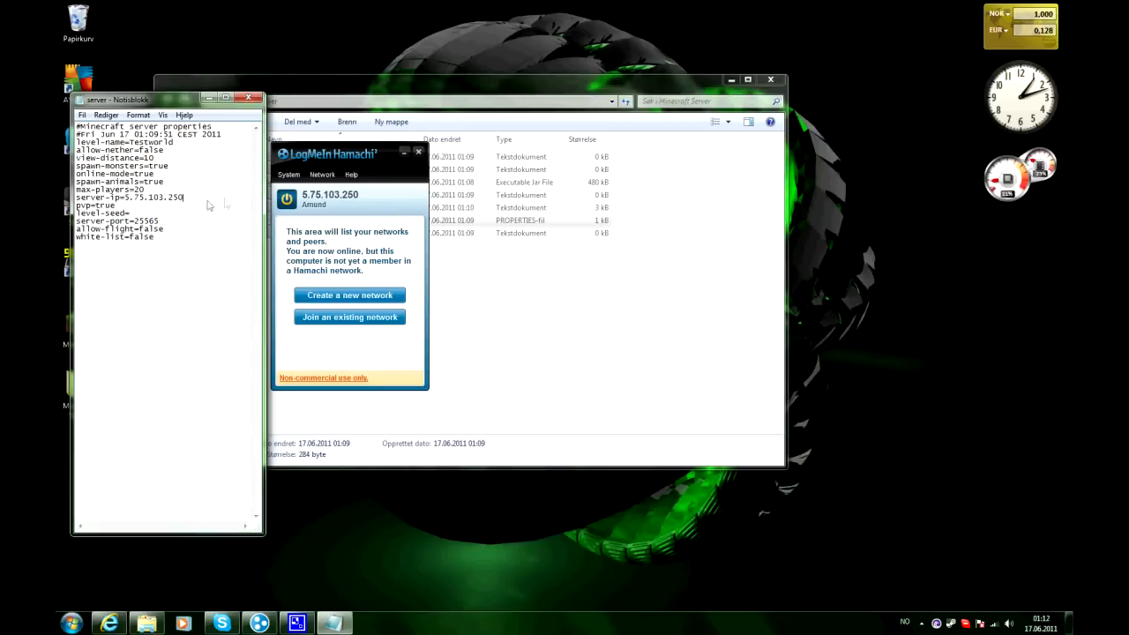
{"action": "double_click", "coordinate": [155, 198]}
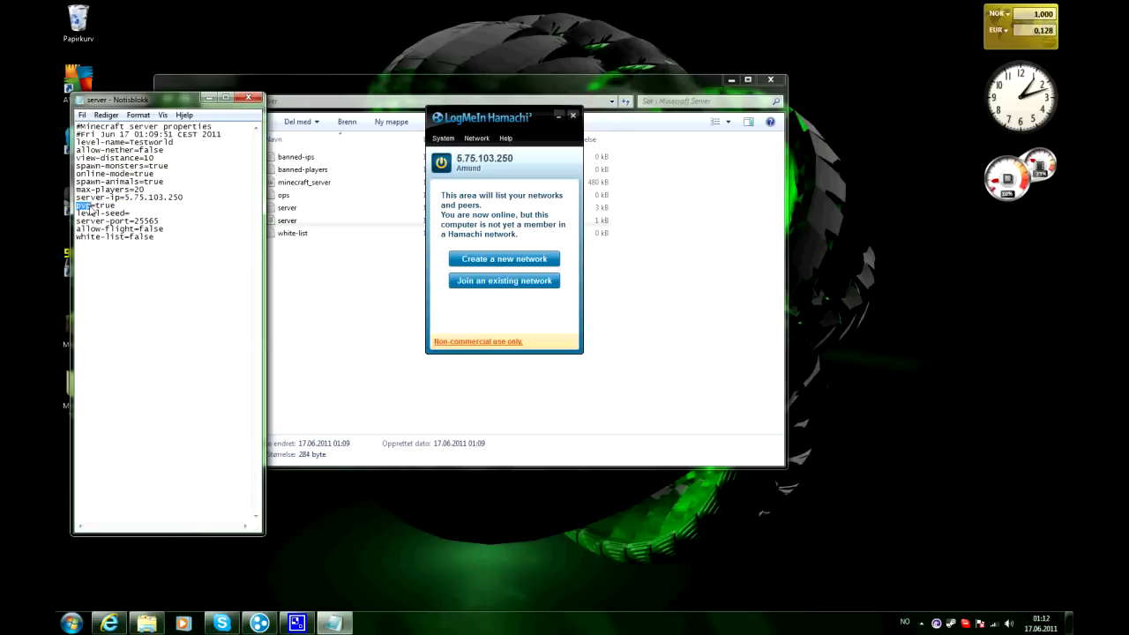
Step: Enter a level seed starting with 'Glac' in the server properties
{"action": "double_click", "coordinate": [91, 205]}
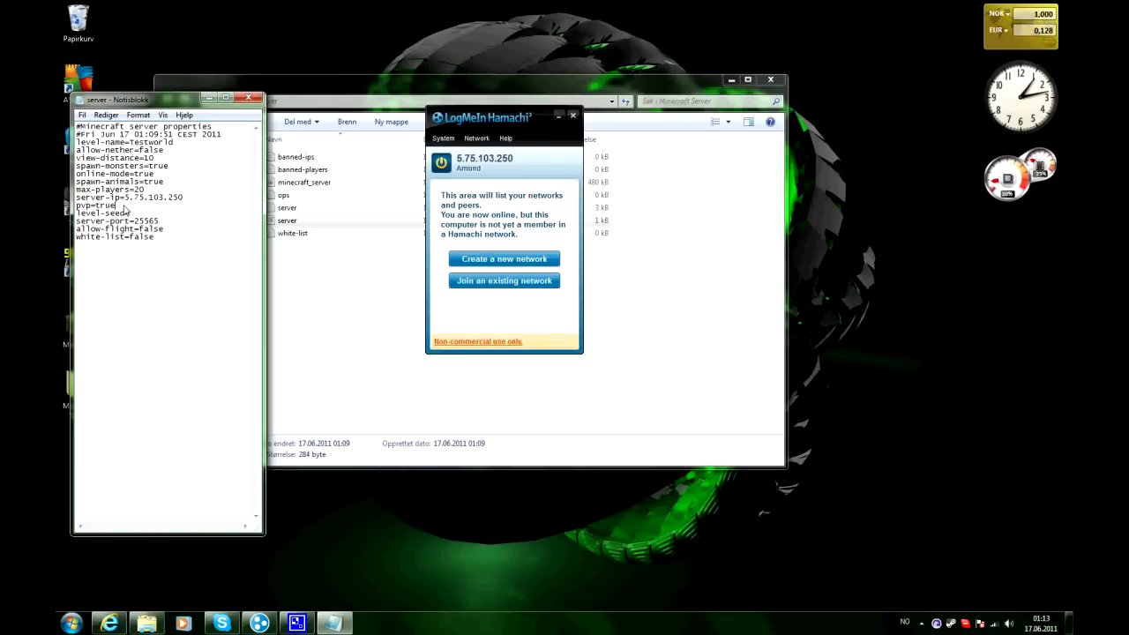
{"action": "double_click", "coordinate": [102, 205]}
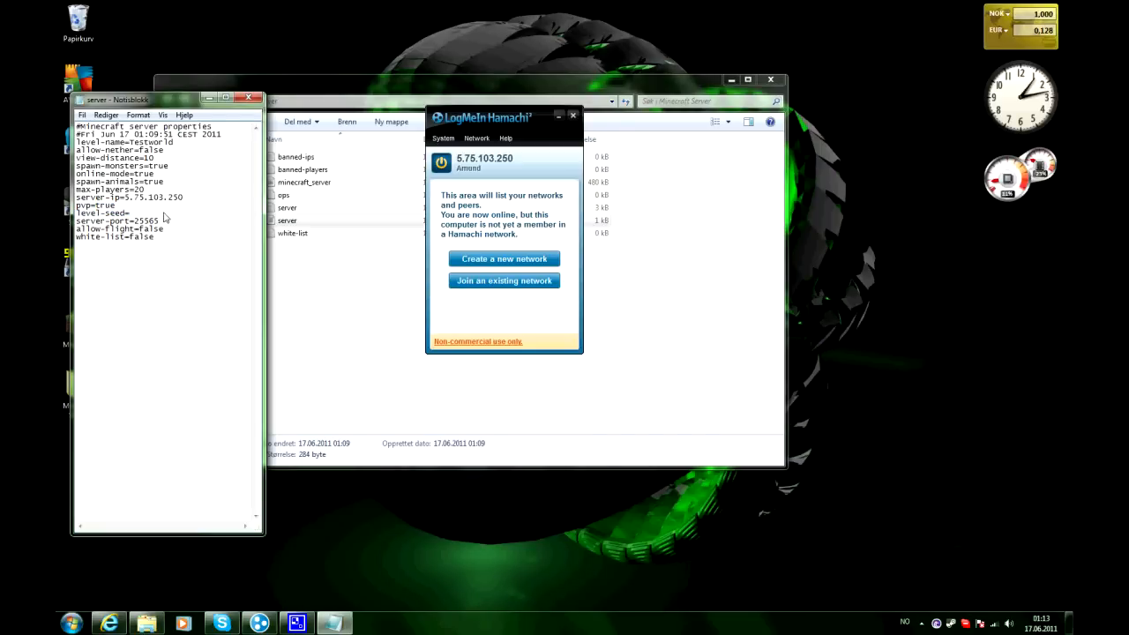
{"action": "type", "text": "Glac"}
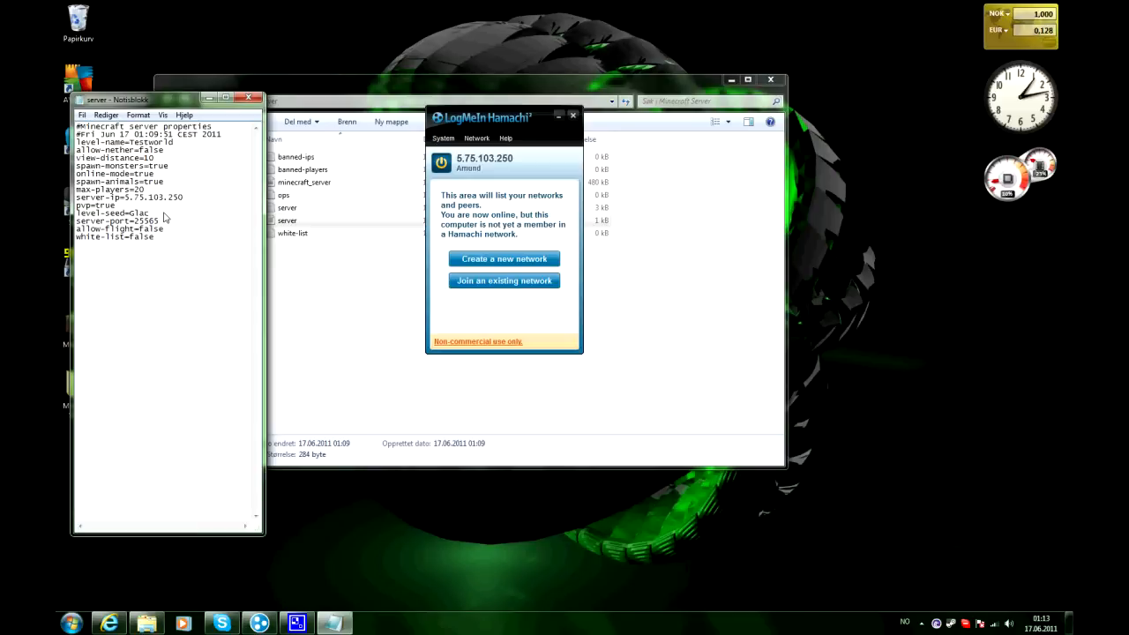
{"action": "double_click", "coordinate": [120, 213]}
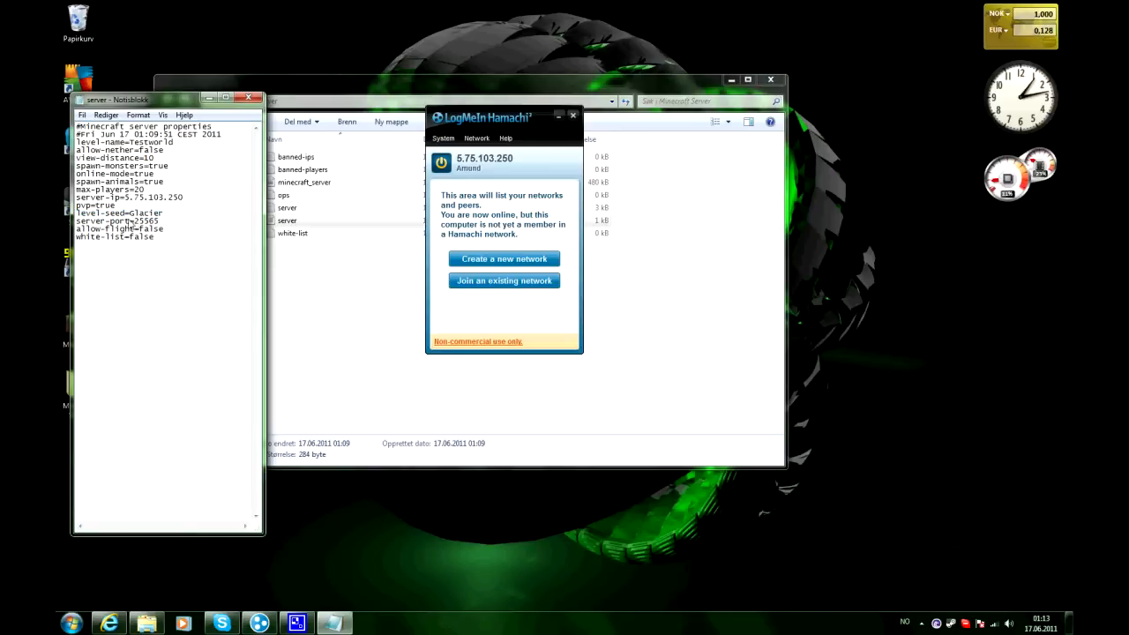
{"action": "mouse_move", "coordinate": [175, 250]}
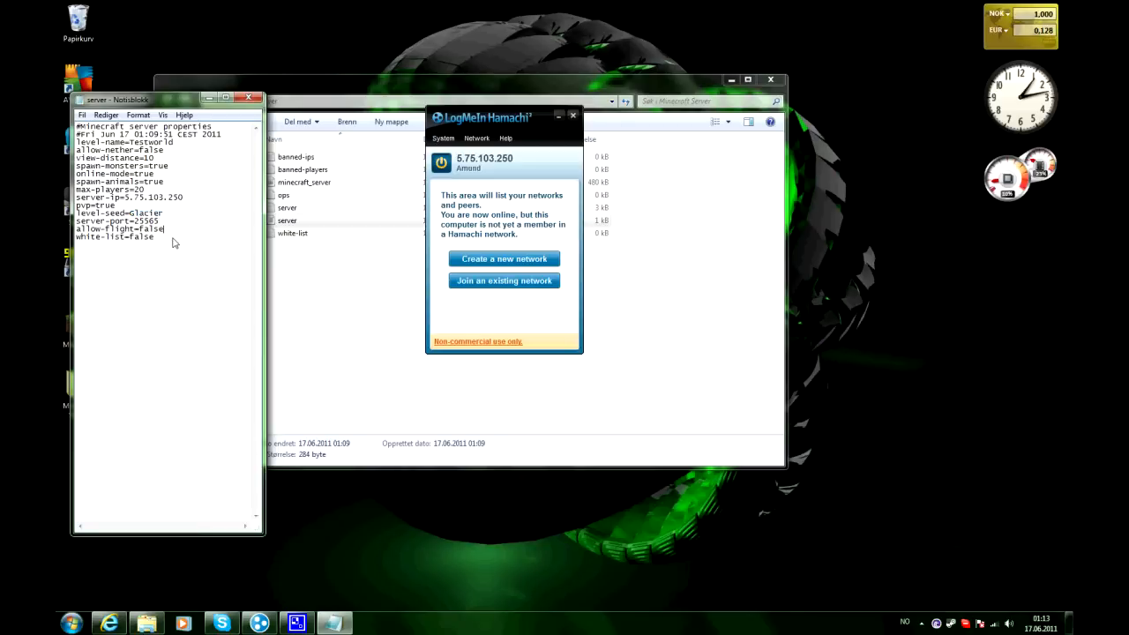
Step: Set allow-flight to true
{"action": "double_click", "coordinate": [152, 229]}
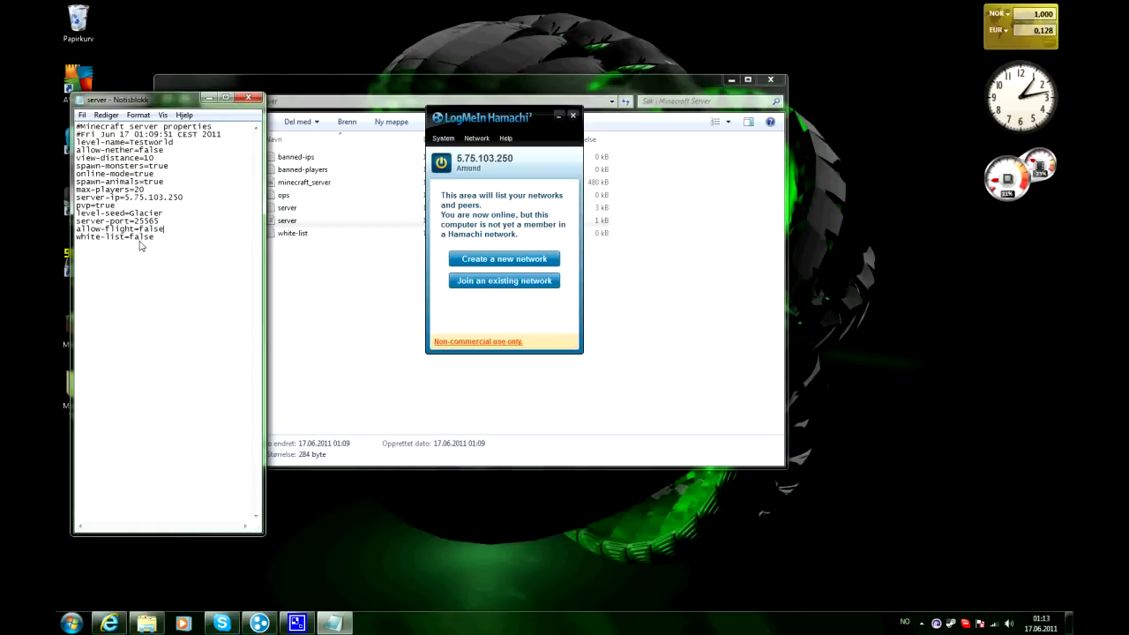
{"action": "double_click", "coordinate": [150, 229]}
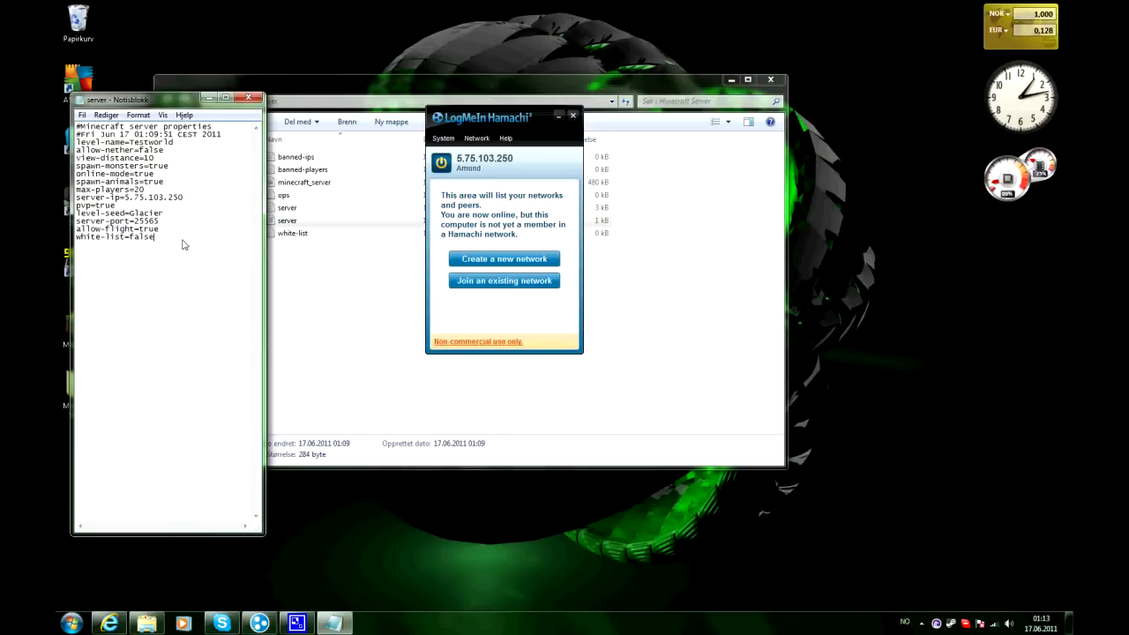
{"action": "double_click", "coordinate": [141, 236]}
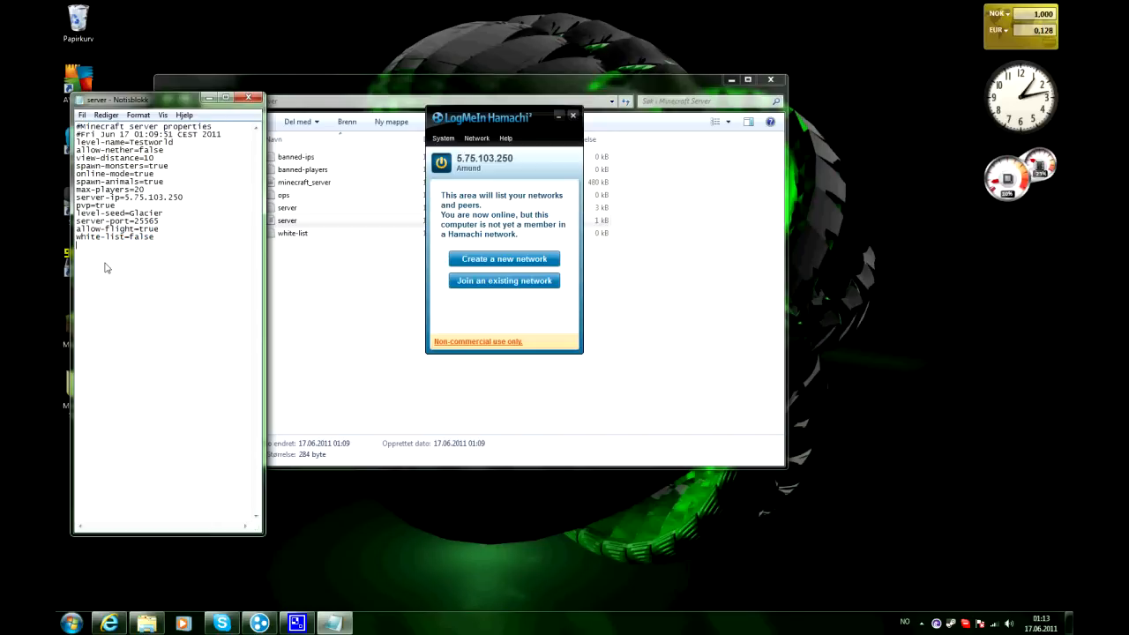
{"action": "mouse_move", "coordinate": [137, 282]}
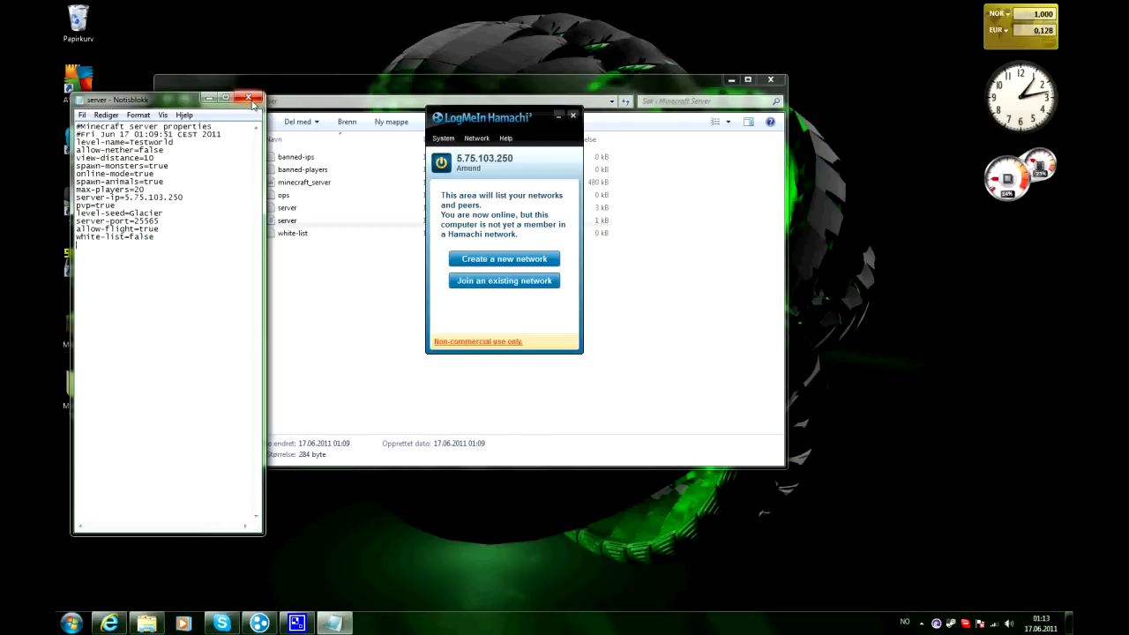
Step: Close server.properties and open the ops list file in Notepad
{"action": "left_click", "coordinate": [248, 99]}
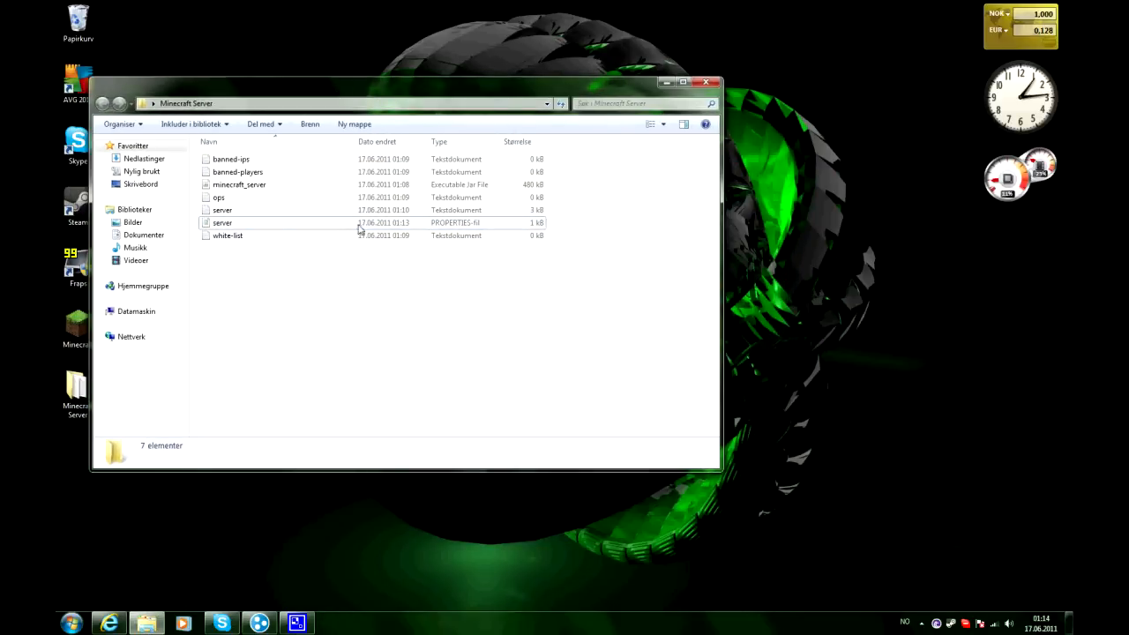
{"action": "double_click", "coordinate": [222, 222]}
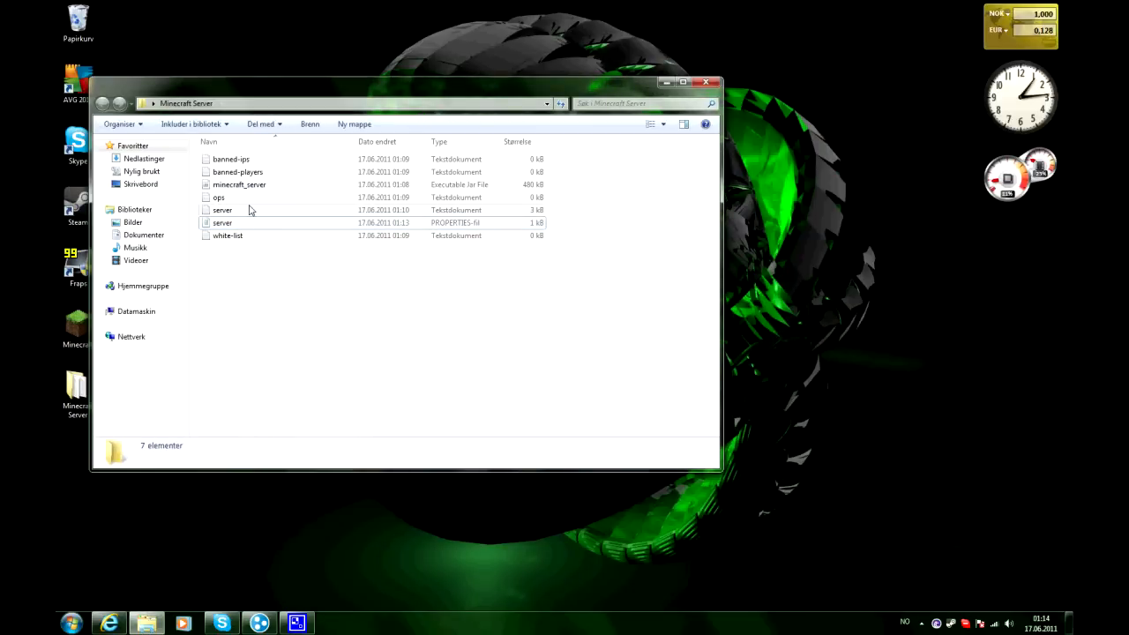
{"action": "double_click", "coordinate": [219, 198]}
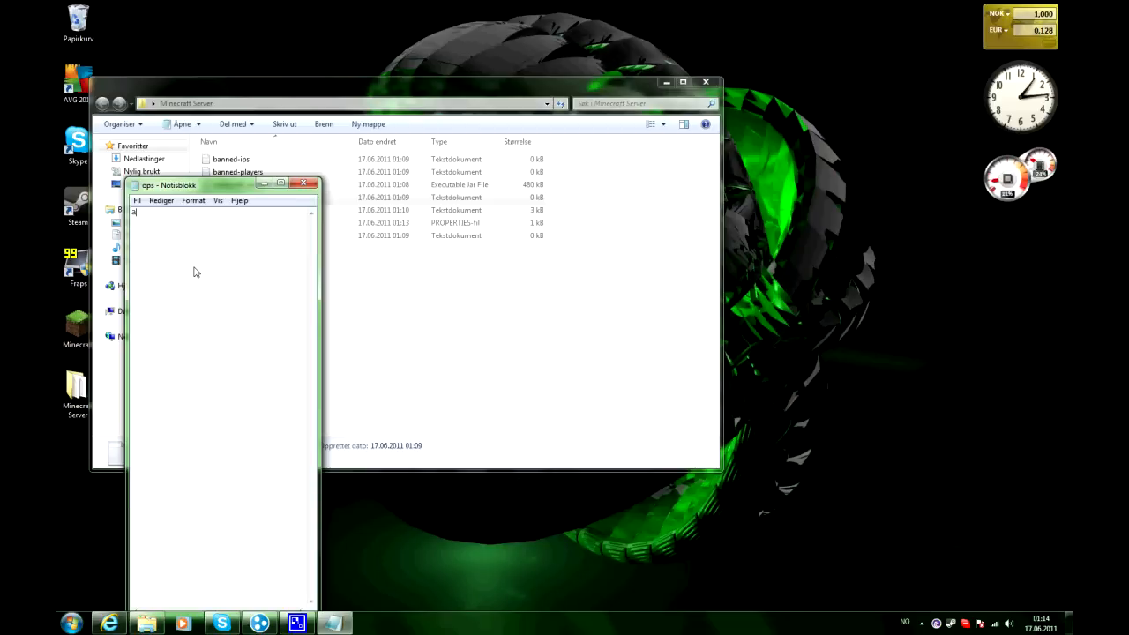
Step: Add the player's username to ops.txt and save it on closing (Lagre)
{"action": "type", "text": "mund"}
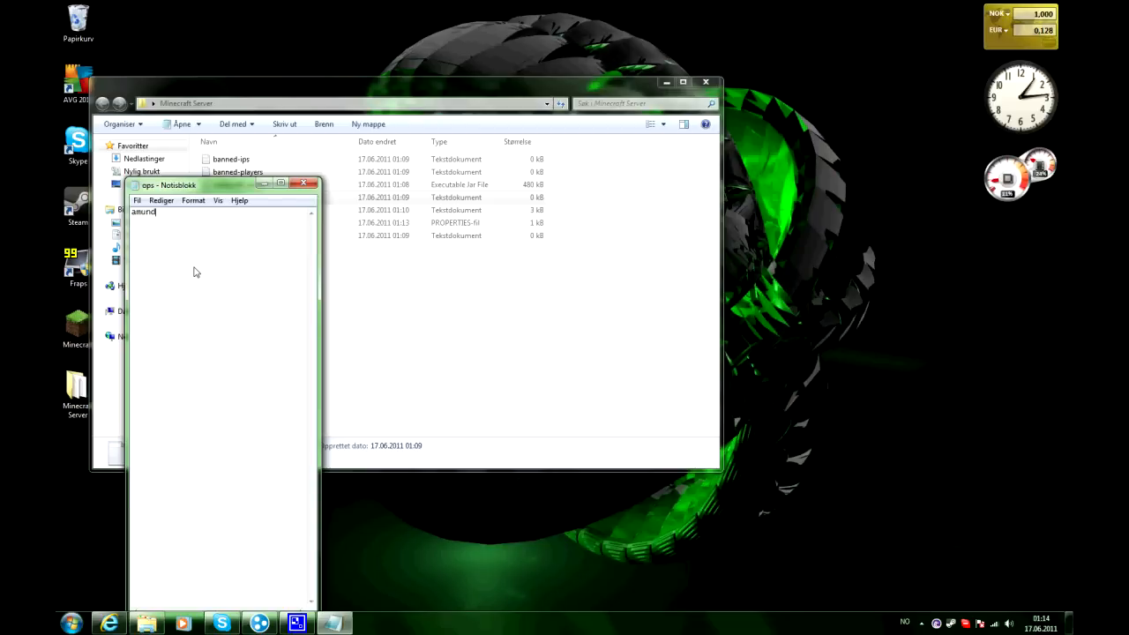
{"action": "type", "text": "096"}
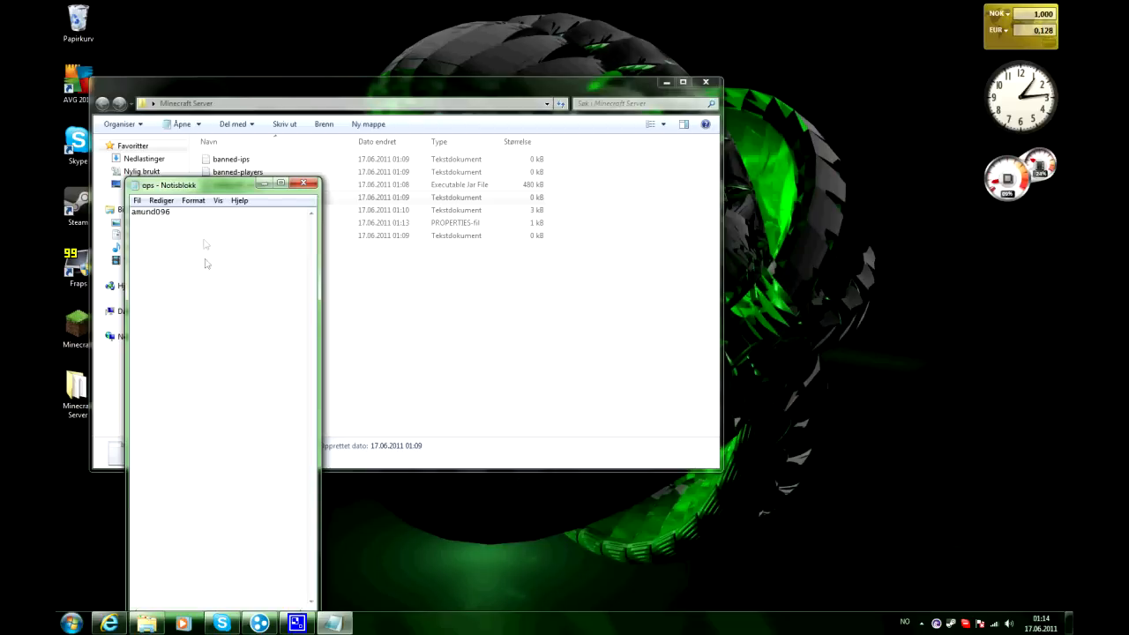
{"action": "mouse_move", "coordinate": [206, 226]}
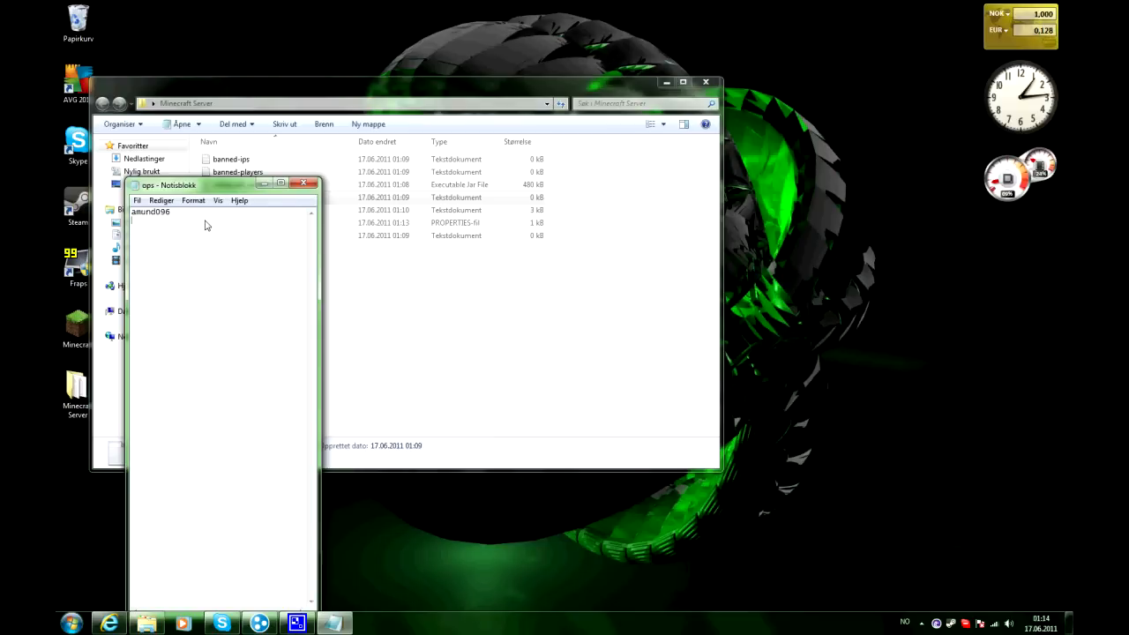
{"action": "left_click_drag", "start_coordinate": [170, 186], "coordinate": [155, 63]}
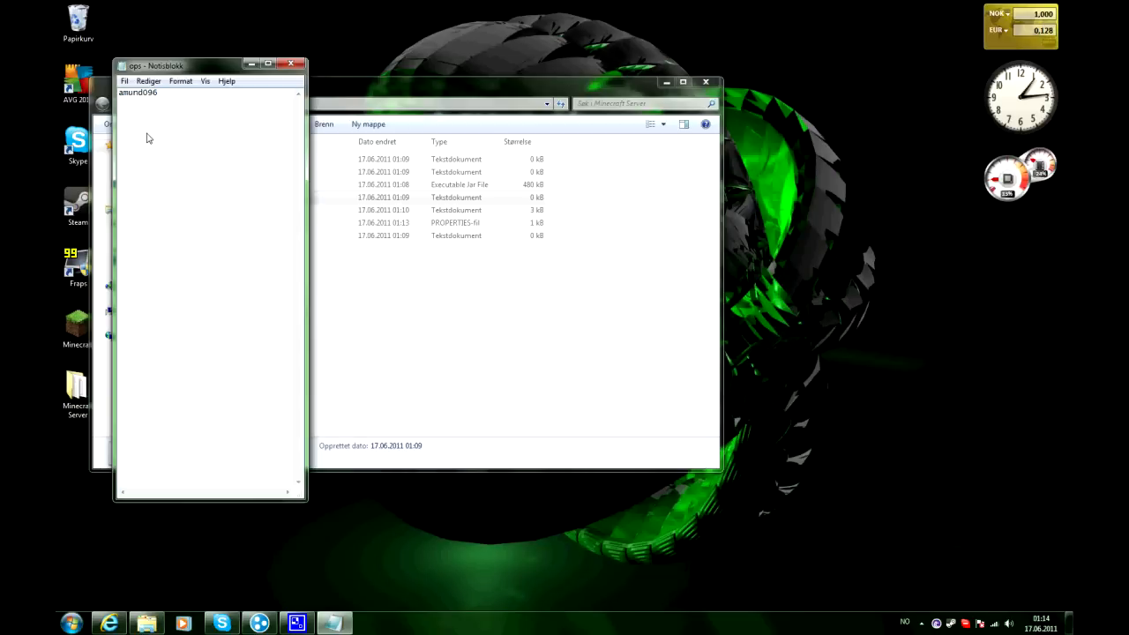
{"action": "mouse_move", "coordinate": [152, 122]}
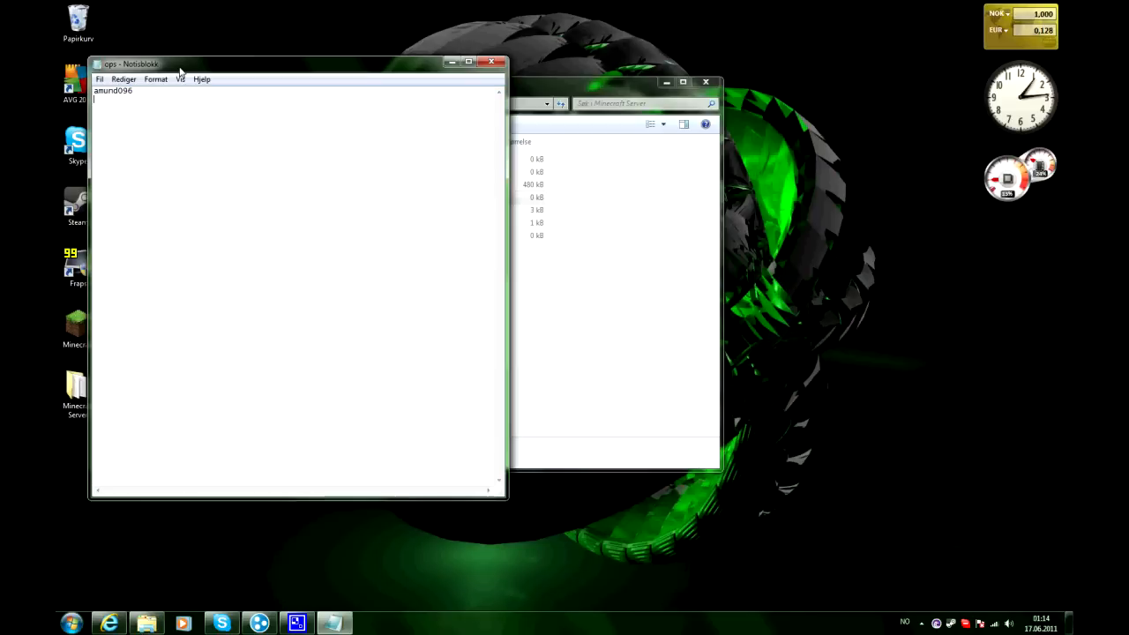
{"action": "mouse_move", "coordinate": [155, 132]}
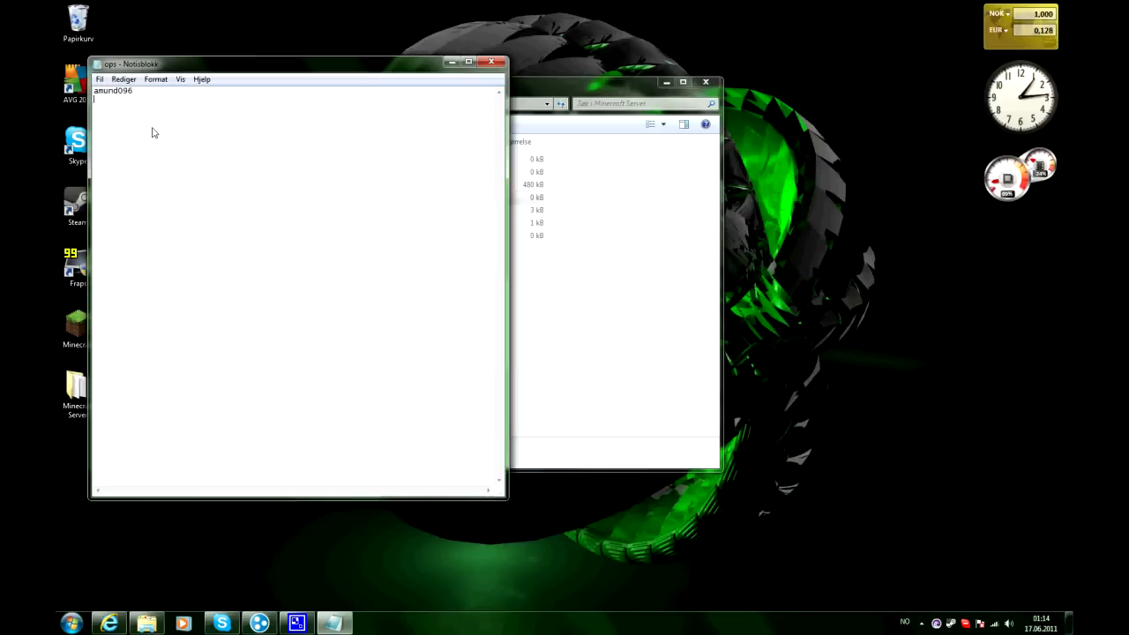
{"action": "mouse_move", "coordinate": [109, 140]}
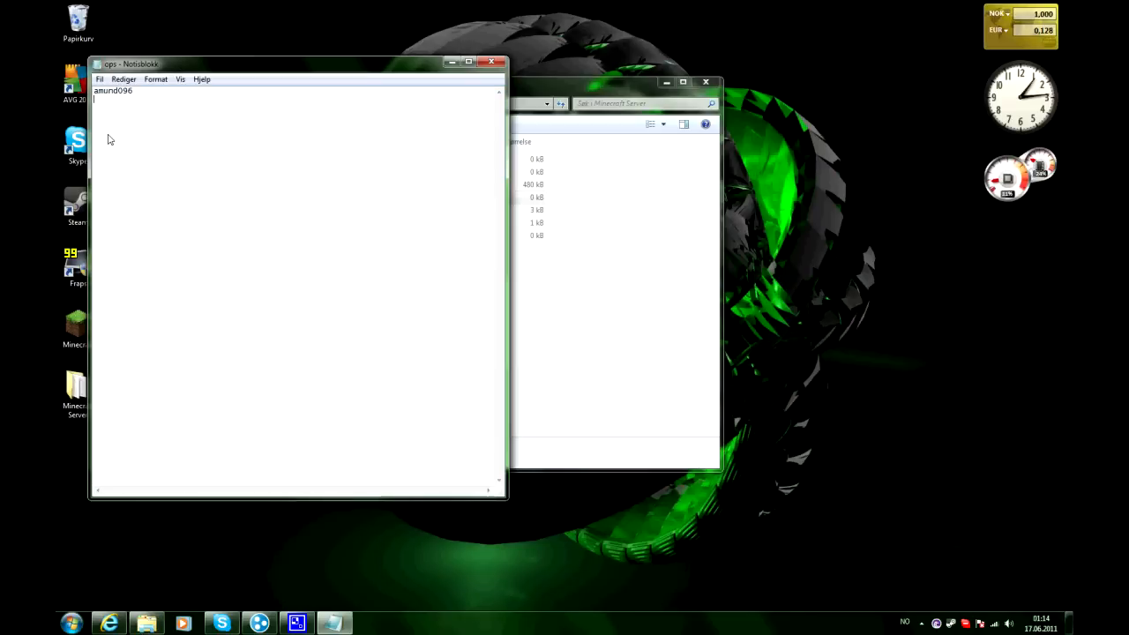
{"action": "left_click", "coordinate": [124, 77]}
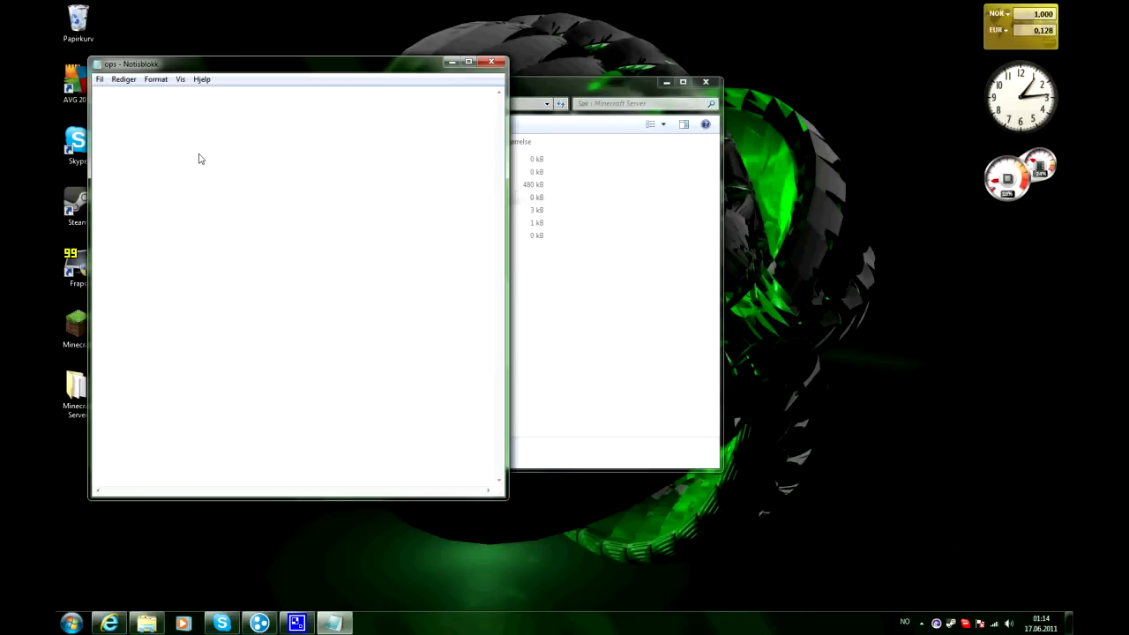
{"action": "type", "text": "amud"}
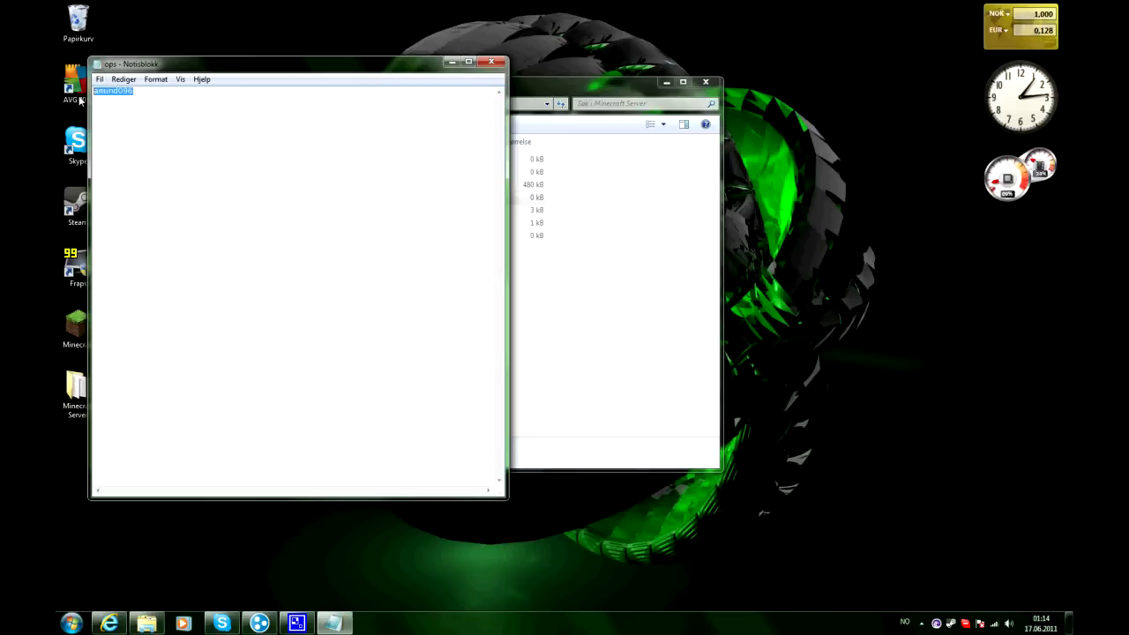
{"action": "mouse_move", "coordinate": [208, 114]}
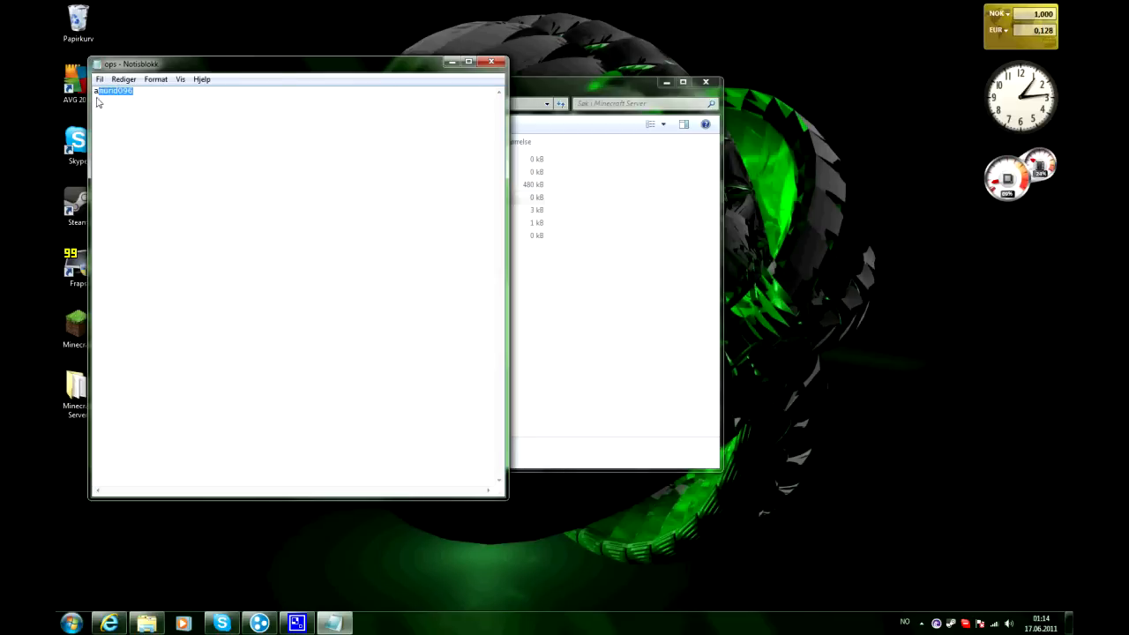
{"action": "mouse_move", "coordinate": [490, 63]}
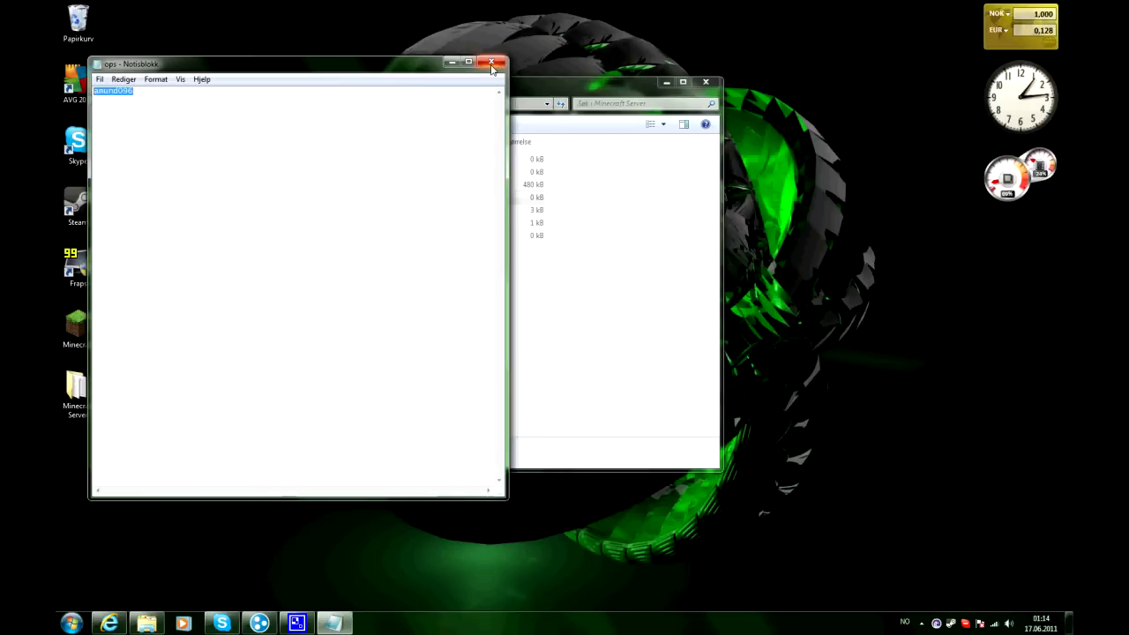
{"action": "left_click", "coordinate": [490, 62]}
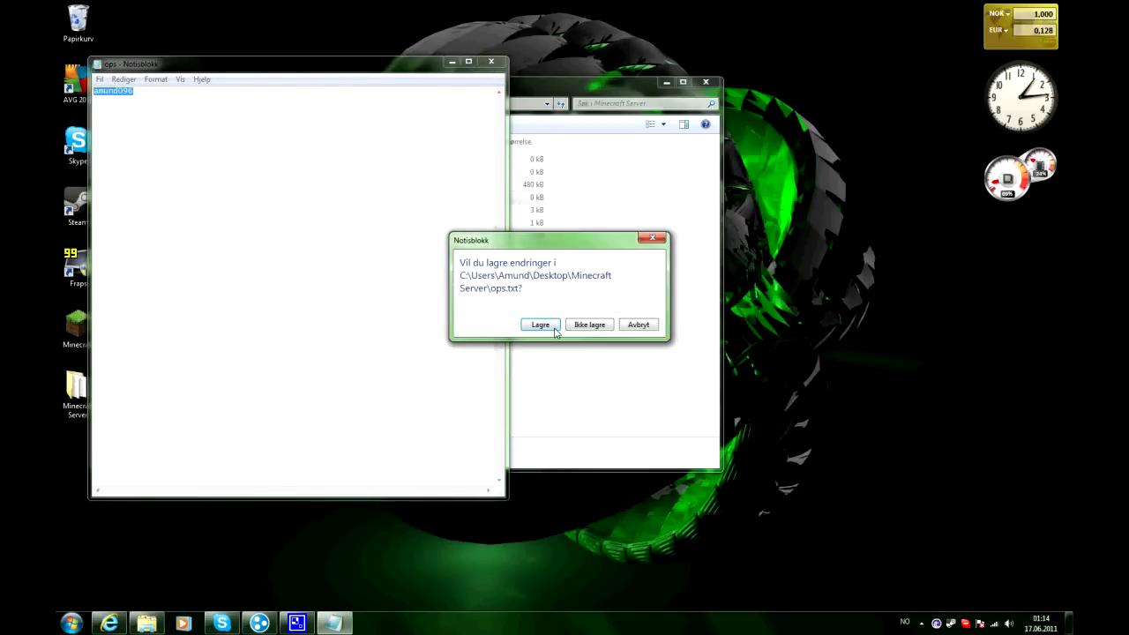
{"action": "left_click", "coordinate": [540, 324]}
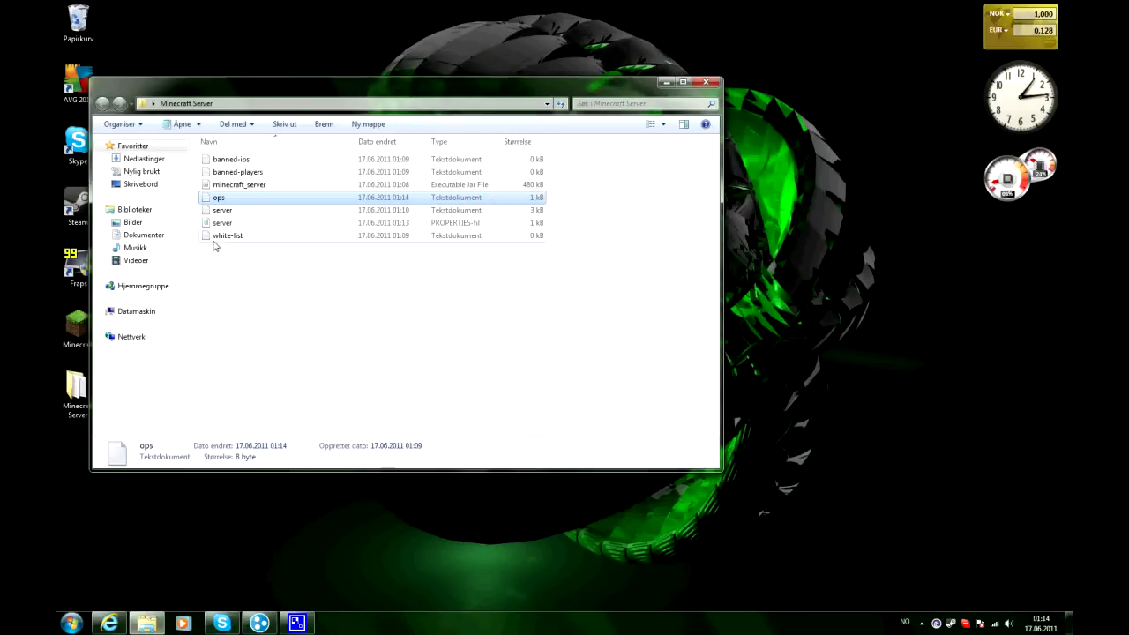
{"action": "mouse_move", "coordinate": [261, 223]}
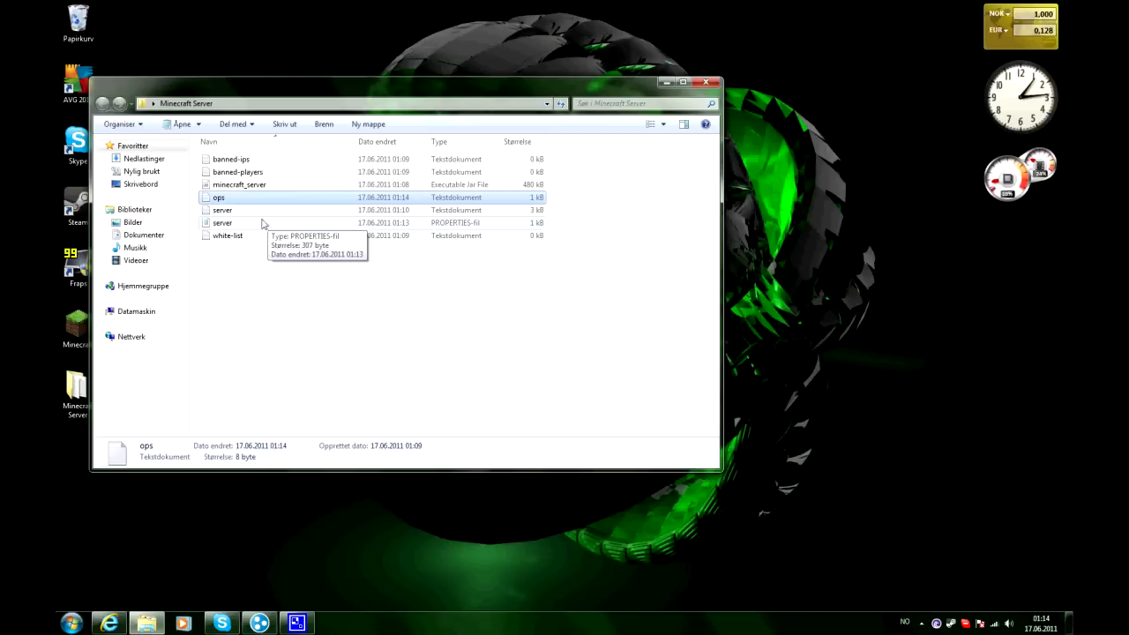
{"action": "double_click", "coordinate": [237, 171]}
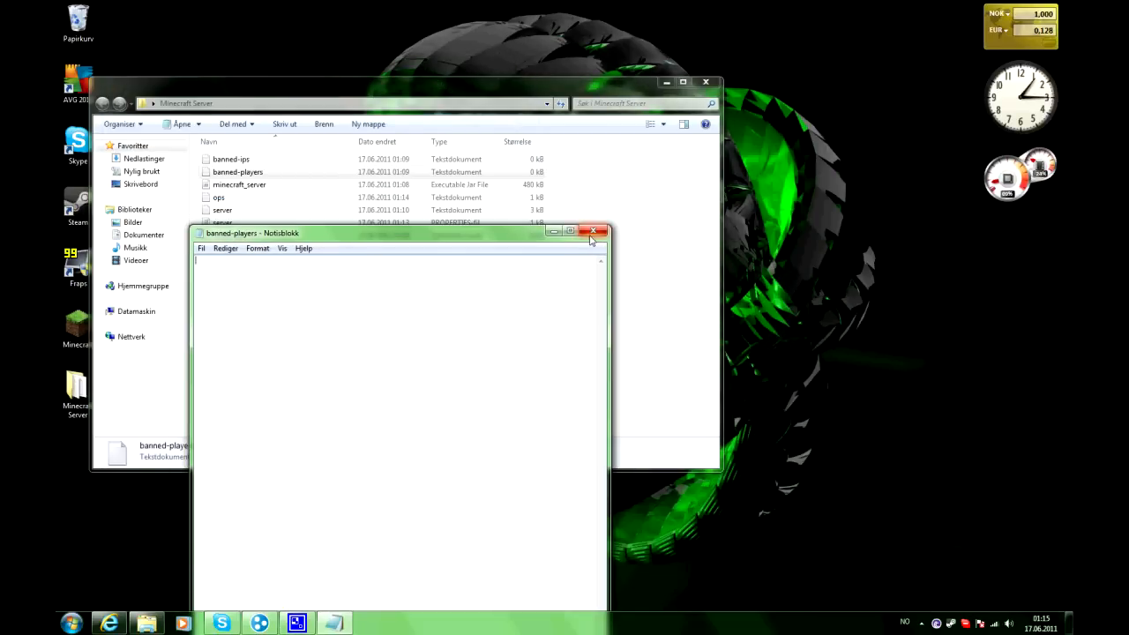
{"action": "left_click", "coordinate": [595, 231]}
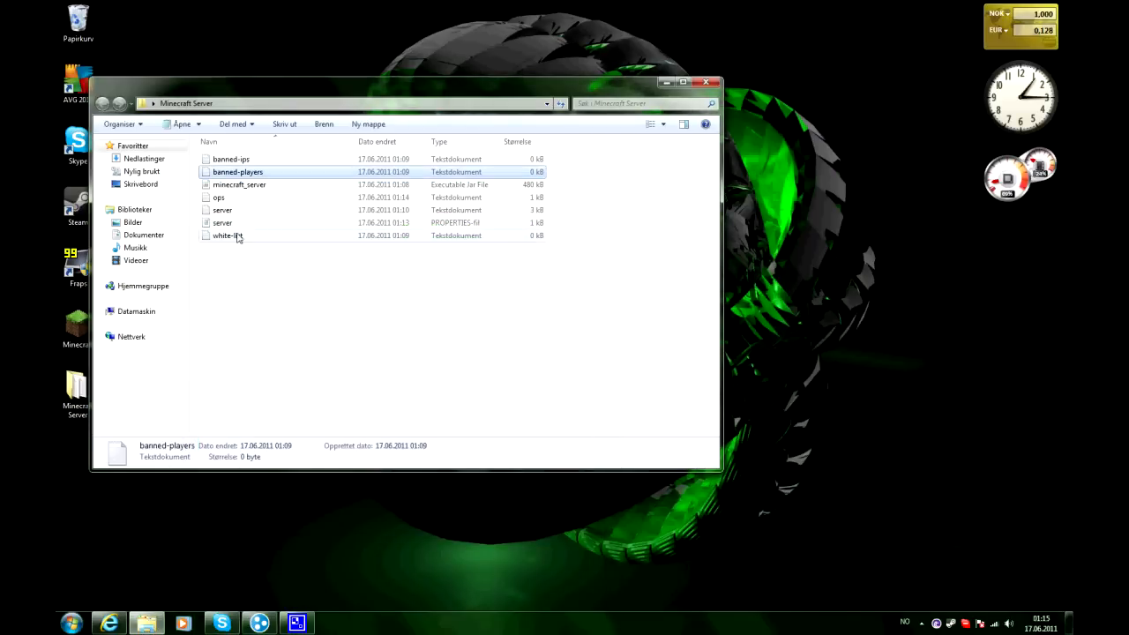
{"action": "mouse_move", "coordinate": [276, 218]}
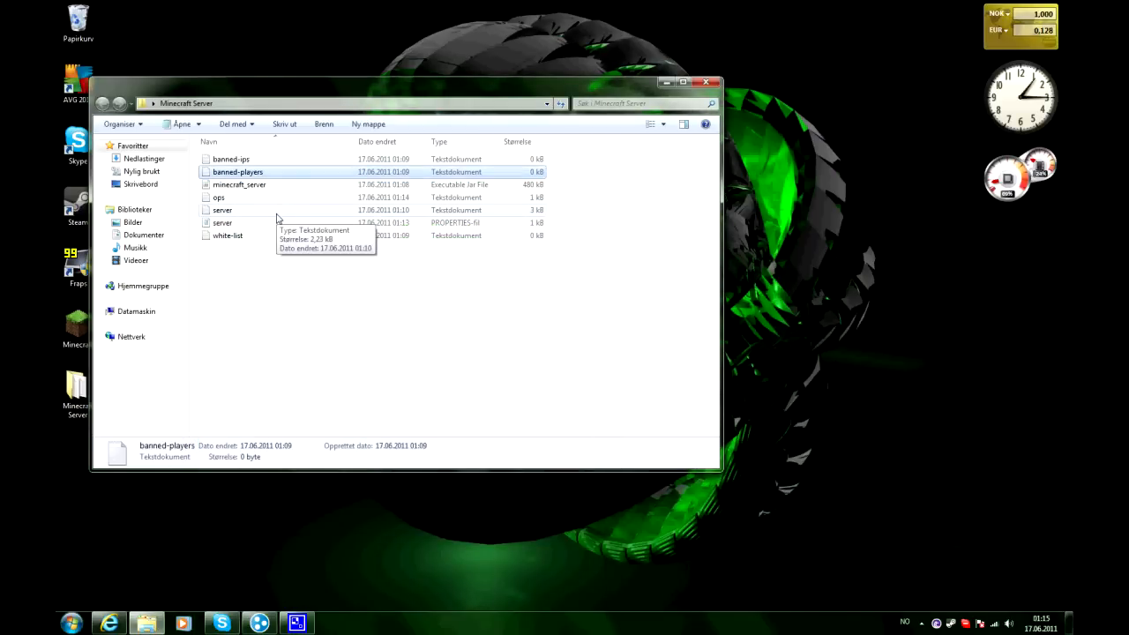
{"action": "mouse_move", "coordinate": [236, 196]}
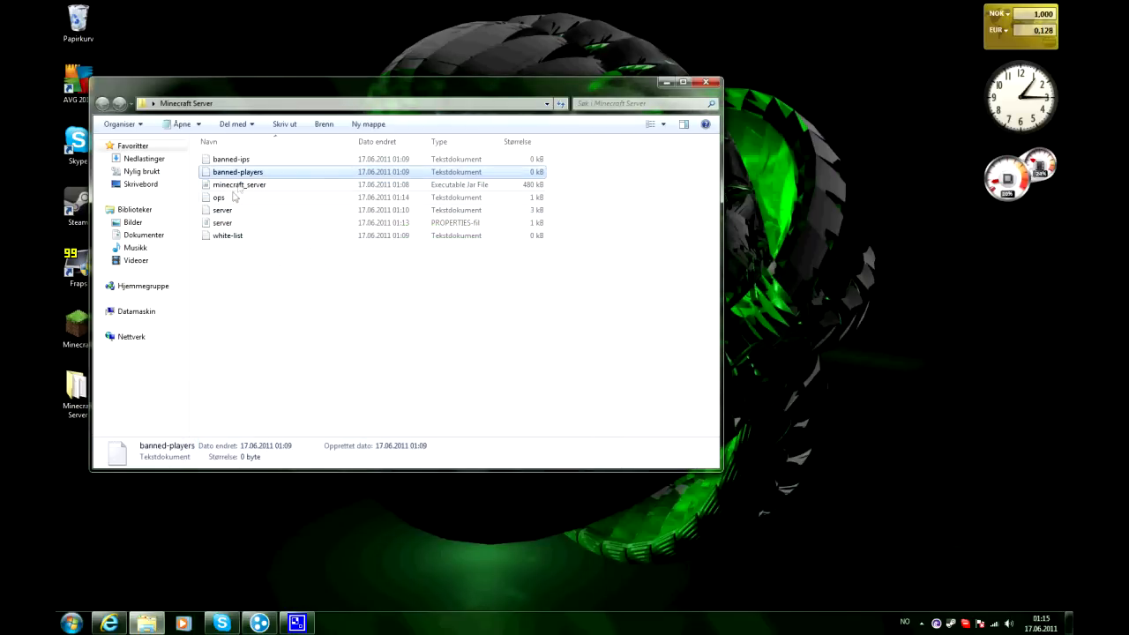
{"action": "mouse_move", "coordinate": [289, 191]}
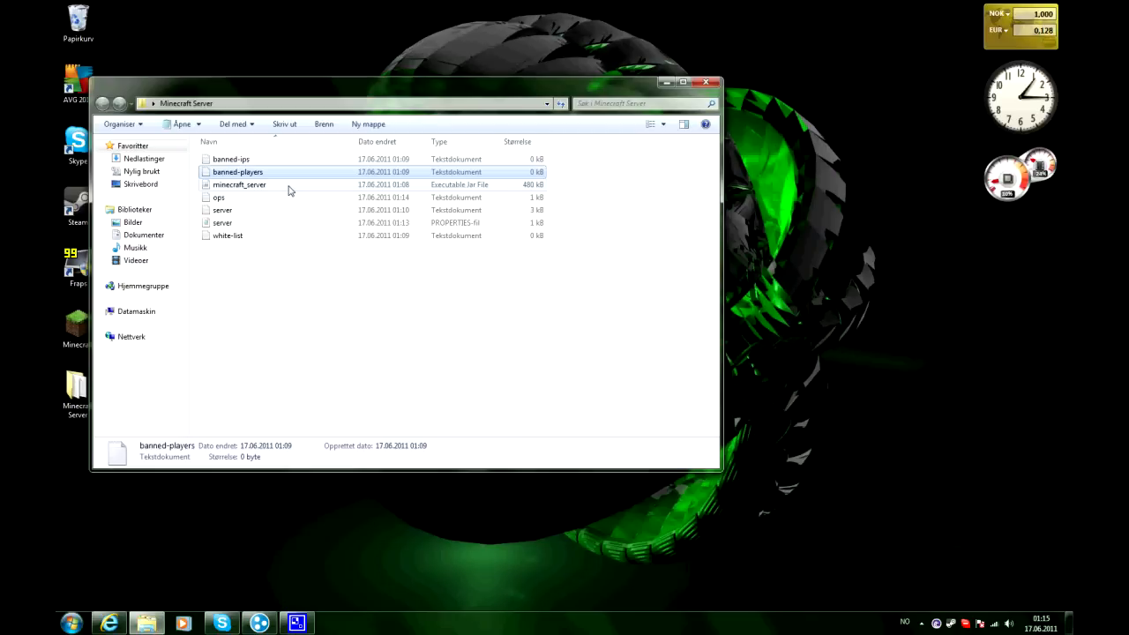
{"action": "mouse_move", "coordinate": [286, 190]}
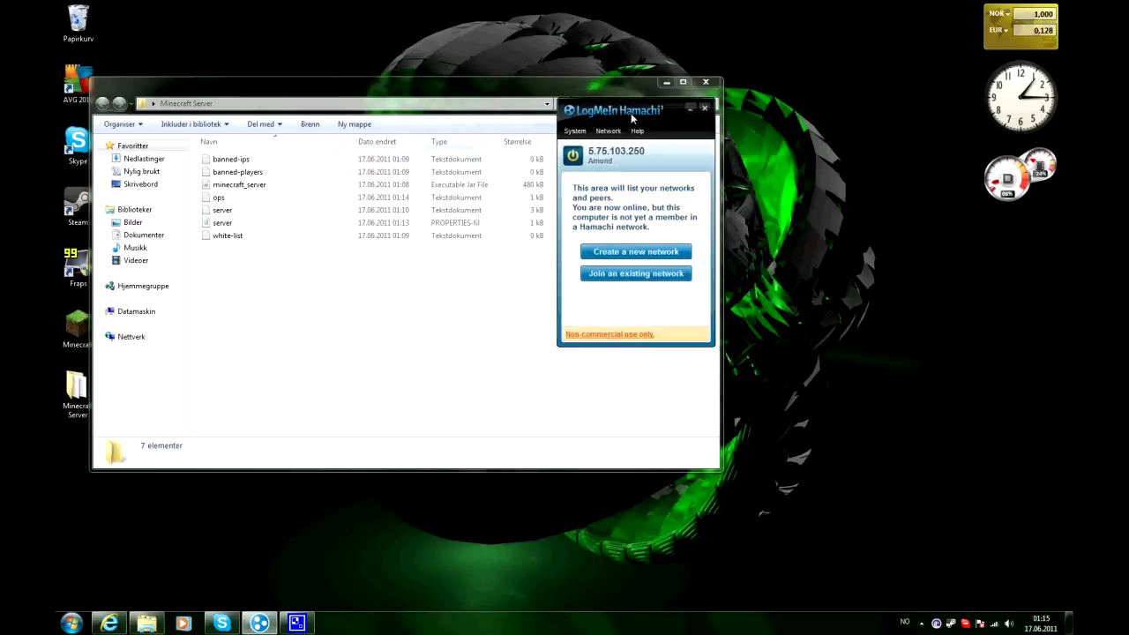
{"action": "left_click_drag", "start_coordinate": [617, 110], "coordinate": [825, 92]}
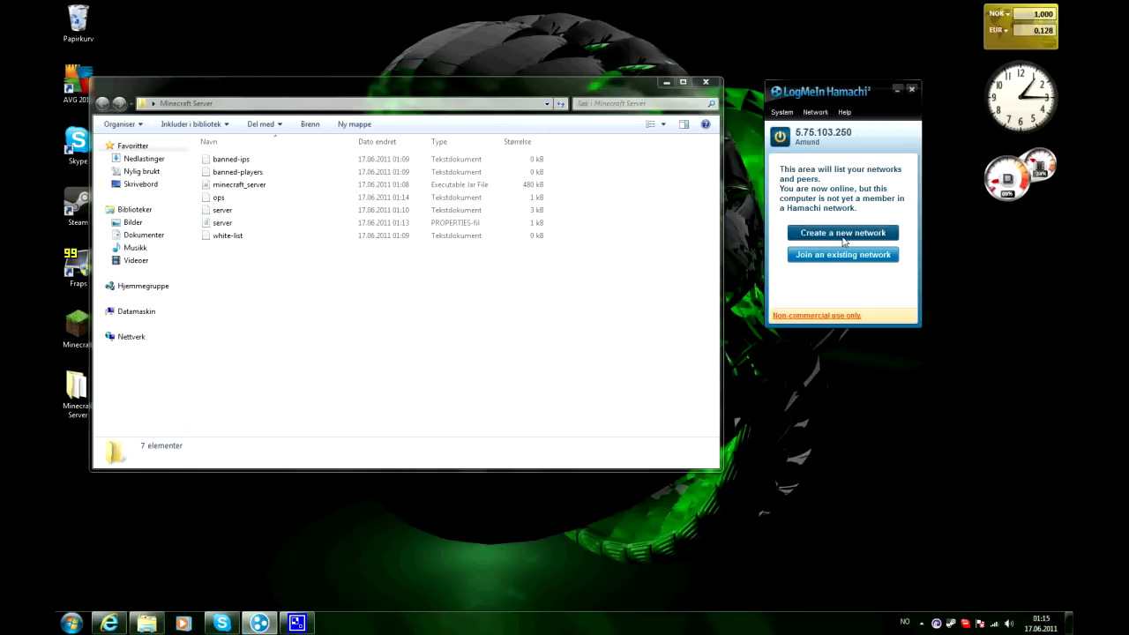
{"action": "left_click", "coordinate": [843, 233]}
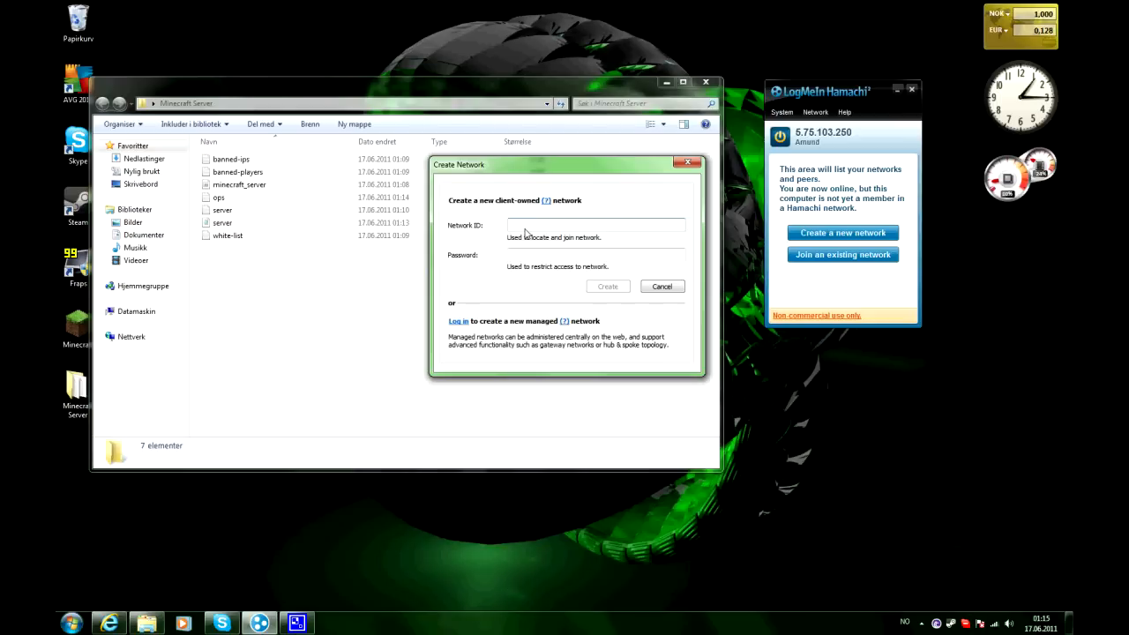
{"action": "type", "text": "Tu"}
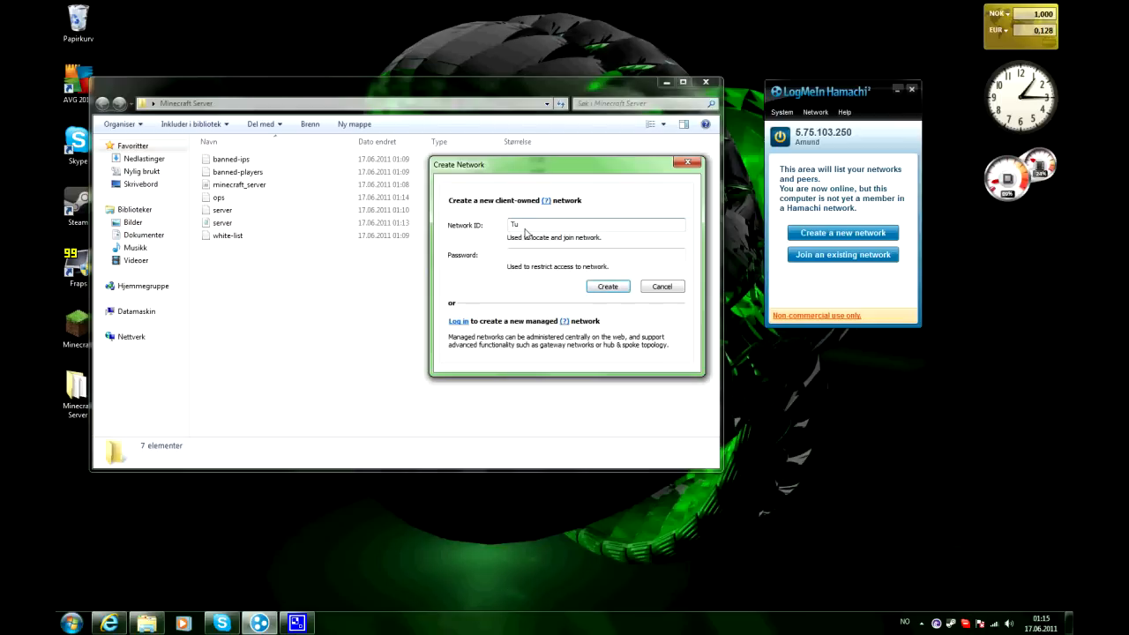
{"action": "type", "text": "torial"}
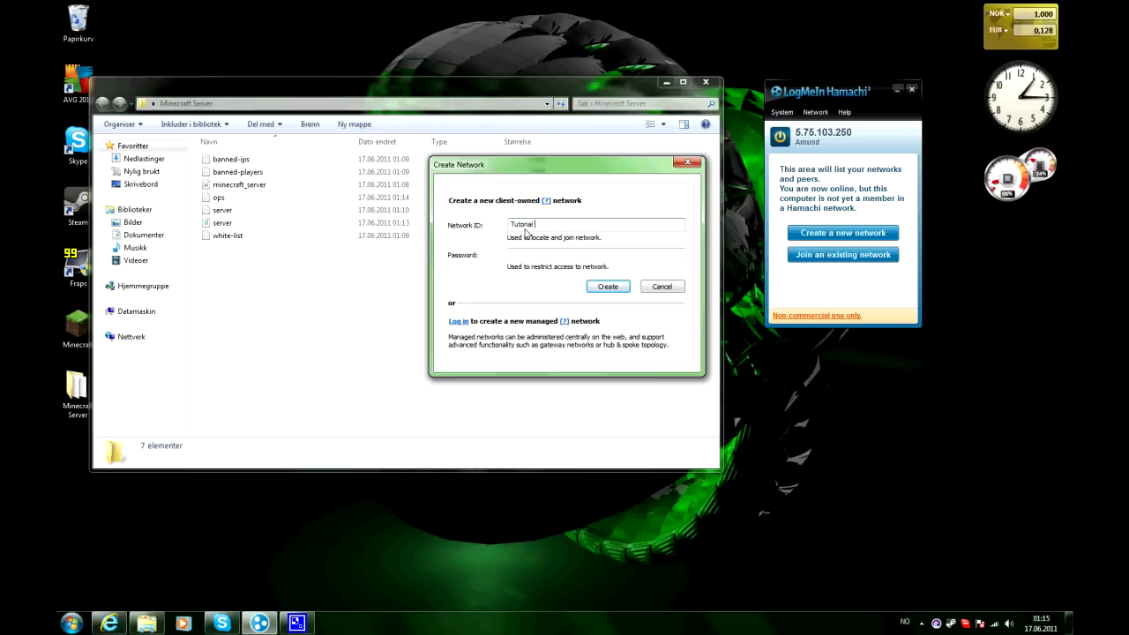
{"action": "type", "text": "Minecraft"}
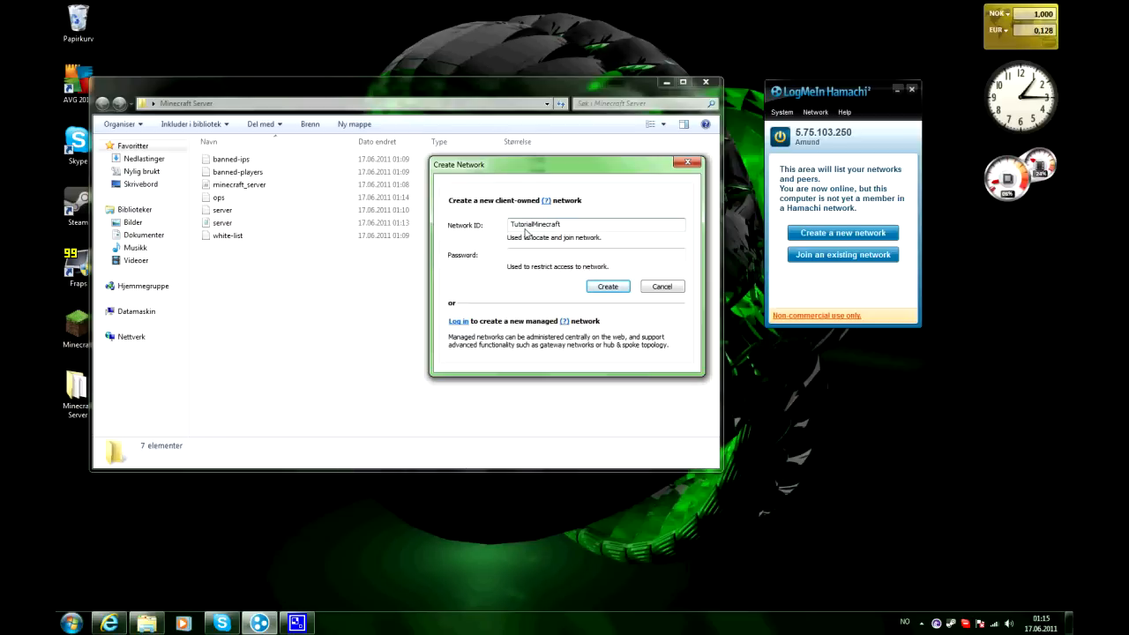
{"action": "type", "text": "Server"}
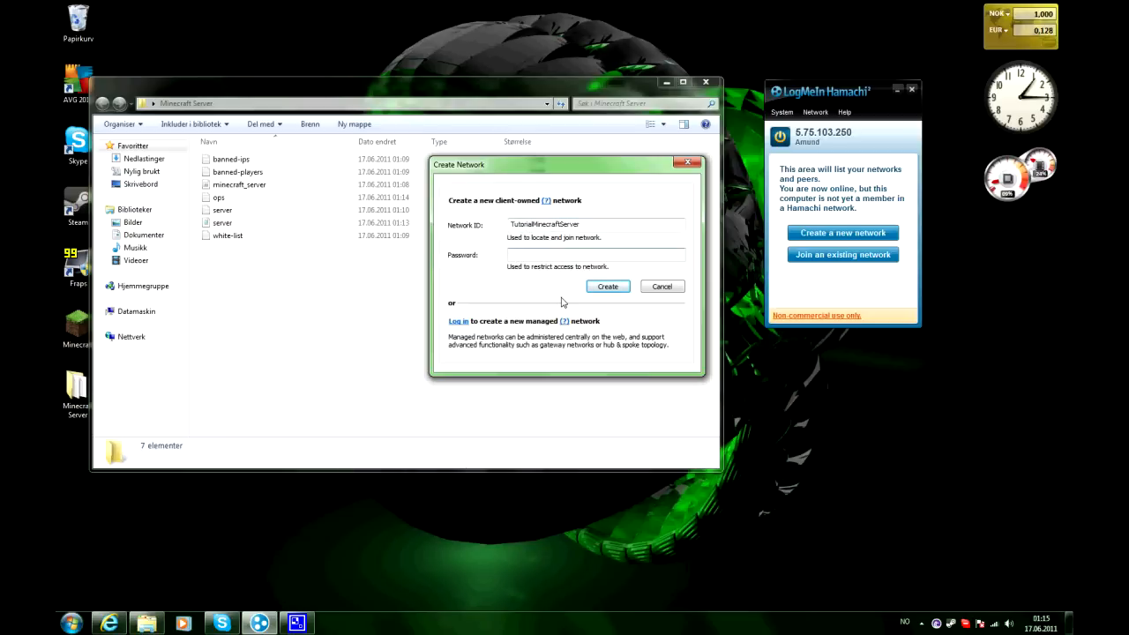
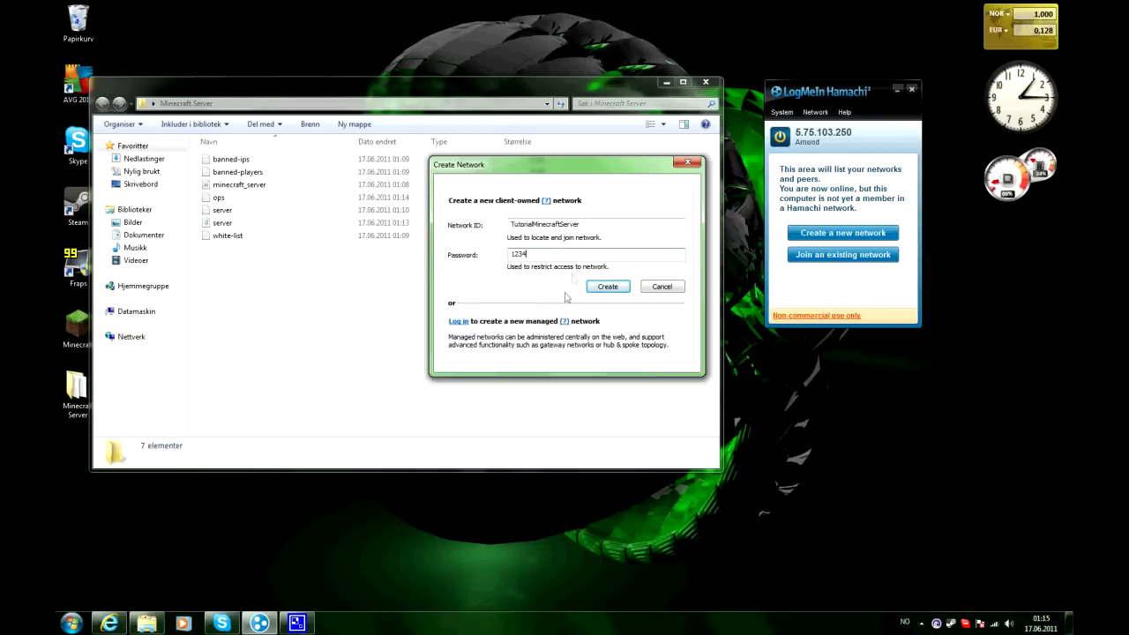
{"action": "mouse_move", "coordinate": [578, 263]}
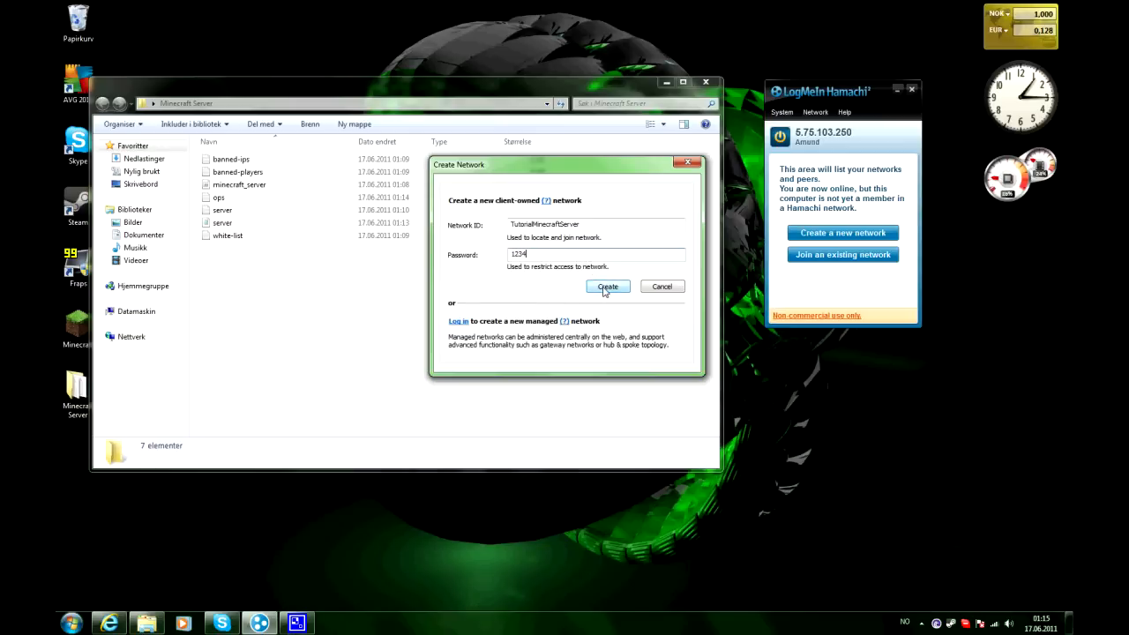
{"action": "left_click", "coordinate": [606, 286]}
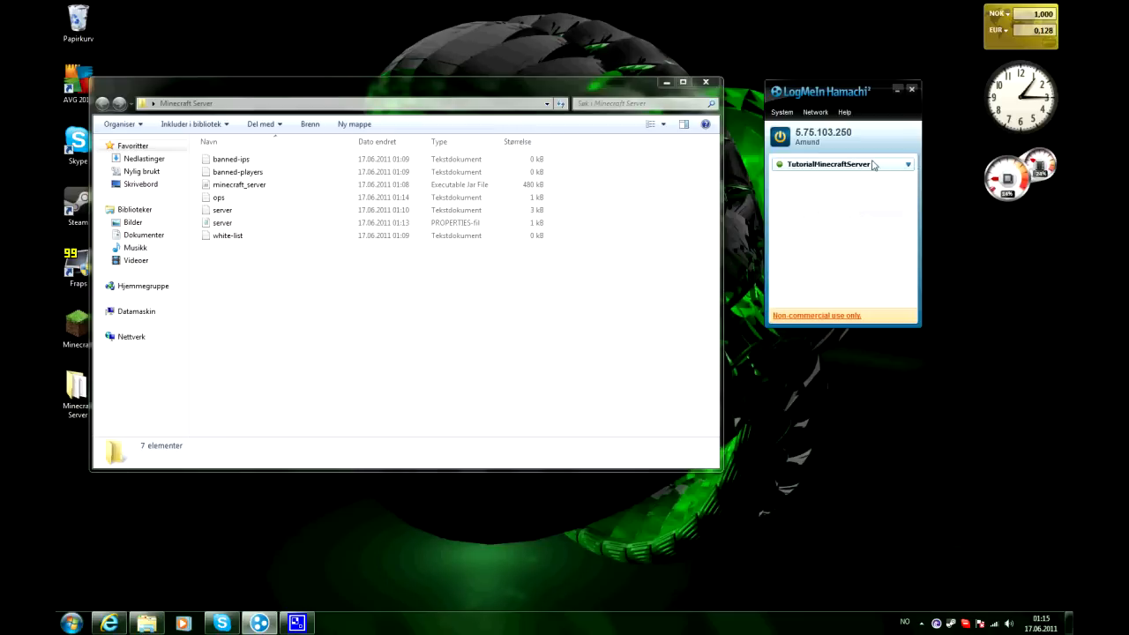
{"action": "mouse_move", "coordinate": [850, 166]}
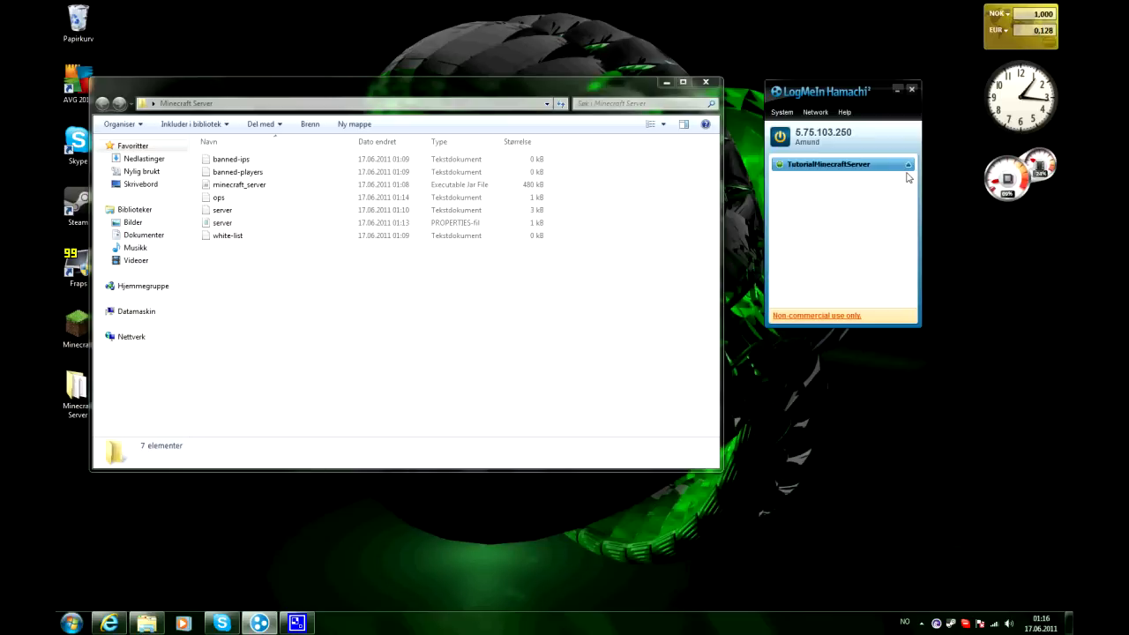
{"action": "mouse_move", "coordinate": [829, 157]}
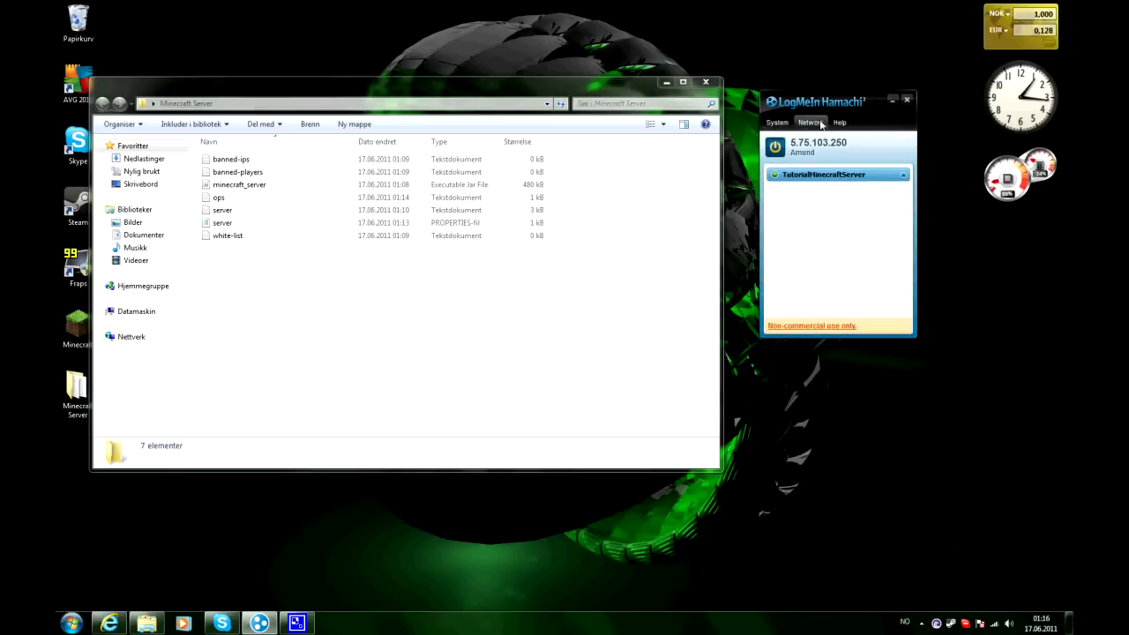
{"action": "mouse_move", "coordinate": [843, 215]}
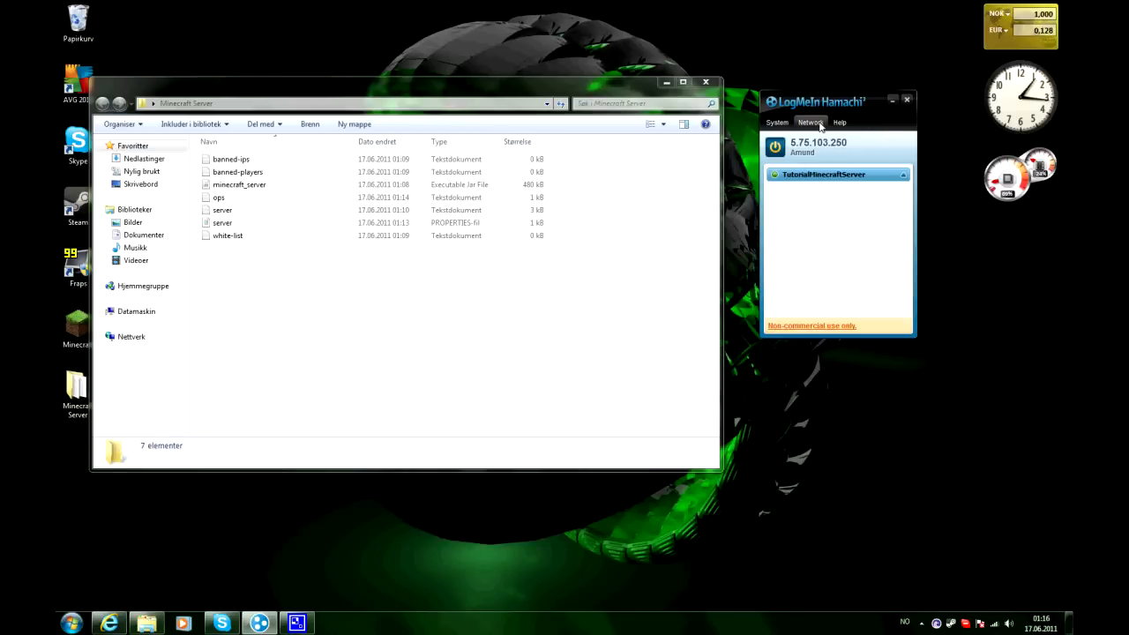
Step: Open Hamachi's Network menu showing the create and join options
{"action": "left_click", "coordinate": [810, 122]}
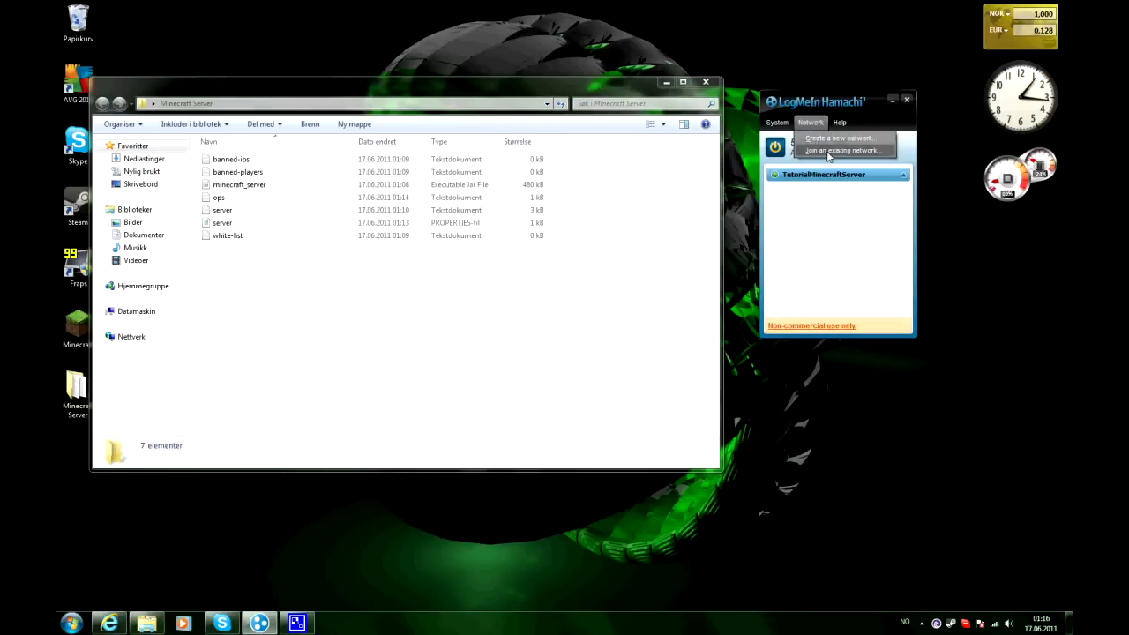
Step: Join the existing TutorialMinecraftServer network with its ID and password
{"action": "left_click", "coordinate": [843, 150]}
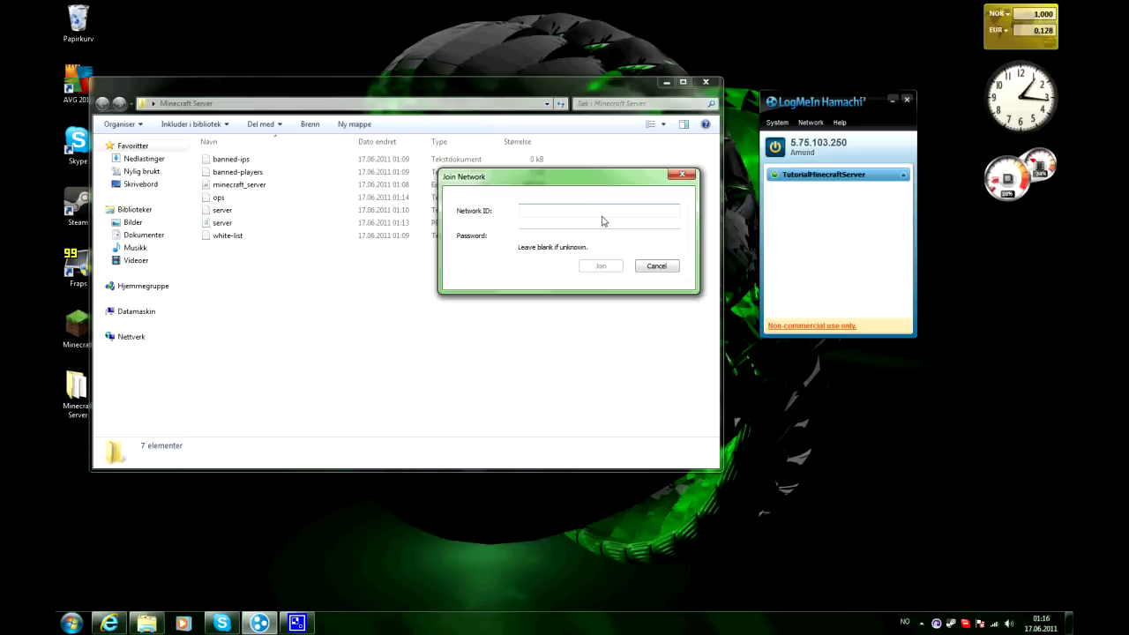
{"action": "type", "text": "T"}
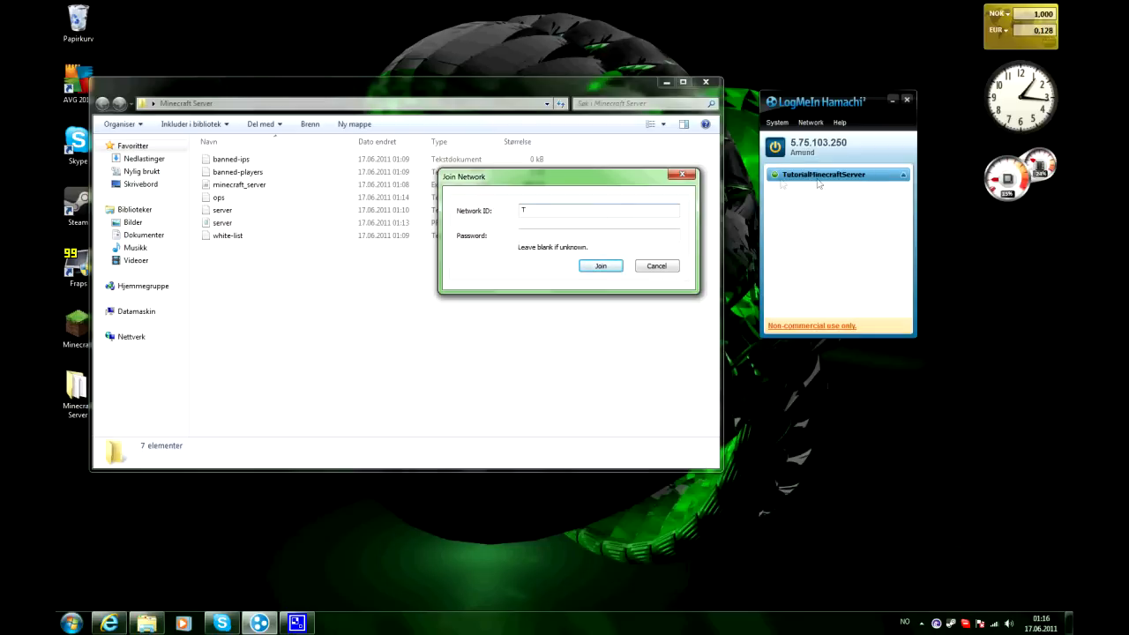
{"action": "type", "text": "utol"}
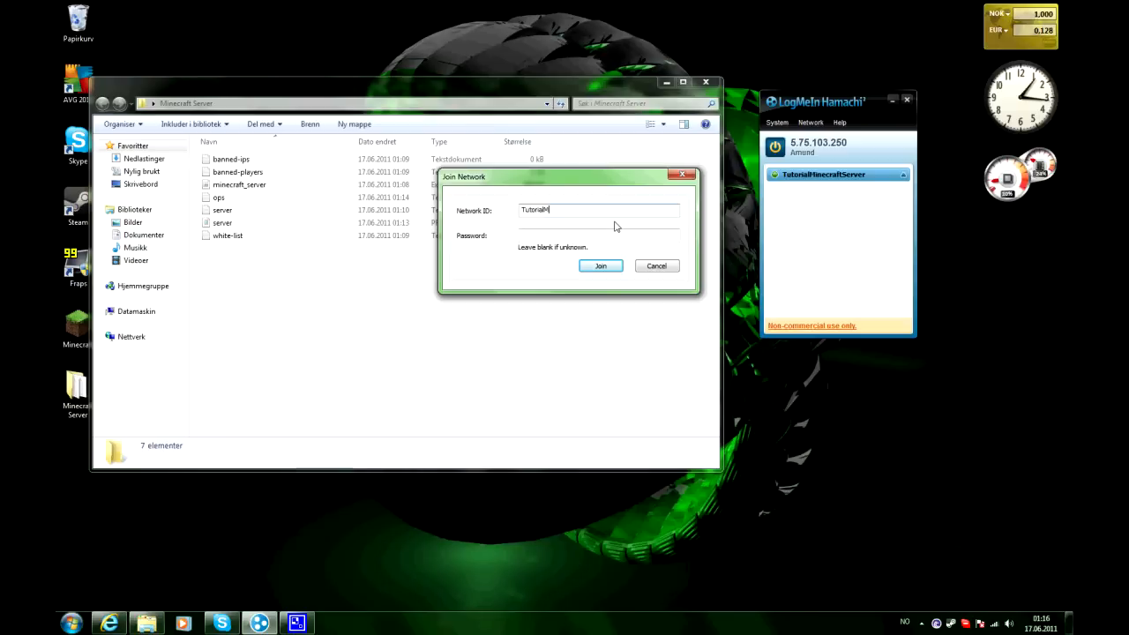
{"action": "type", "text": "inecraftSer"}
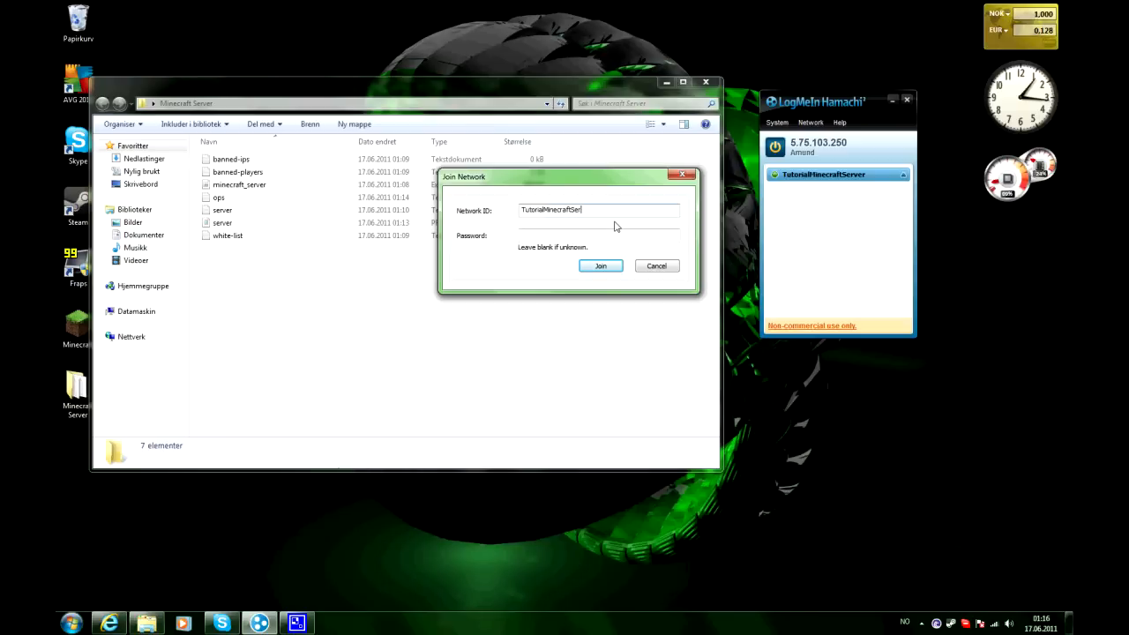
{"action": "type", "text": "••••"}
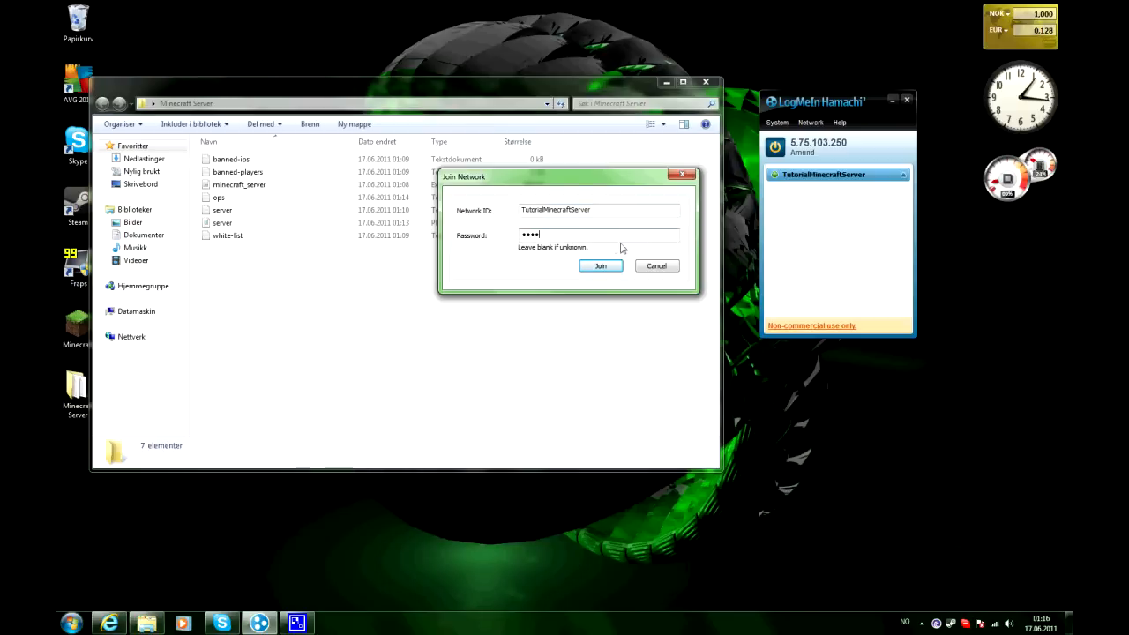
{"action": "left_click", "coordinate": [599, 267]}
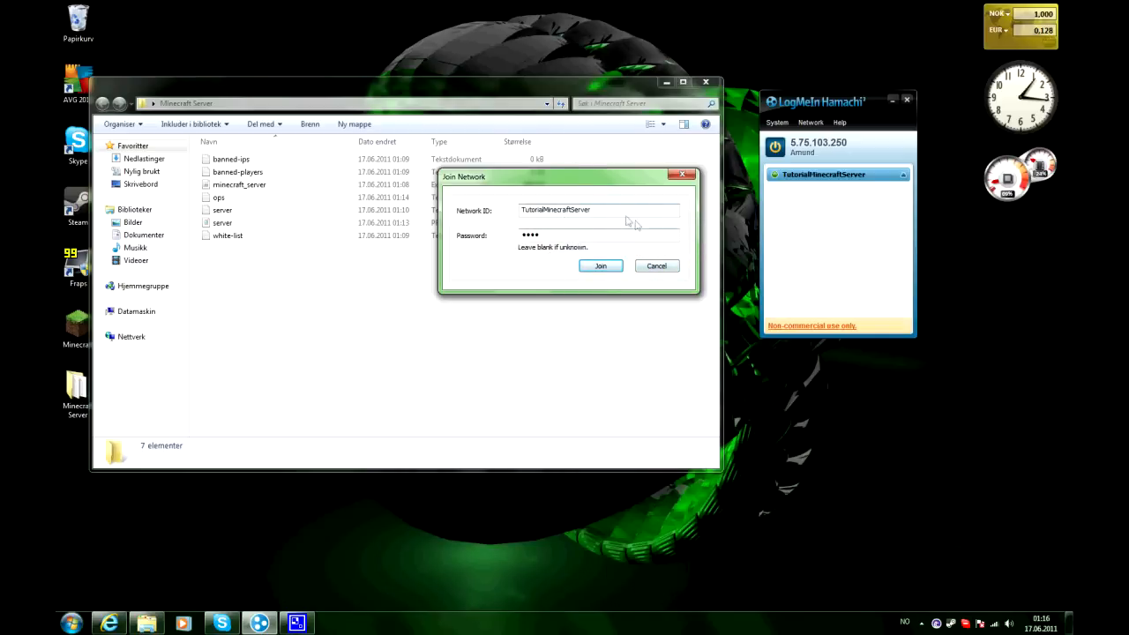
{"action": "left_click", "coordinate": [656, 264]}
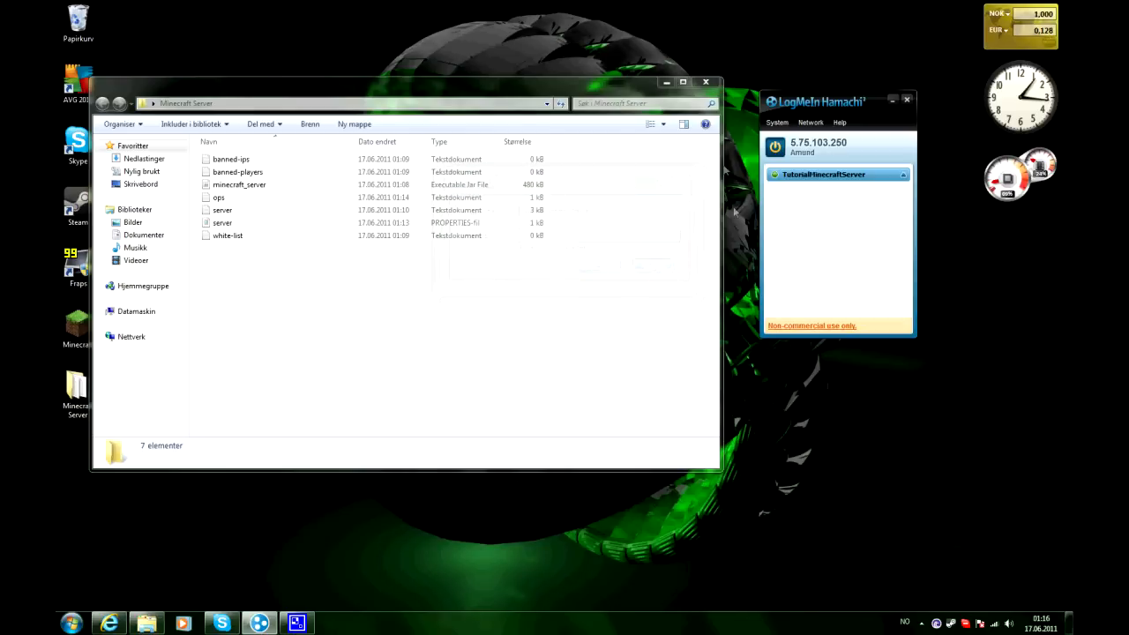
{"action": "mouse_move", "coordinate": [827, 174]}
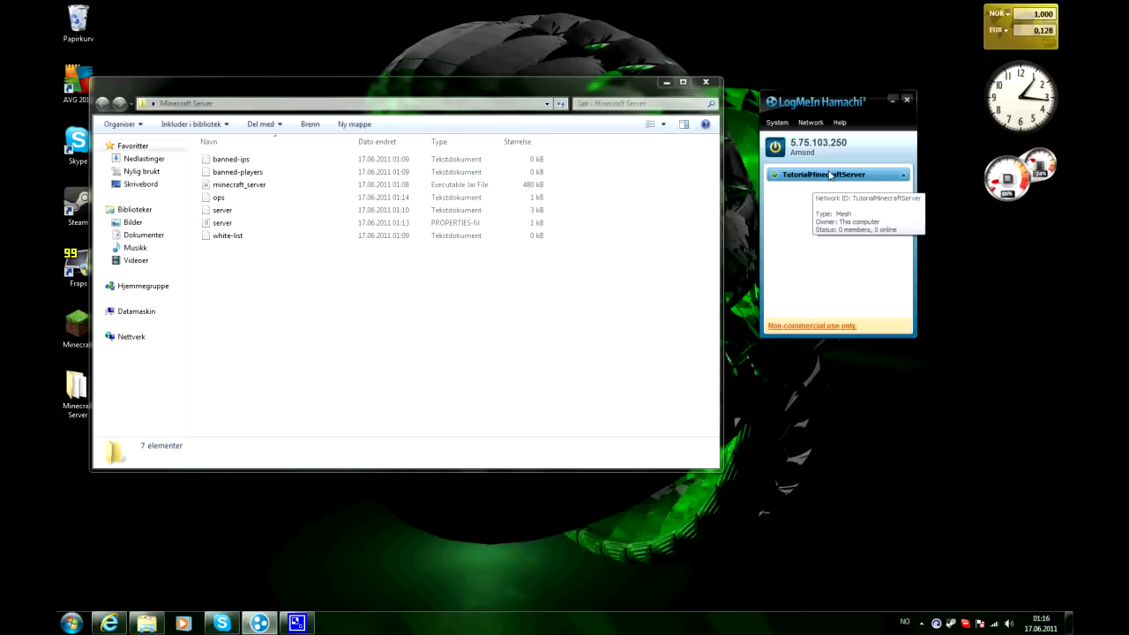
{"action": "mouse_move", "coordinate": [853, 194]}
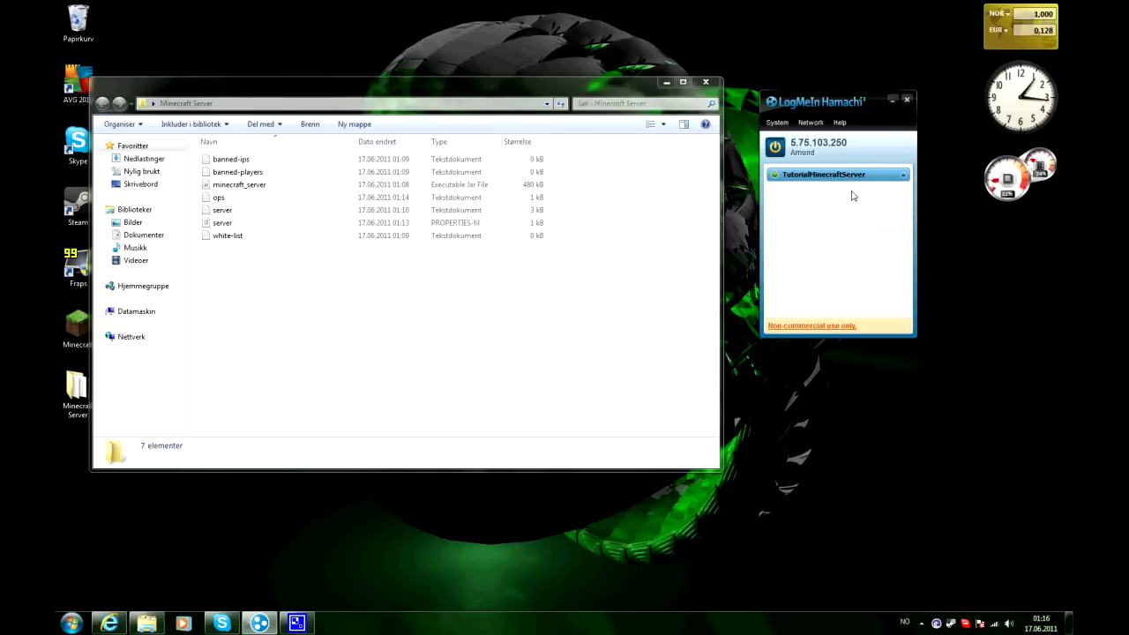
{"action": "mouse_move", "coordinate": [793, 205]}
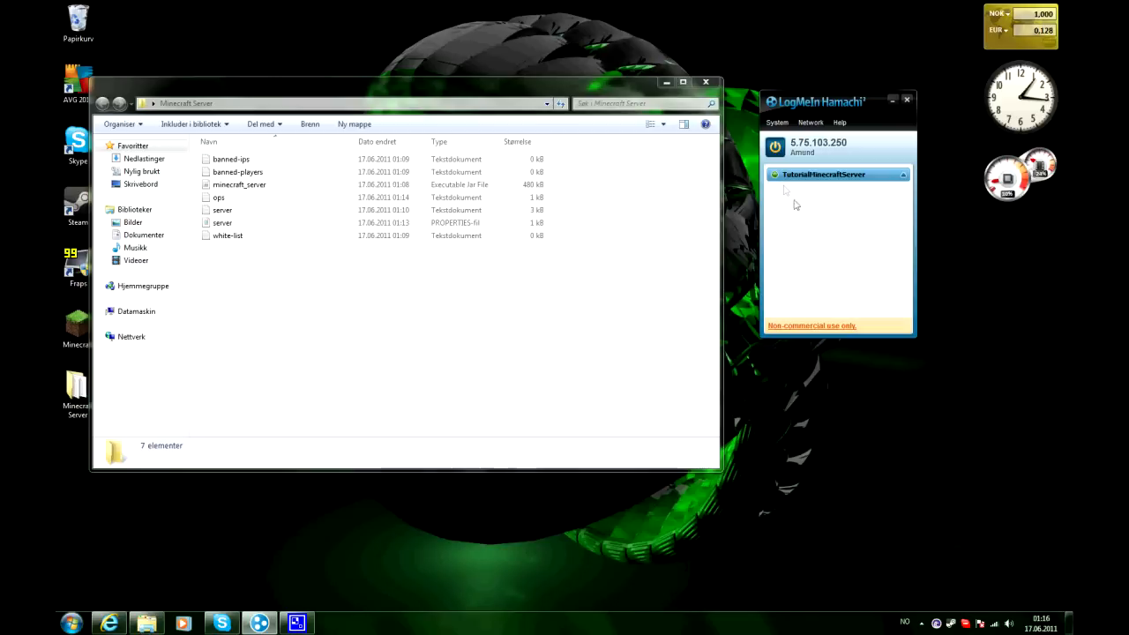
{"action": "mouse_move", "coordinate": [885, 240]}
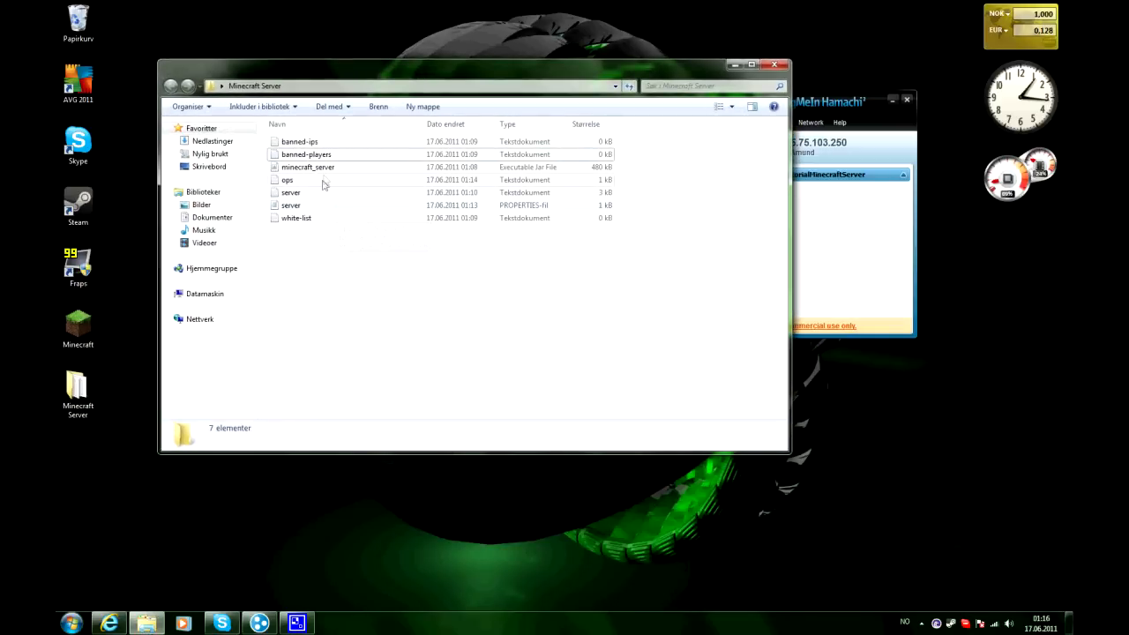
{"action": "mouse_move", "coordinate": [349, 174]}
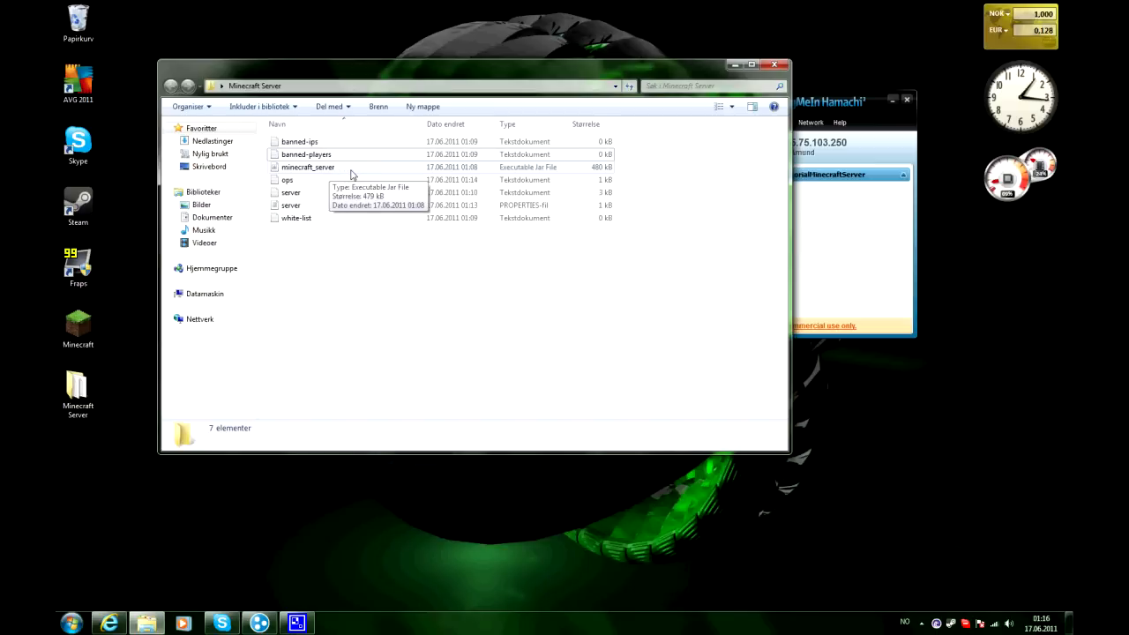
Step: Launch minecraft_server from the Minecraft Server folder
{"action": "double_click", "coordinate": [307, 166]}
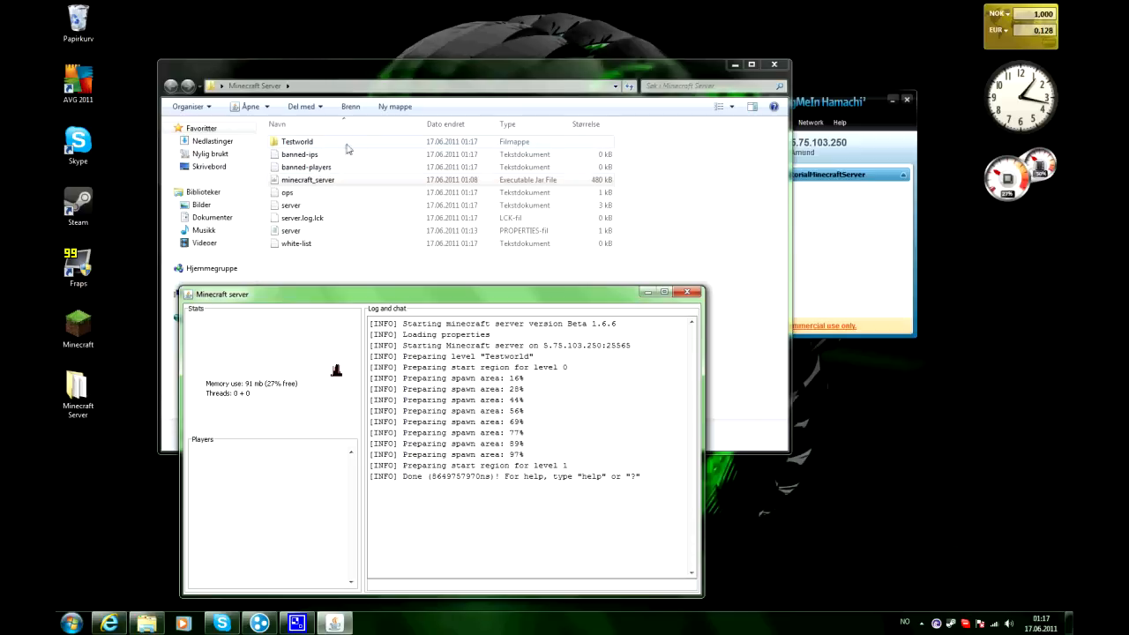
{"action": "mouse_move", "coordinate": [374, 138]}
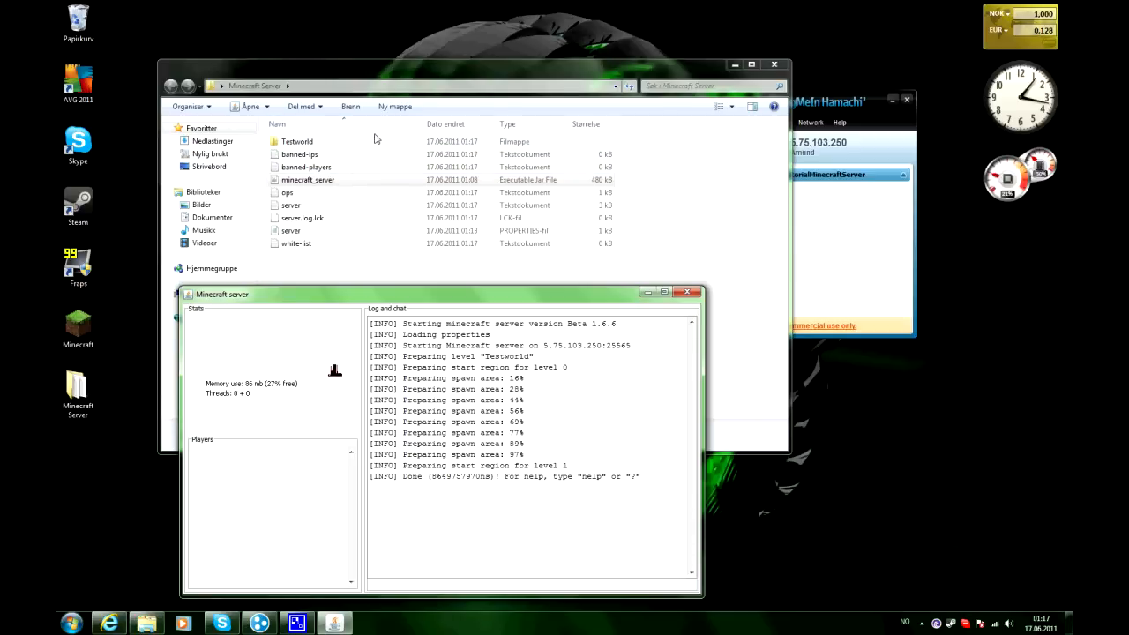
Step: Arrange the server windows and start the Minecraft launcher from the desktop
{"action": "left_click", "coordinate": [296, 141]}
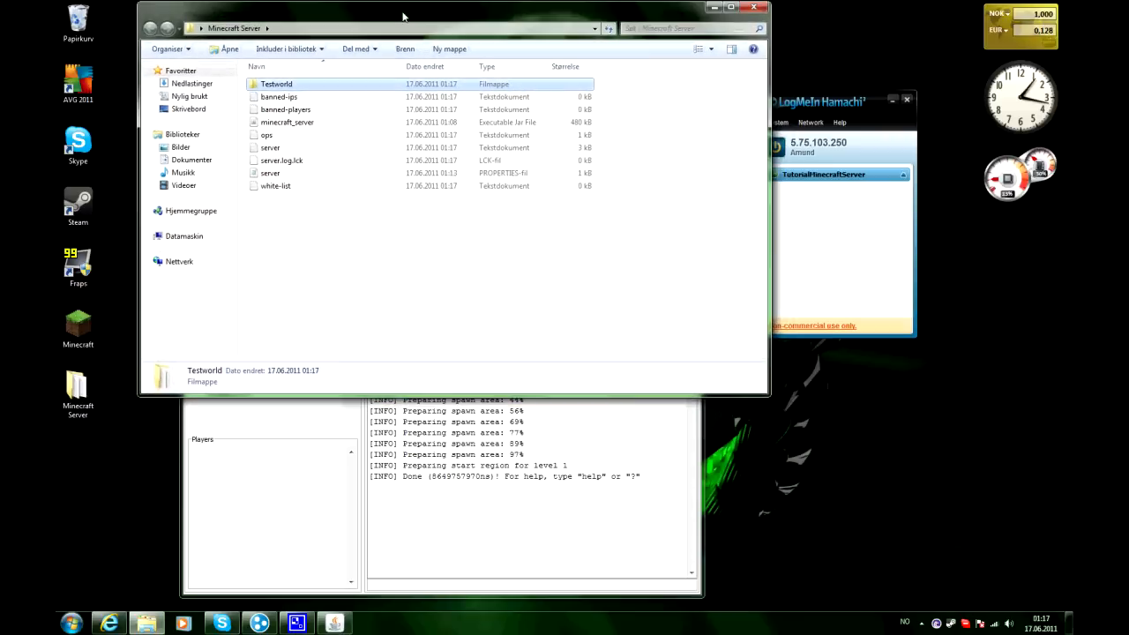
{"action": "mouse_move", "coordinate": [316, 388]}
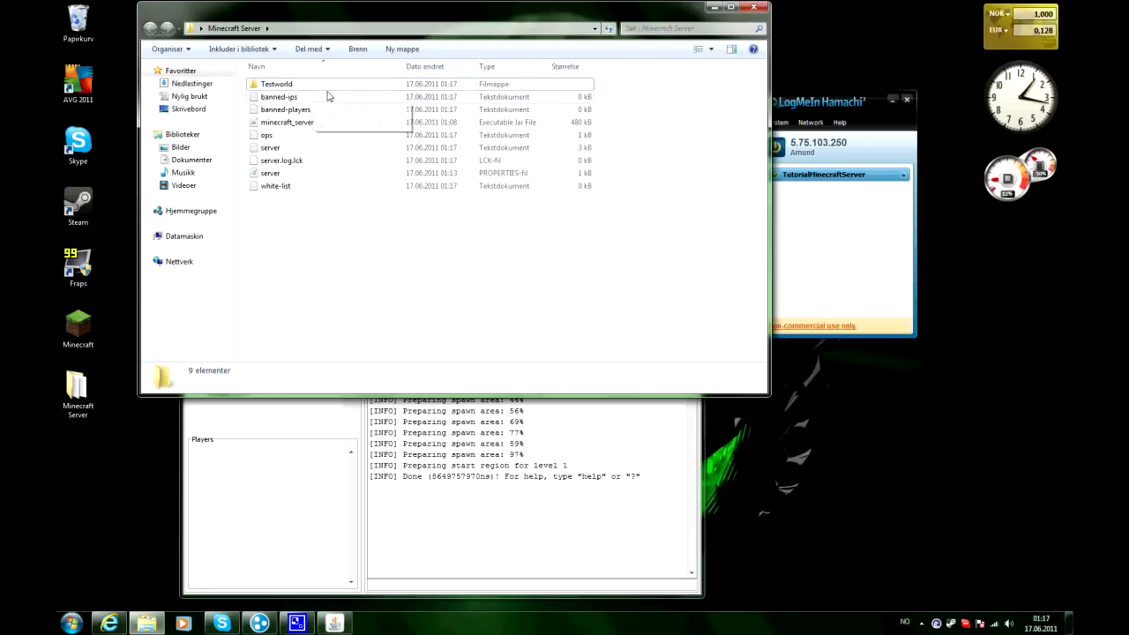
{"action": "mouse_move", "coordinate": [363, 145]}
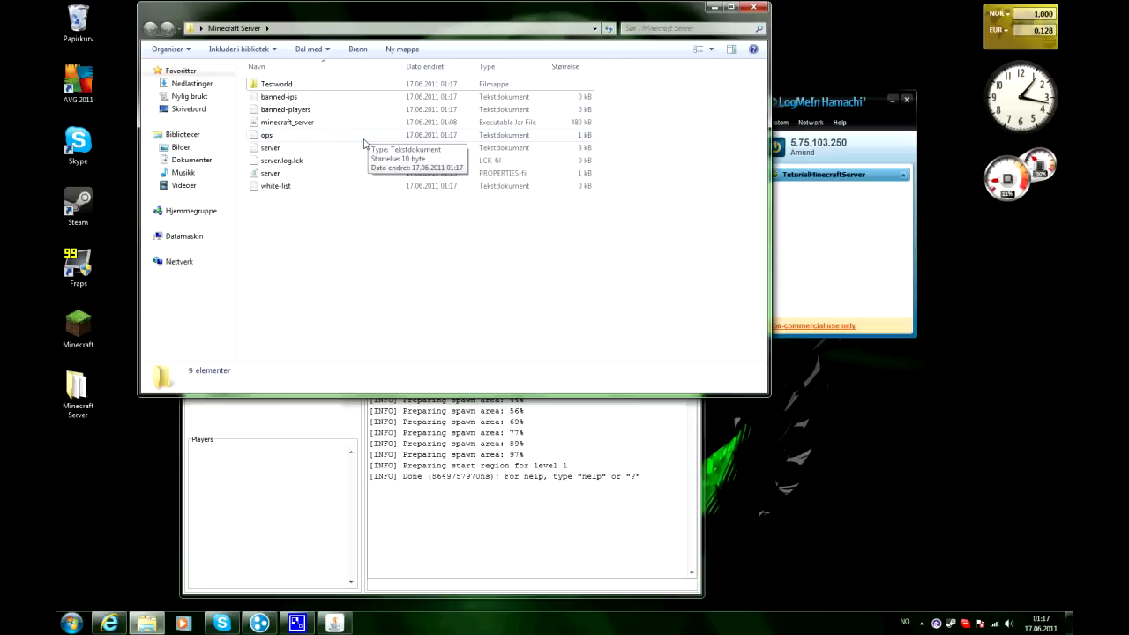
{"action": "mouse_move", "coordinate": [358, 150]}
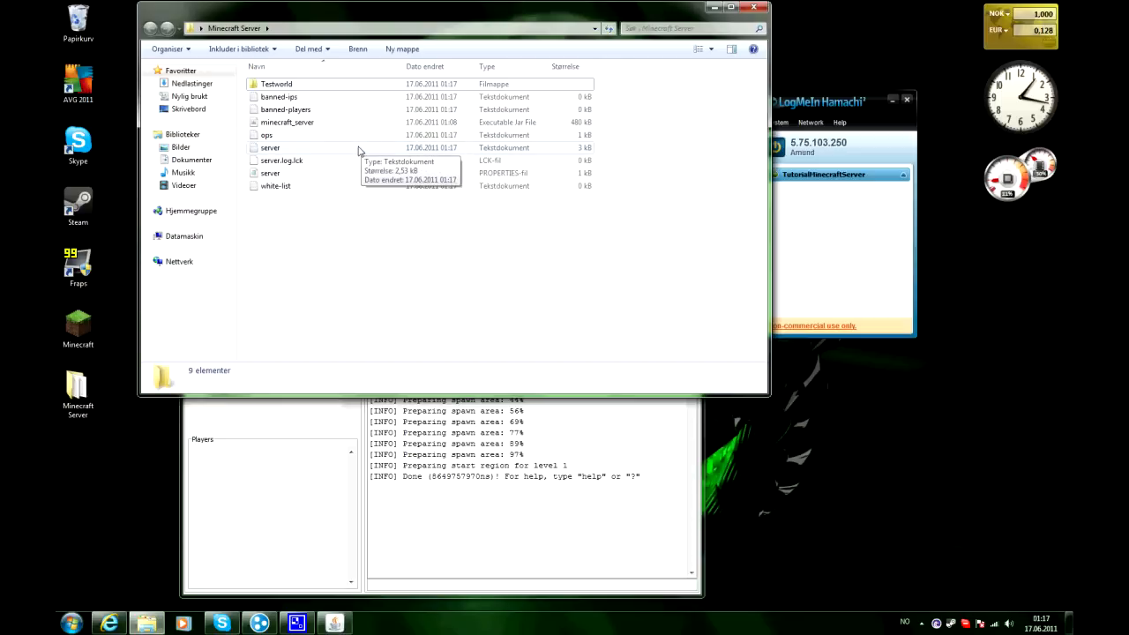
{"action": "mouse_move", "coordinate": [444, 271]}
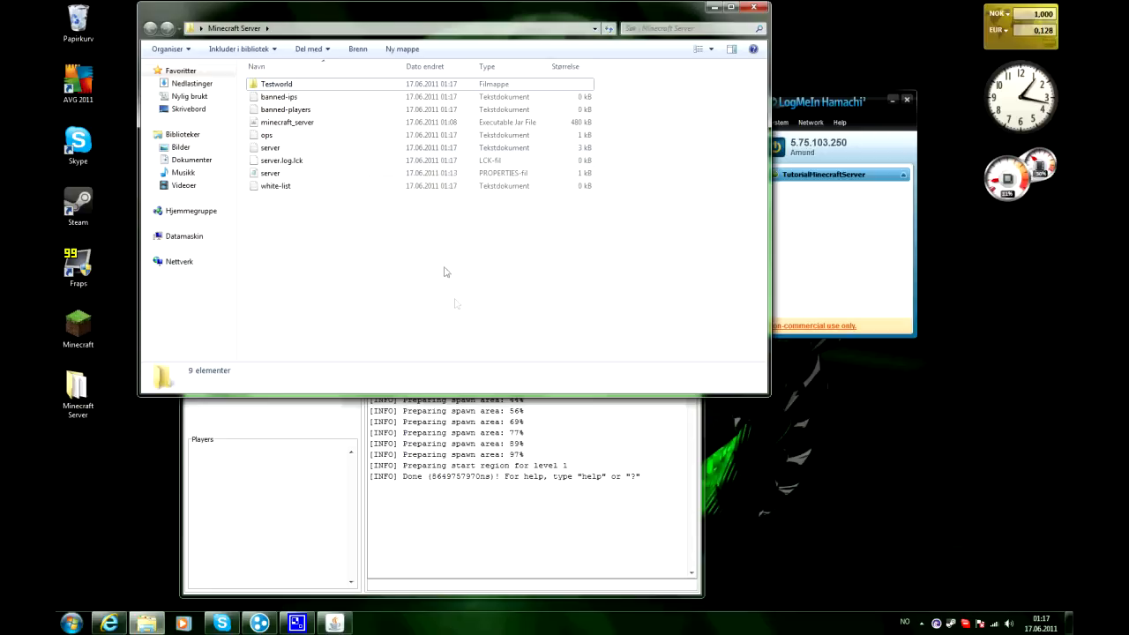
{"action": "mouse_move", "coordinate": [283, 258]}
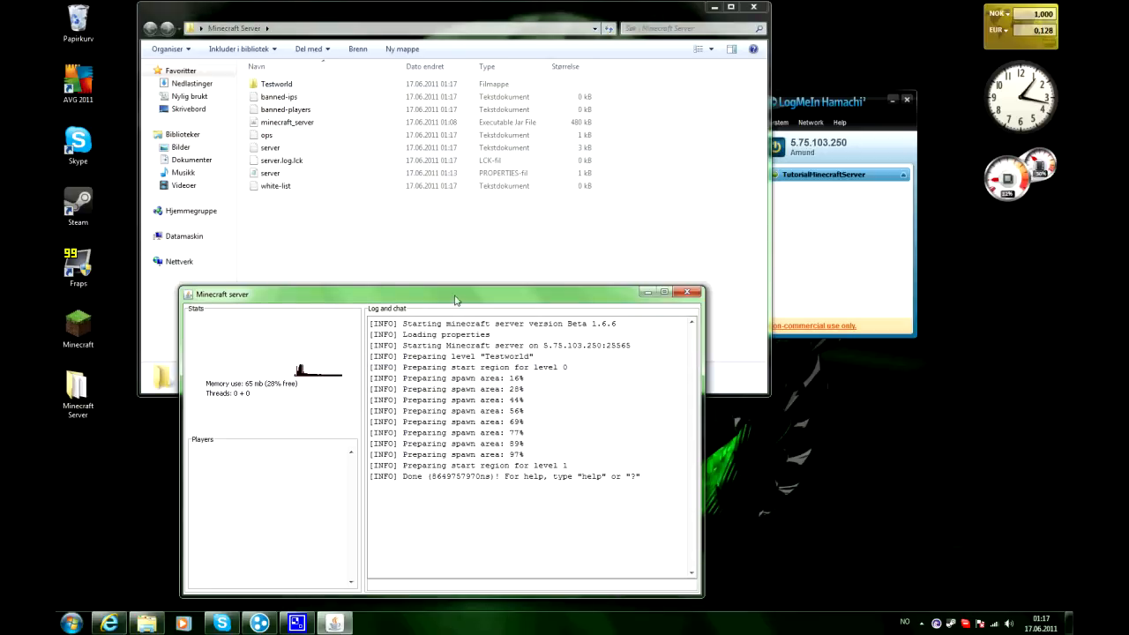
{"action": "left_click_drag", "start_coordinate": [455, 292], "coordinate": [473, 158]}
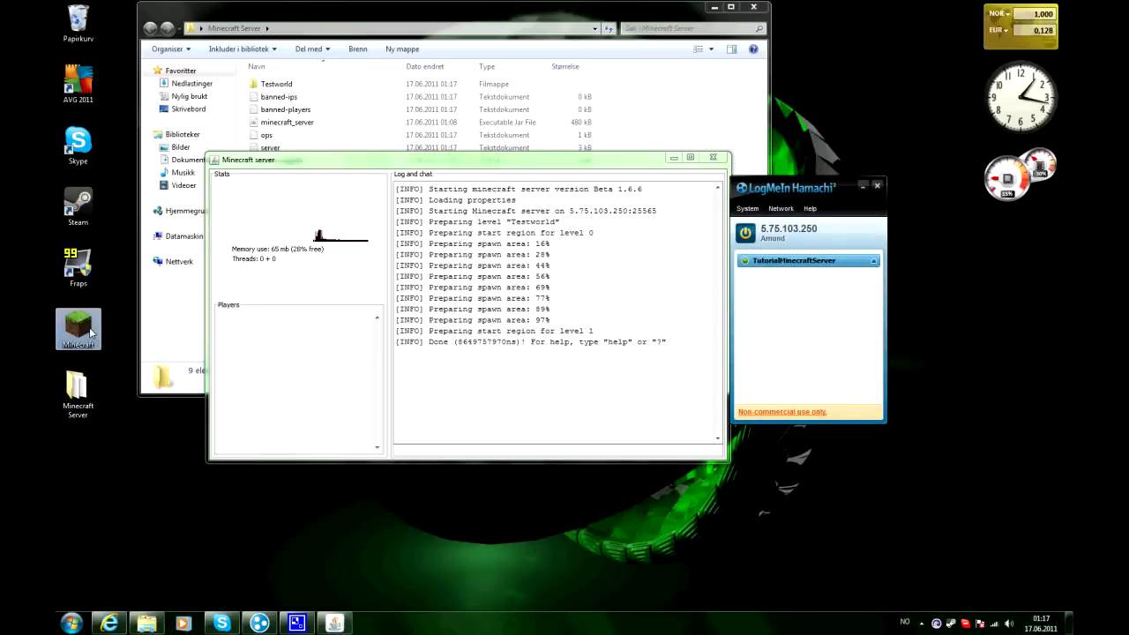
{"action": "double_click", "coordinate": [78, 332]}
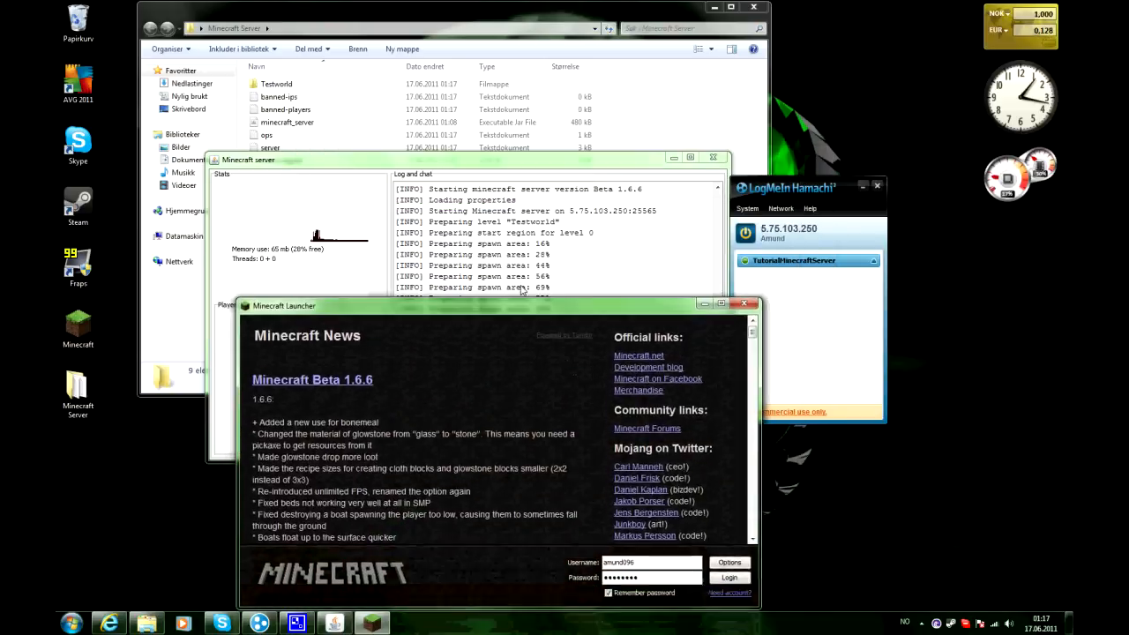
Step: Log in, go to Multiplayer and connect to the server at Hamachi address 5.75.103.250
{"action": "left_click", "coordinate": [728, 577]}
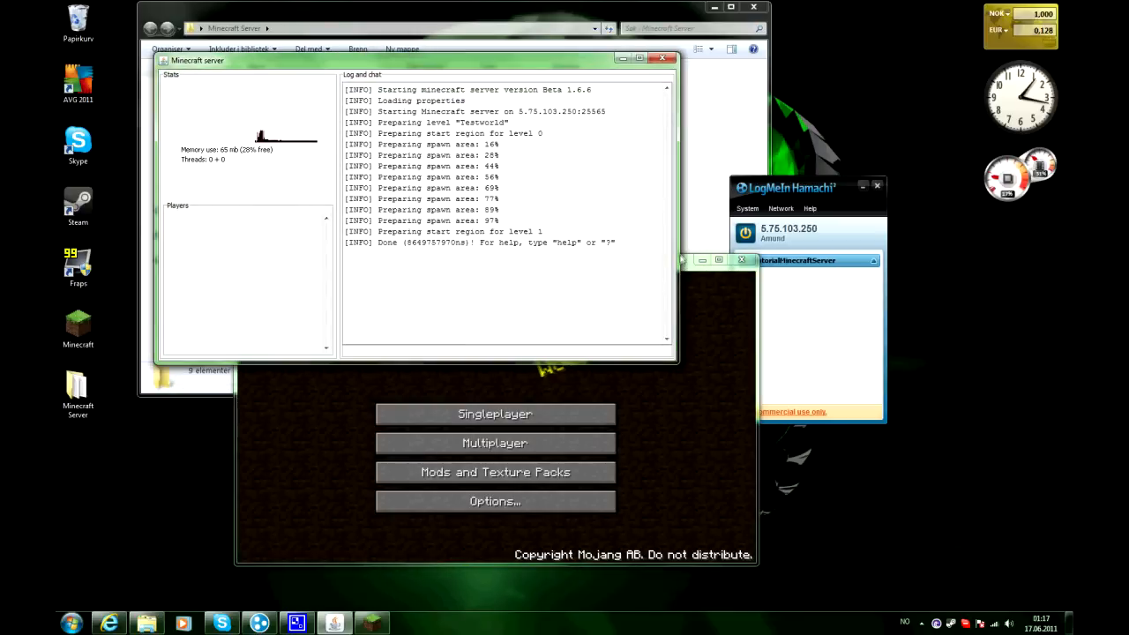
{"action": "left_click", "coordinate": [494, 442]}
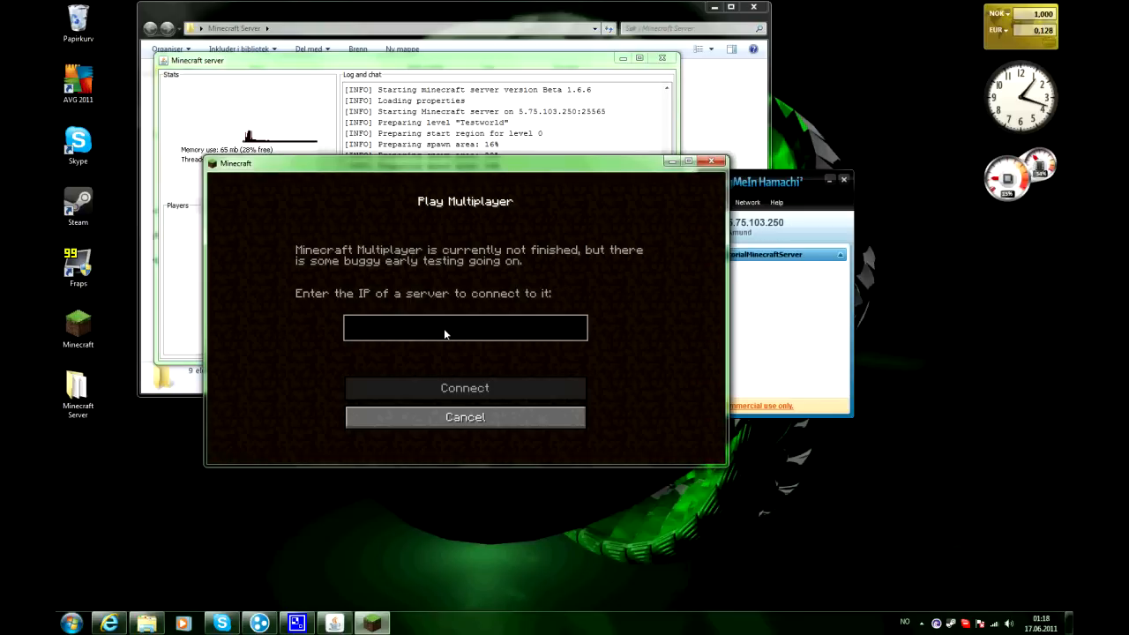
{"action": "type", "text": "5.7"}
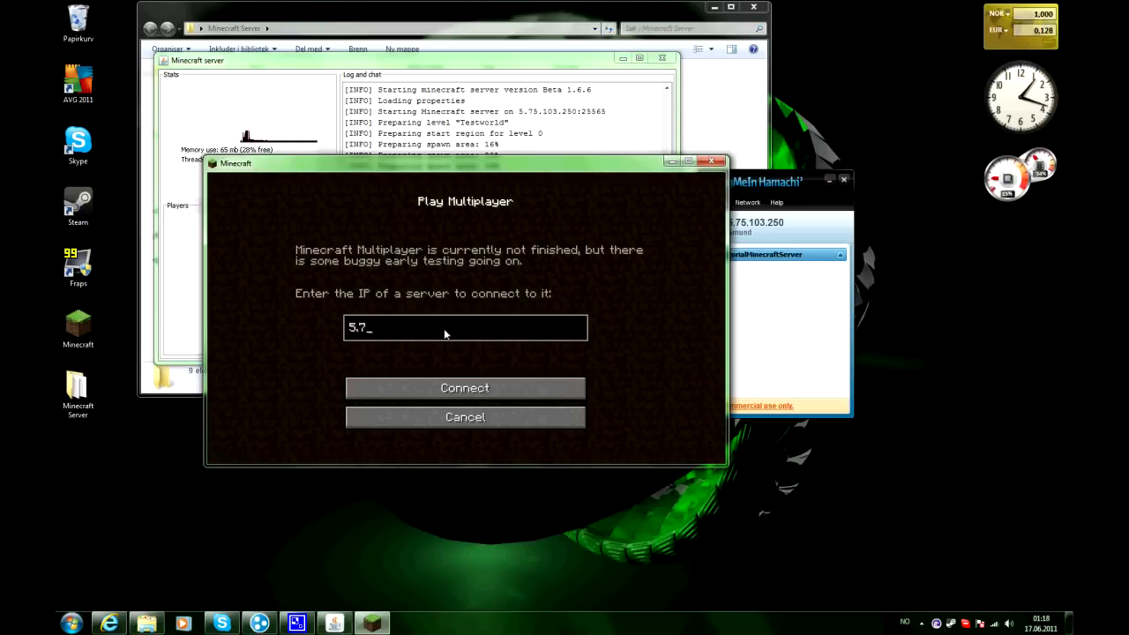
{"action": "type", "text": "5.10"}
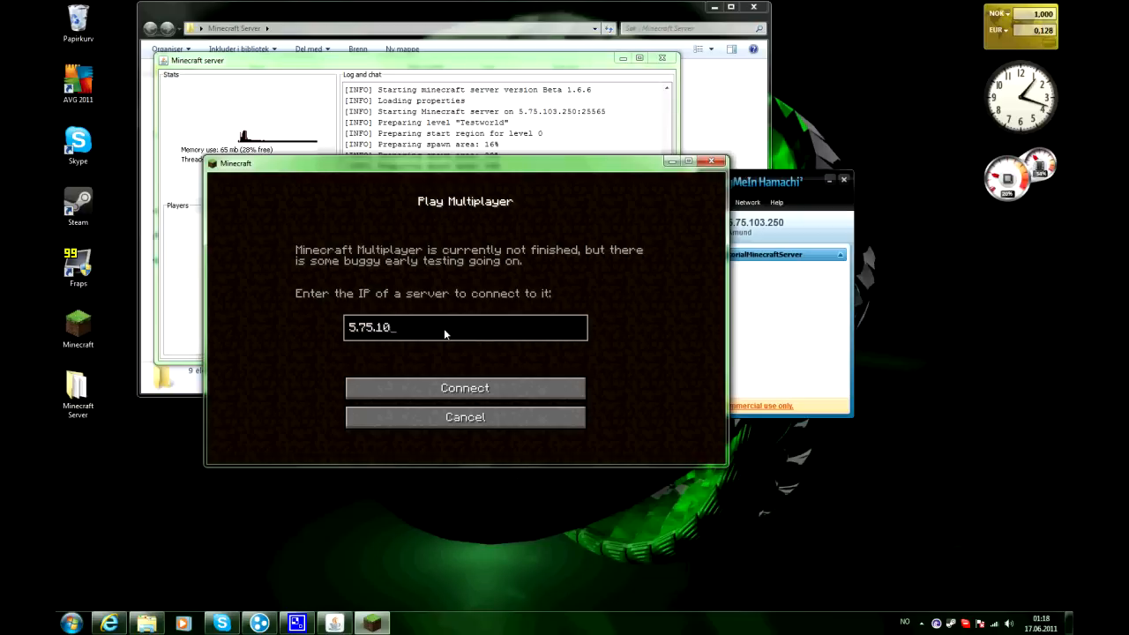
{"action": "type", "text": "3.2"}
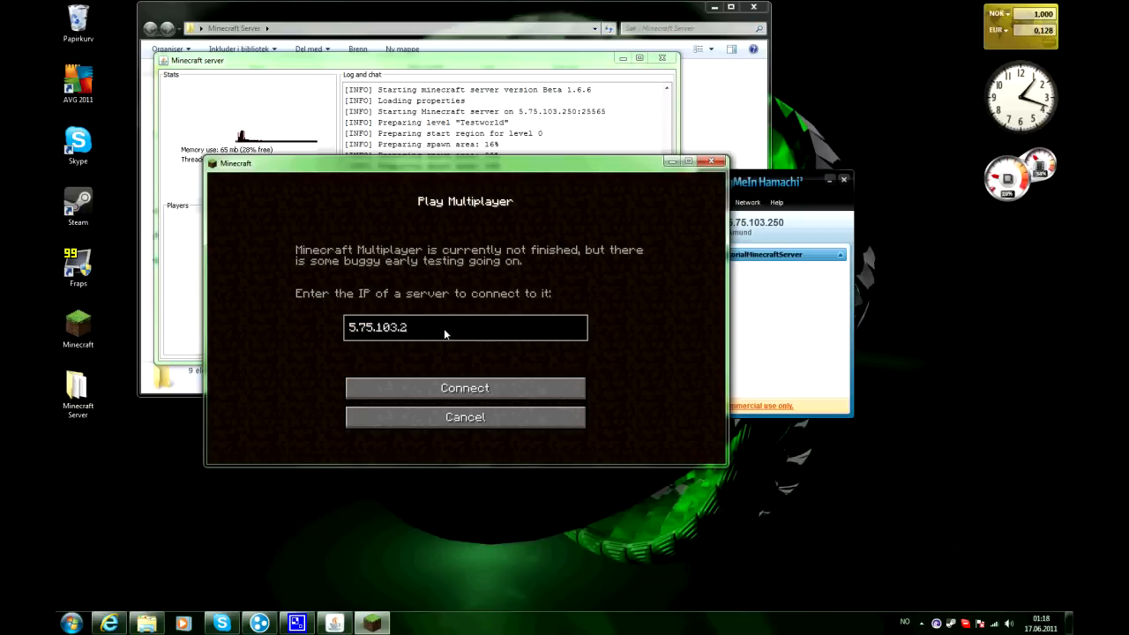
{"action": "type", "text": "50"}
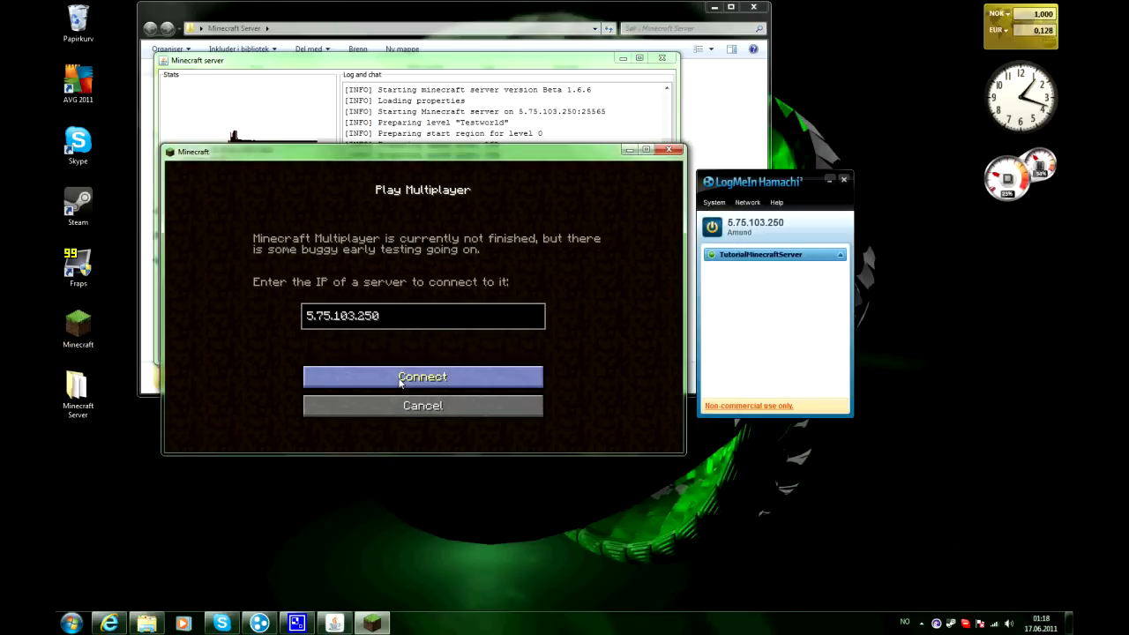
{"action": "left_click", "coordinate": [421, 377]}
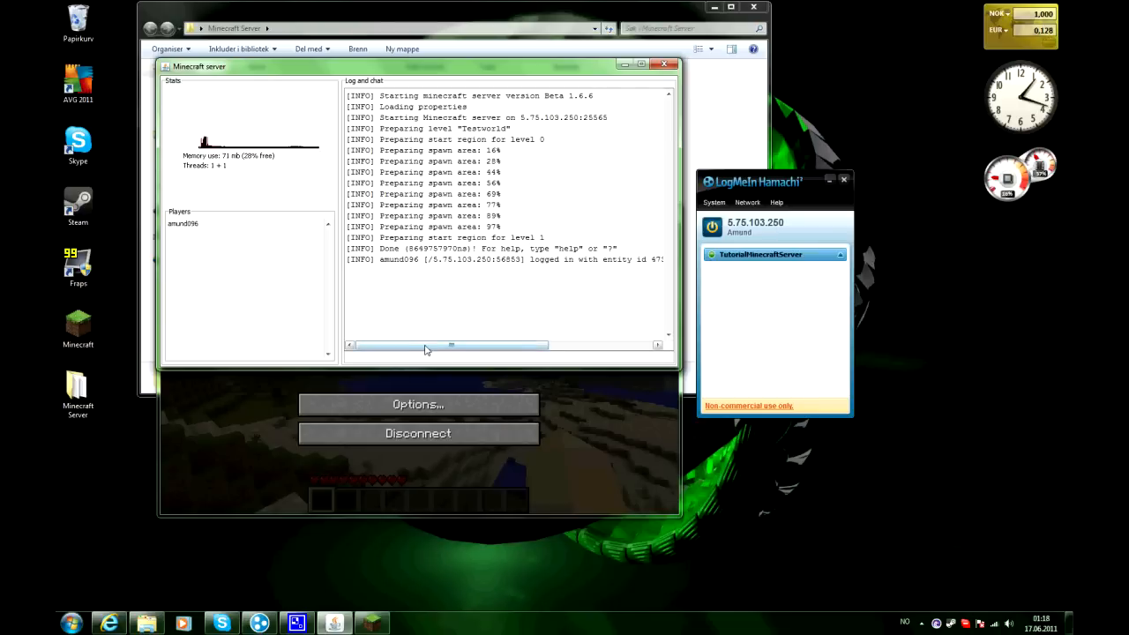
{"action": "left_click_drag", "start_coordinate": [449, 344], "coordinate": [543, 344]}
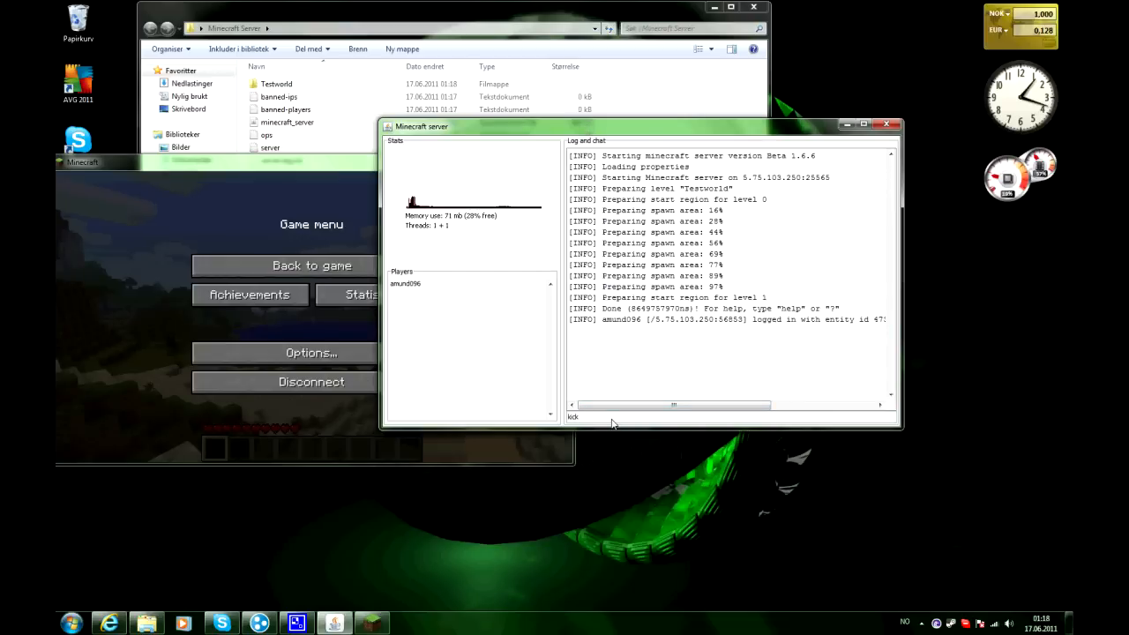
{"action": "type", "text": "amund096"}
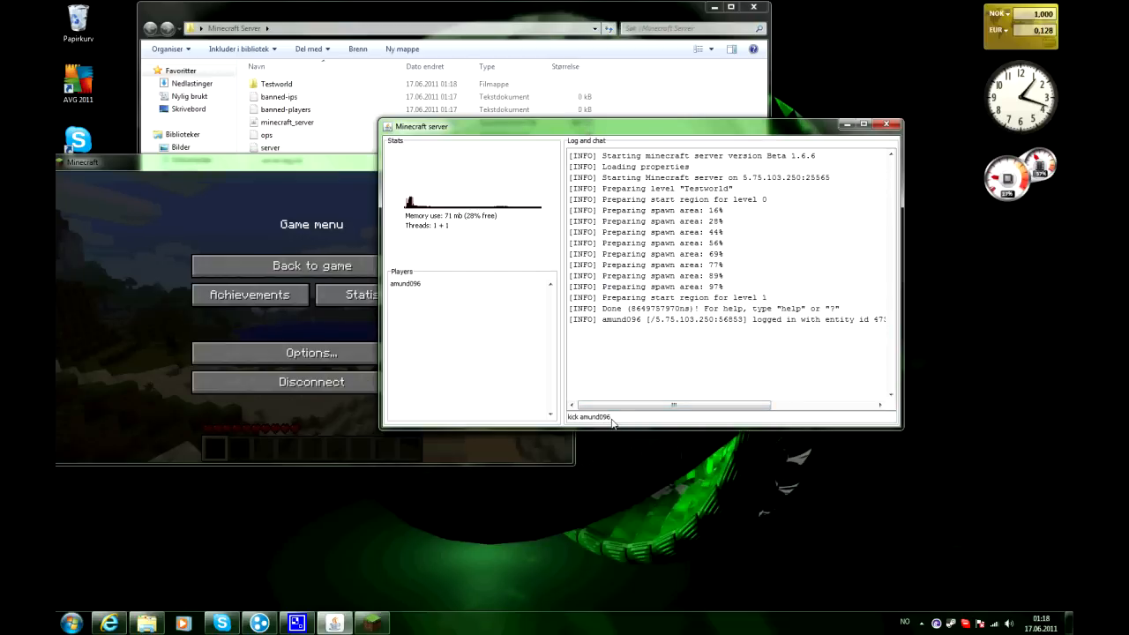
Step: Run 'kick amund096' on the server, then reconnect to it from Multiplayer
{"action": "key", "text": "Return"}
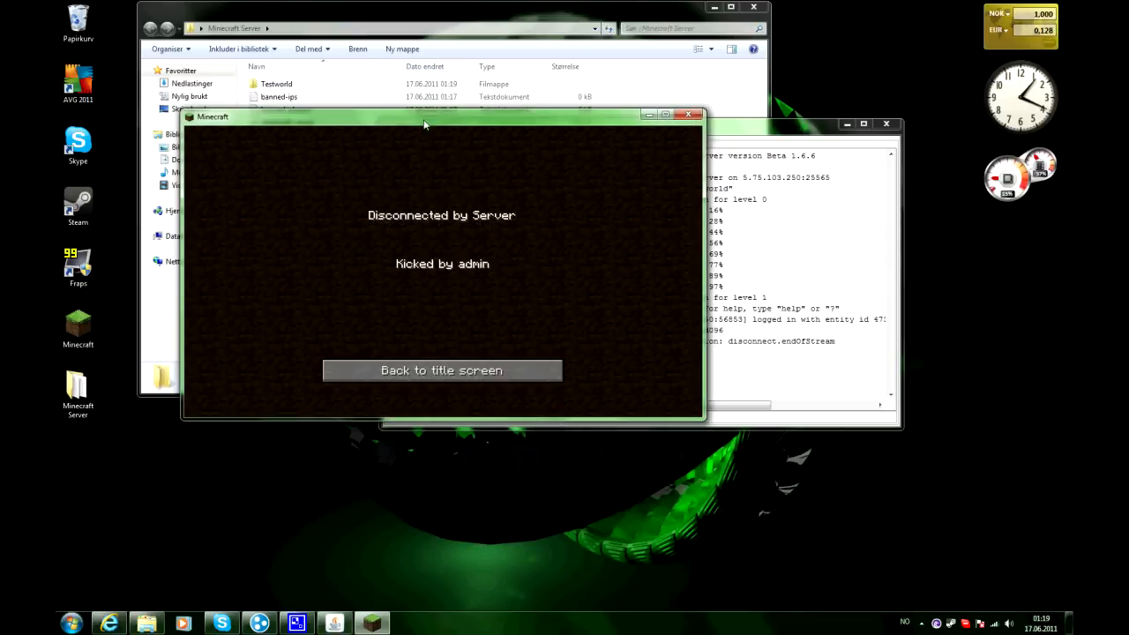
{"action": "left_click", "coordinate": [441, 370]}
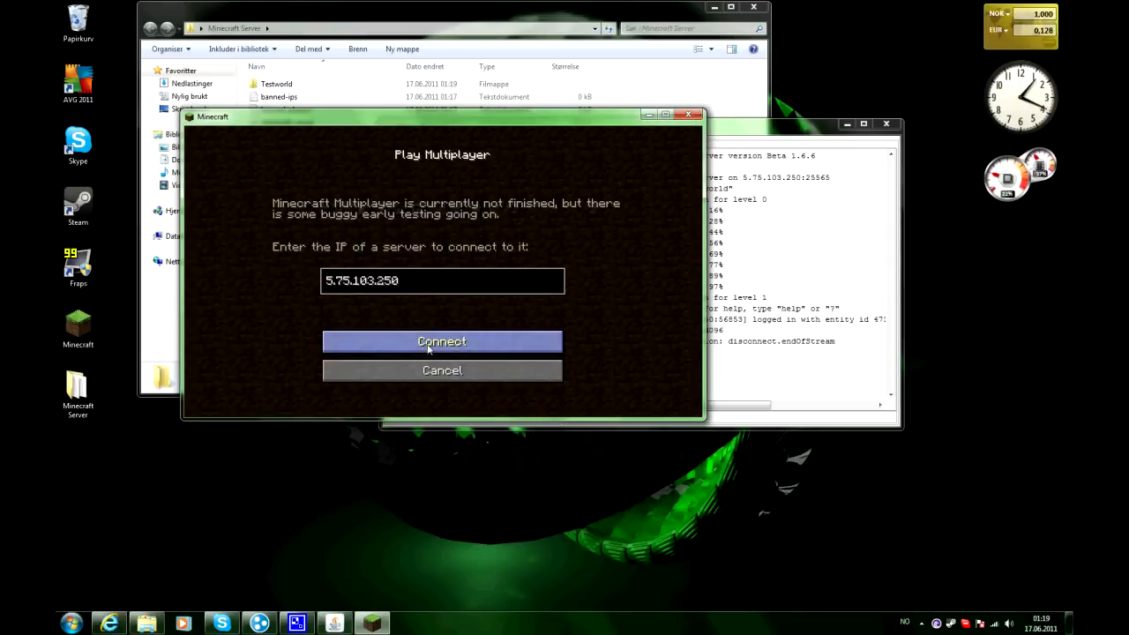
{"action": "left_click", "coordinate": [441, 342]}
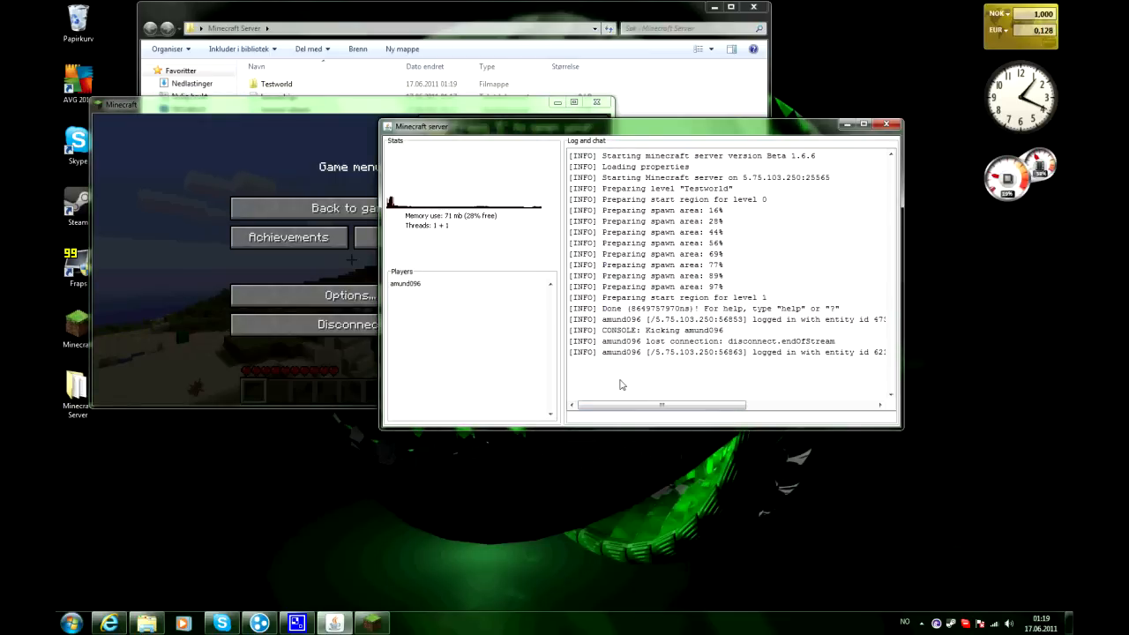
{"action": "type", "text": "ban amun"}
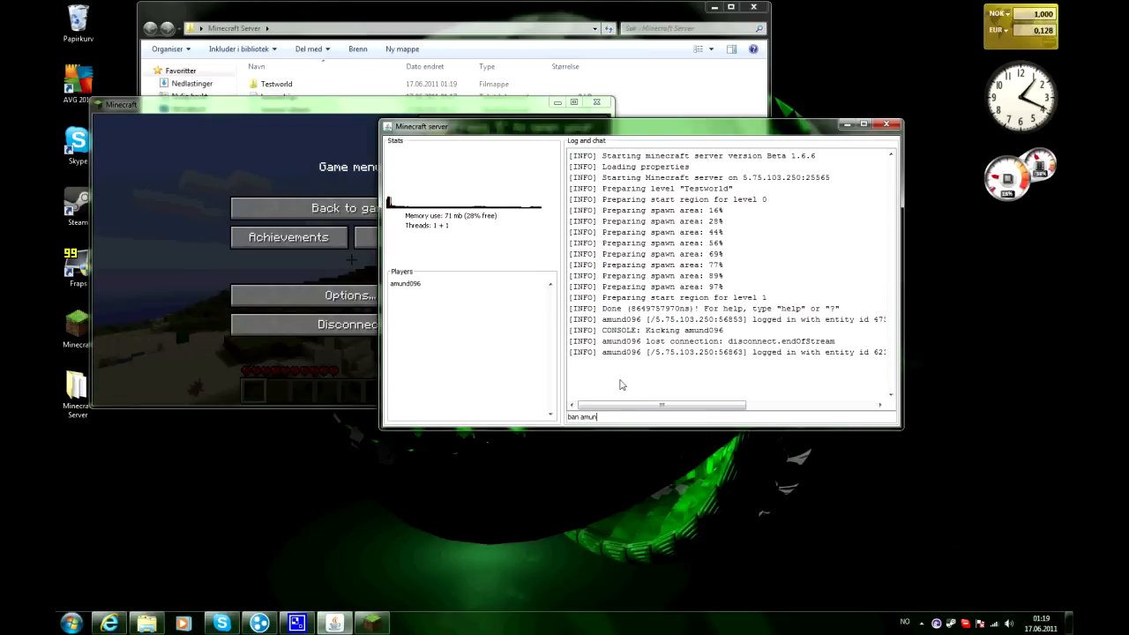
{"action": "key", "text": "Return"}
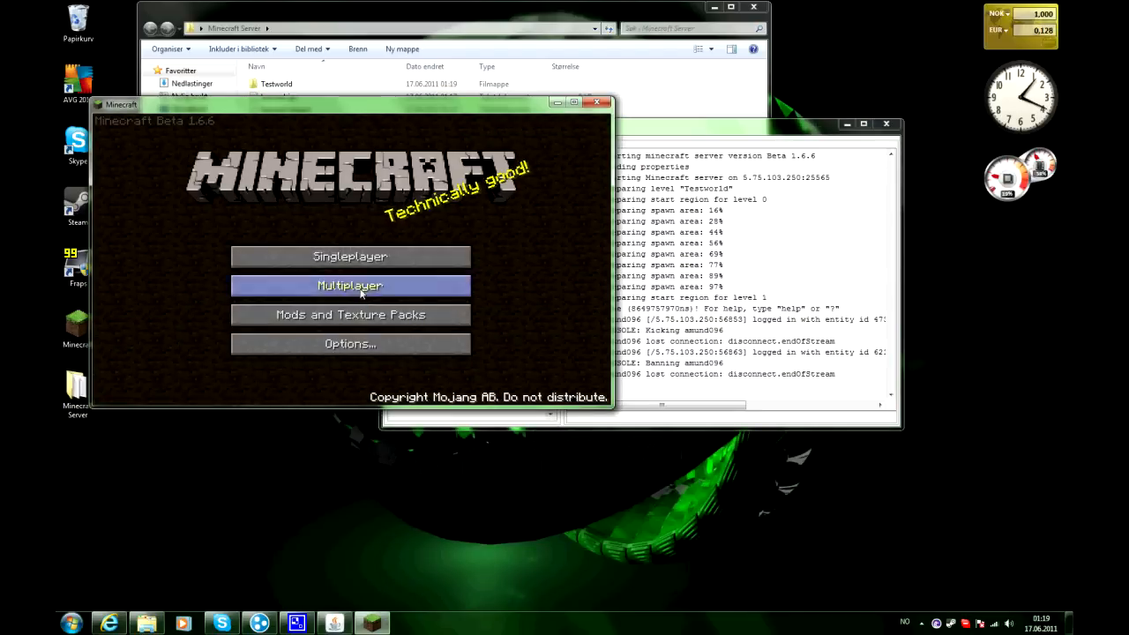
{"action": "left_click", "coordinate": [349, 286]}
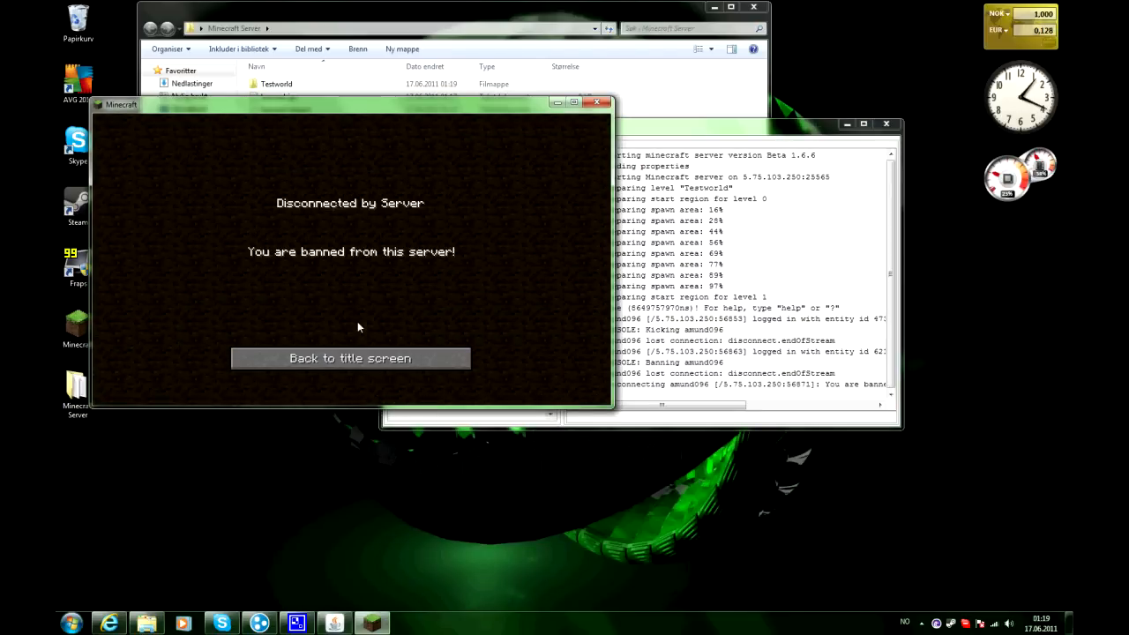
{"action": "mouse_move", "coordinate": [349, 358]}
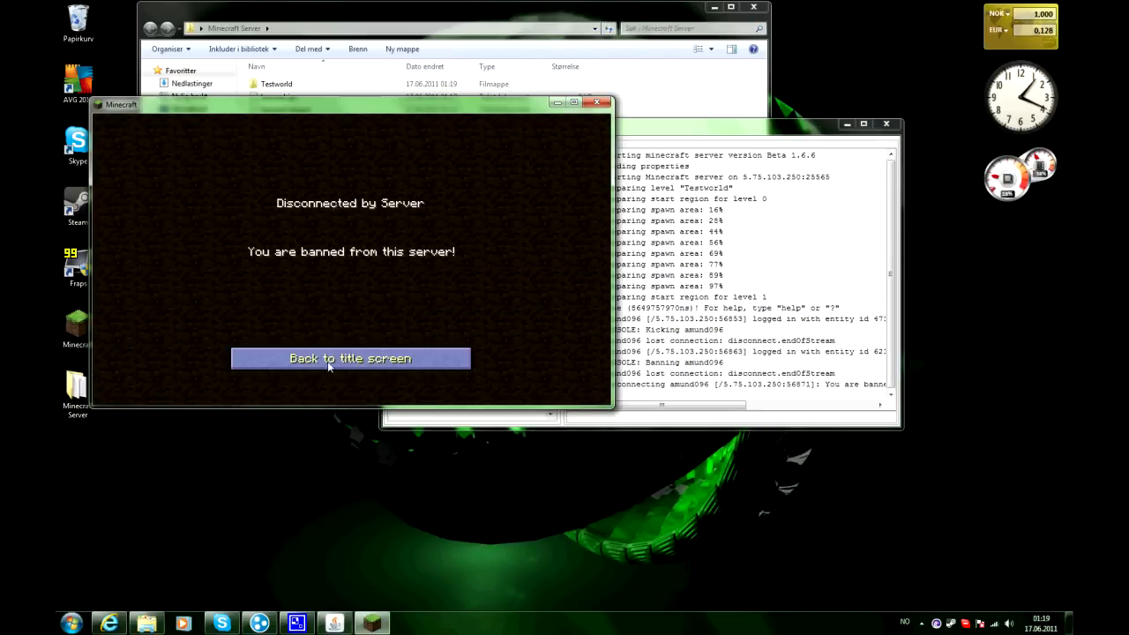
{"action": "left_click", "coordinate": [349, 358]}
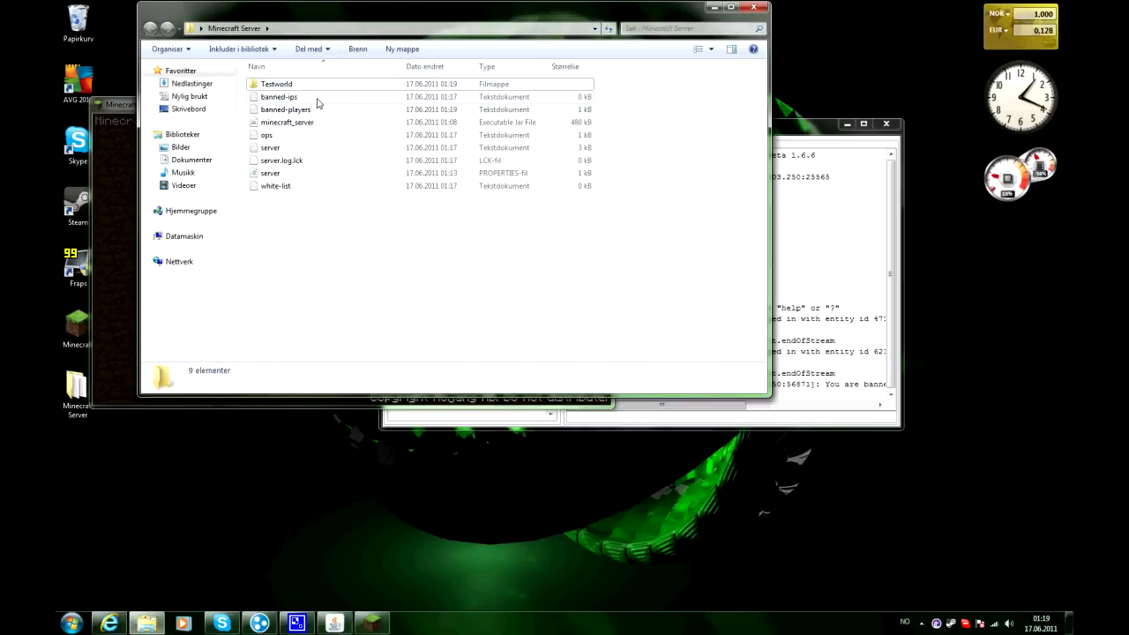
{"action": "double_click", "coordinate": [286, 109]}
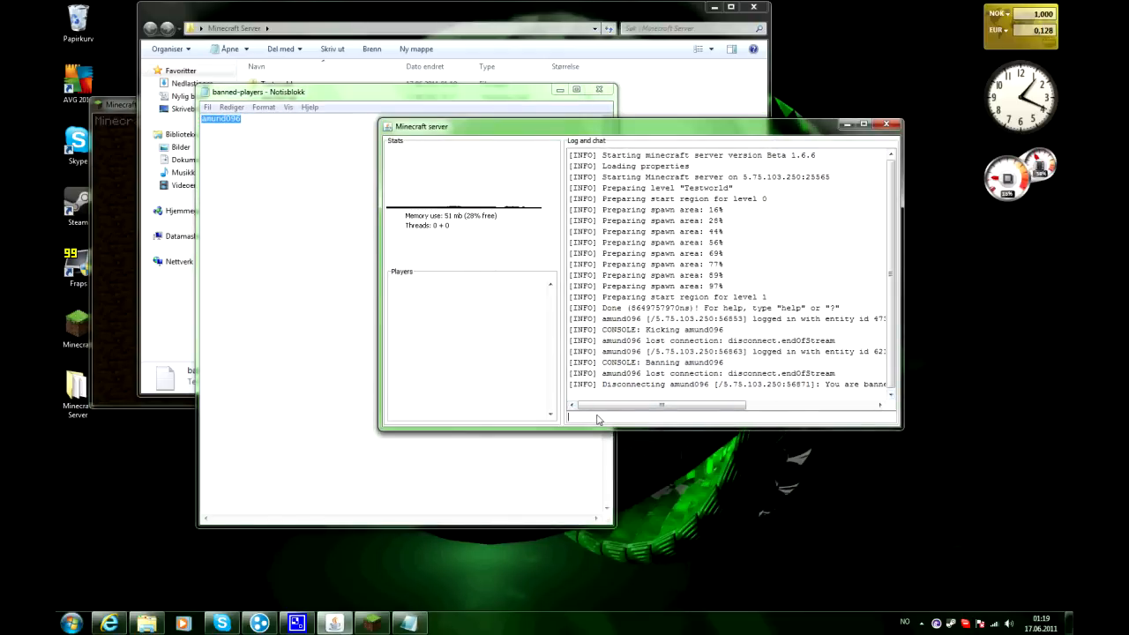
Step: Run 'pardon amund096' in the server console and reopen banned-players.txt to confirm it is empty
{"action": "type", "text": "pardo"}
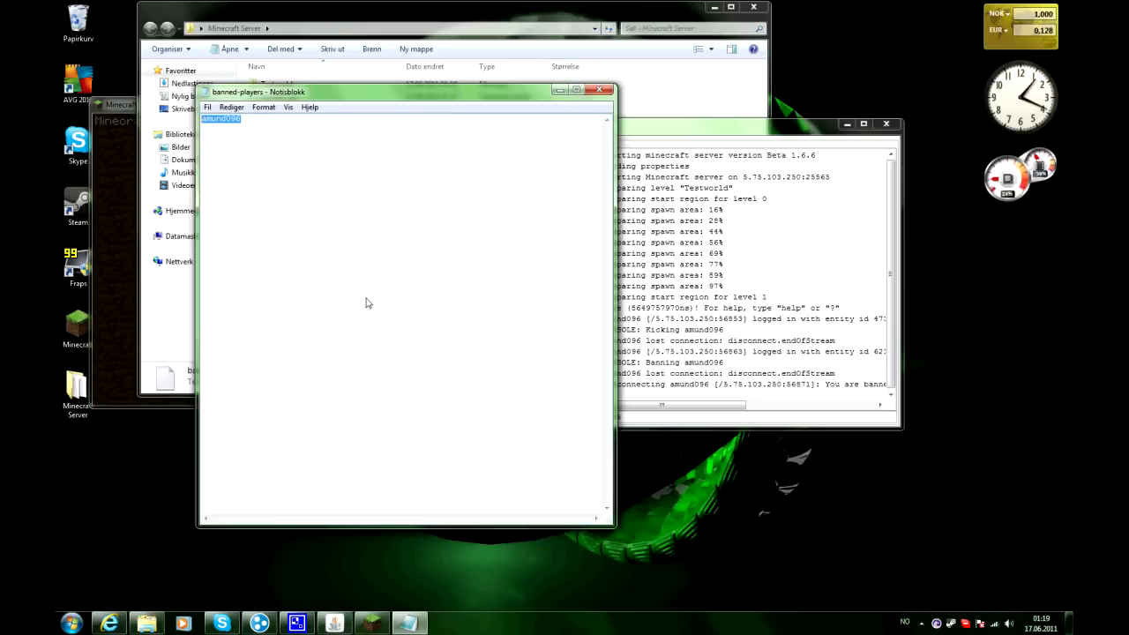
{"action": "mouse_move", "coordinate": [304, 208]}
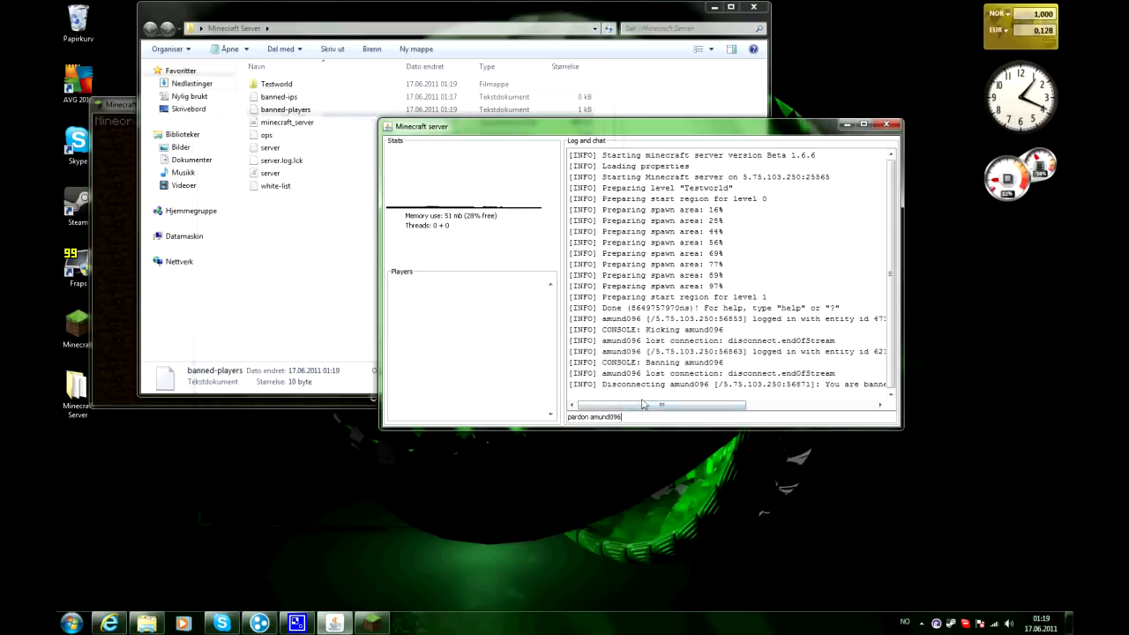
{"action": "key", "text": "Return"}
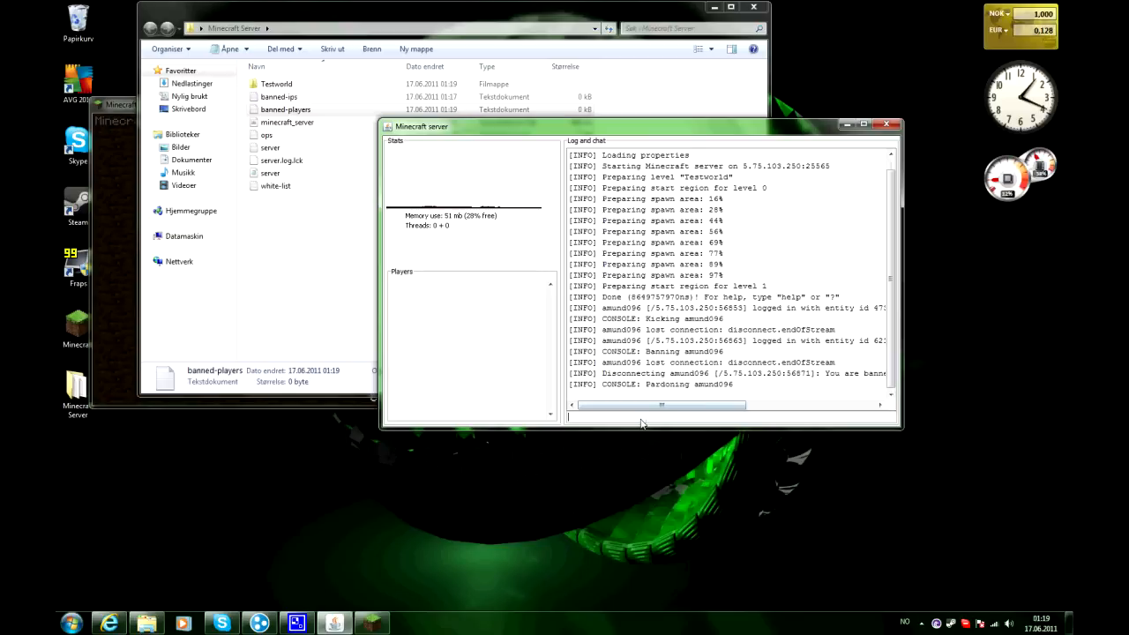
{"action": "mouse_move", "coordinate": [335, 67]}
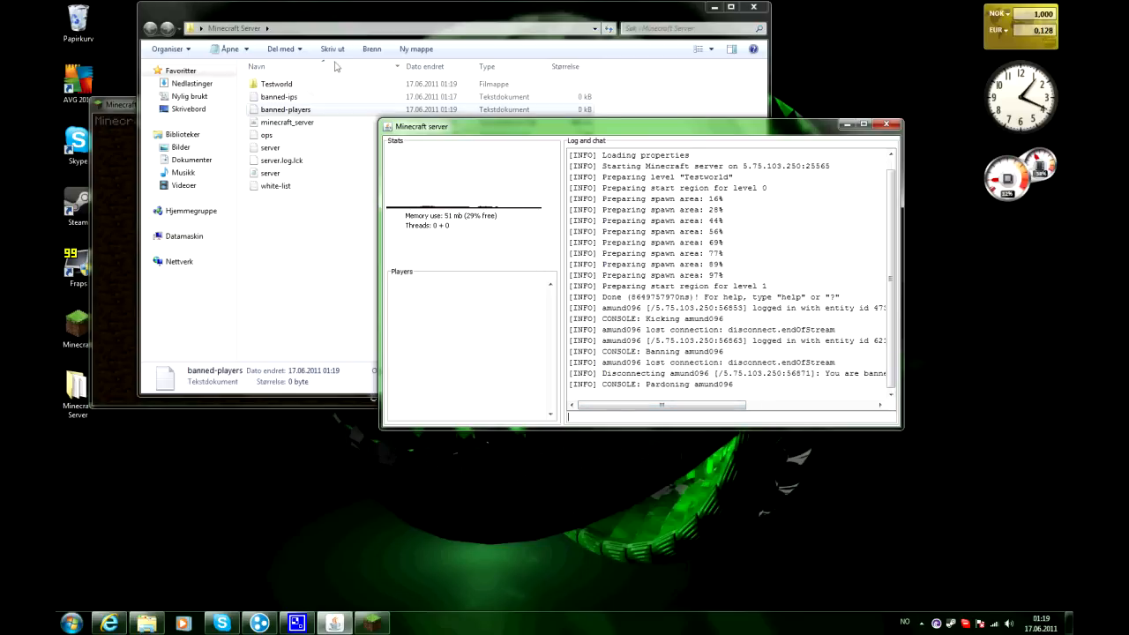
{"action": "left_click", "coordinate": [285, 109]}
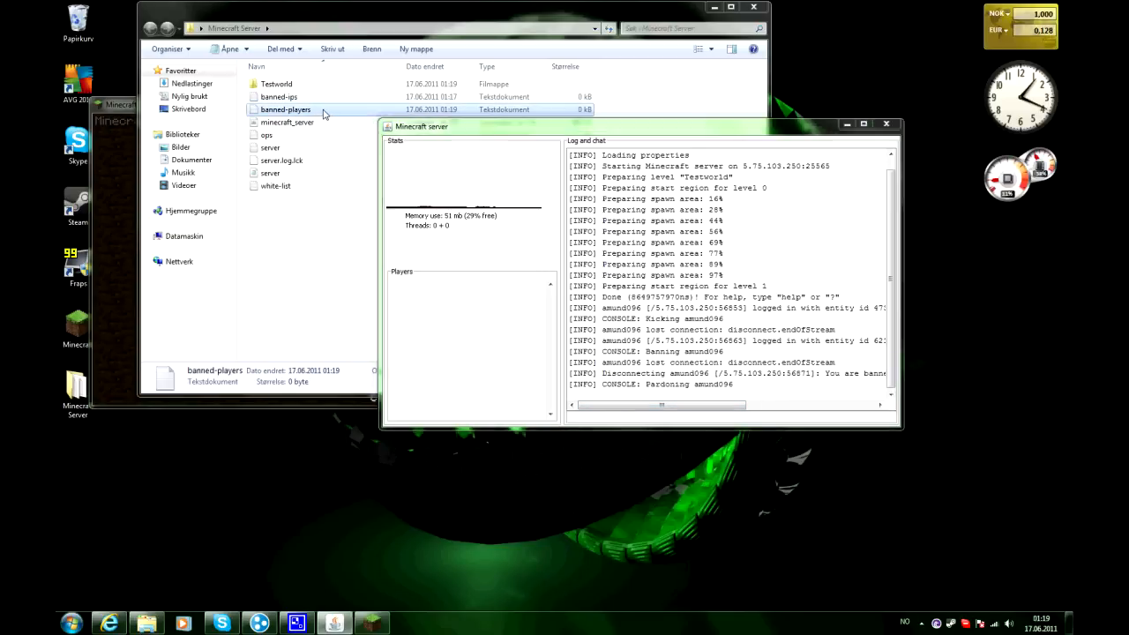
{"action": "double_click", "coordinate": [285, 109]}
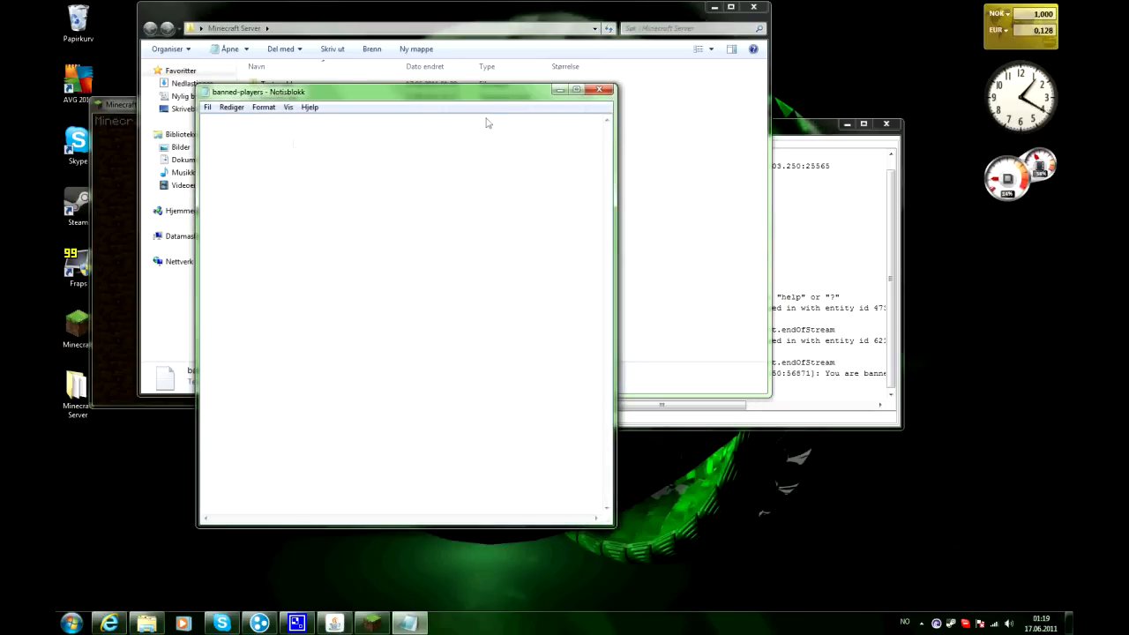
Step: Rejoin the server as the pardoned amund096, pause to check the log, and look around
{"action": "left_click", "coordinate": [607, 89]}
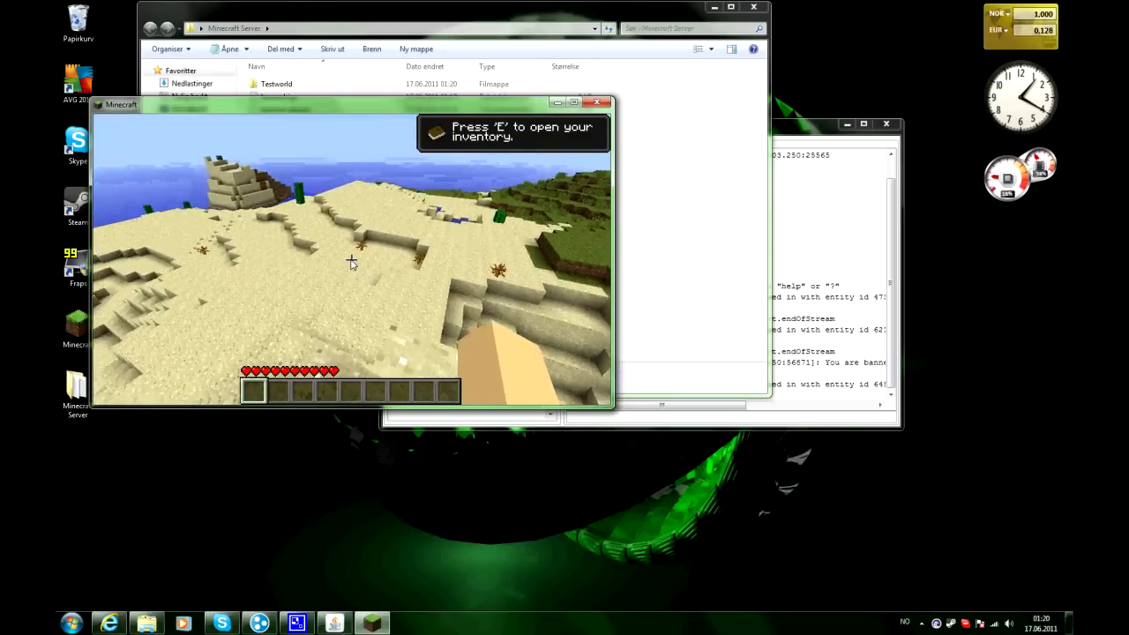
{"action": "key", "text": "Escape"}
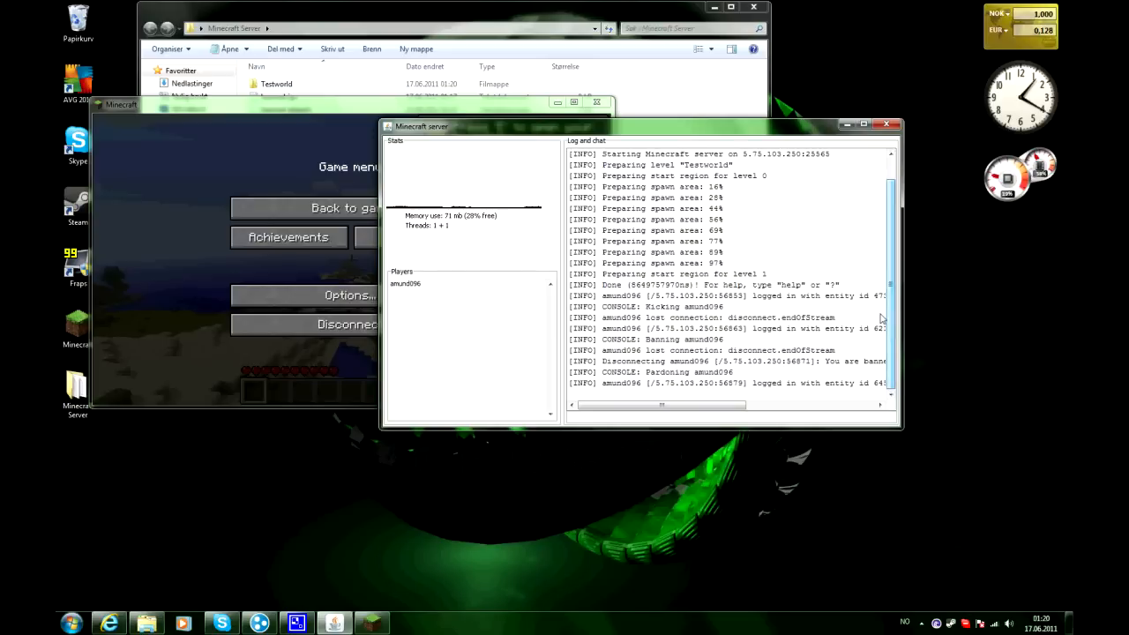
{"action": "scroll", "scroll_direction": "up", "scroll_amount": 3}
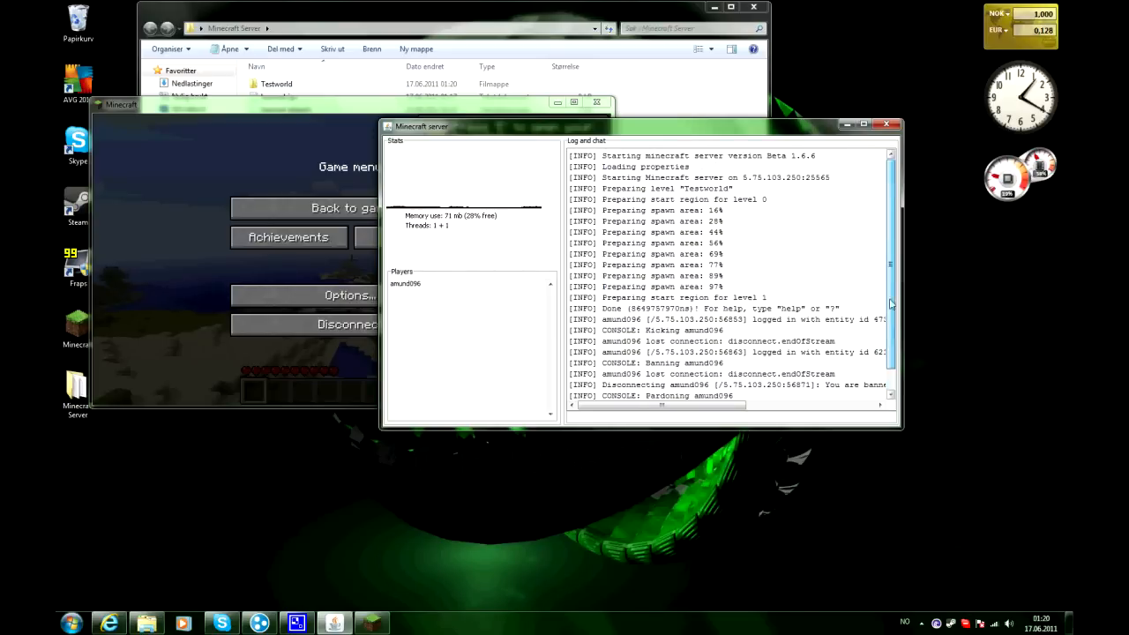
{"action": "scroll", "scroll_direction": "down", "scroll_amount": 3}
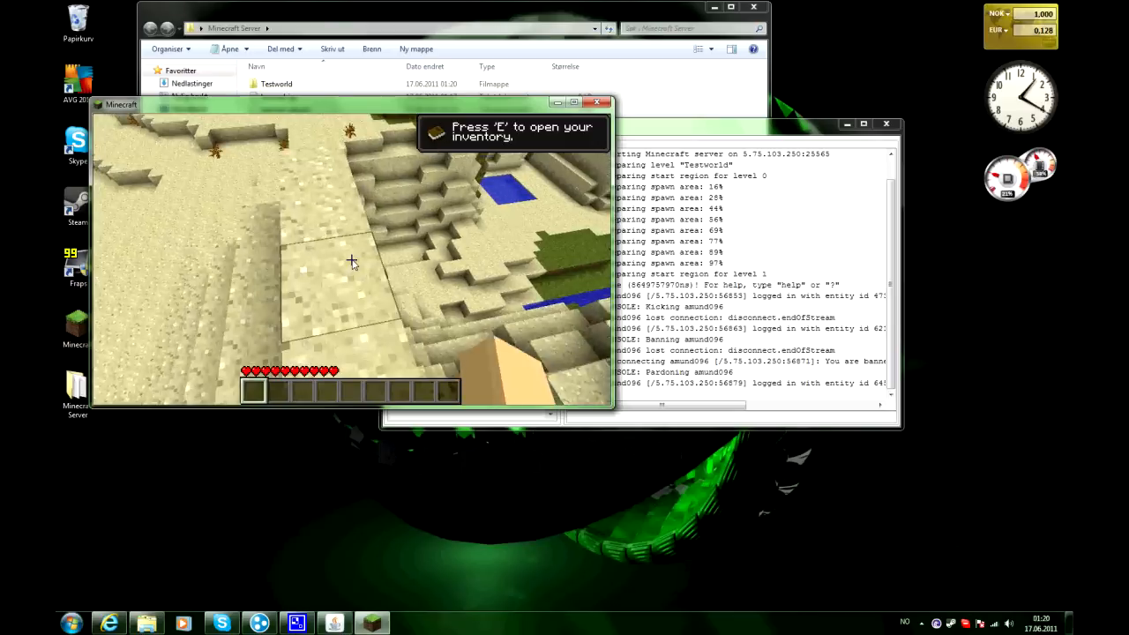
{"action": "mouse_move", "coordinate": [352, 261]}
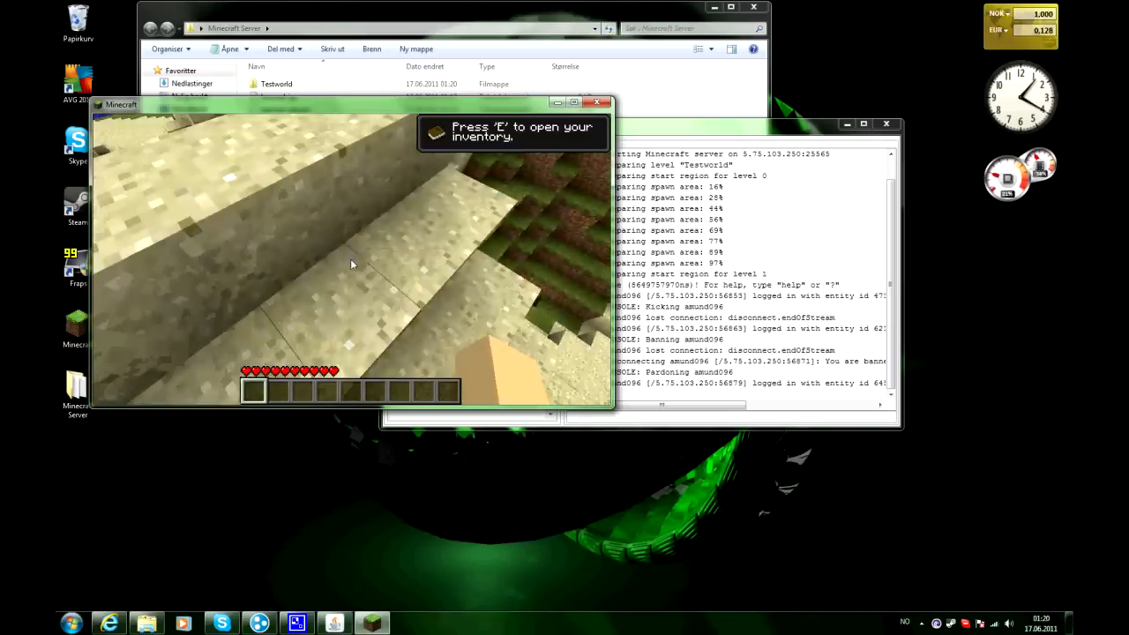